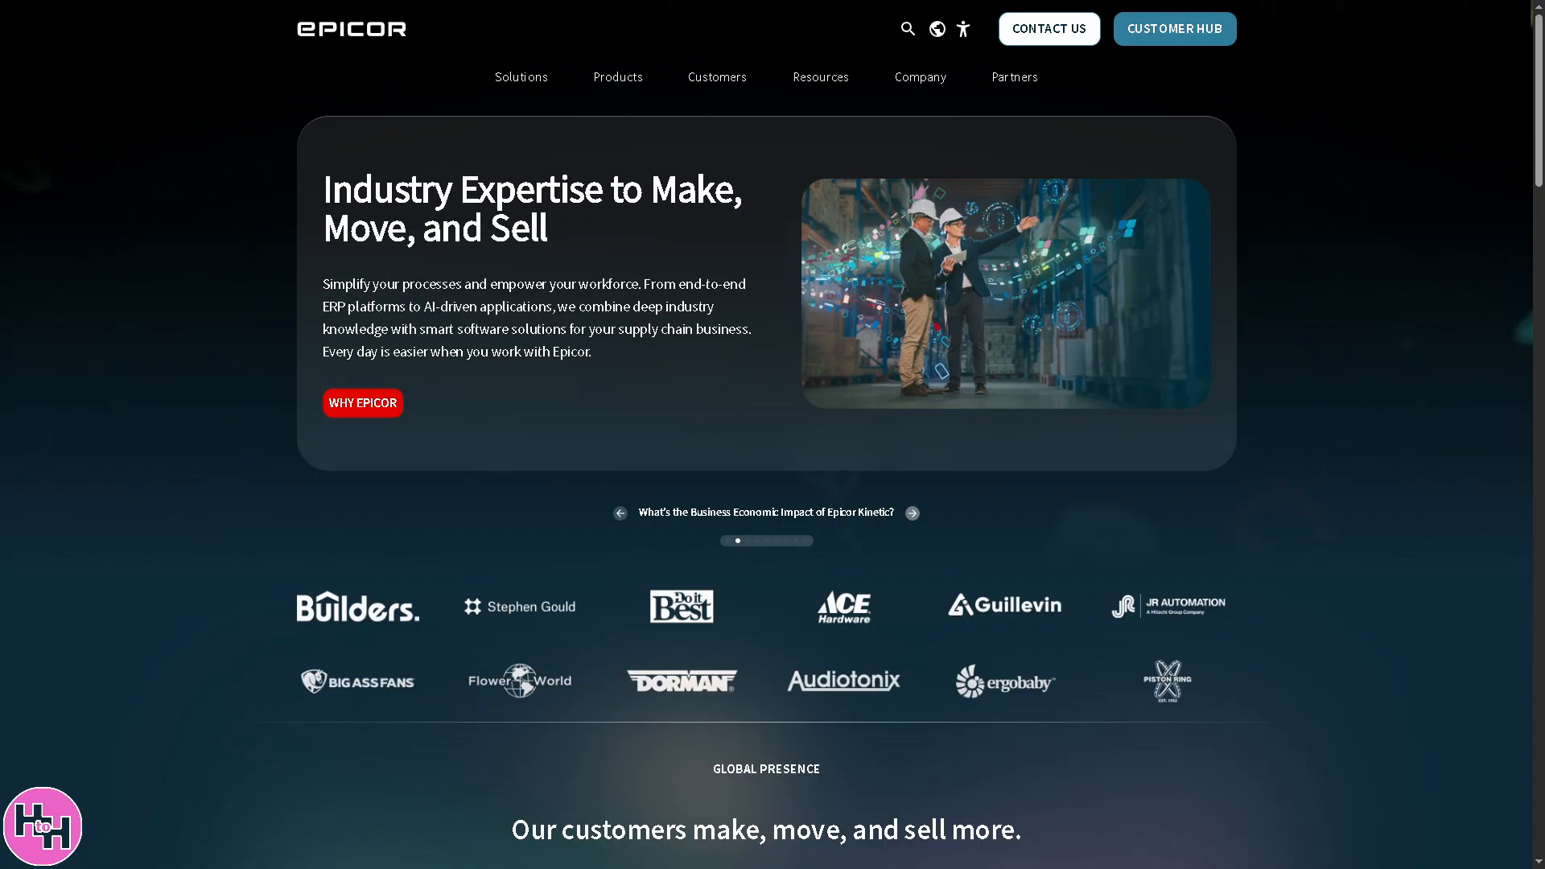
- Advance the hero banner, scroll to 'Keep it simple with a smart supply chain', and go full screen
click(911, 511)
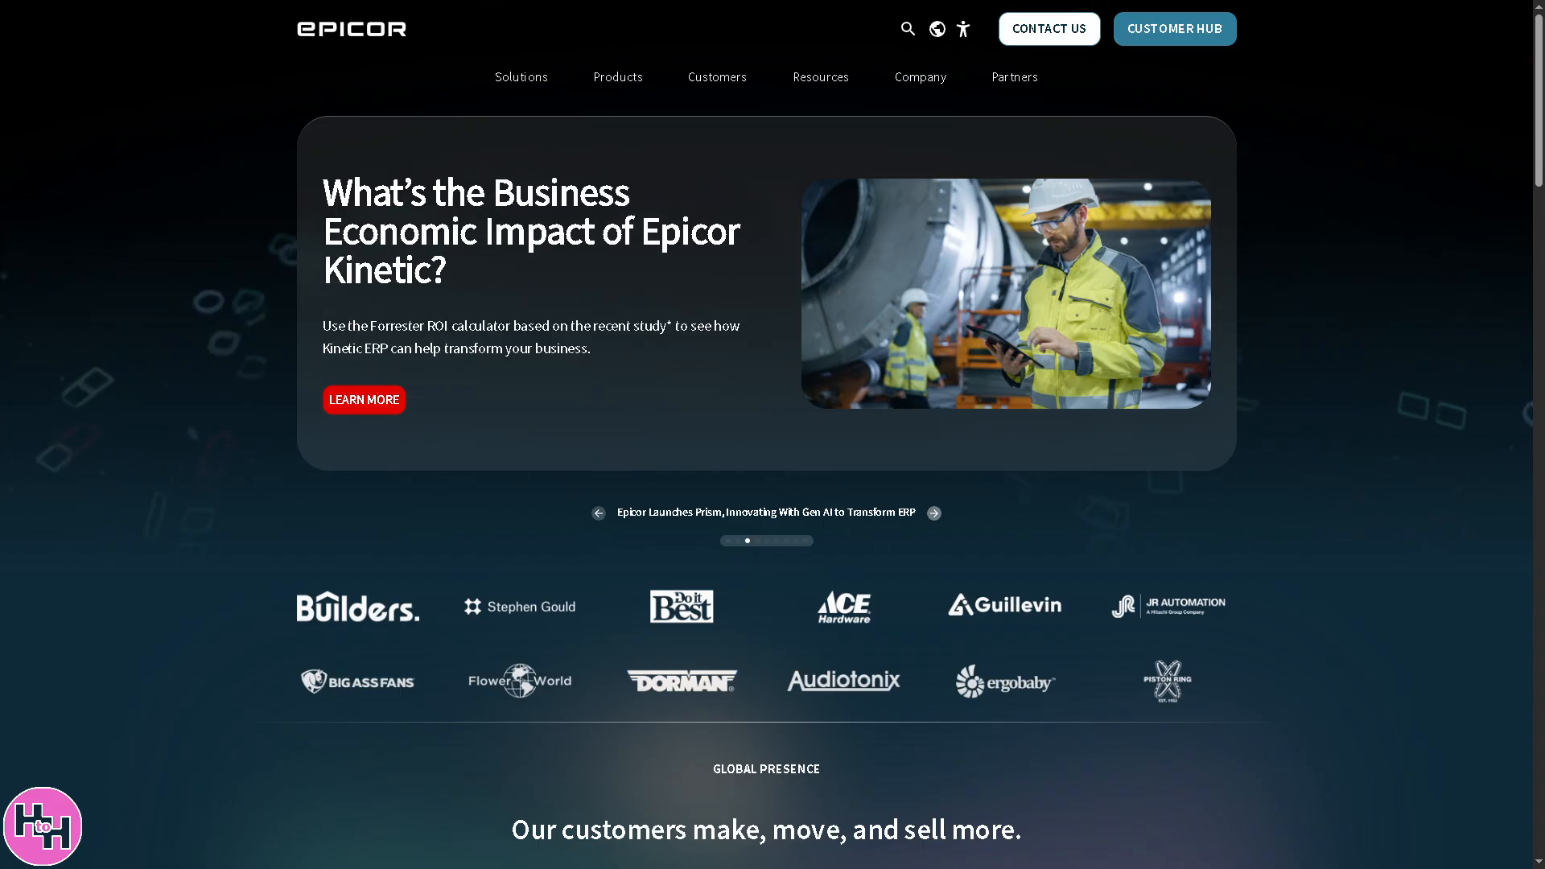
scroll(down, 3)
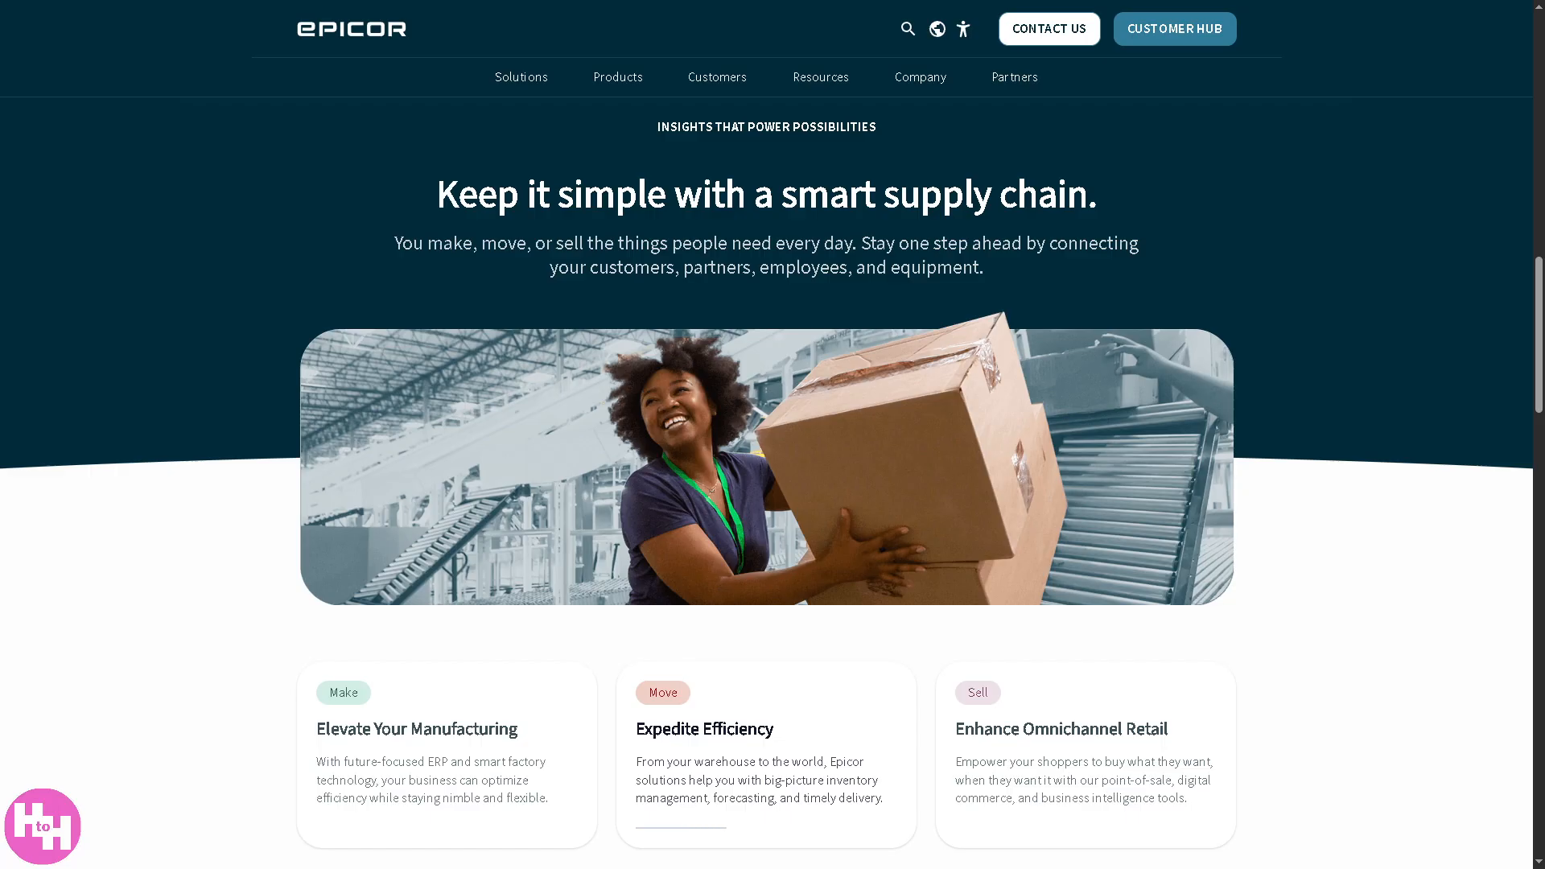
mouse_move(195, 629)
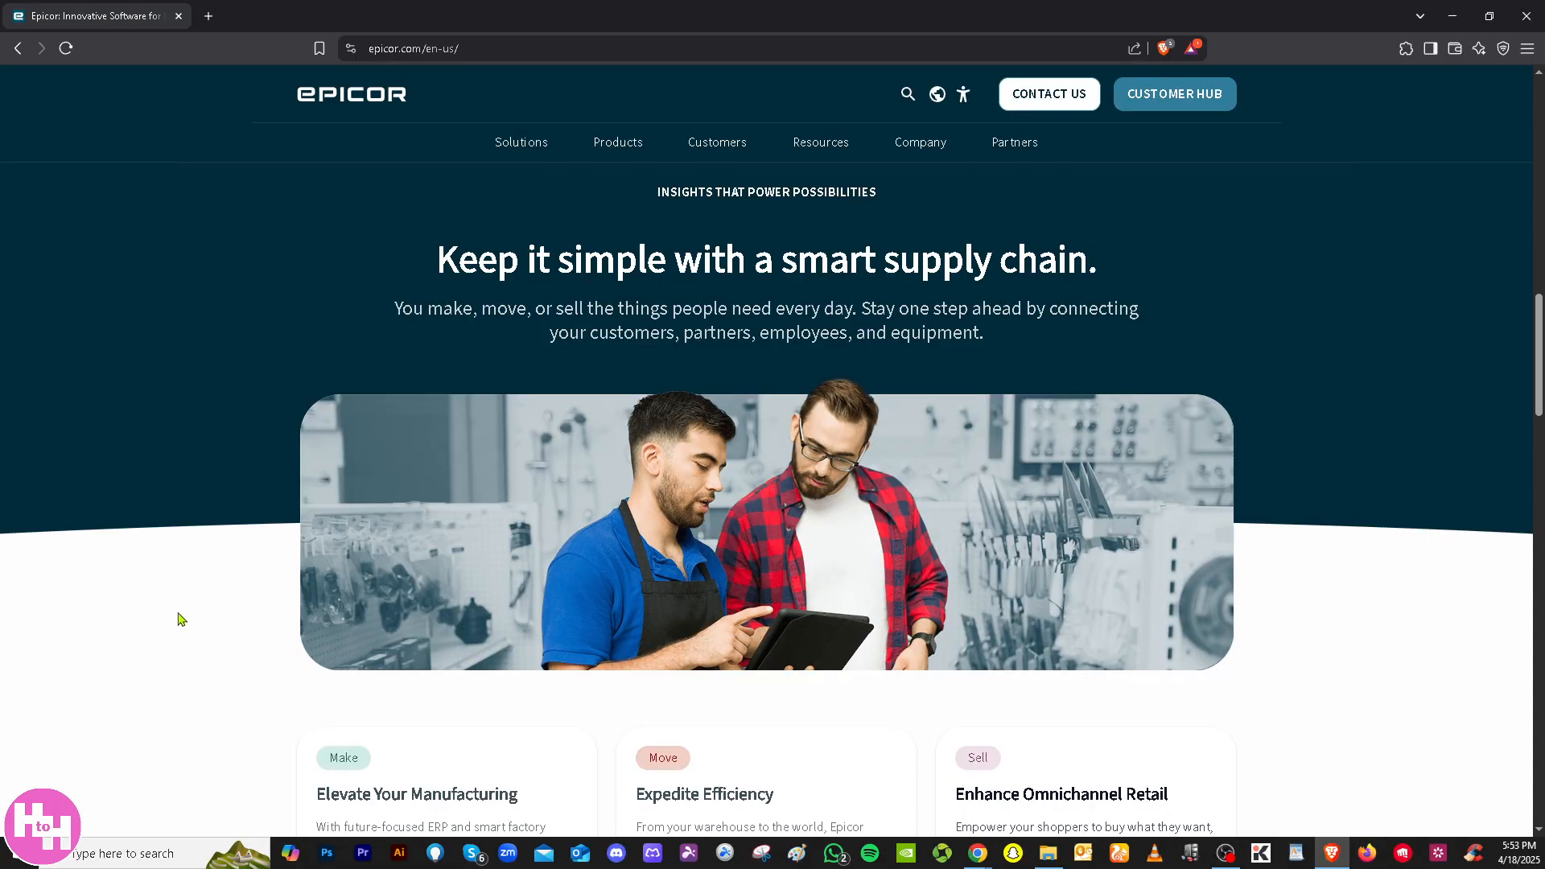
key(F11)
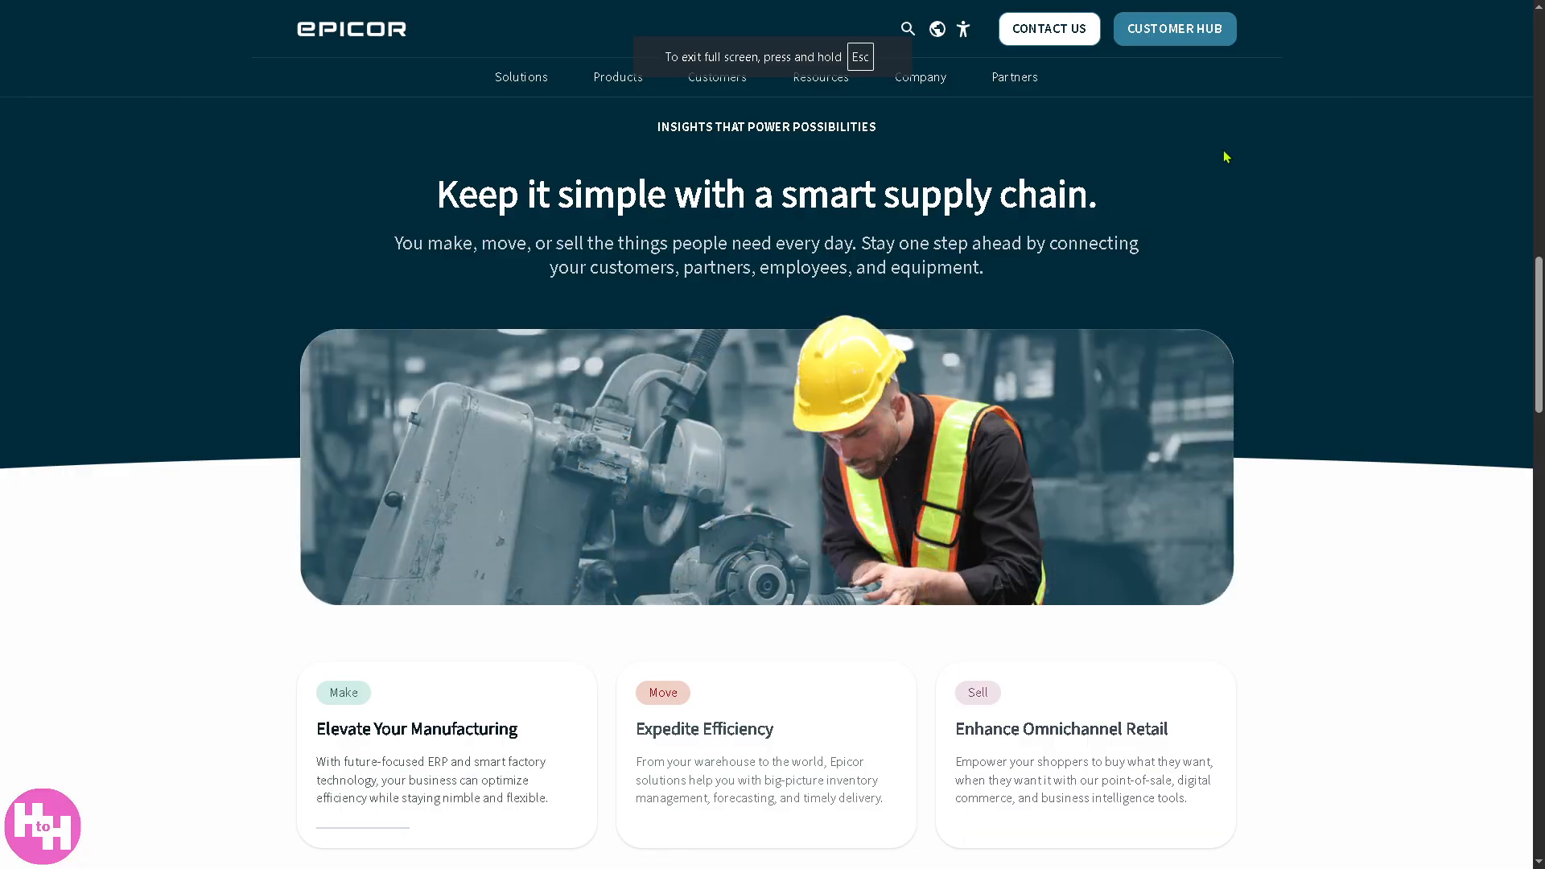
mouse_move(1195, 47)
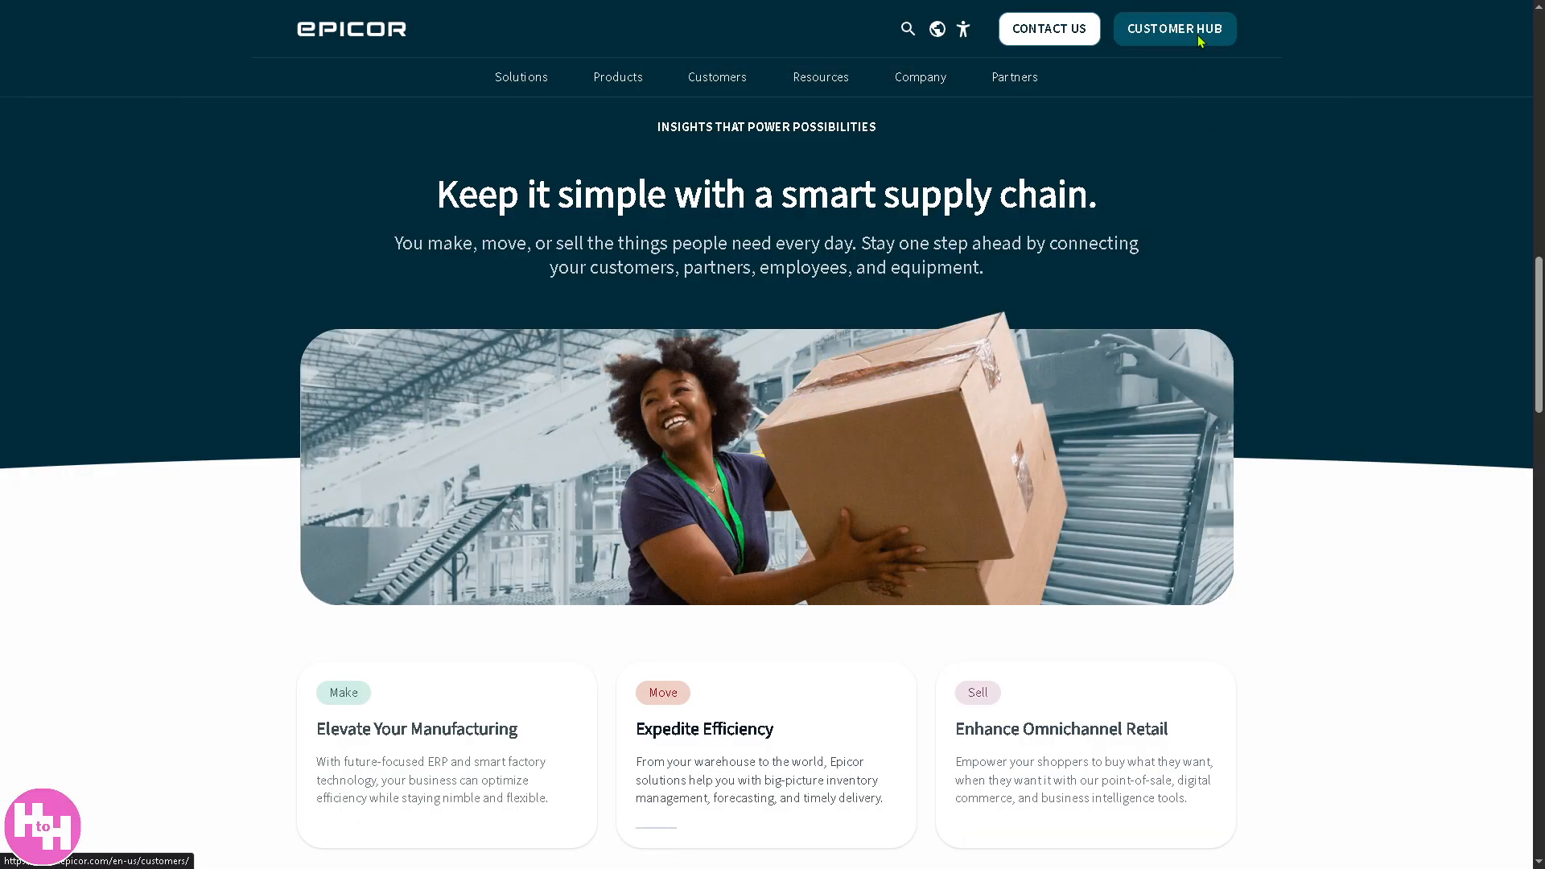
- From Customer Success Hub reach EpicCare log-in, peek at Sign Up, return and enter the password
click(1173, 29)
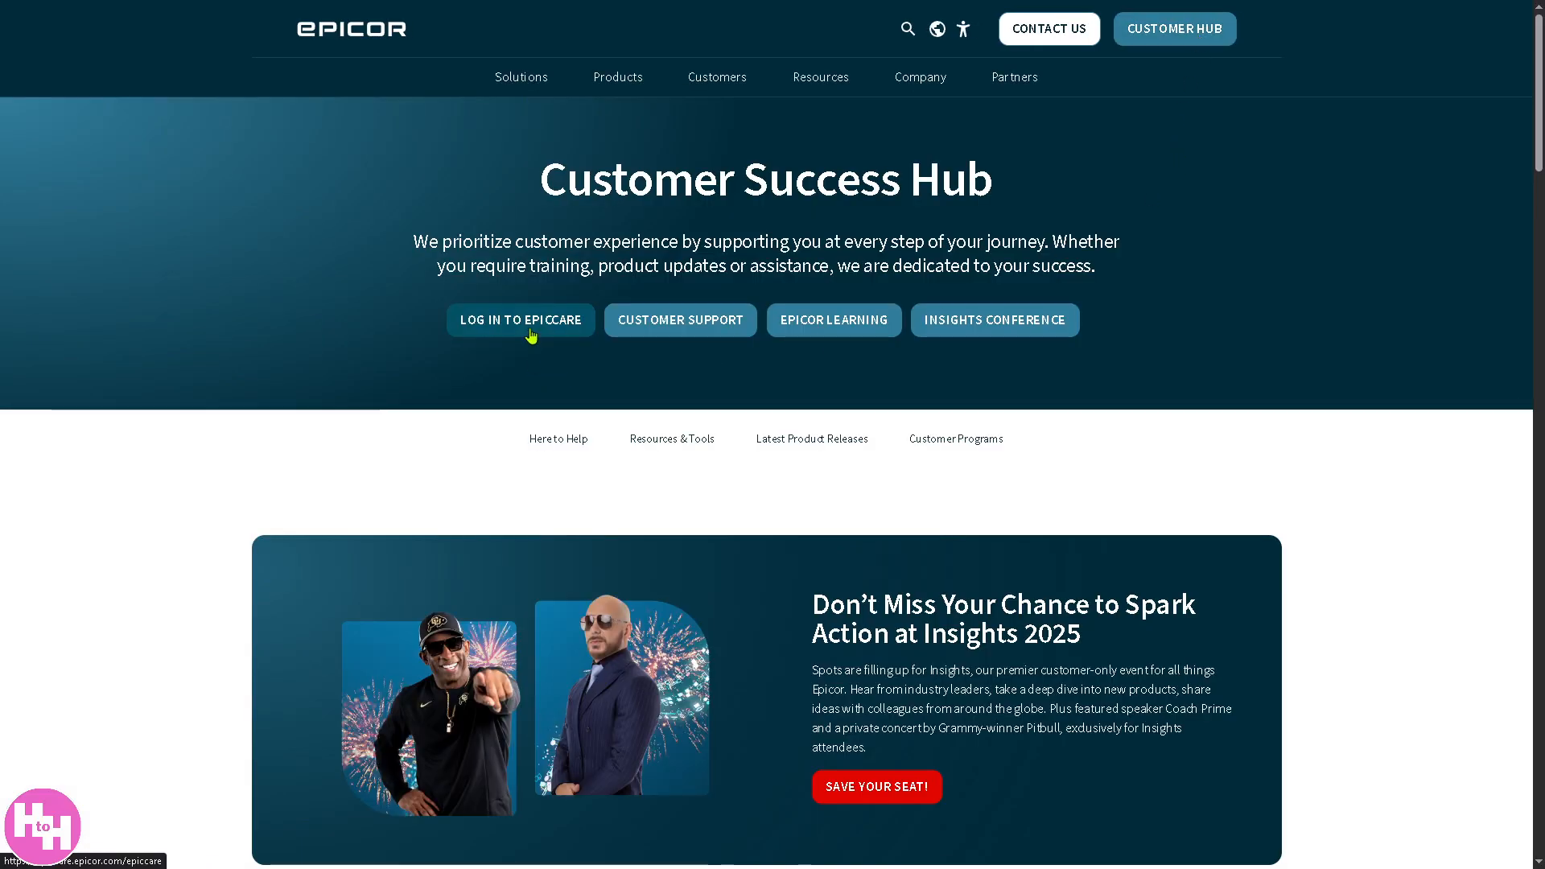
click(520, 318)
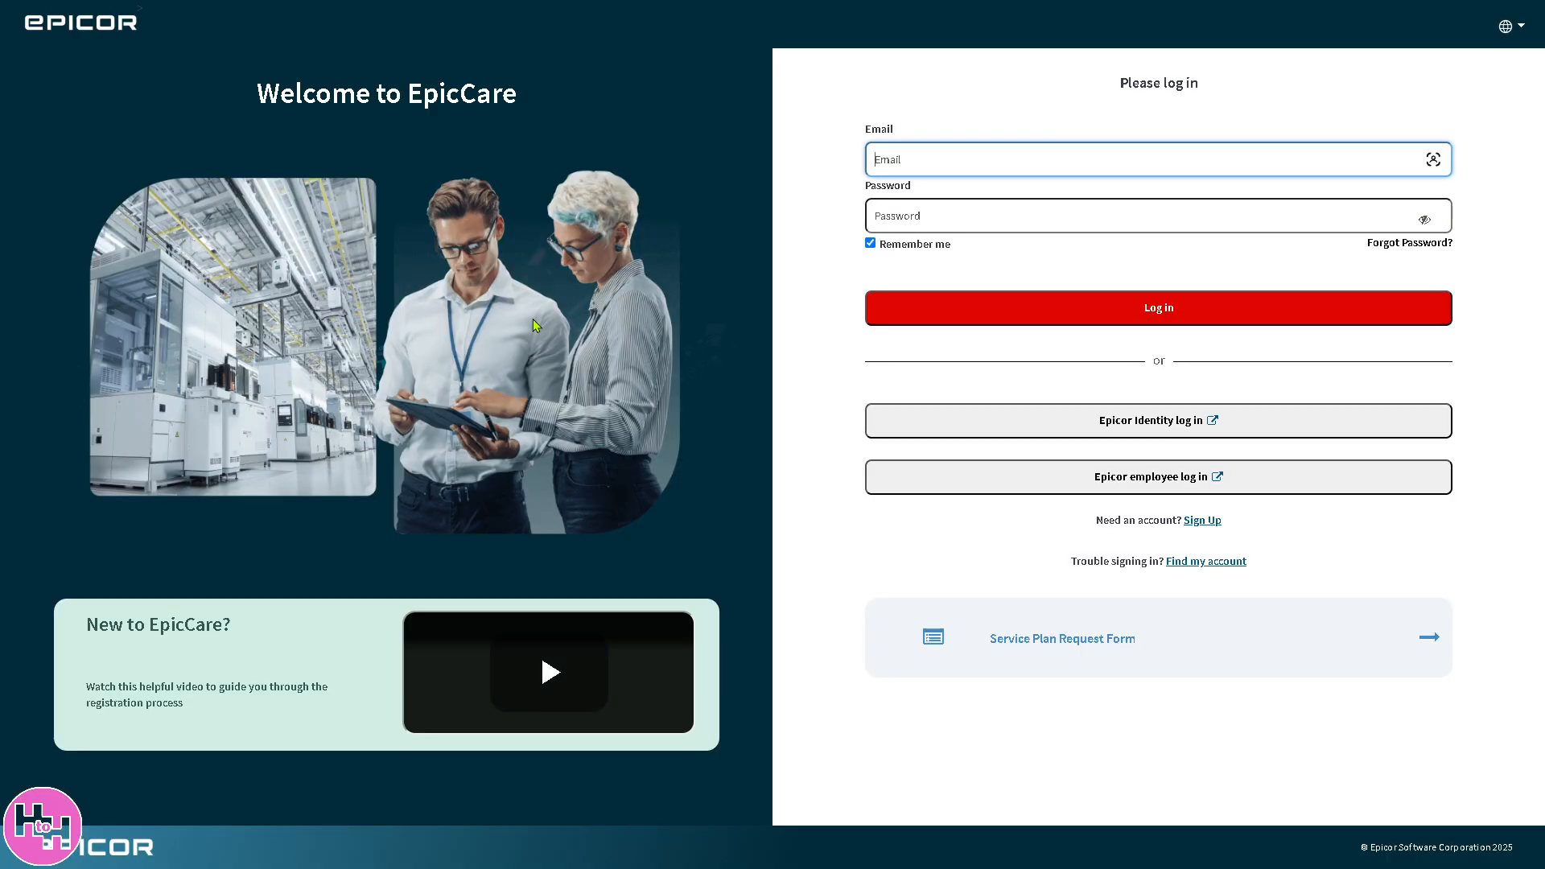
mouse_move(1212, 530)
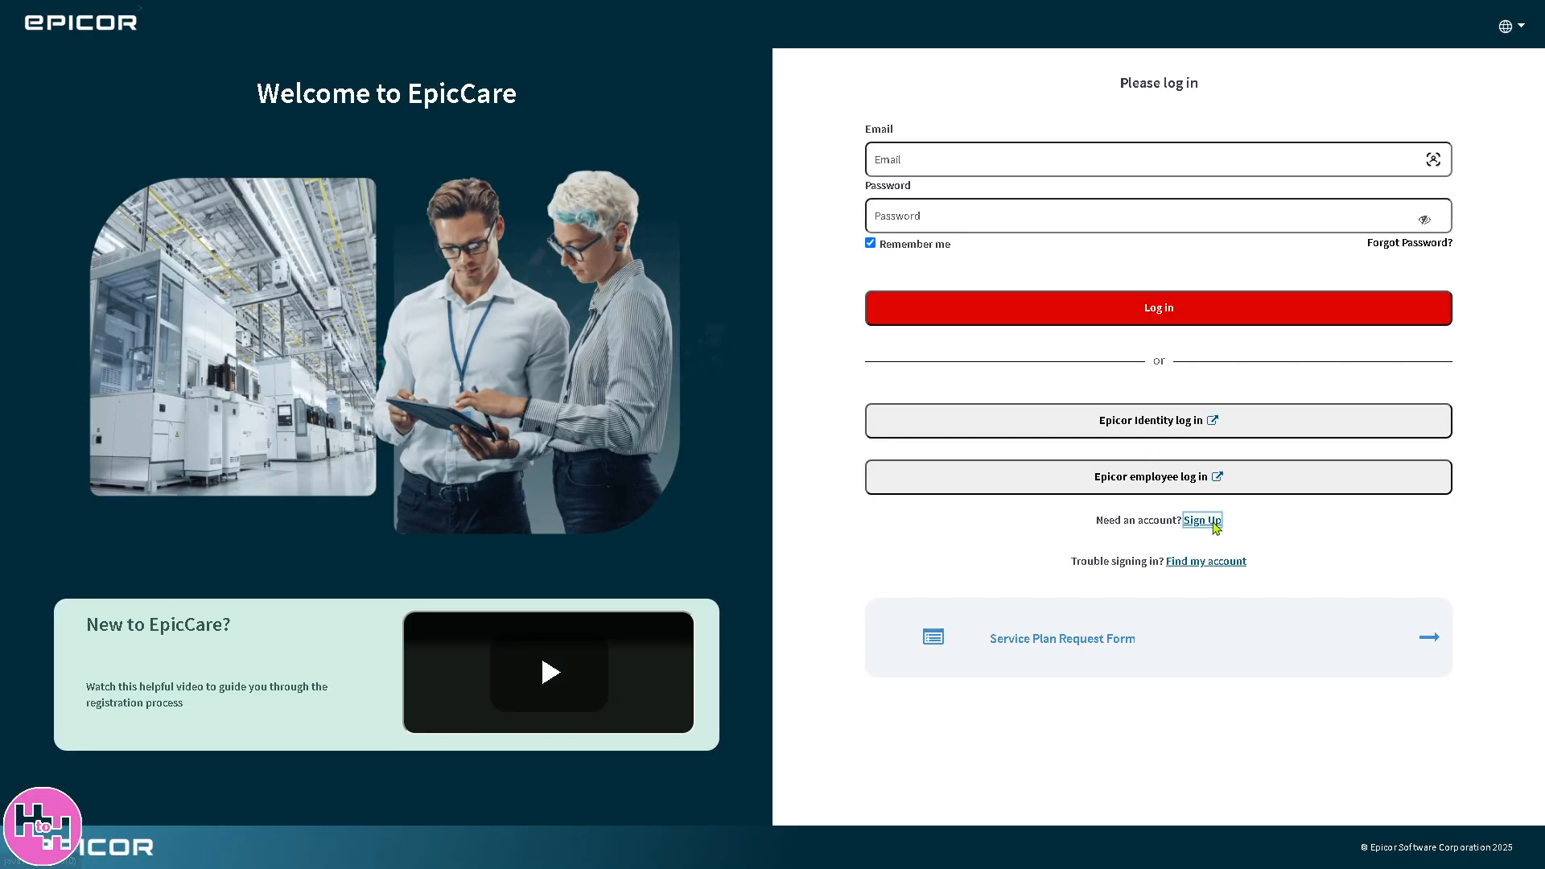
click(1201, 520)
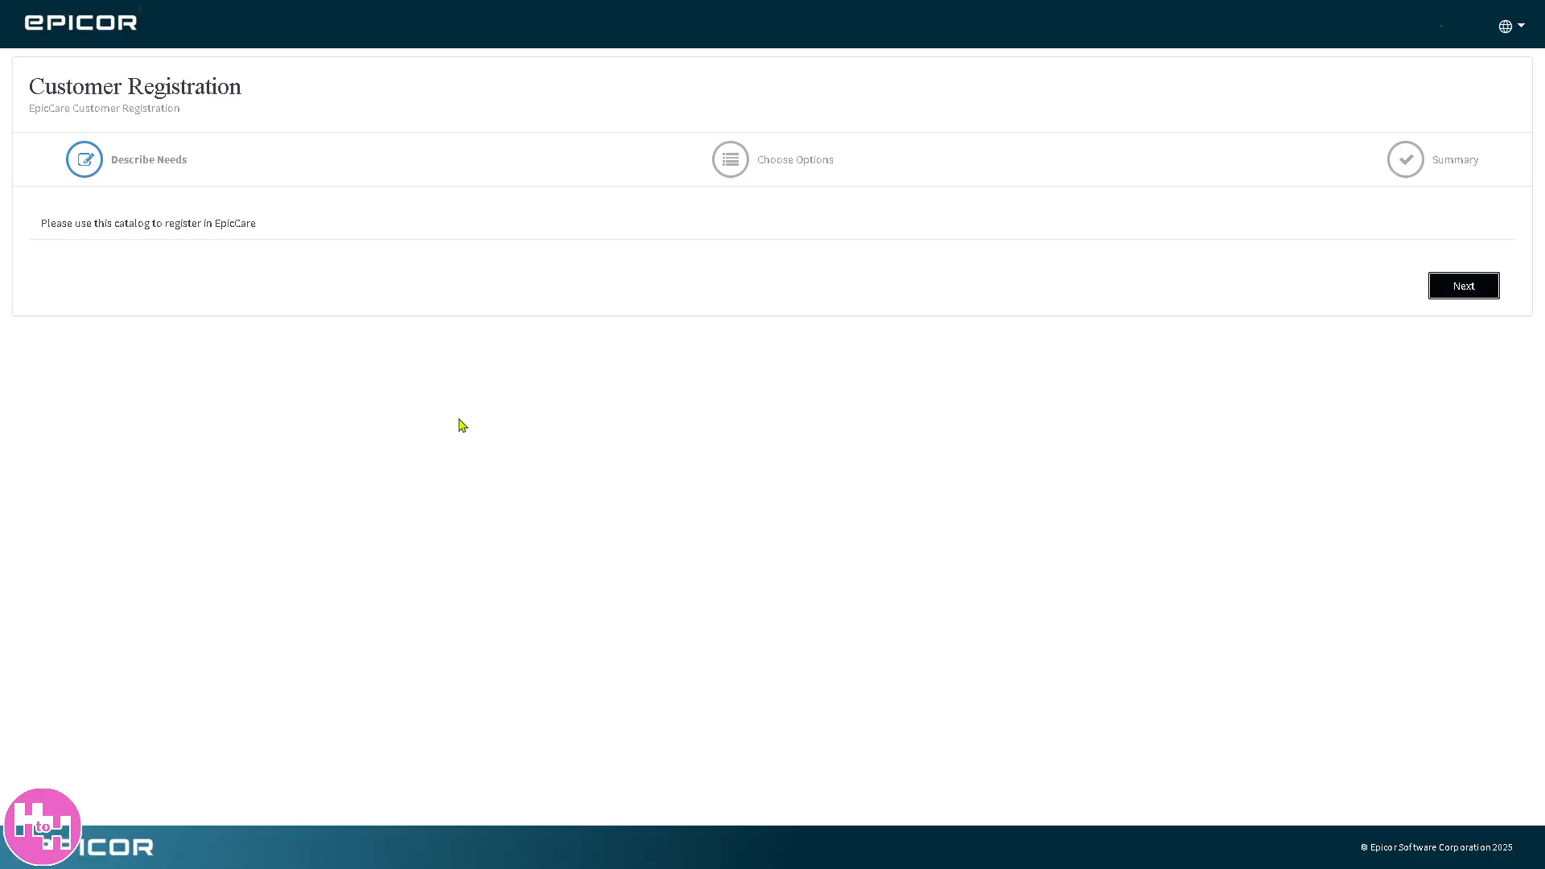
click(1463, 285)
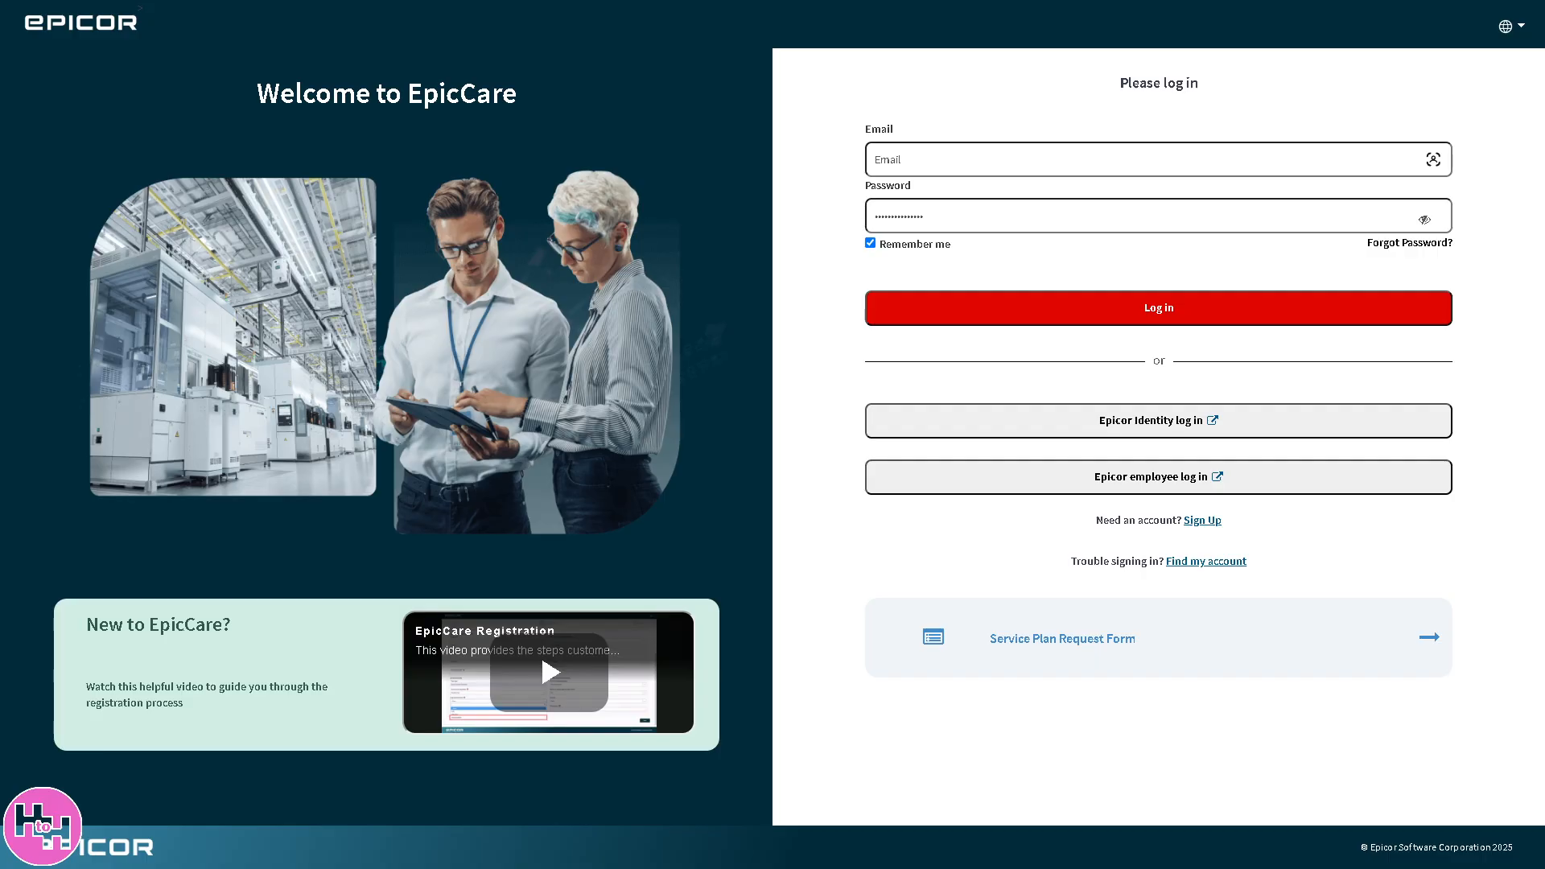
- Log in, begin the homepage guided tour, then close it and confirm stopping auto-launch
click(1157, 307)
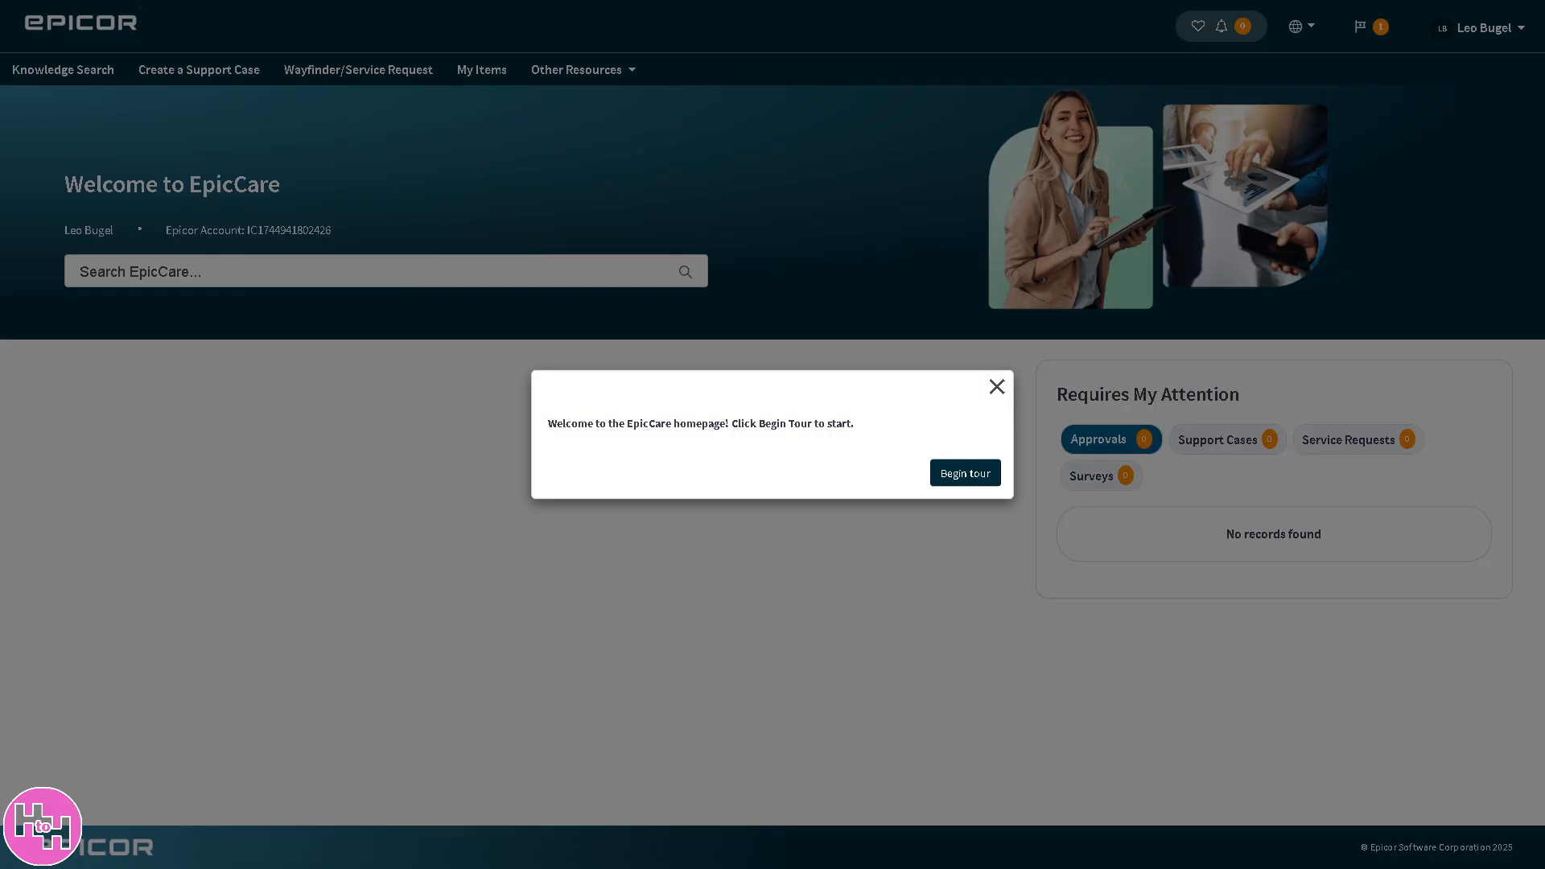
mouse_move(591, 454)
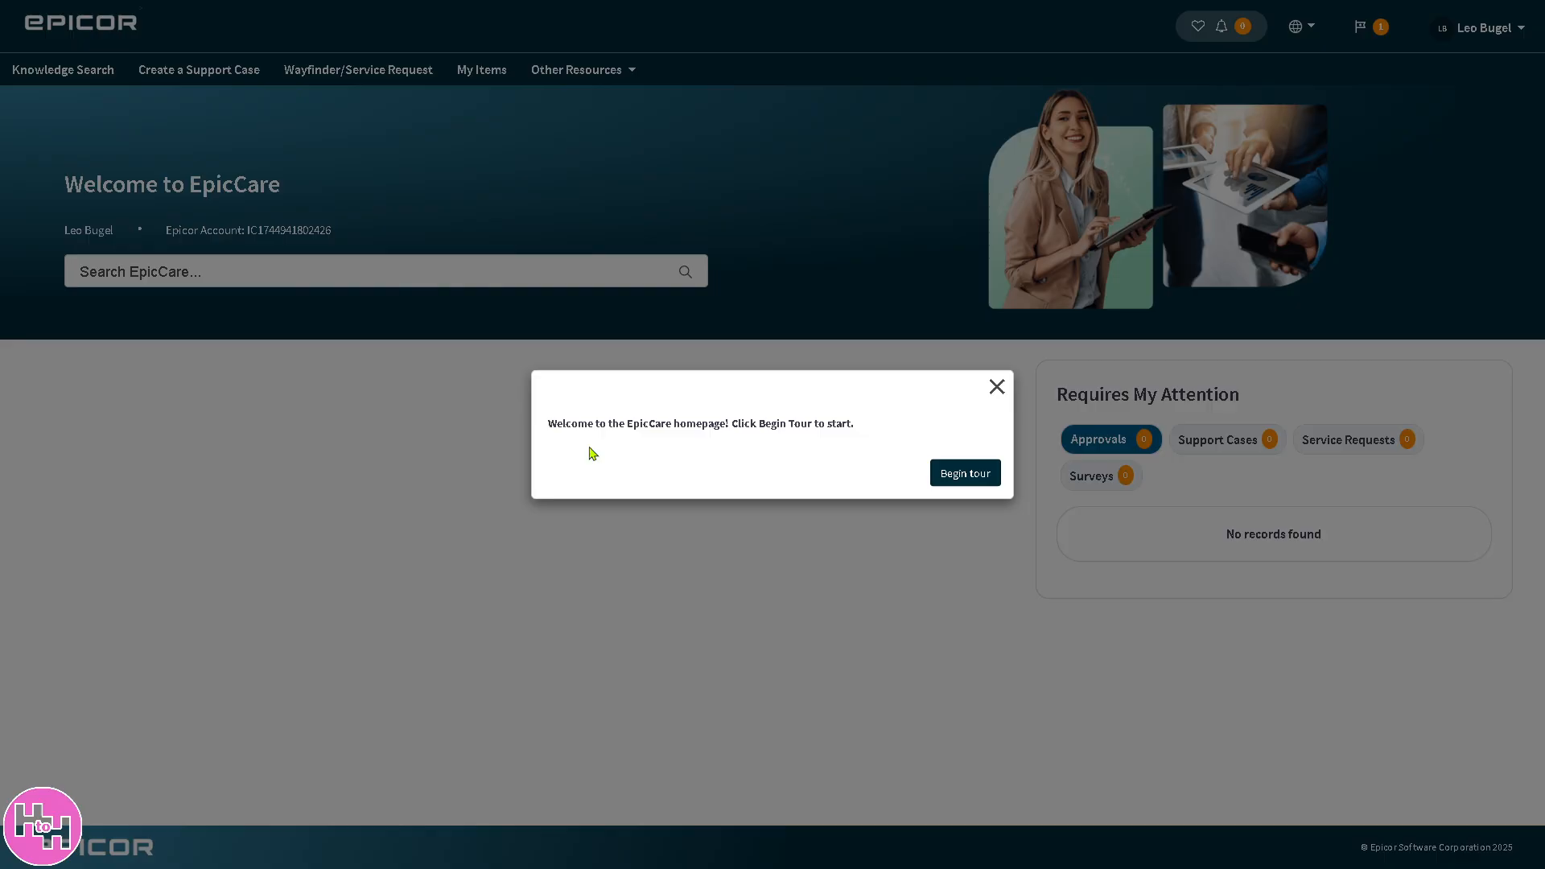
mouse_move(964, 471)
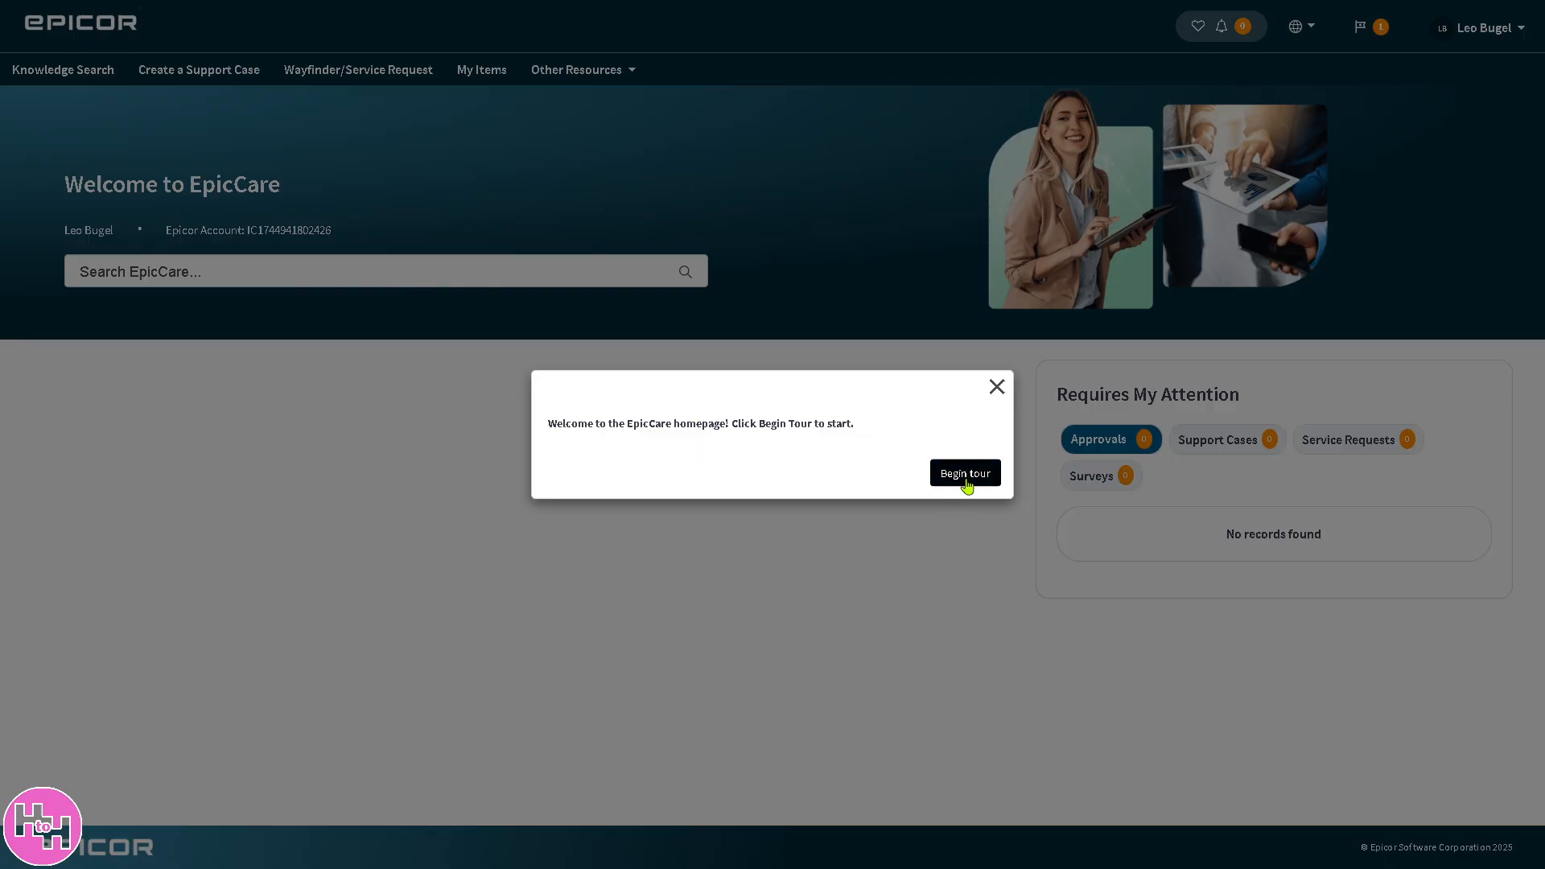
click(996, 386)
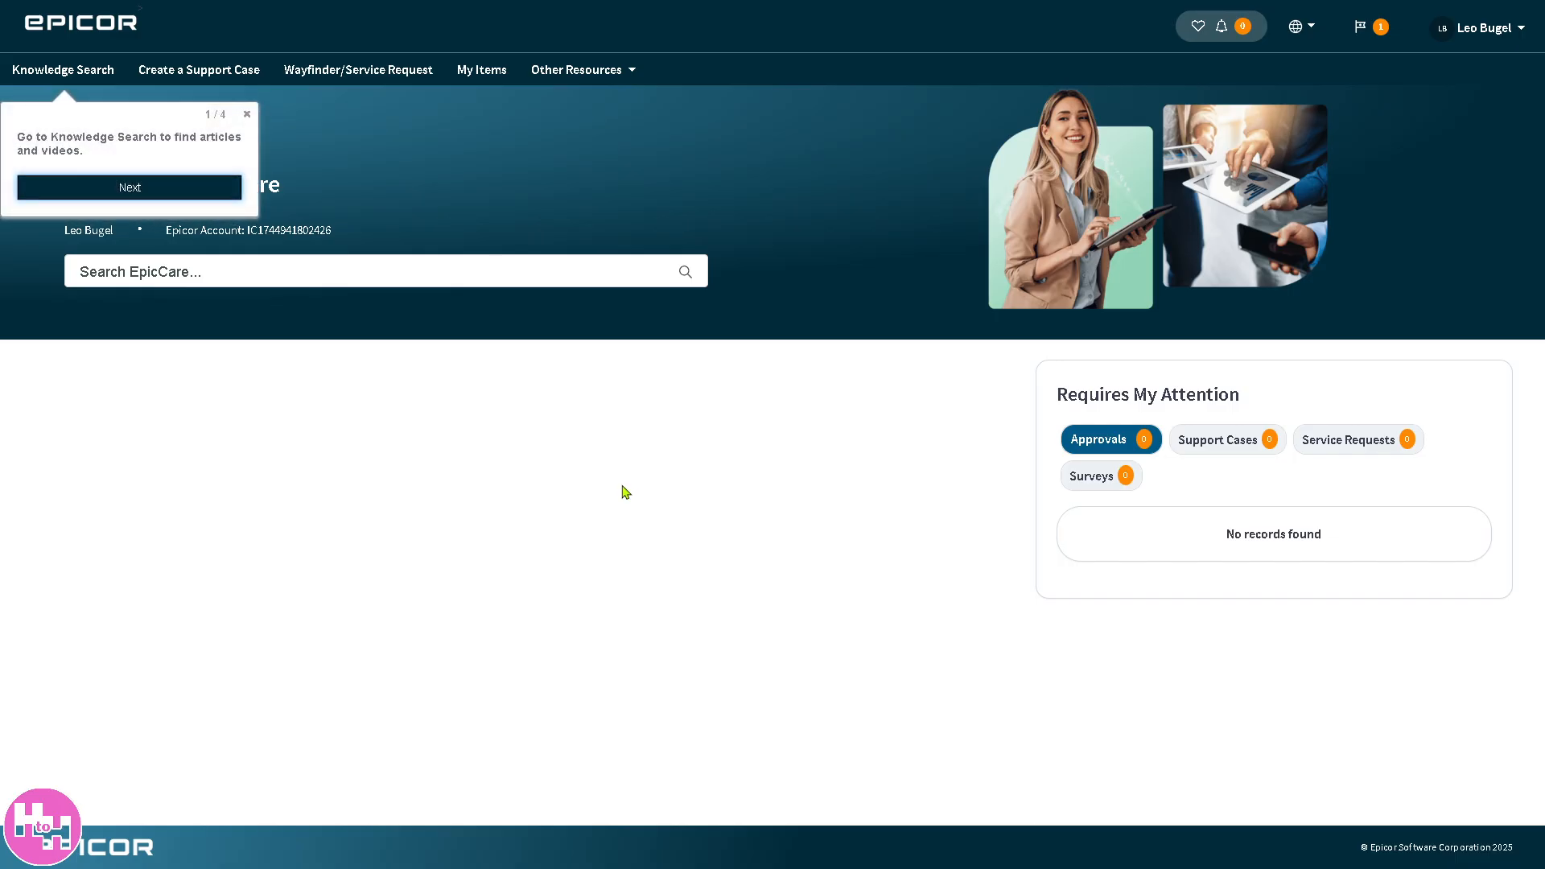
mouse_move(314, 130)
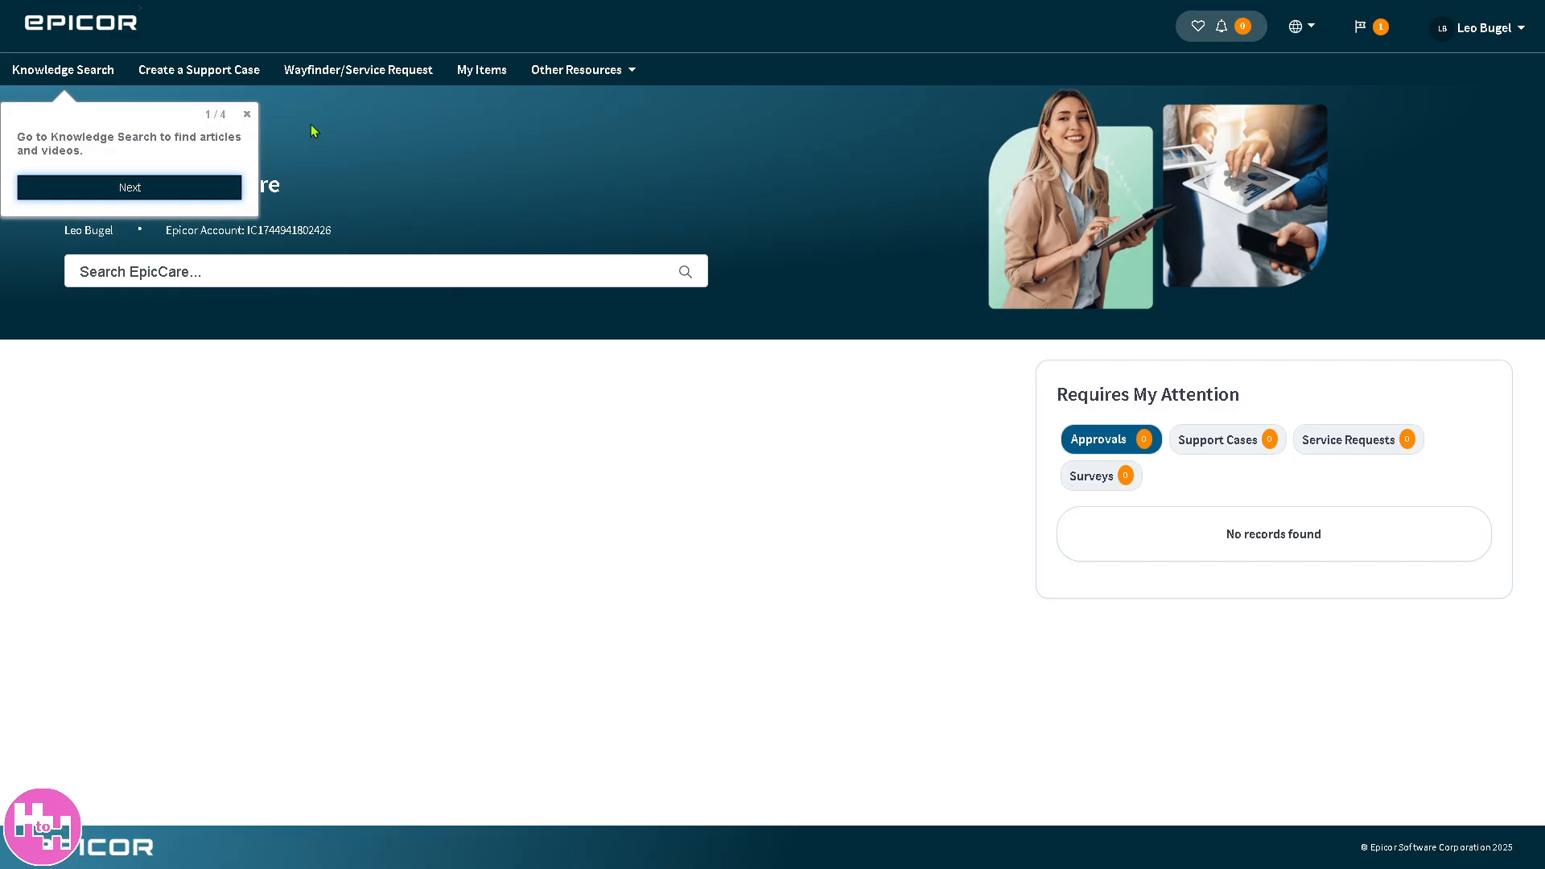
mouse_move(63, 69)
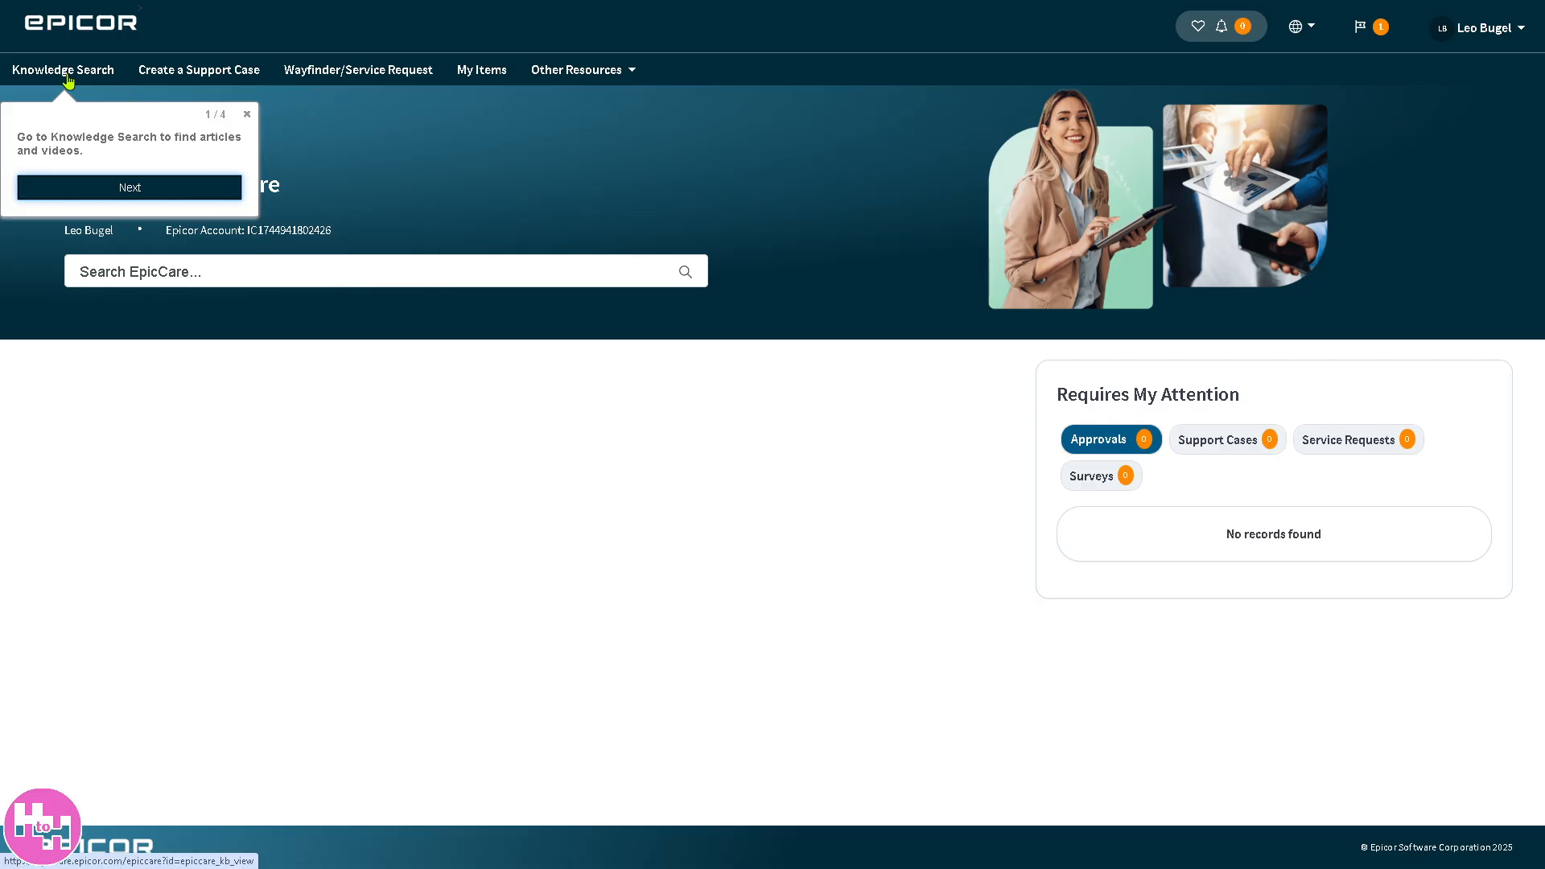
mouse_move(198, 70)
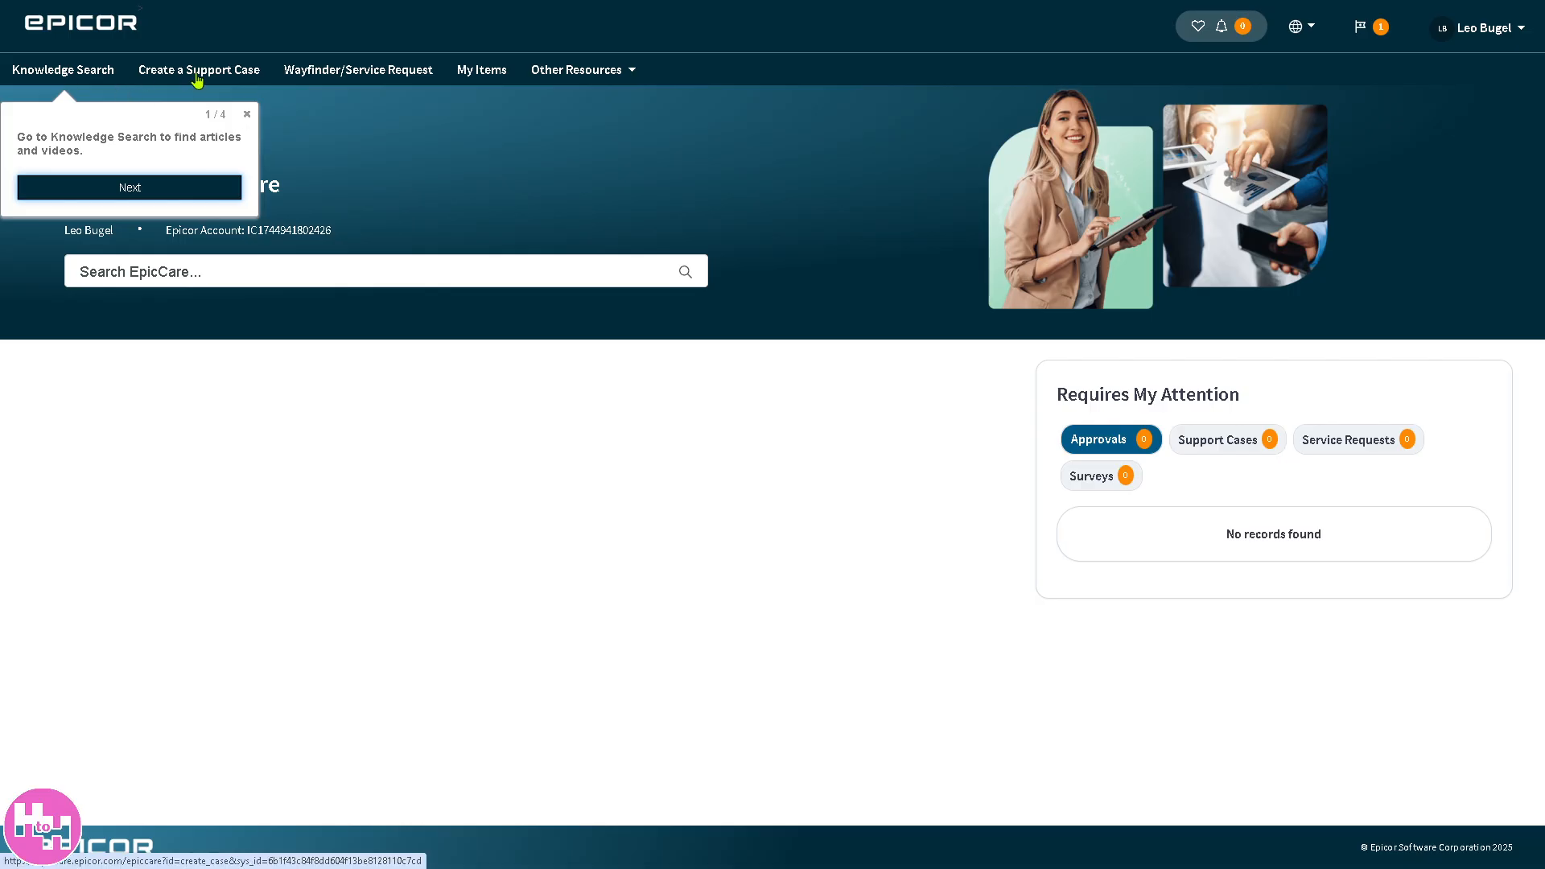
mouse_move(393, 86)
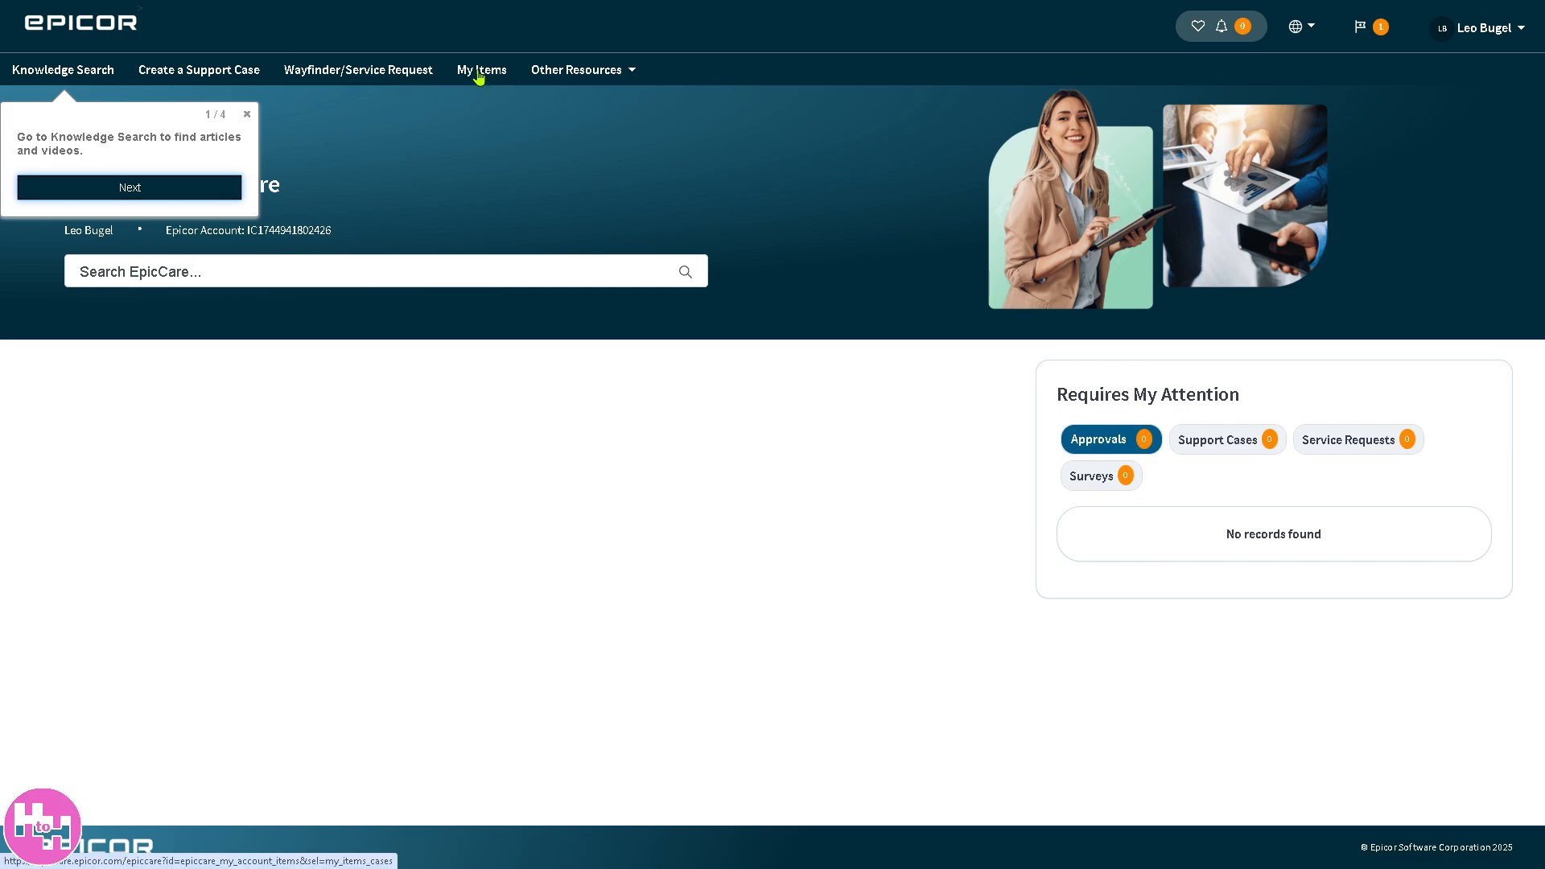
mouse_move(563, 77)
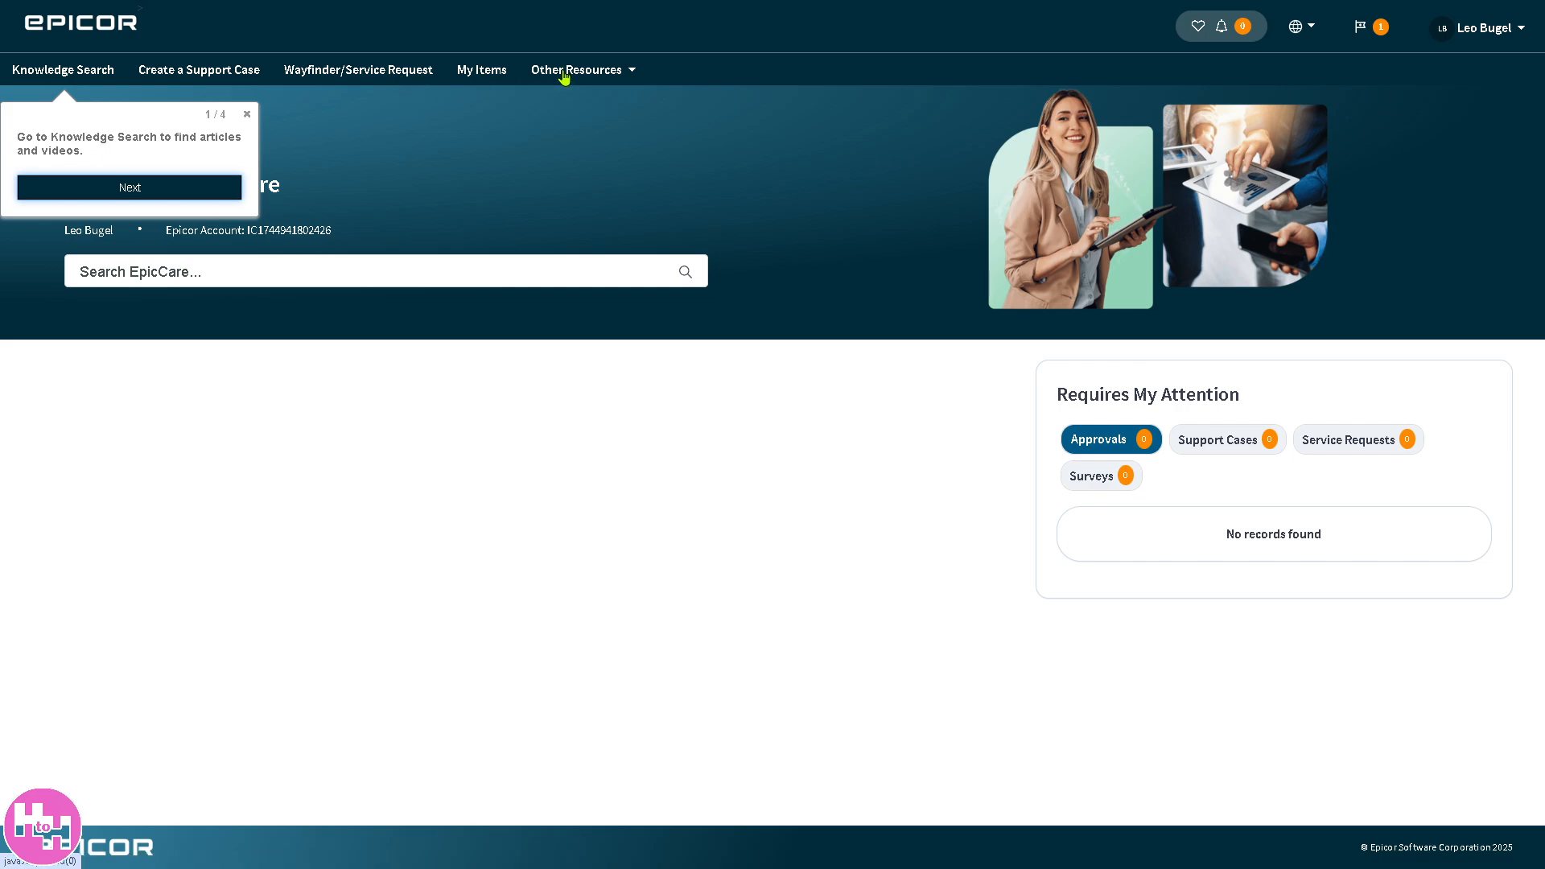
click(247, 113)
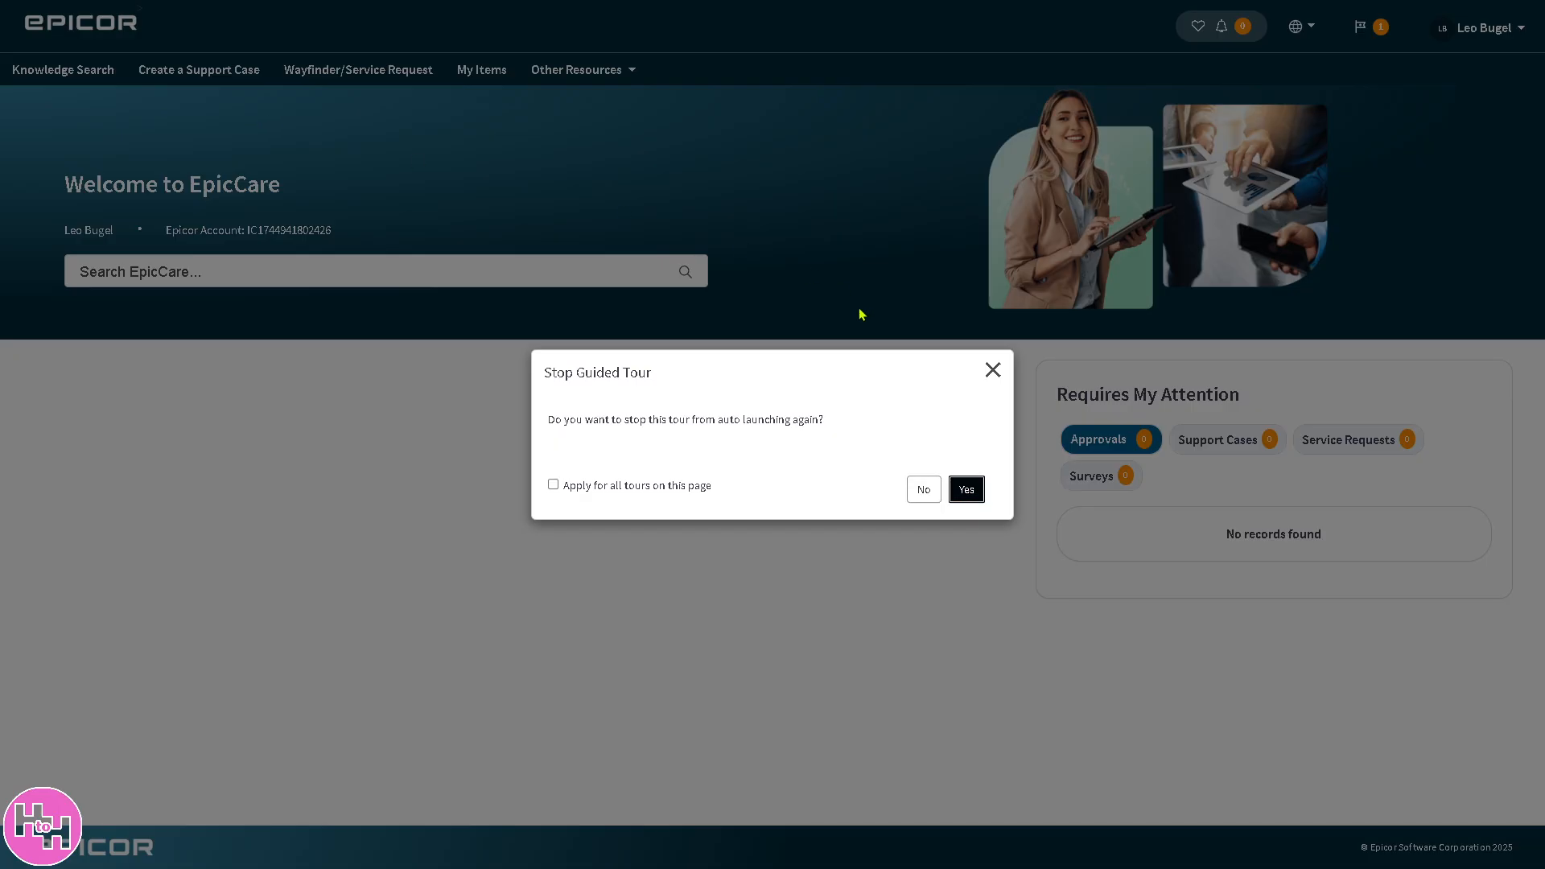
click(964, 489)
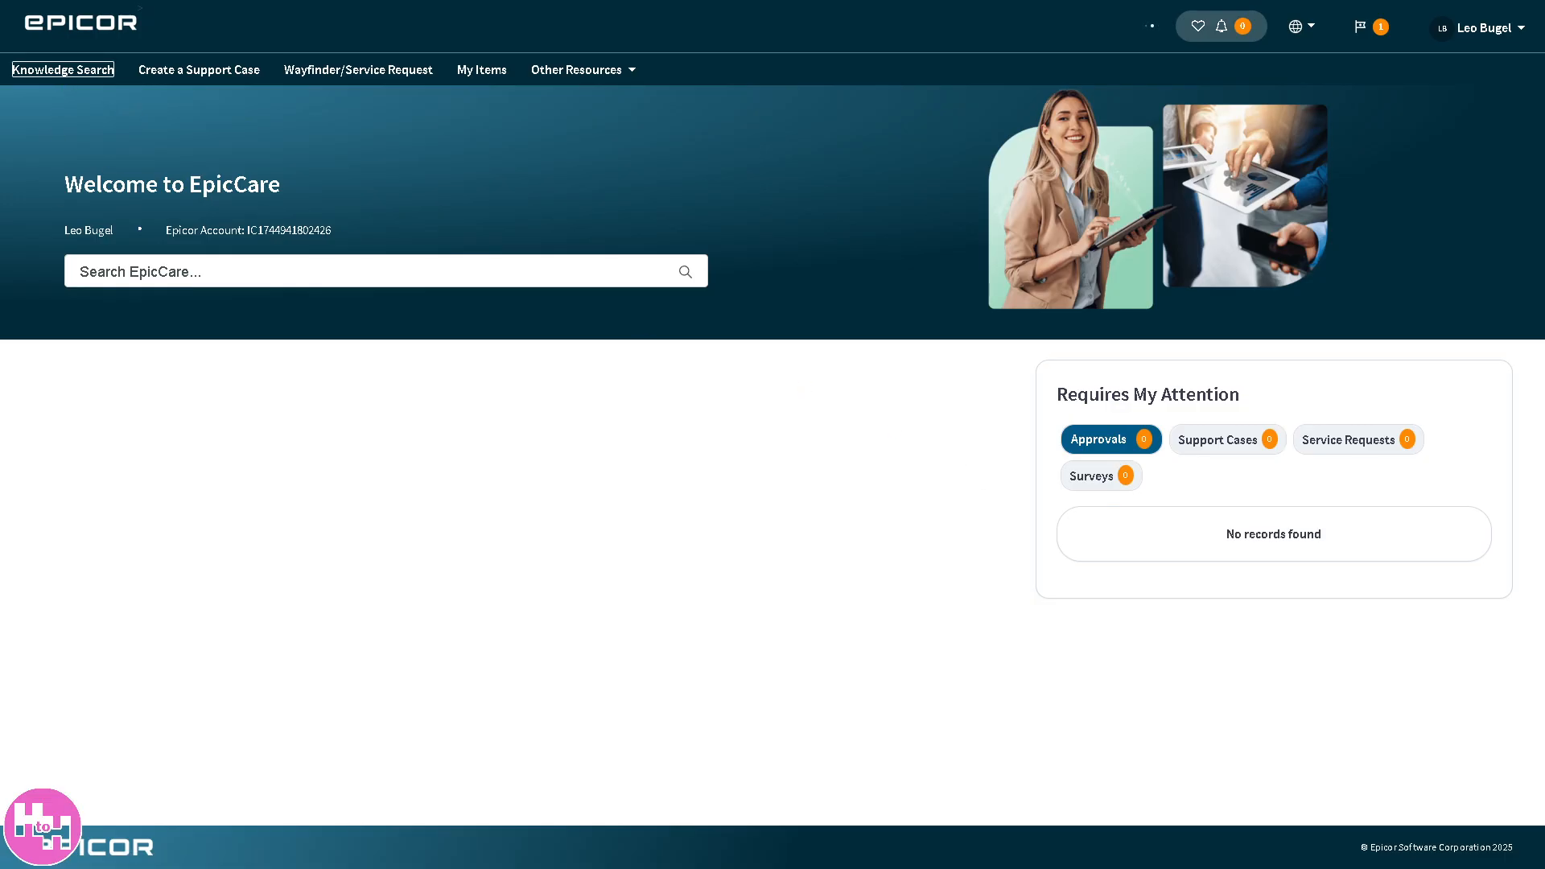
- Show Knowledge Search and switch to the Videos tab listing most viewed videos
click(63, 69)
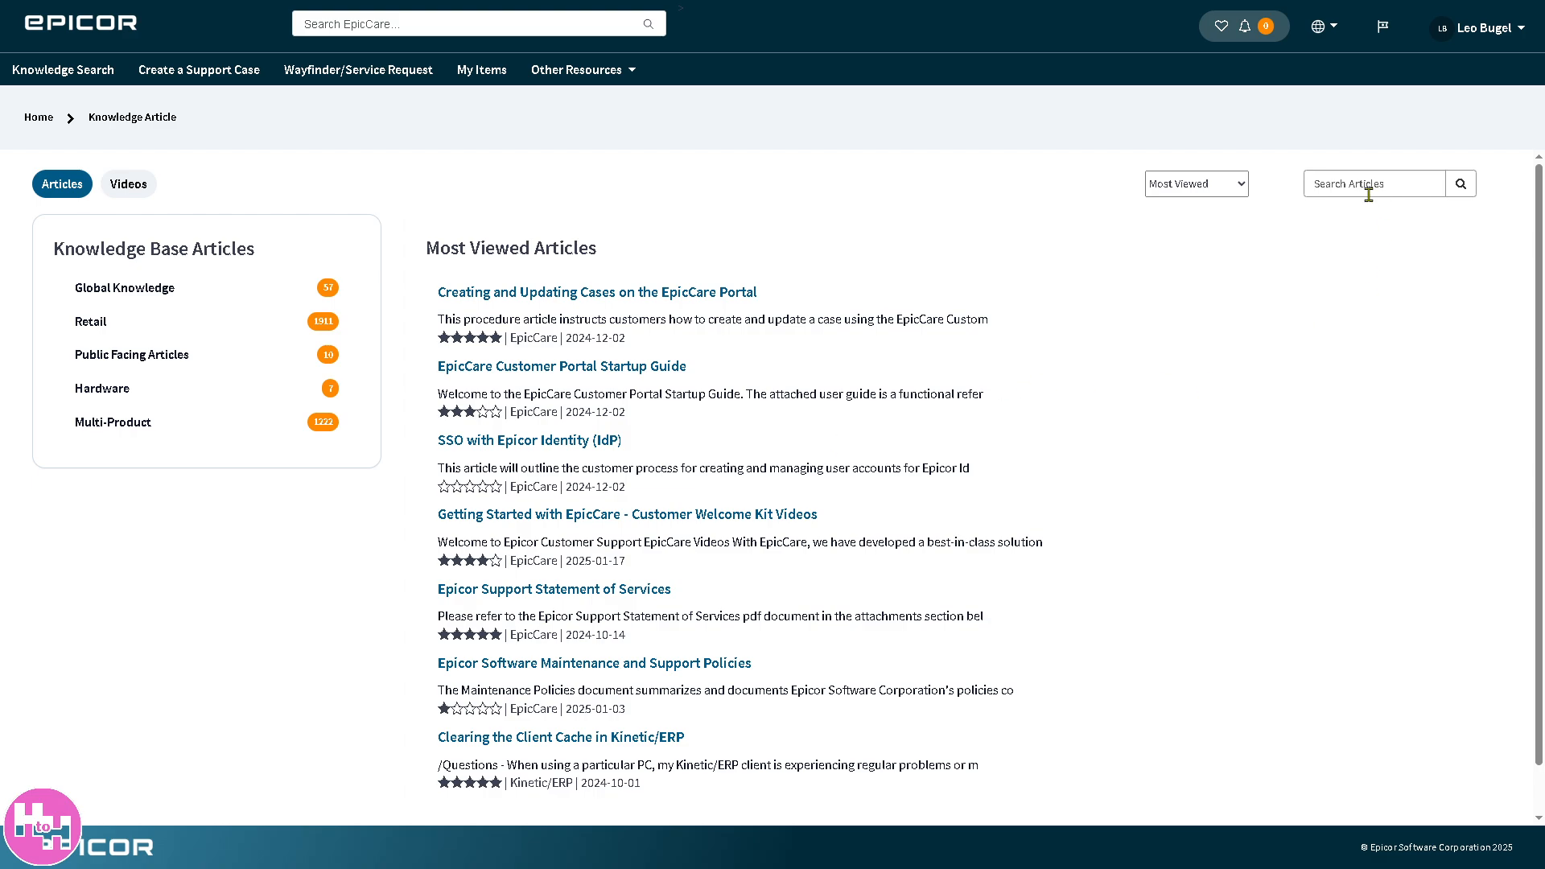
click(1196, 183)
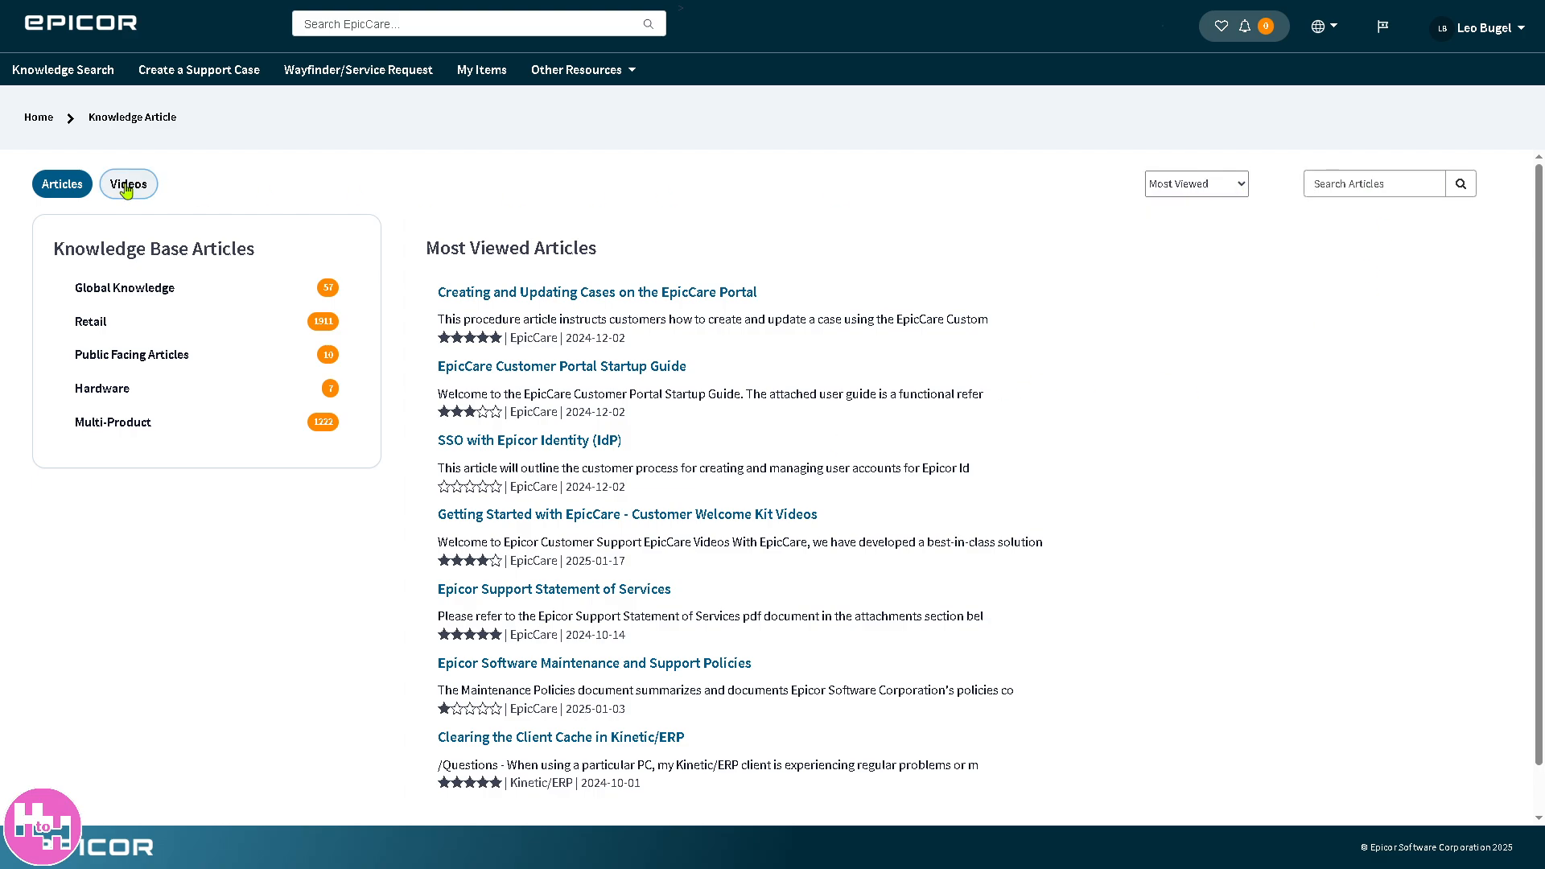
click(129, 184)
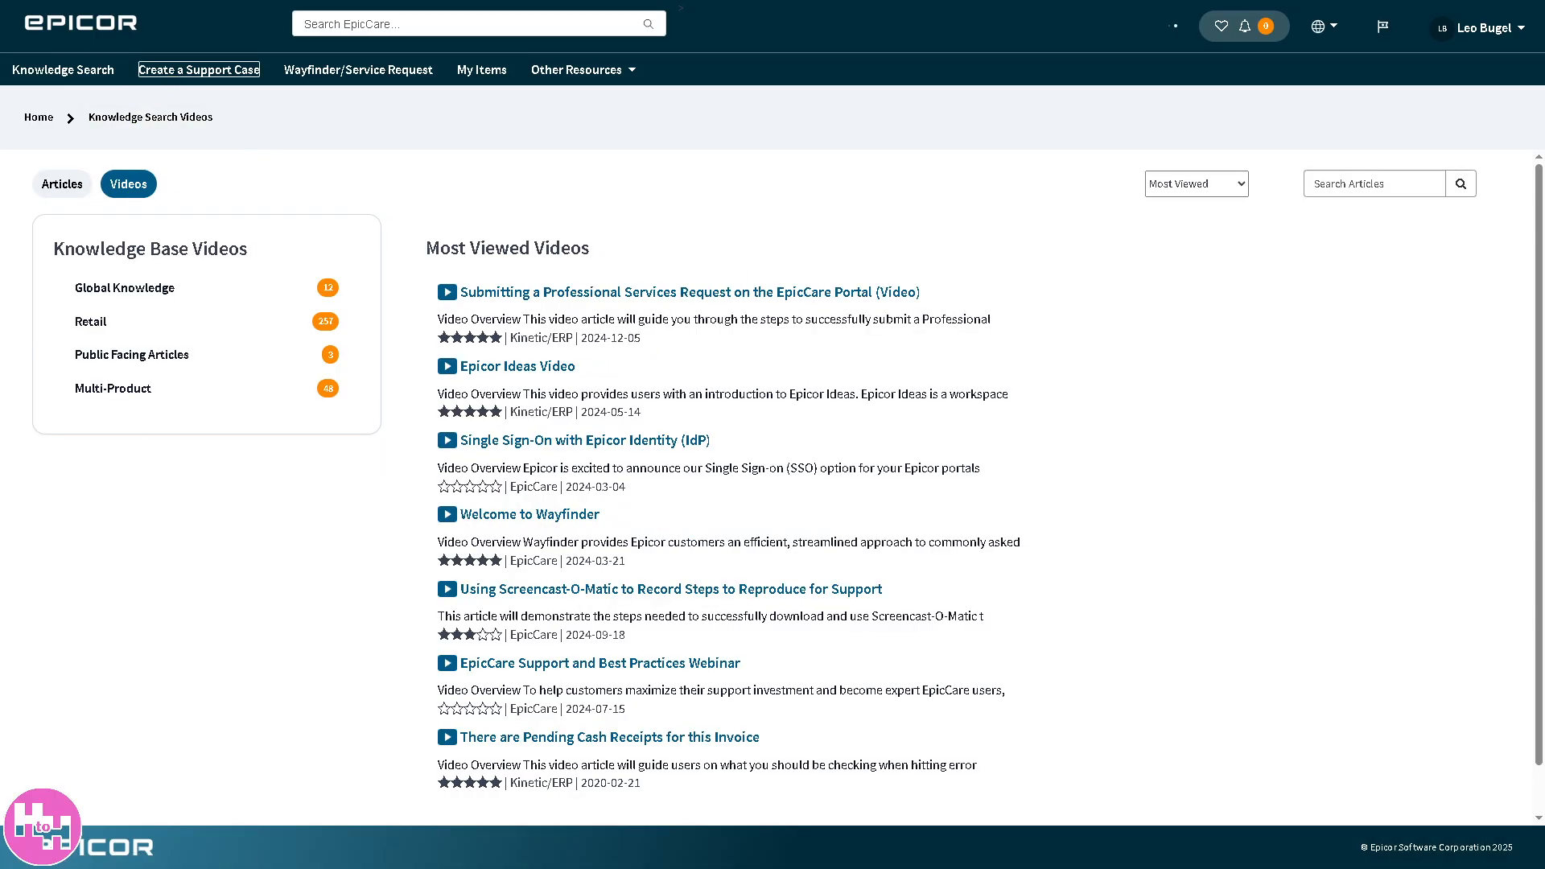
- Start a new support case and paste content into the detailed issue description editor
click(198, 69)
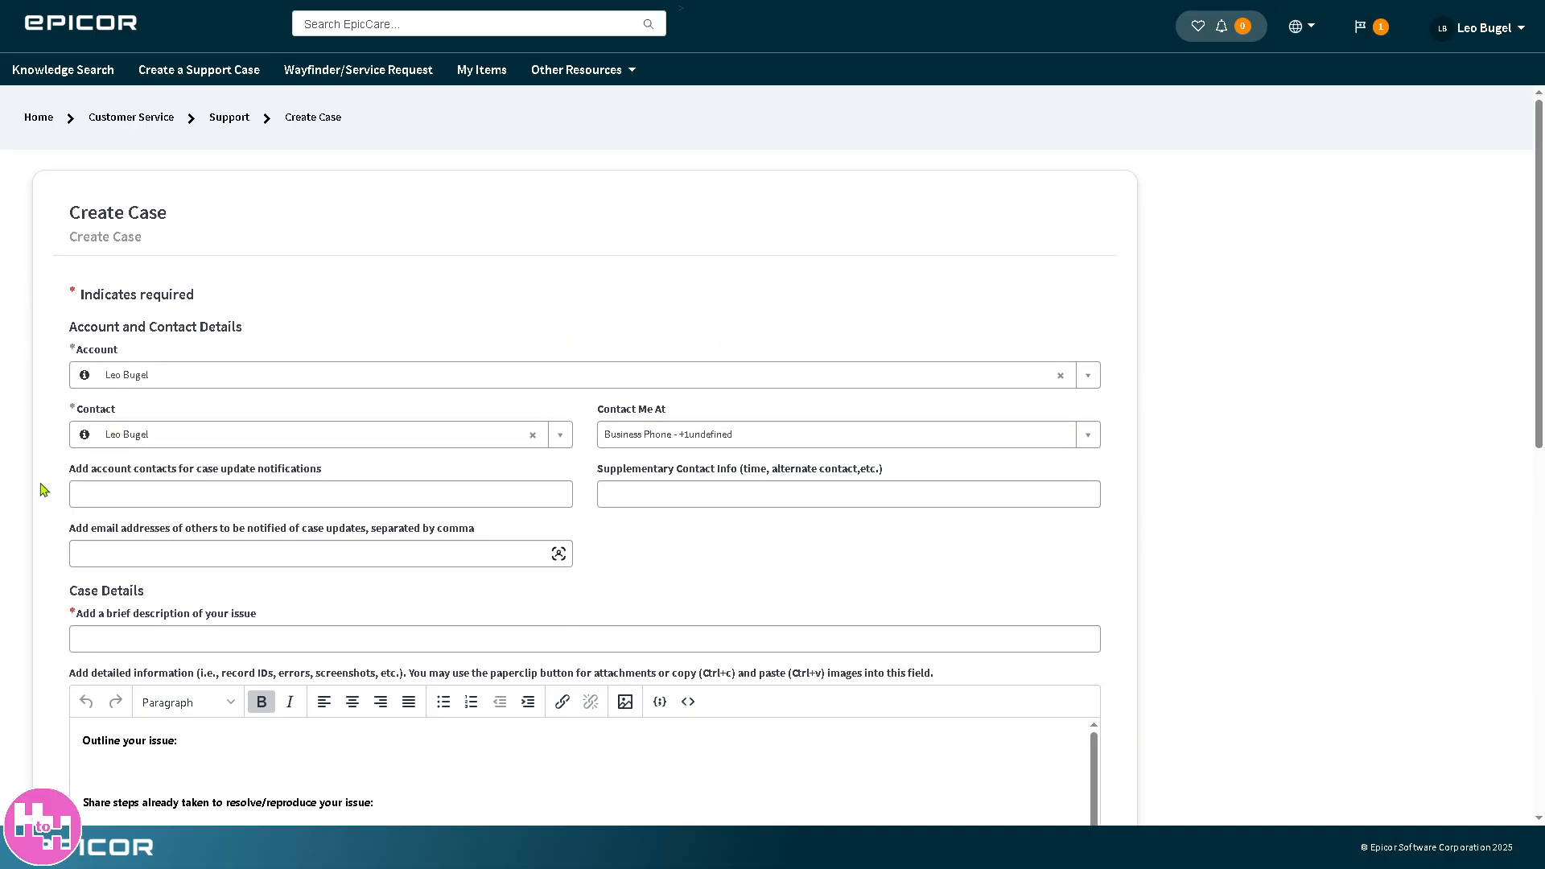
click(585, 637)
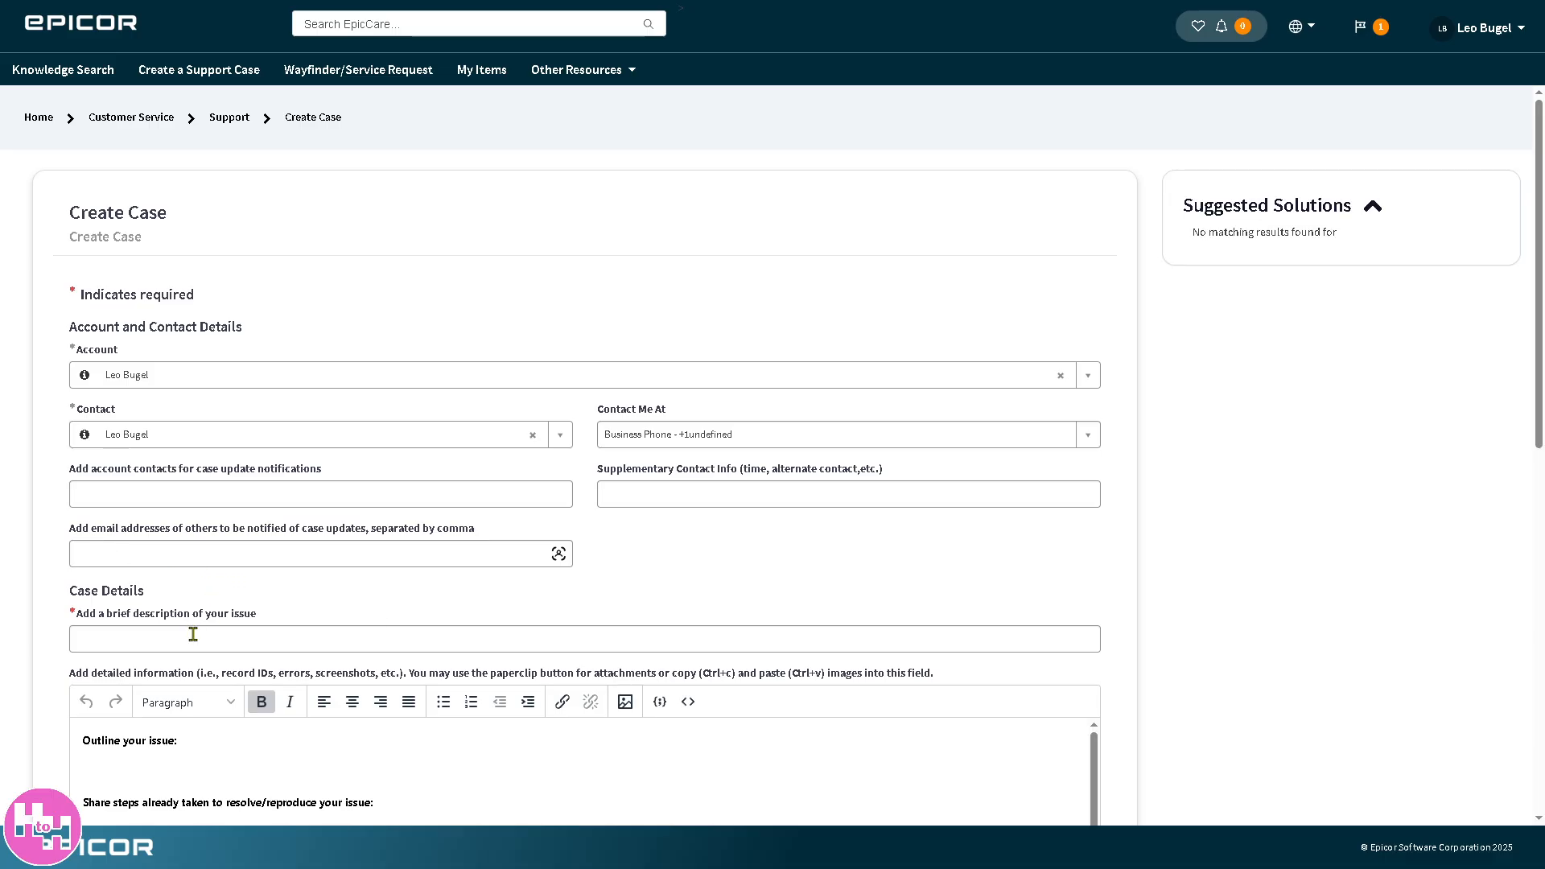
click(584, 639)
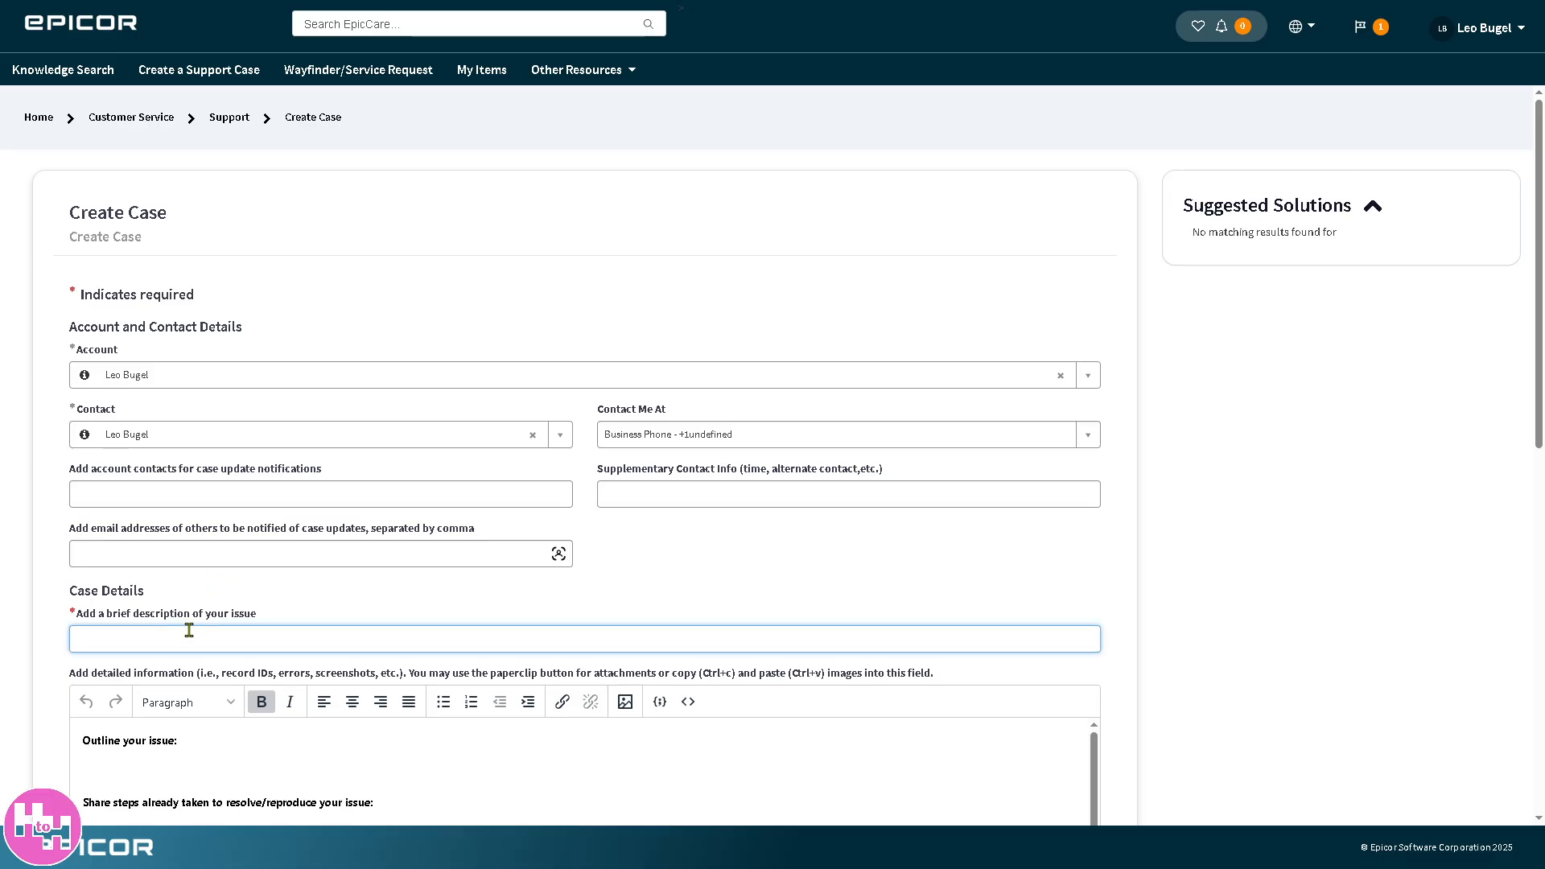
text(How to use EPICORa)
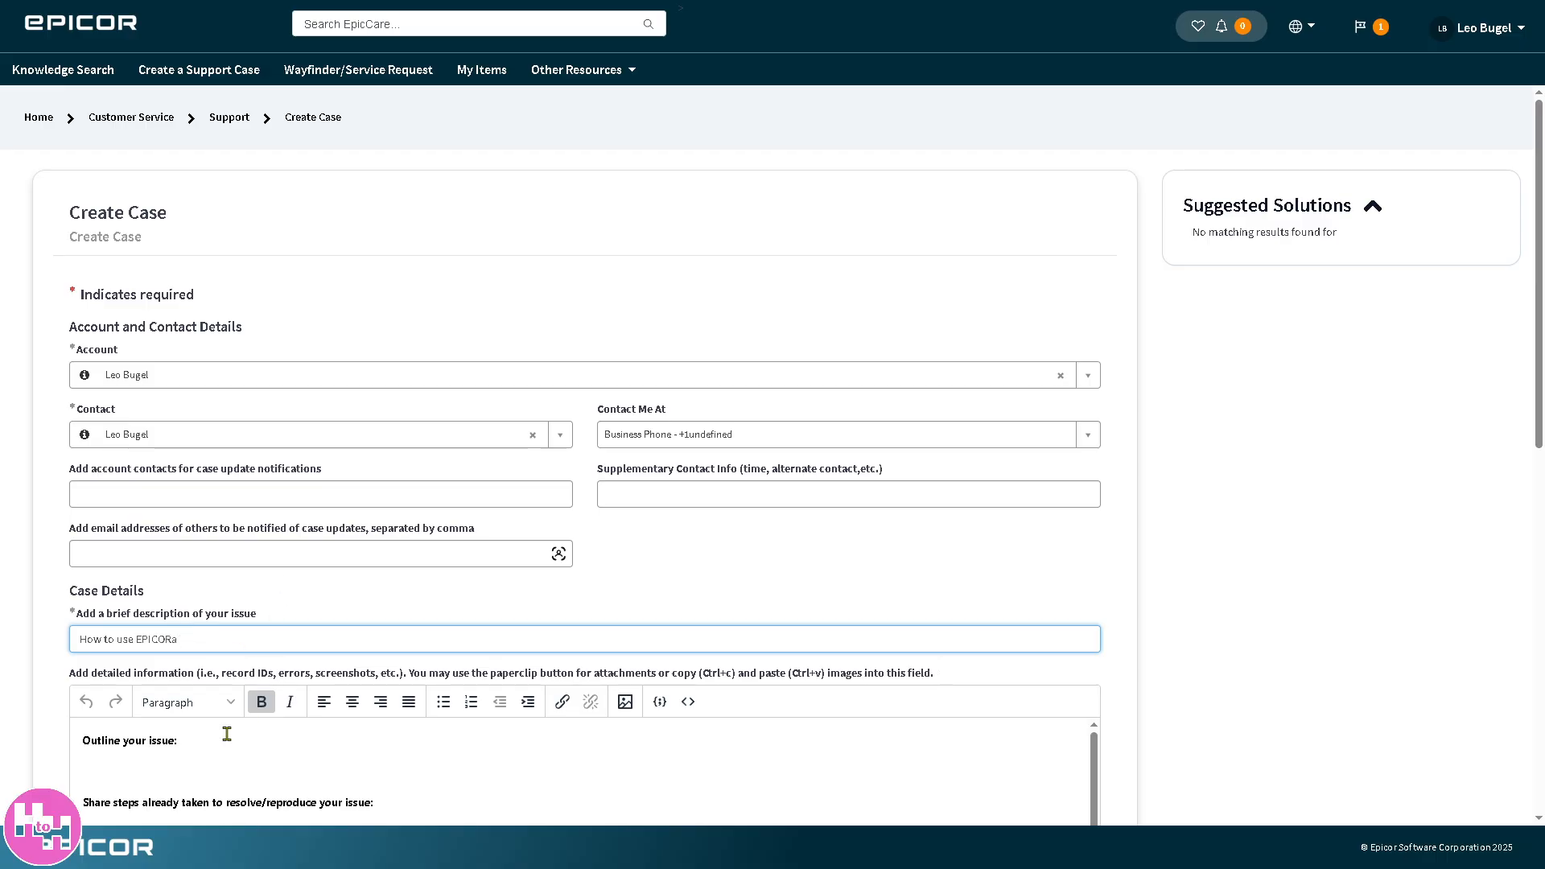
key(ctrl+v)
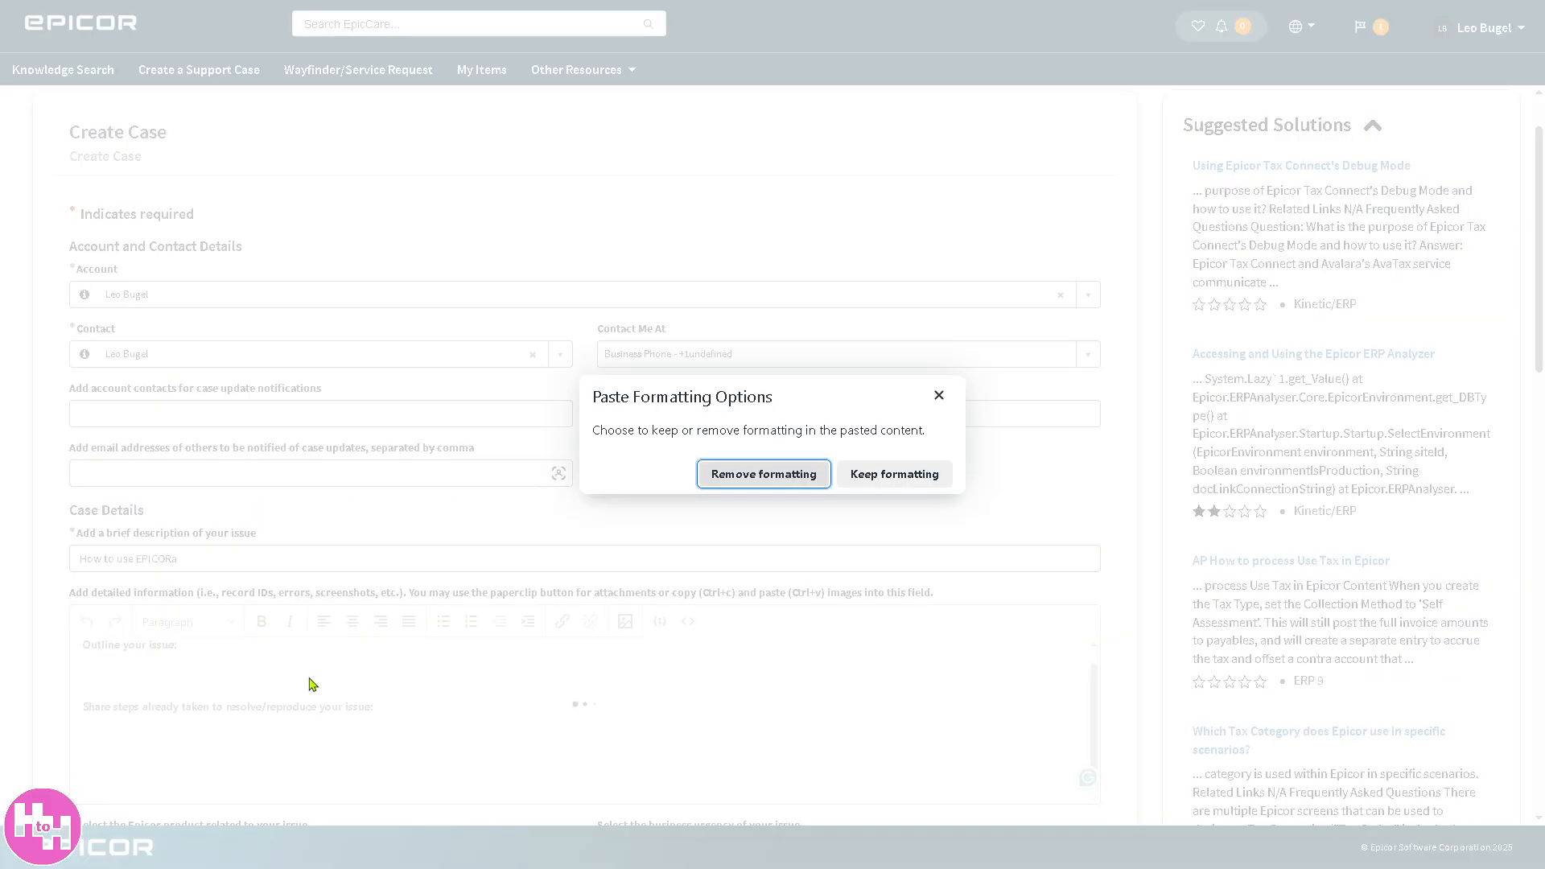
click(763, 473)
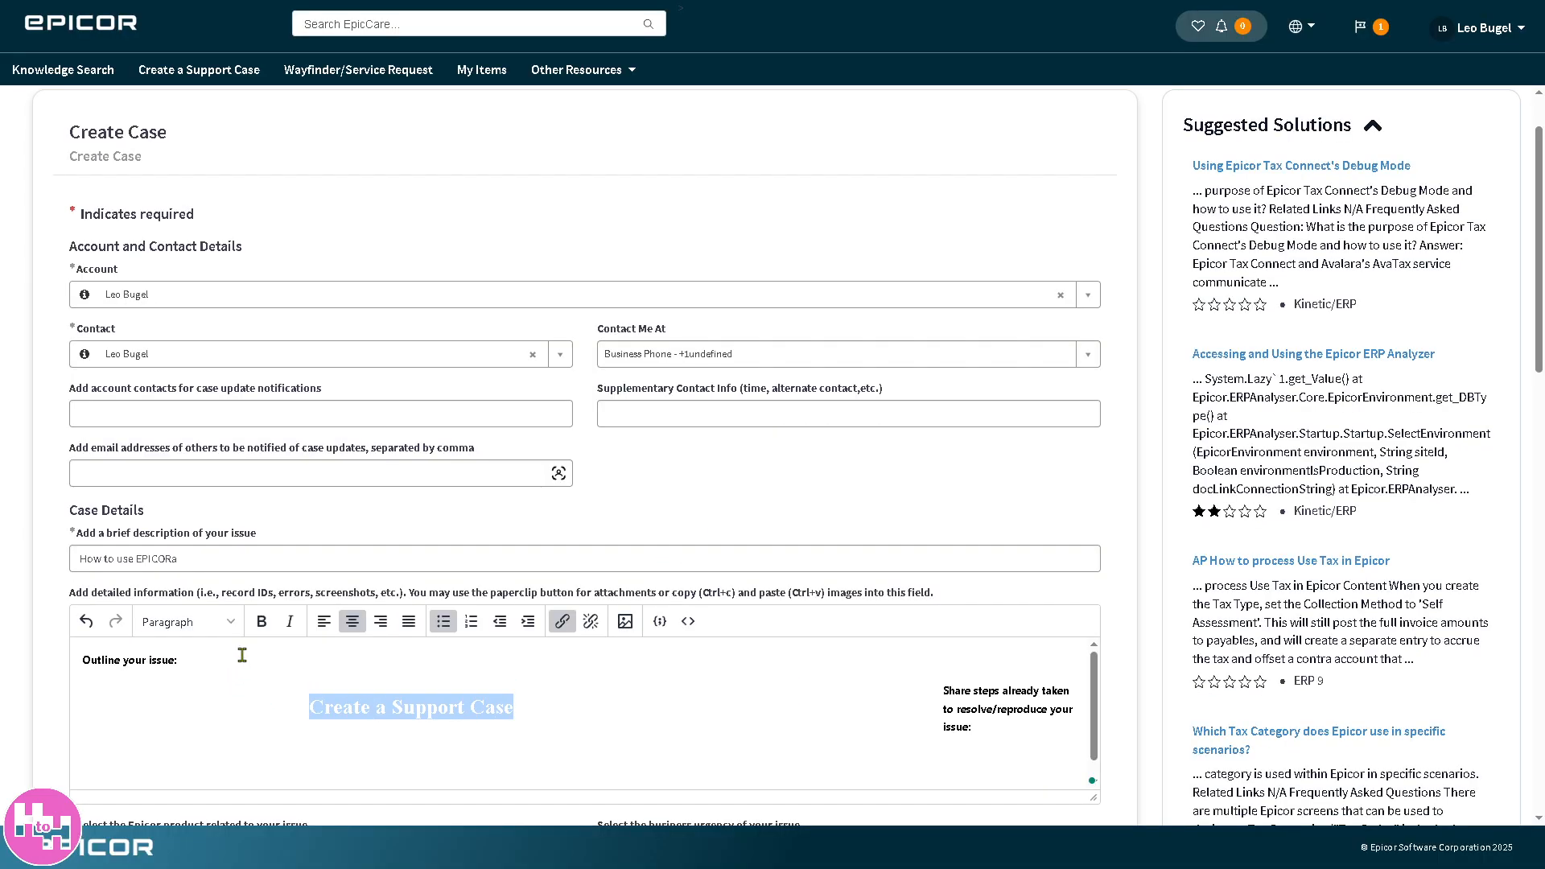
- Enter 'How to use EPICORE' as the brief issue description
text(H)
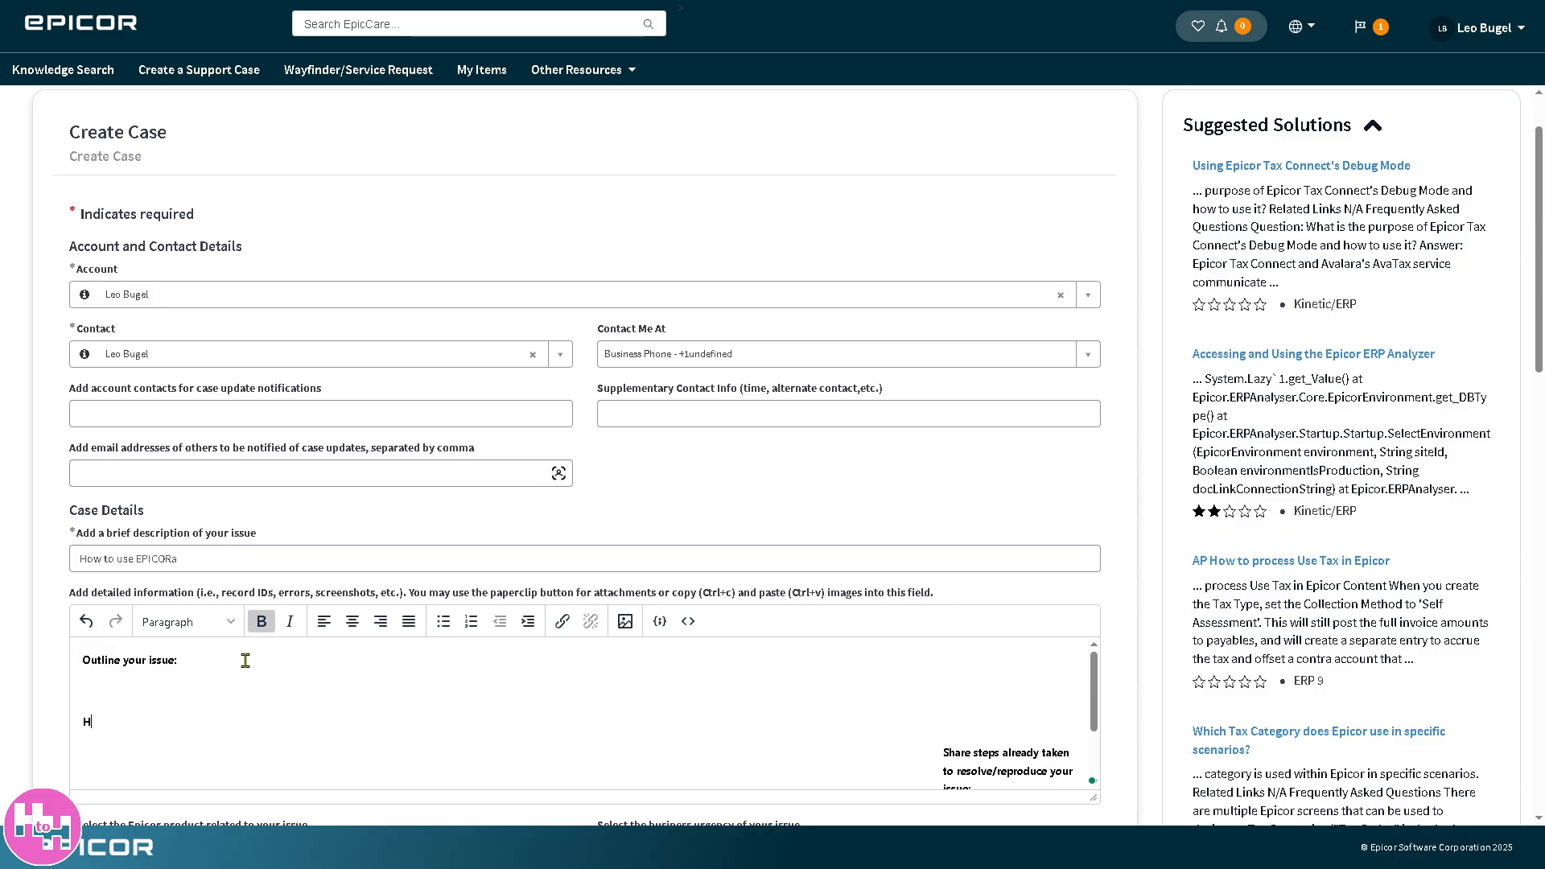
text(ow to use EPI)
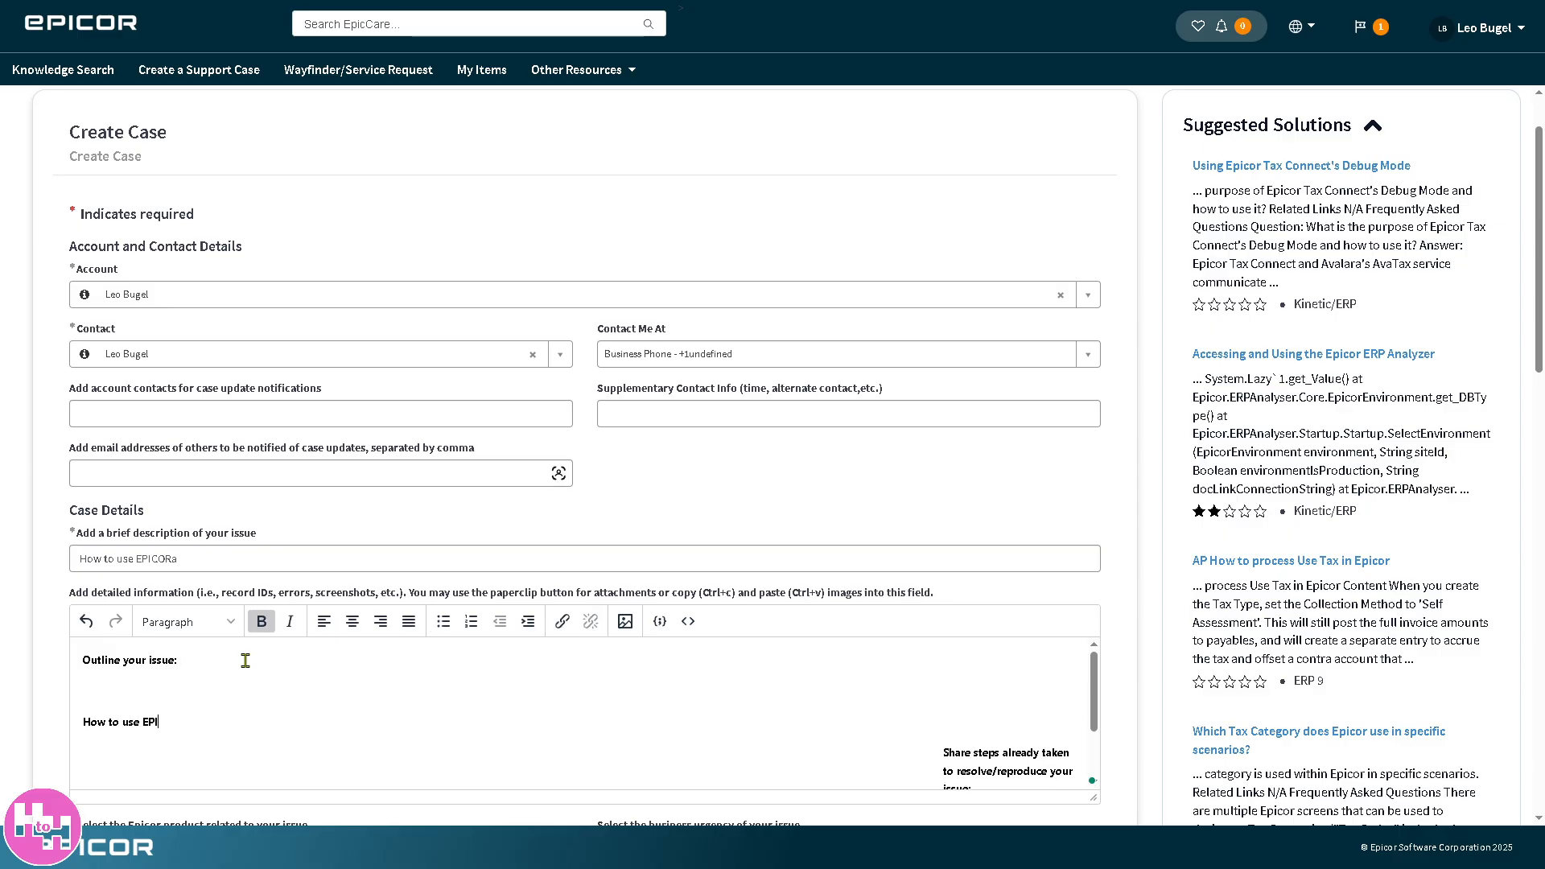
text(CORE)
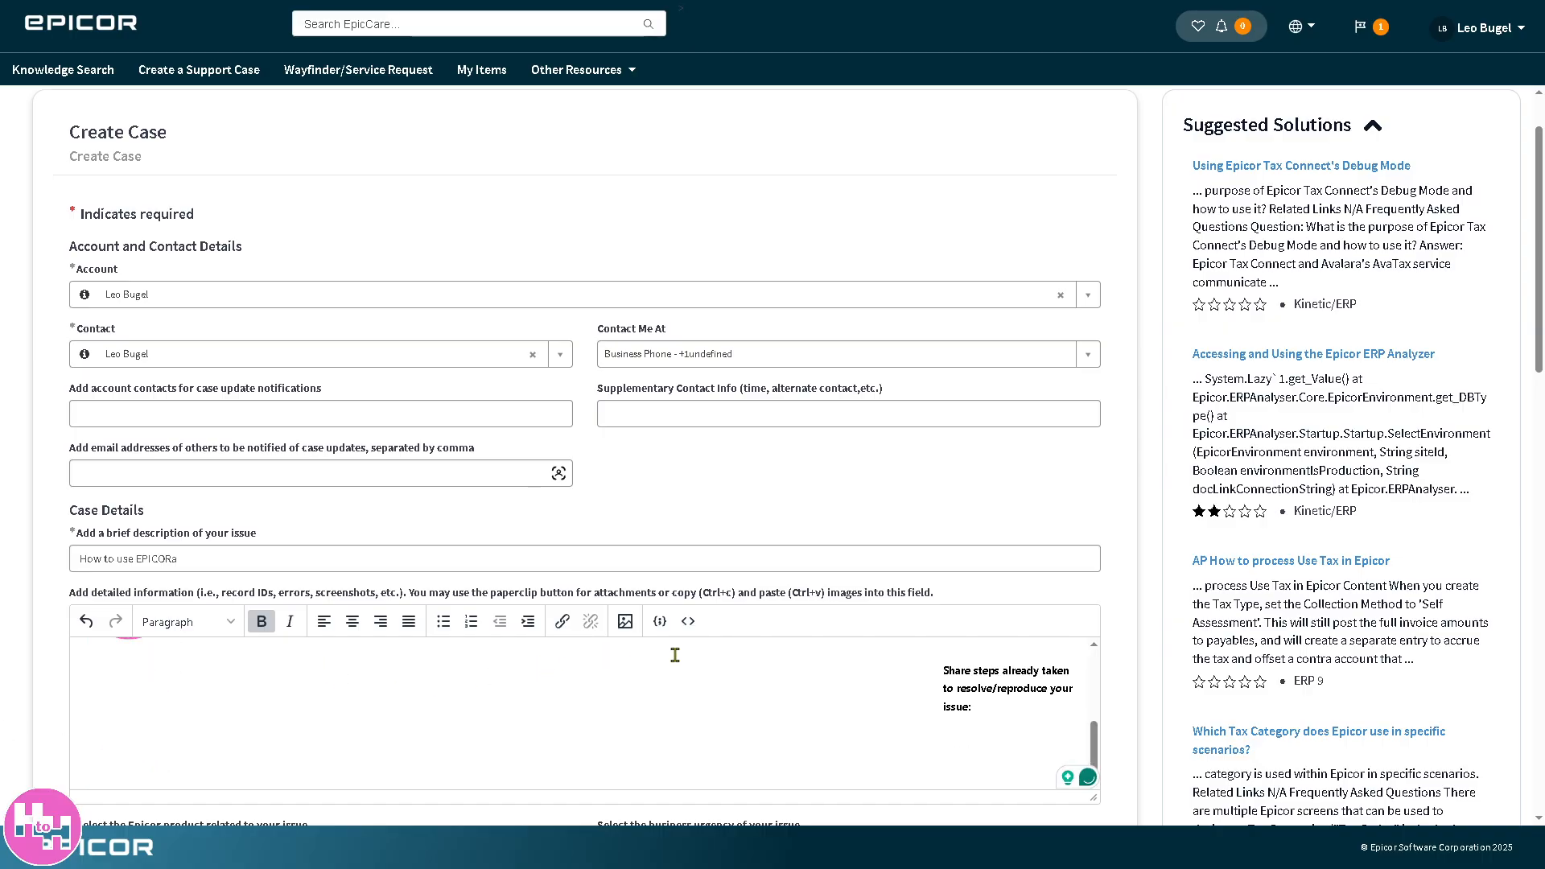
- Submit the case, get the missing product/environment/module error, then navigate away to trigger the Leave page dialog
scroll(down, 3)
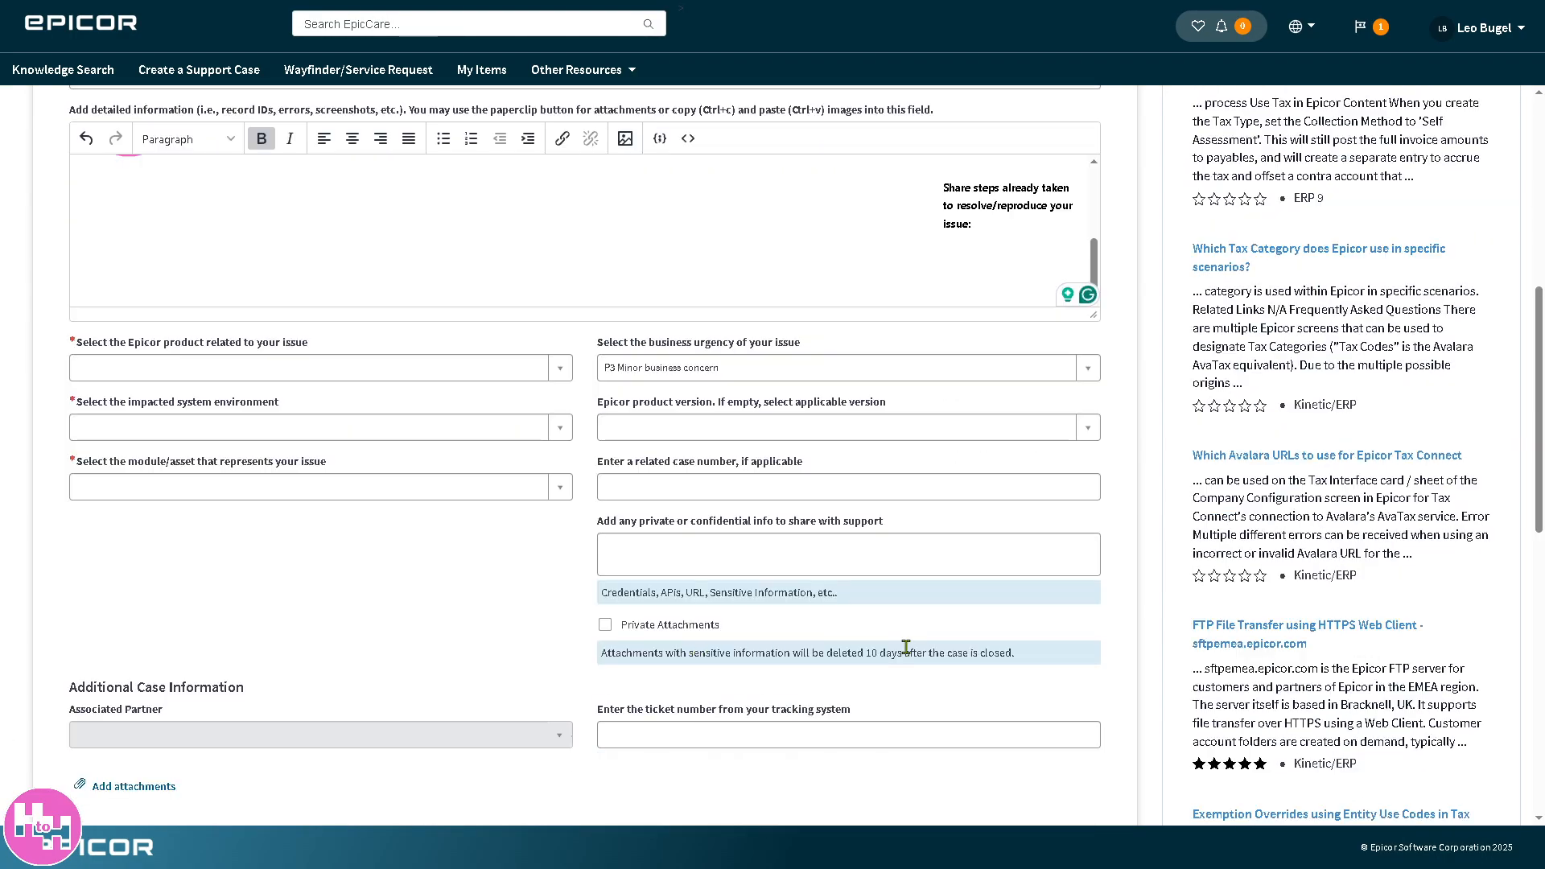
scroll(down, 3)
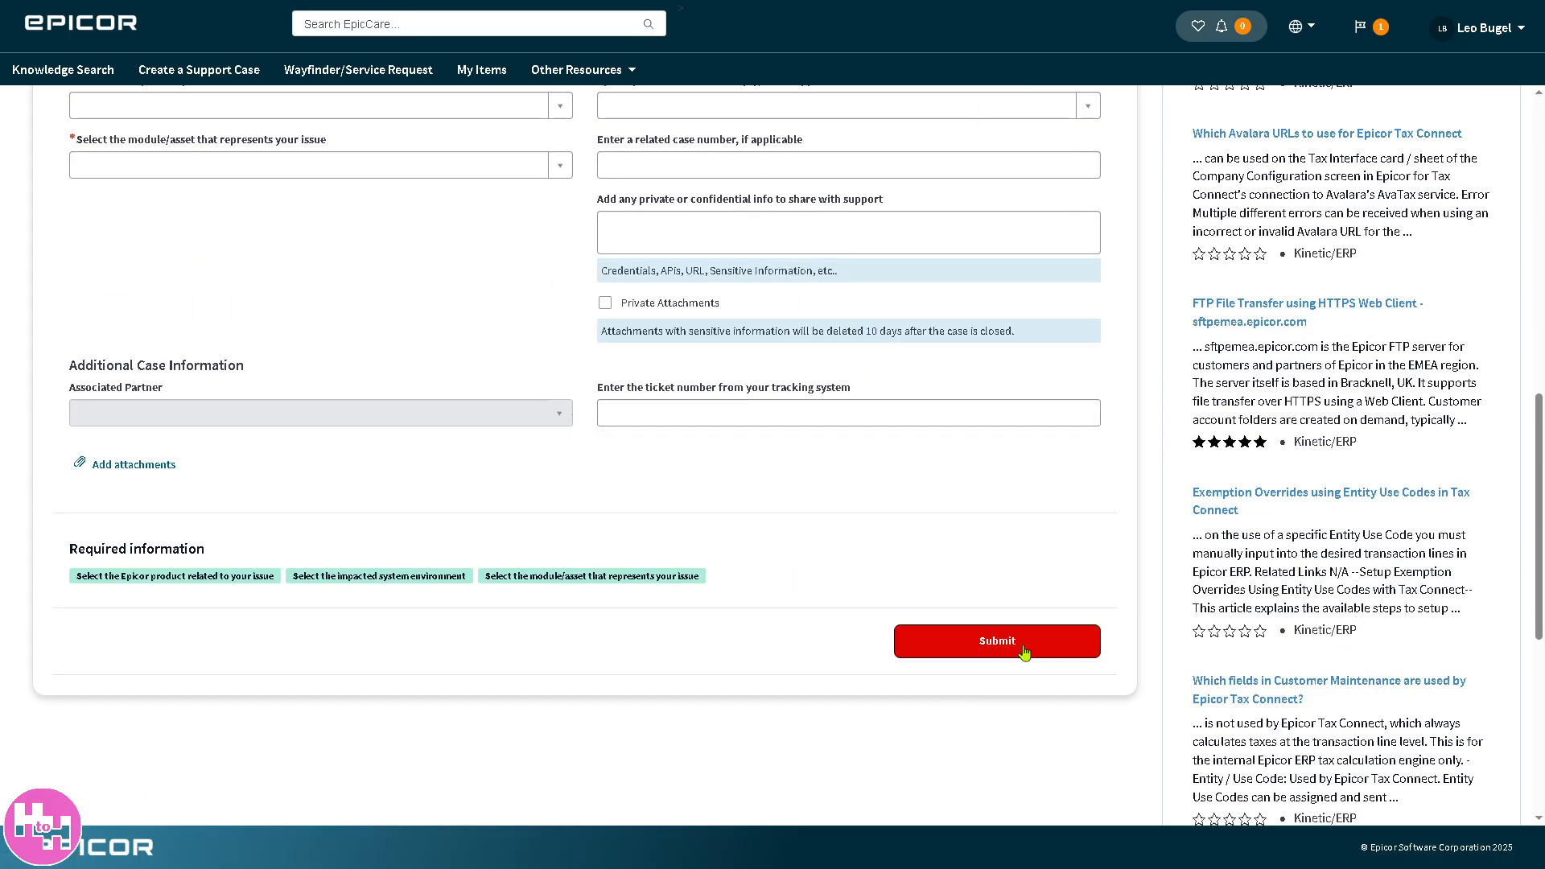
click(995, 641)
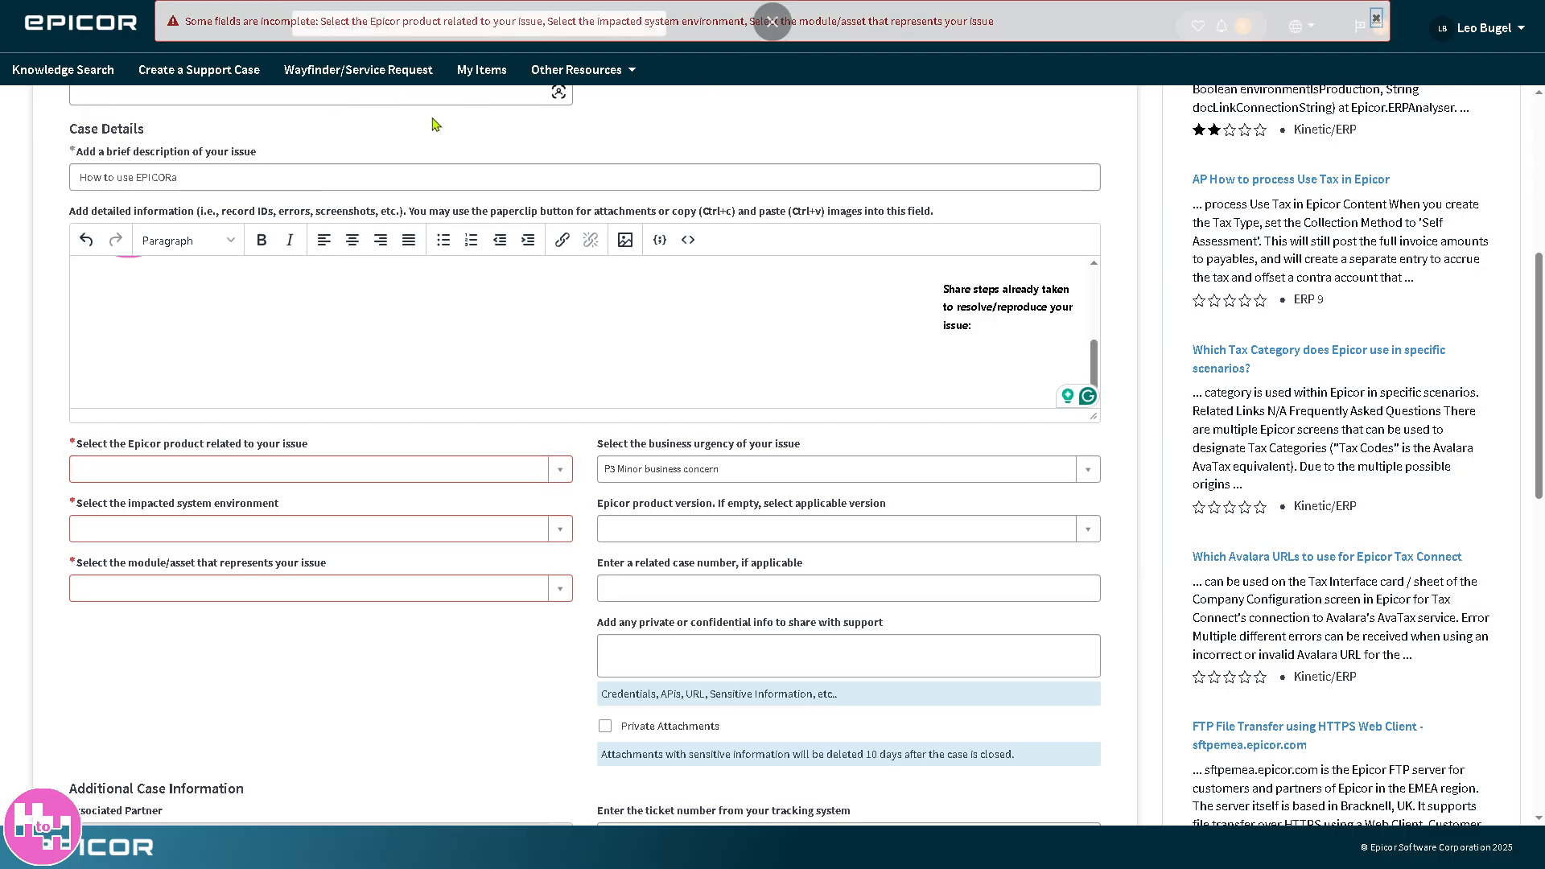
click(1376, 18)
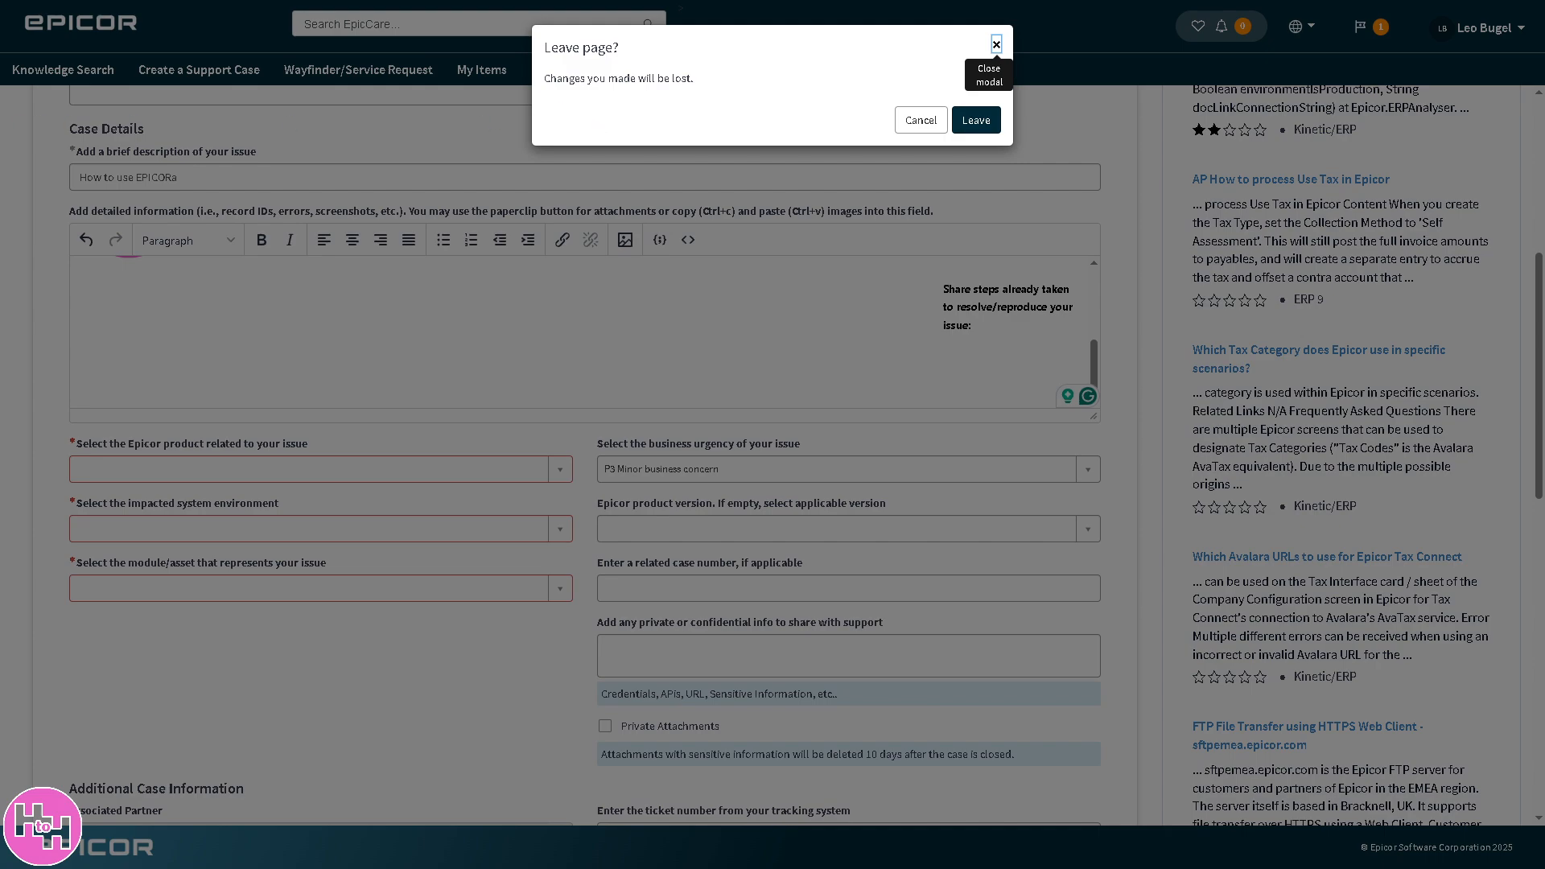
mouse_move(919, 119)
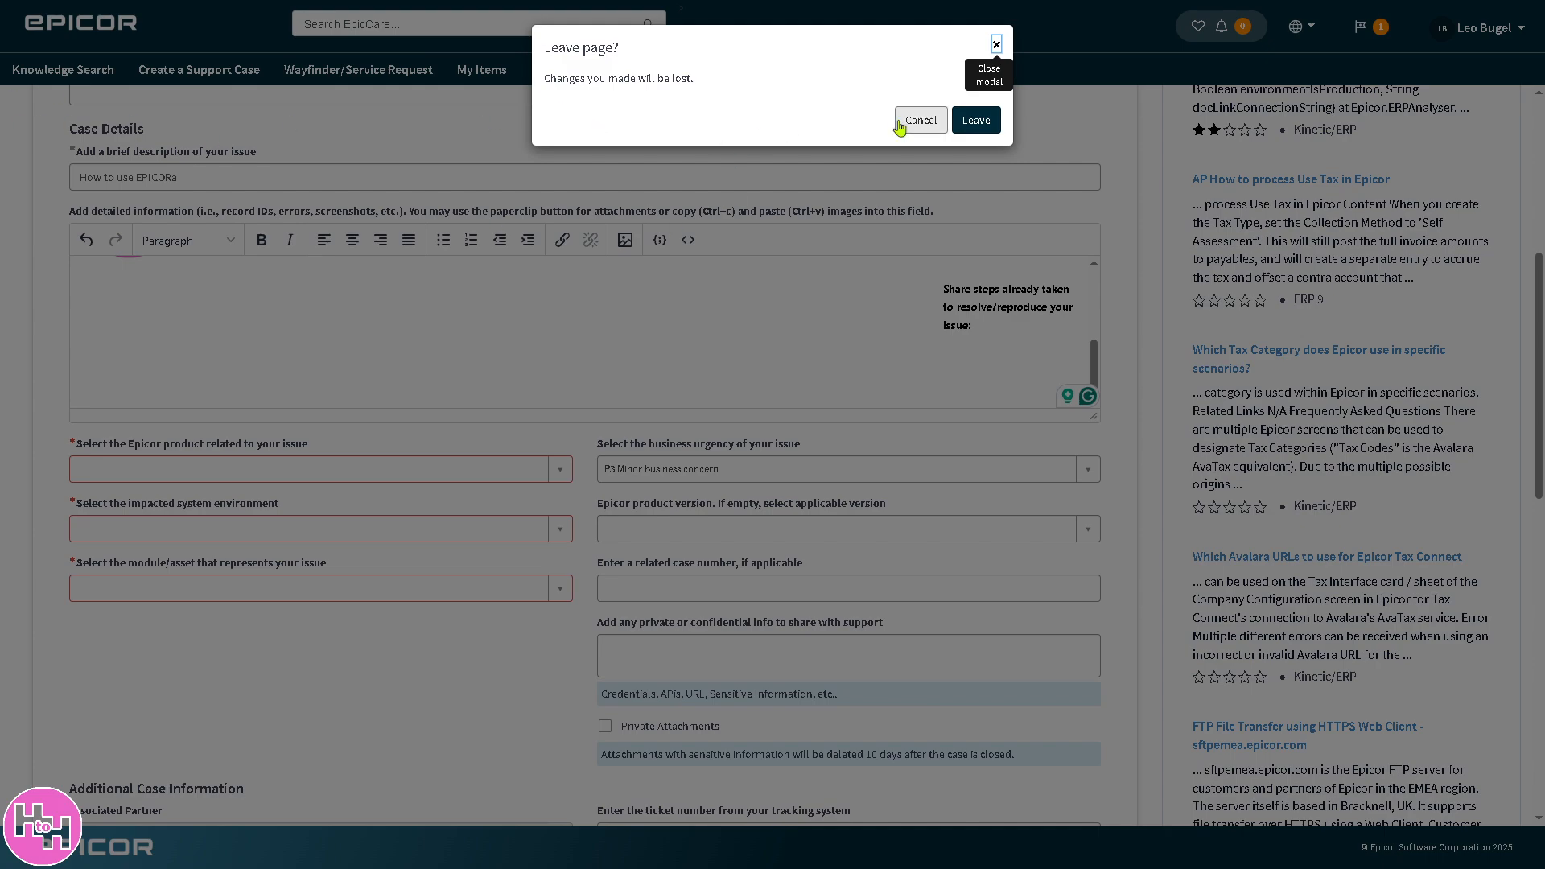
mouse_move(364, 568)
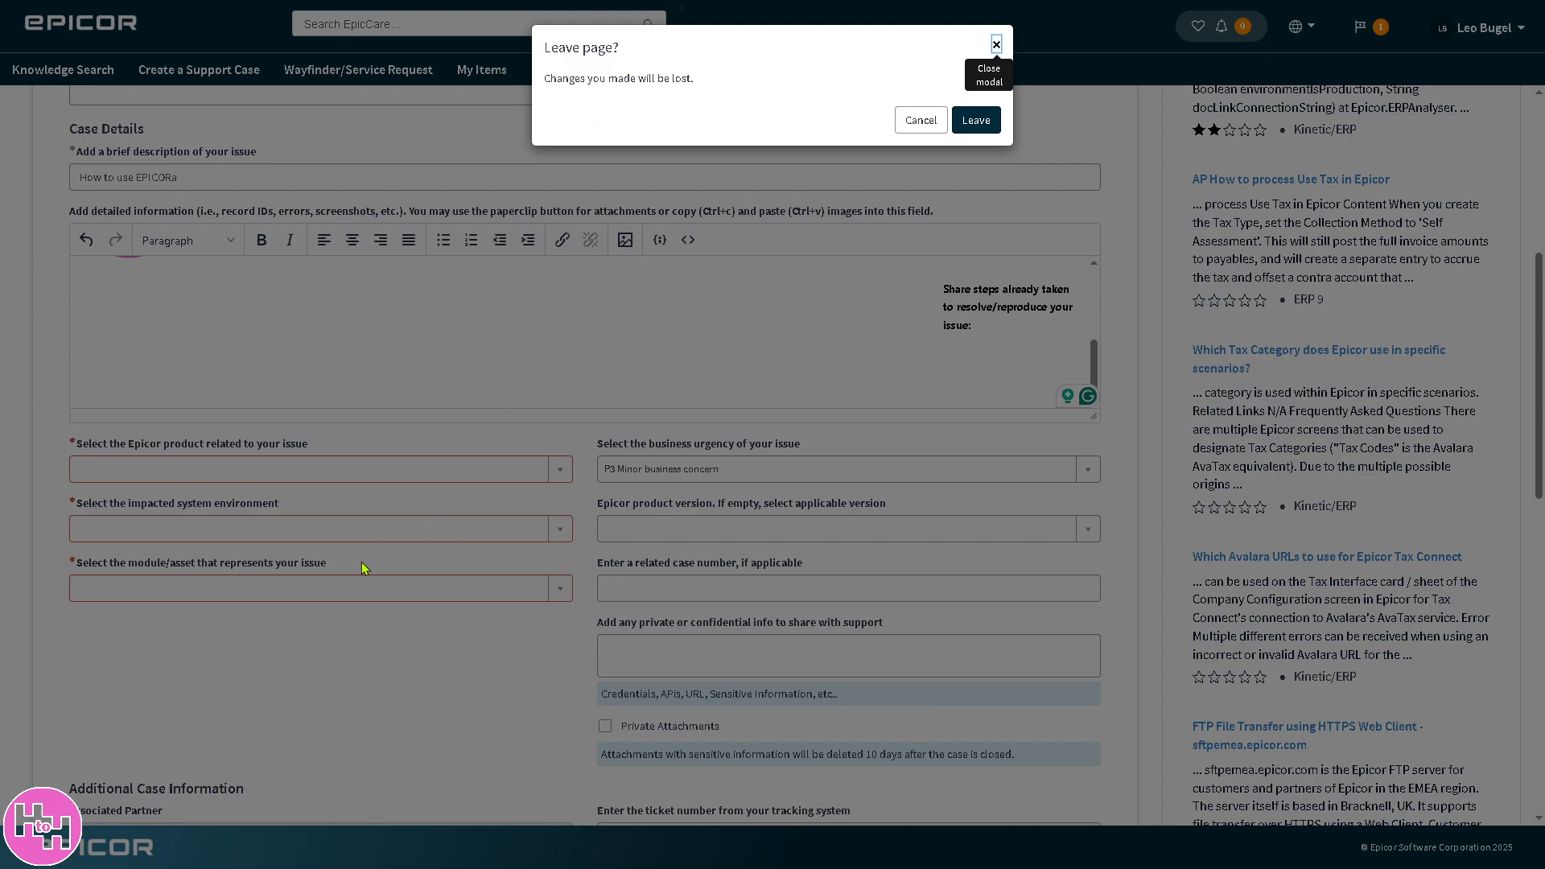
mouse_move(310, 582)
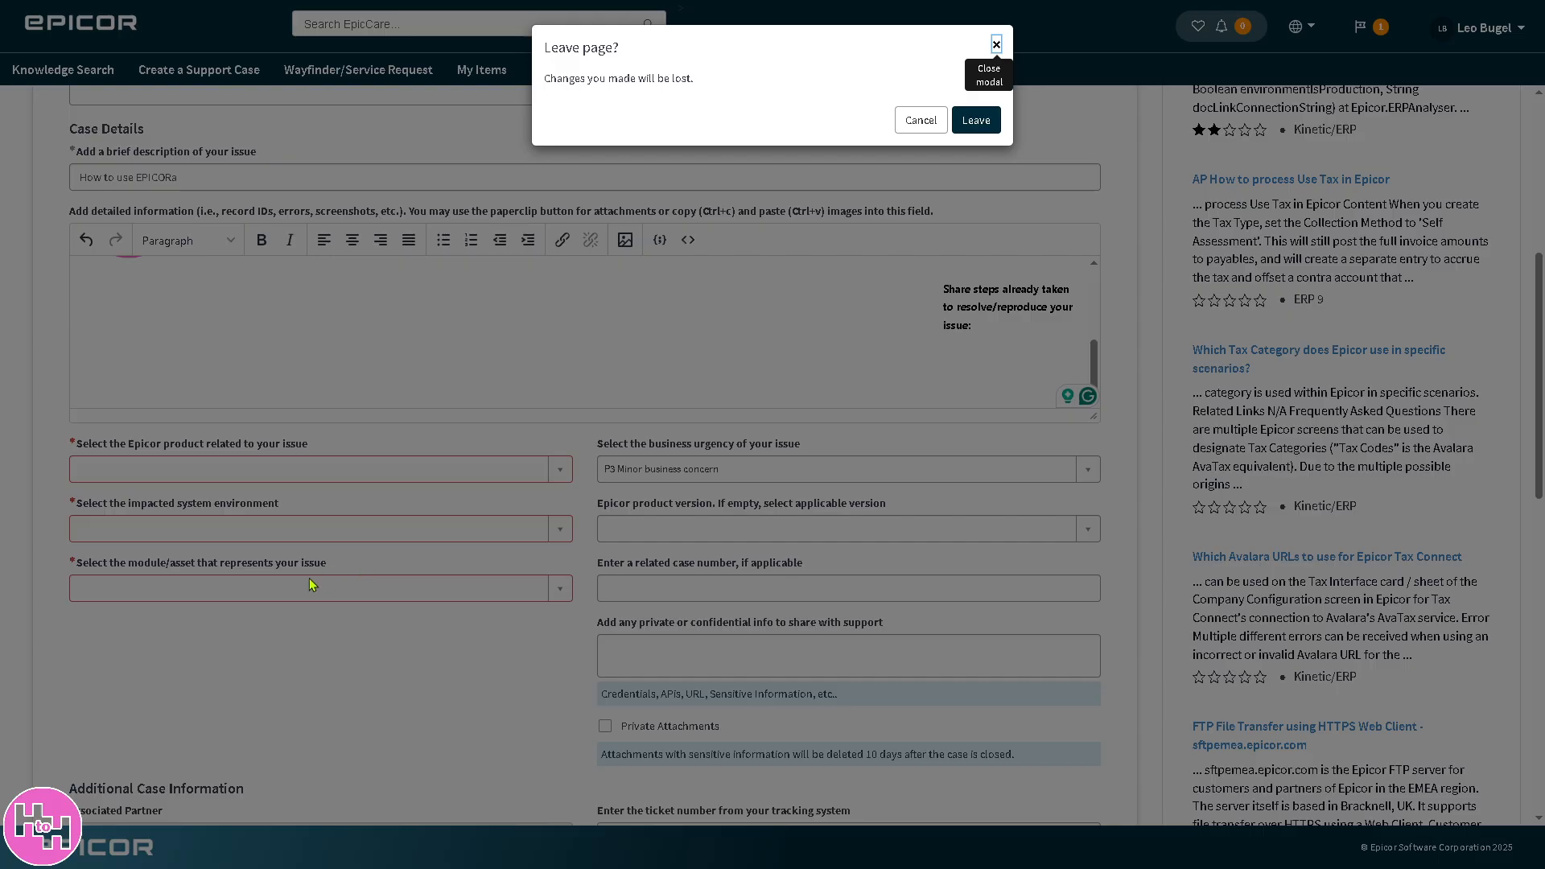
mouse_move(320, 596)
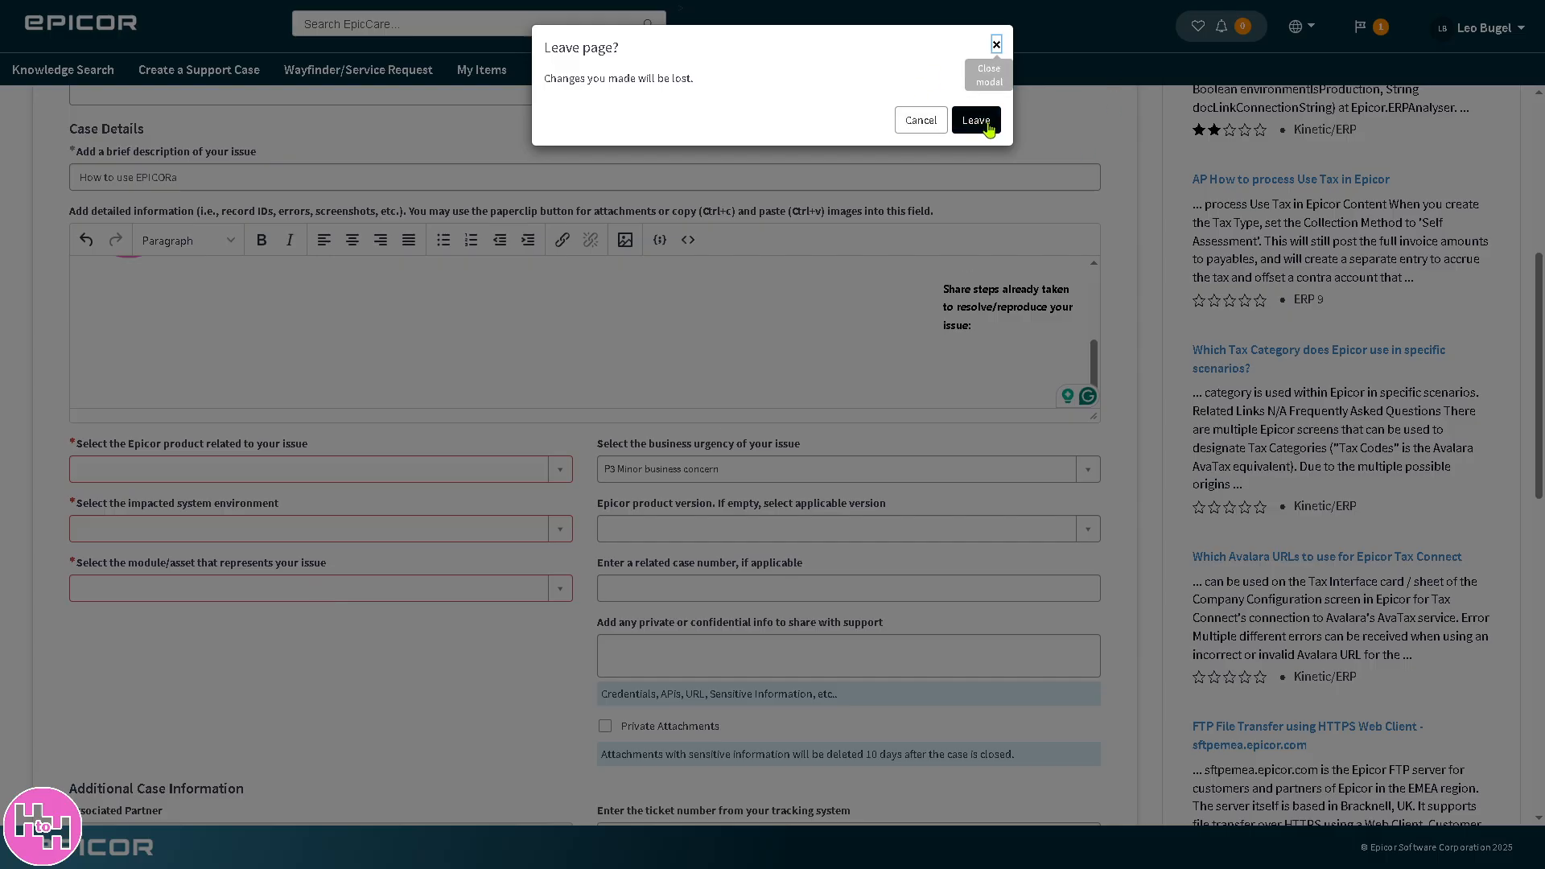
- Leave the unfinished case and land on the service catalog's Most Requested items
click(975, 119)
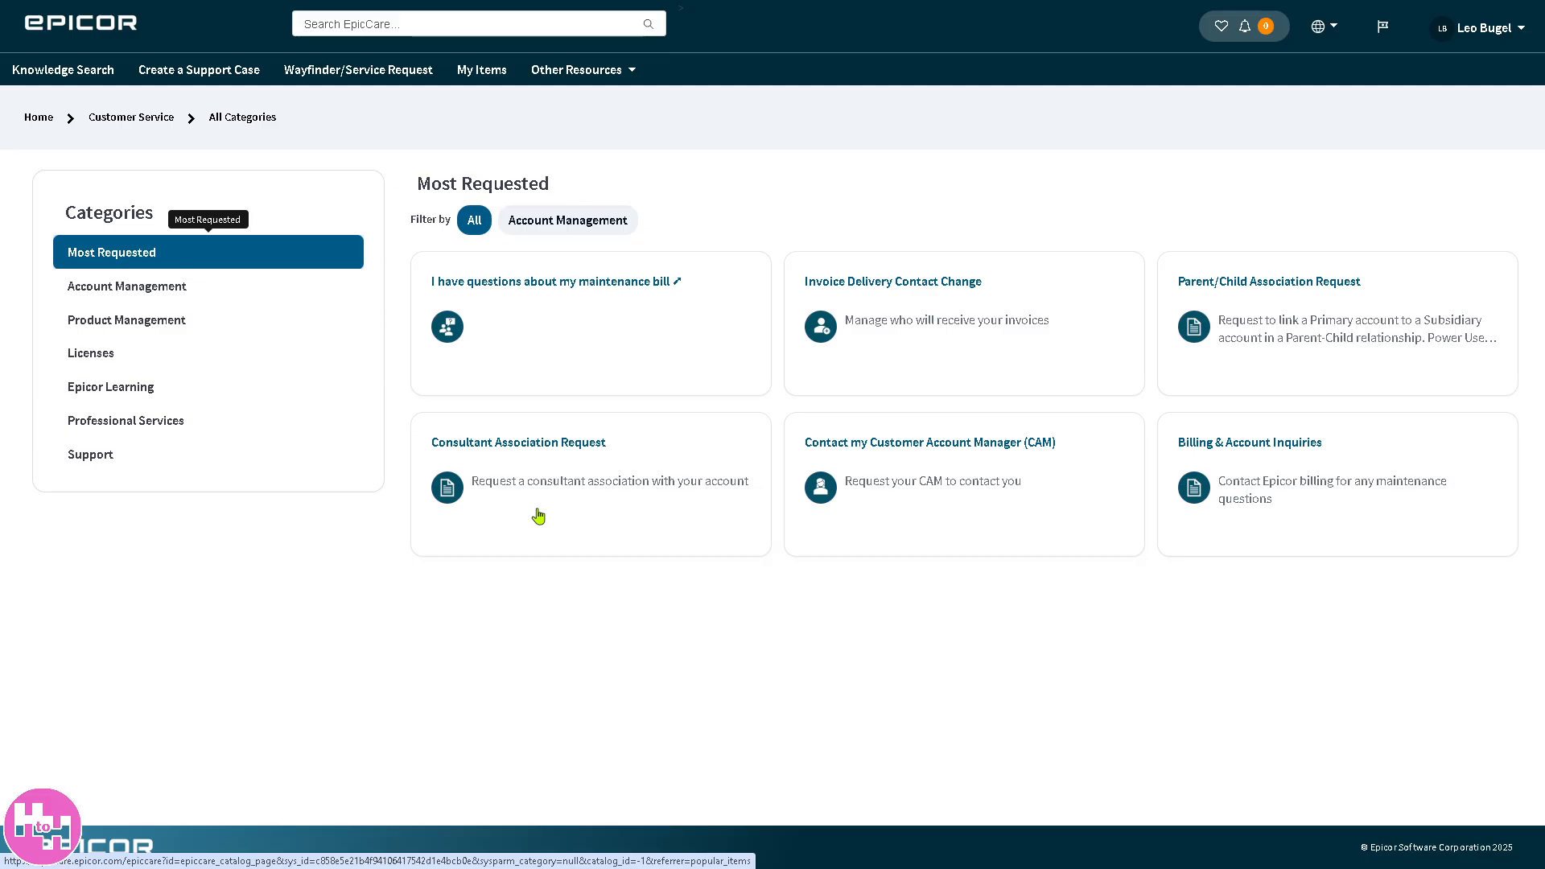
mouse_move(639, 436)
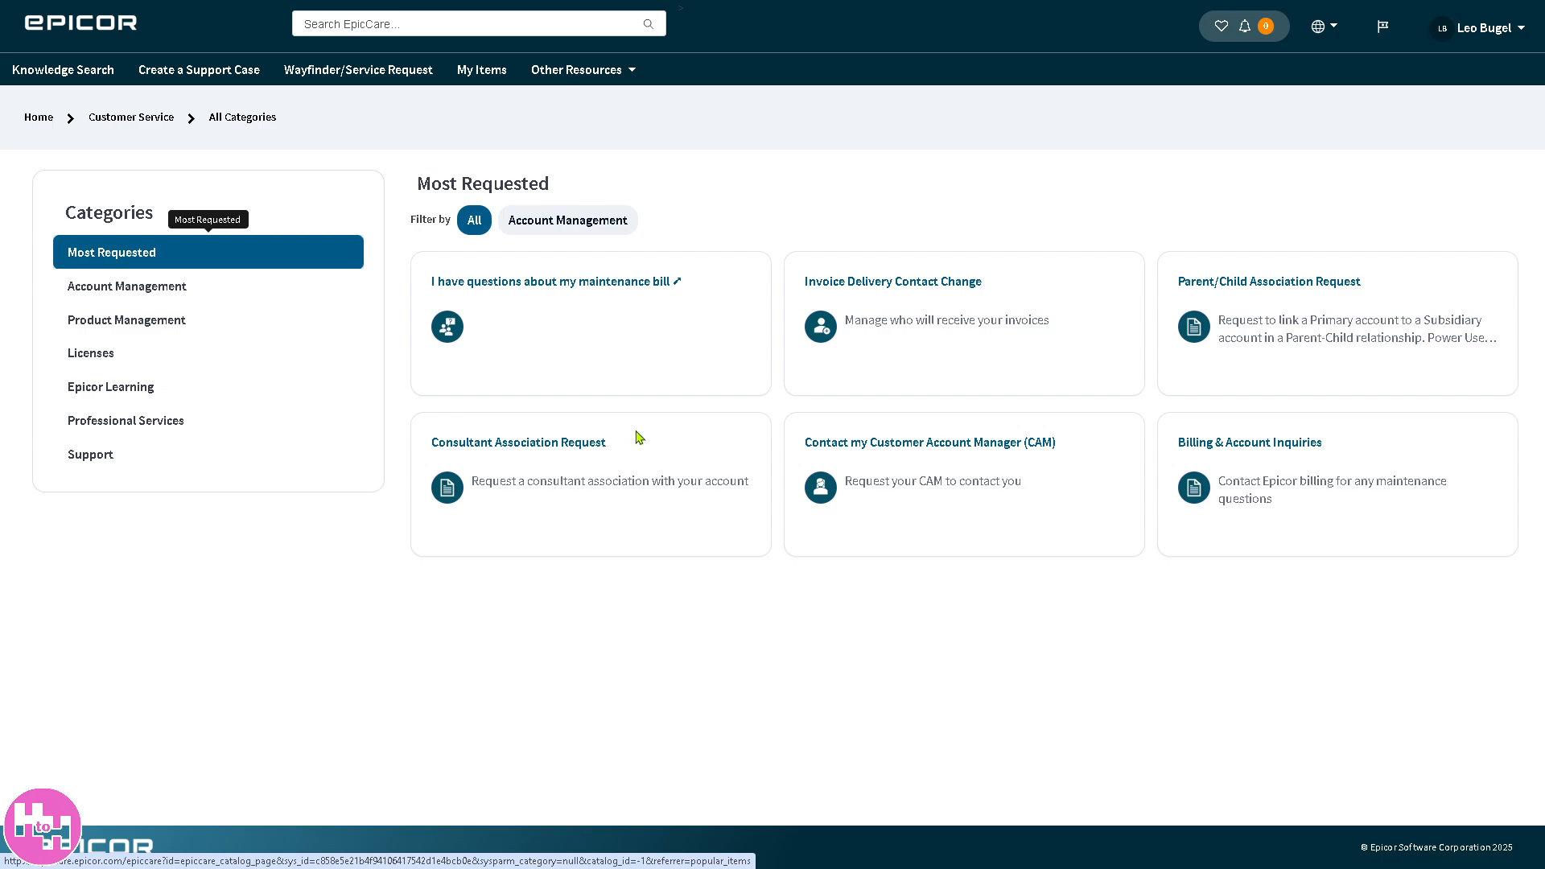
mouse_move(639, 485)
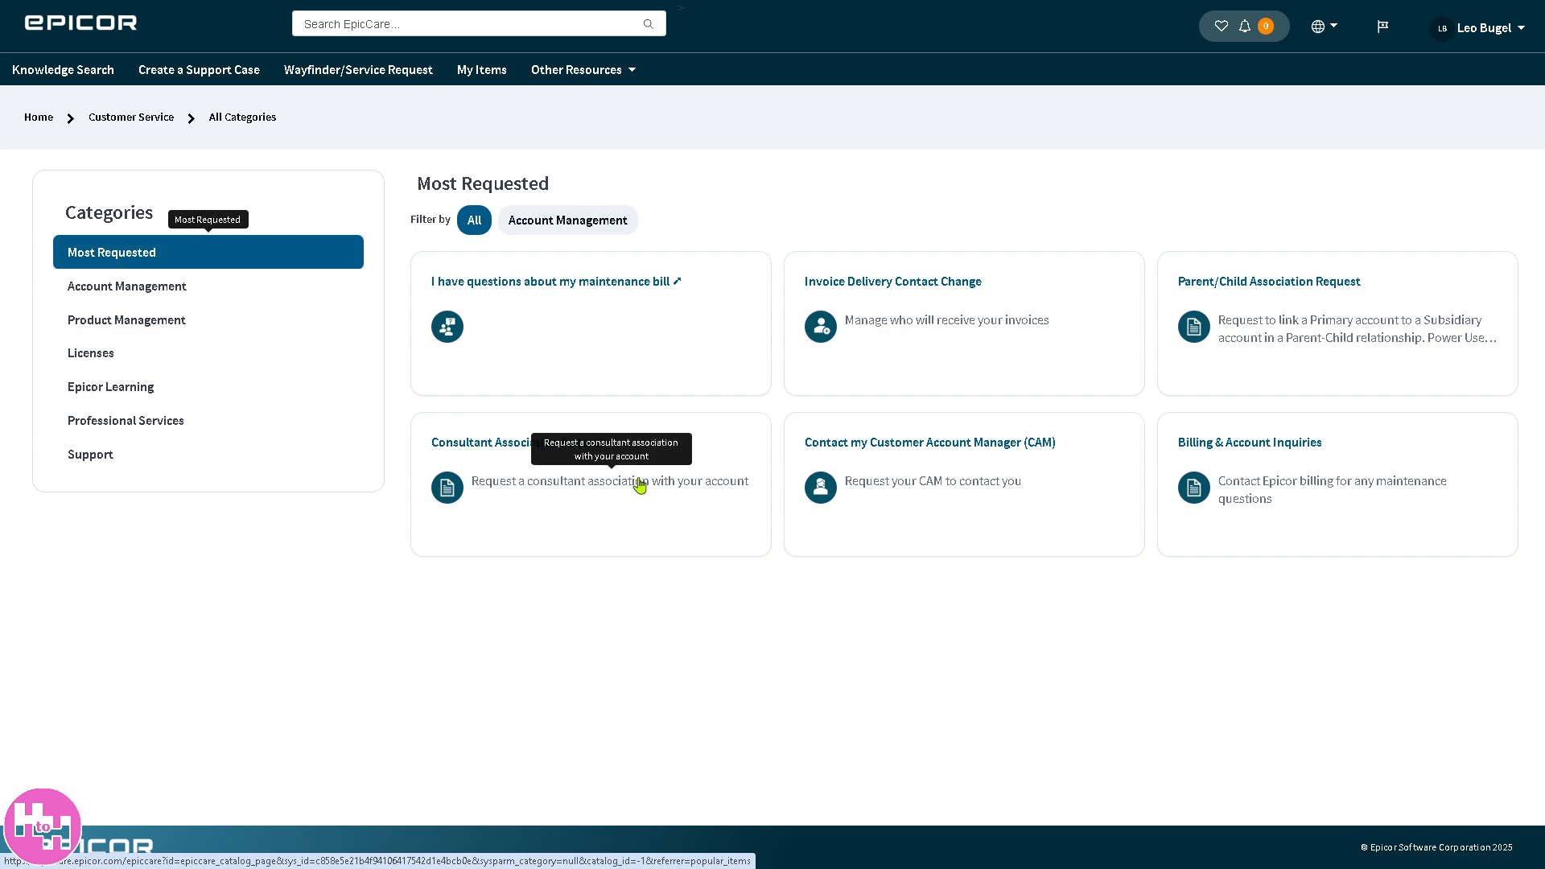
mouse_move(576, 425)
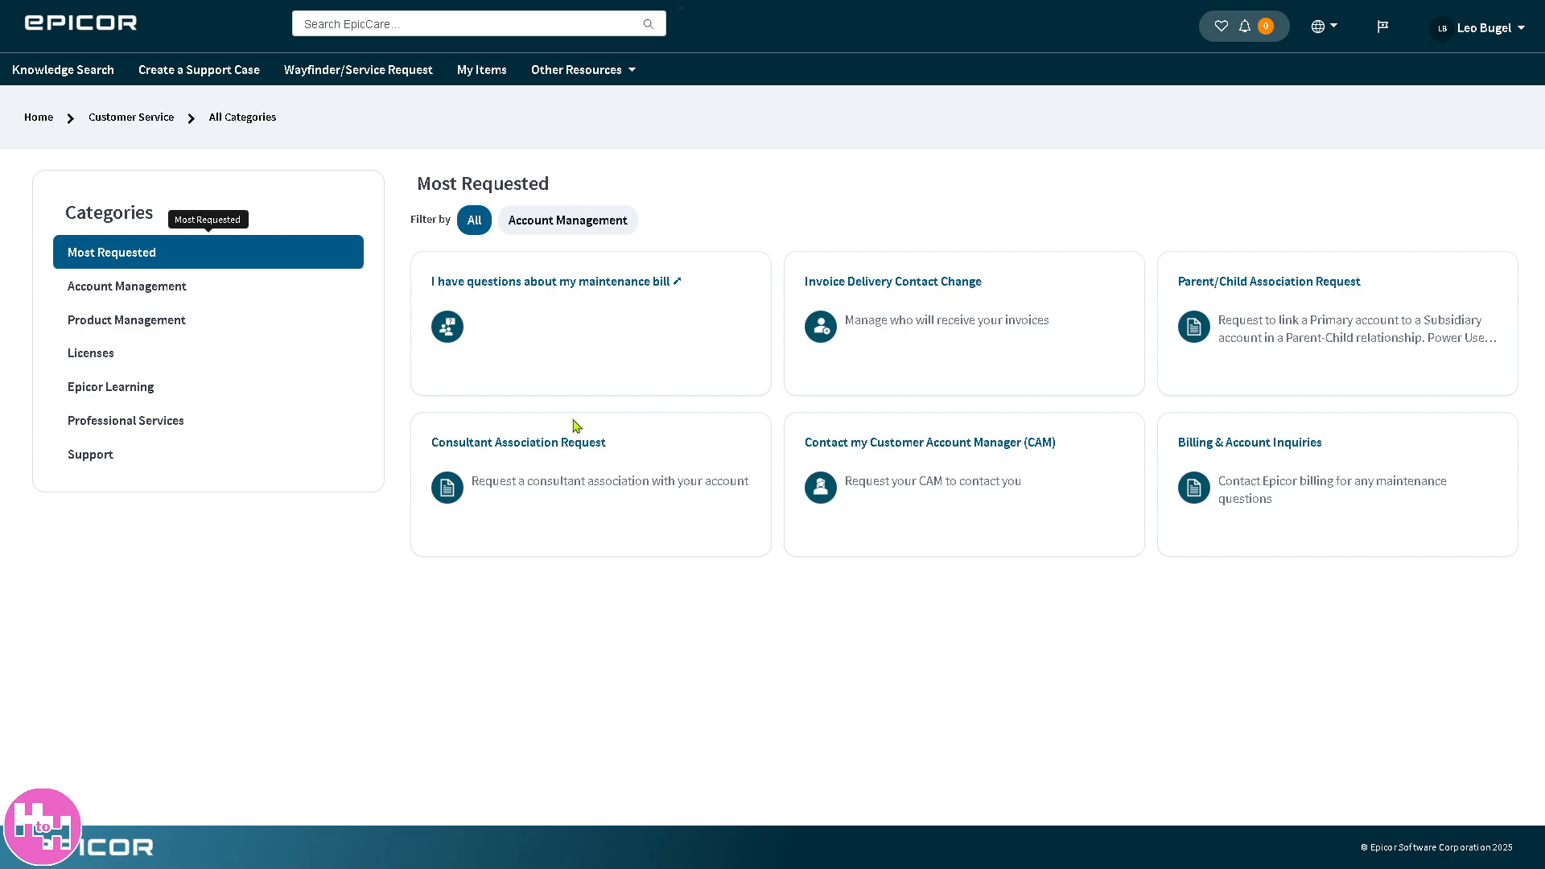
mouse_move(502, 334)
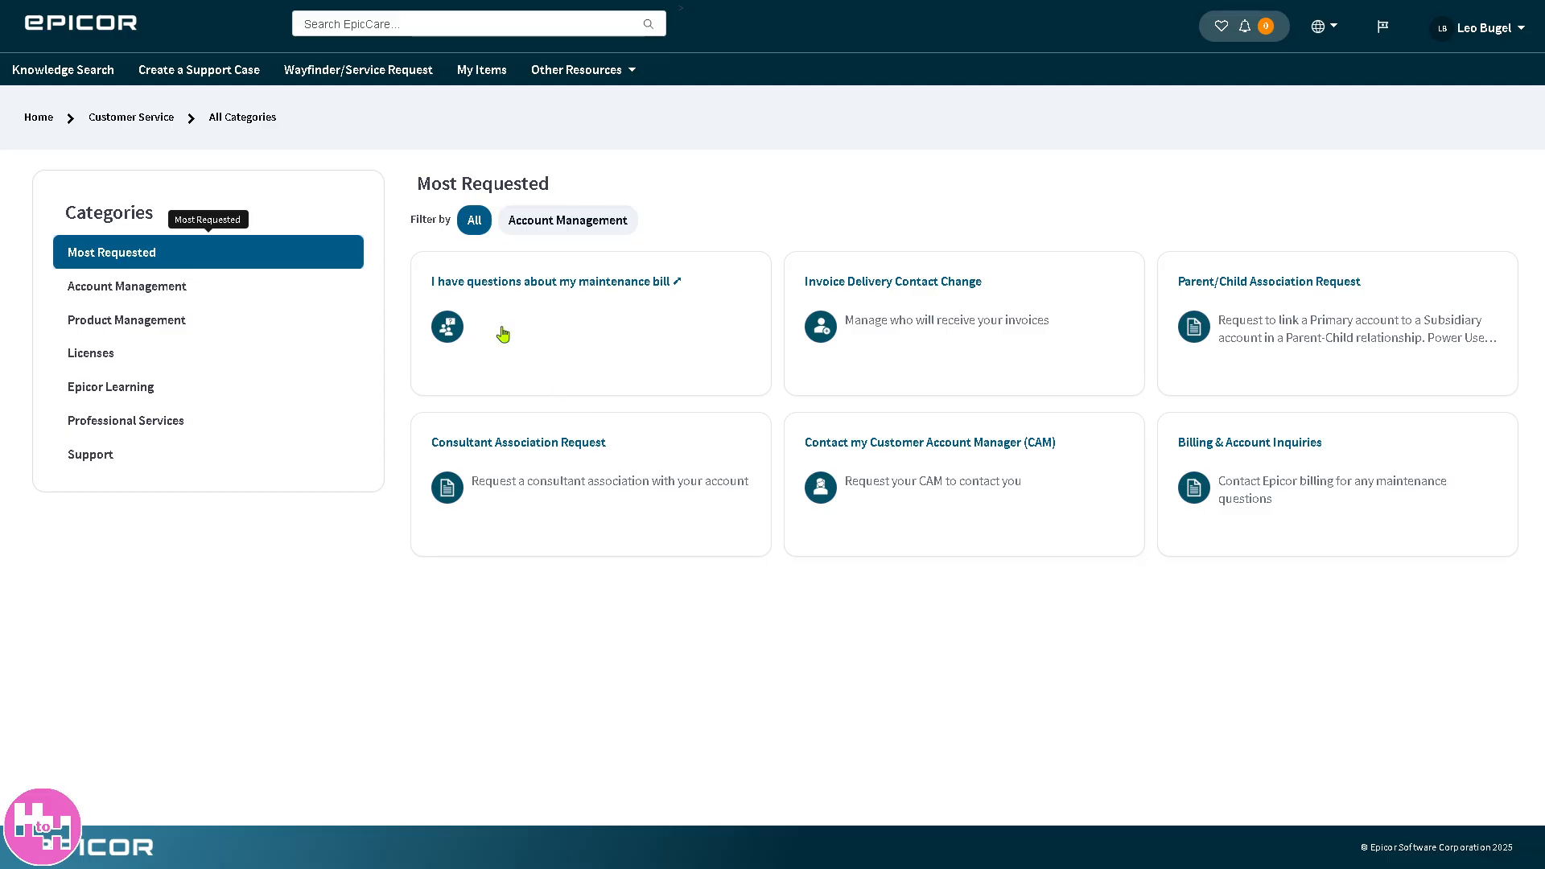
mouse_move(187, 301)
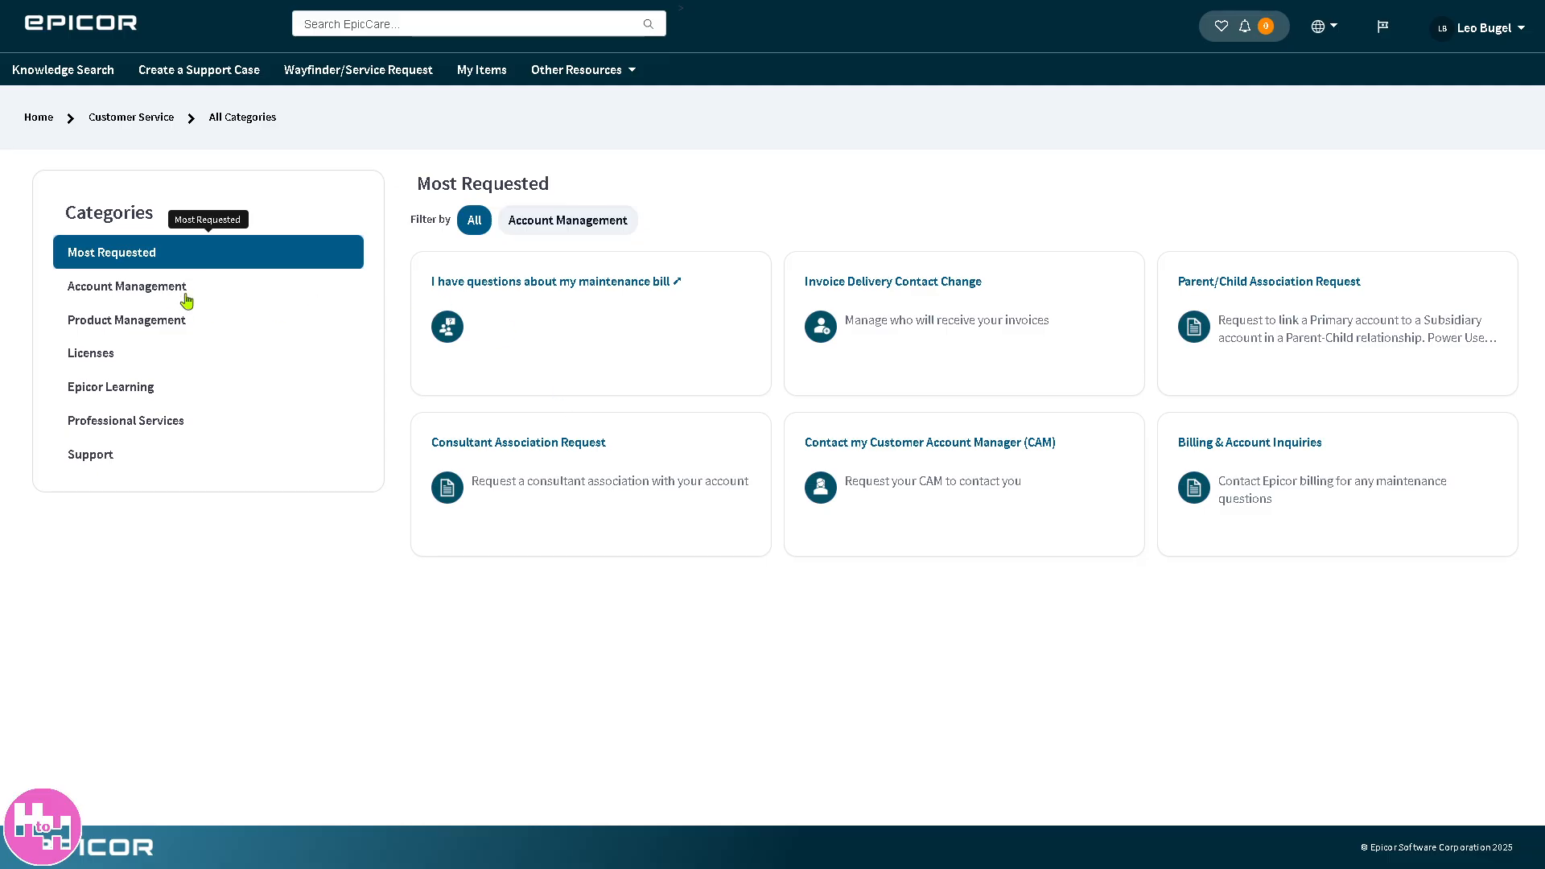
- Browse Account Management, Product Management, Licenses, Epicor Learning and Professional Services, viewing the ERP PS Consultant Implementation Survey
click(125, 287)
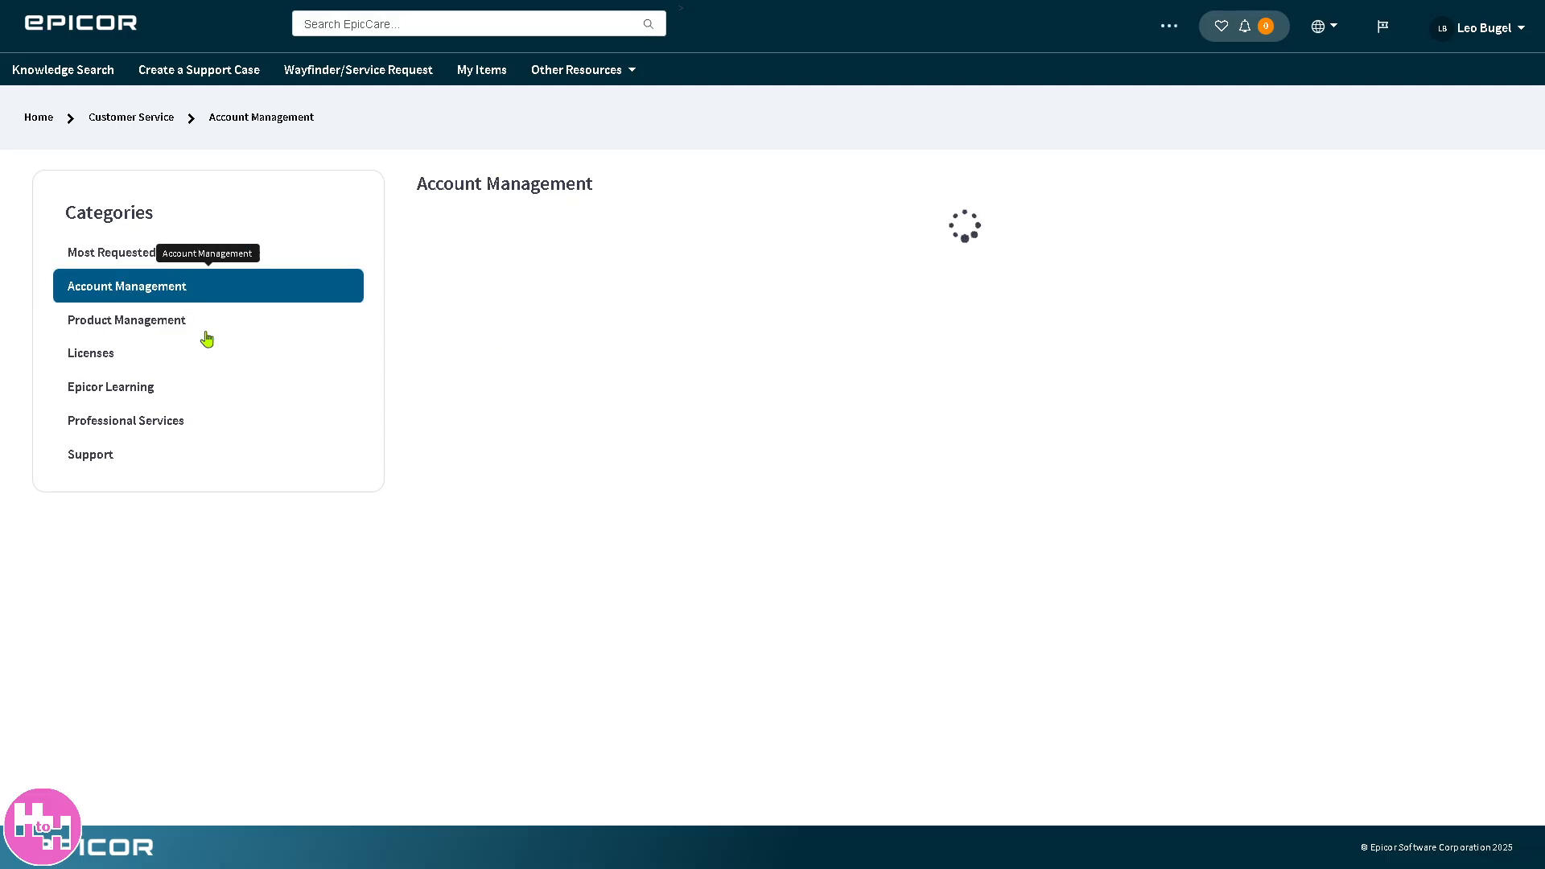
click(125, 318)
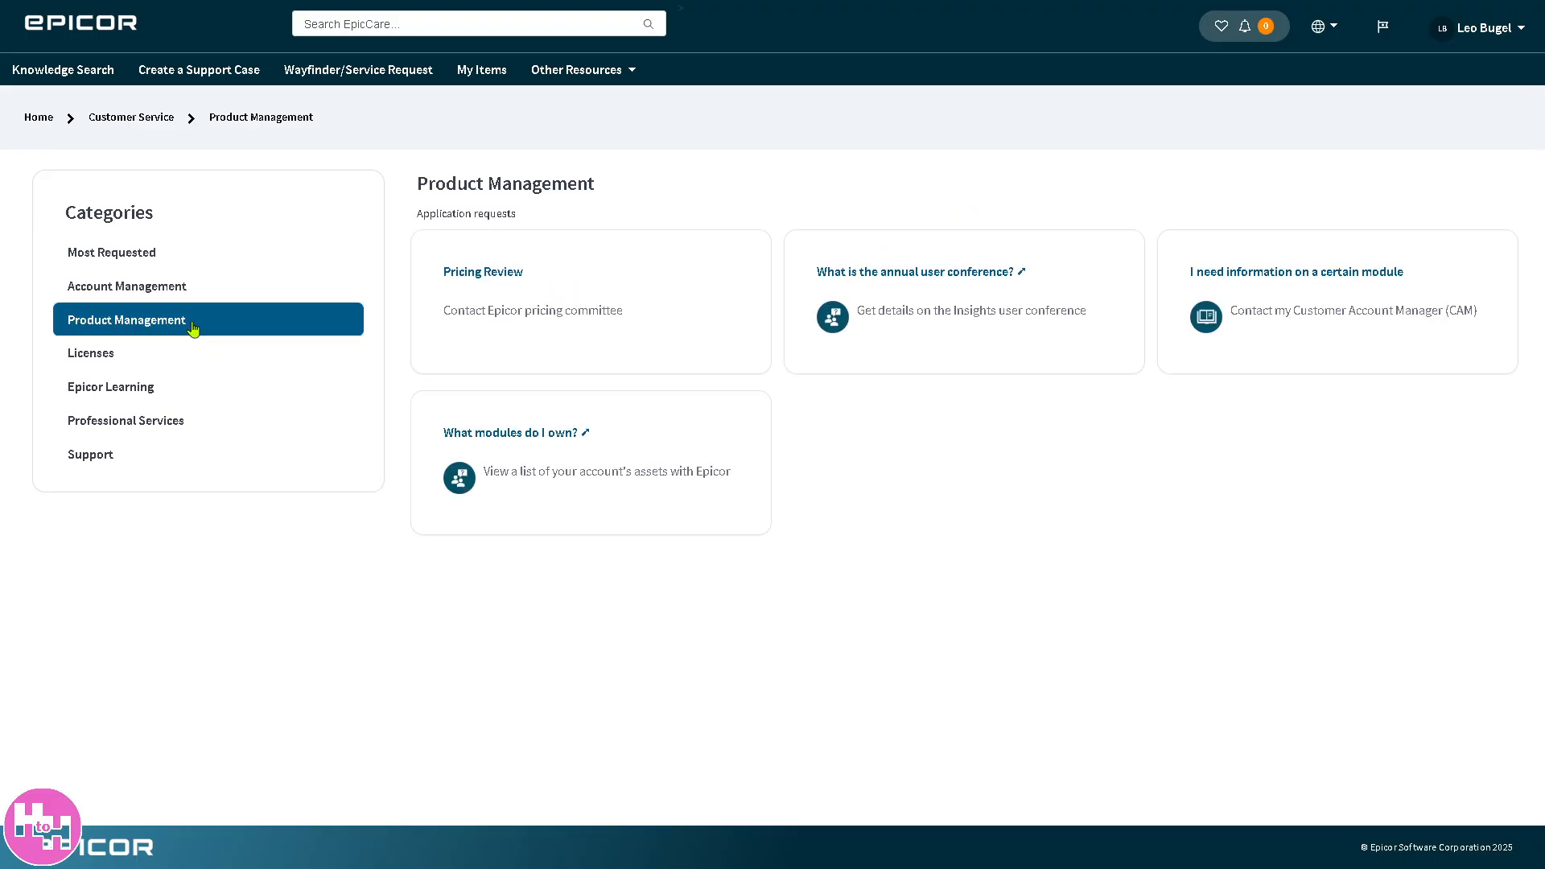
click(90, 353)
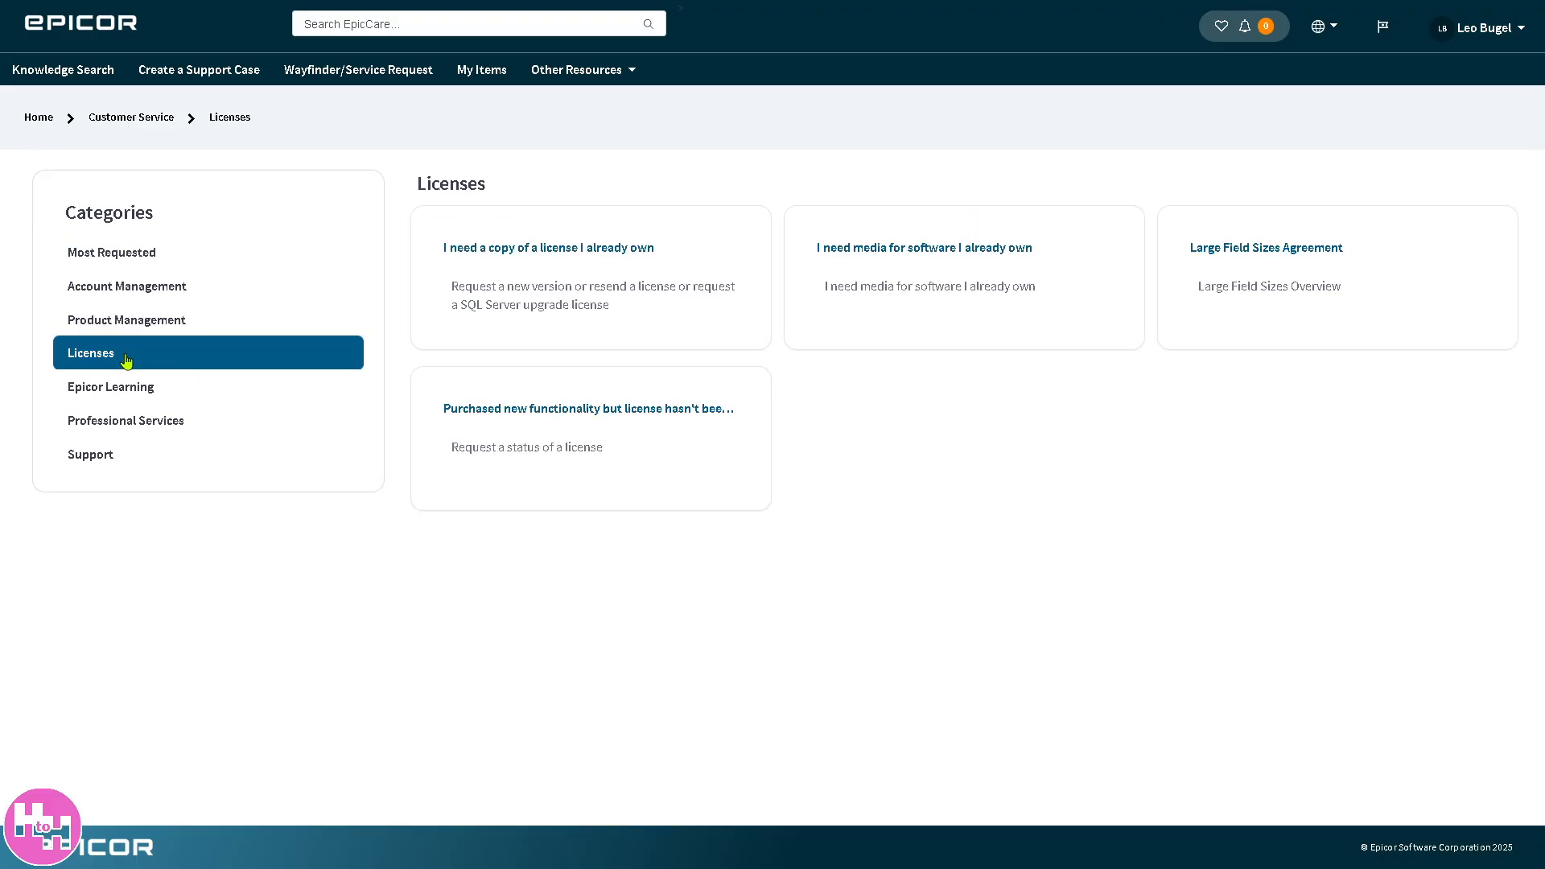
click(111, 386)
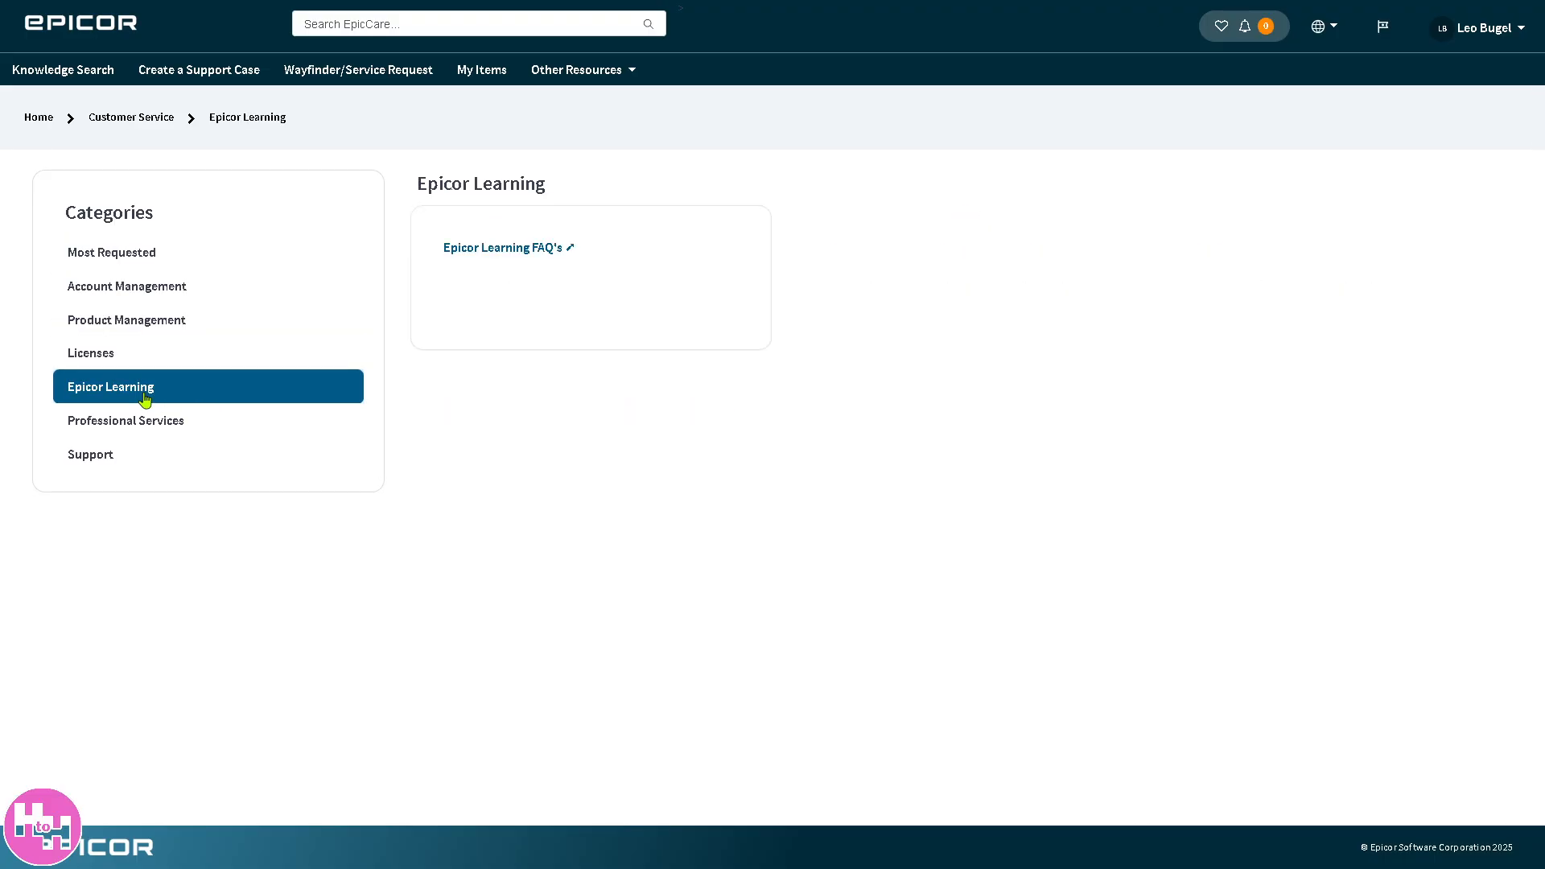
click(125, 420)
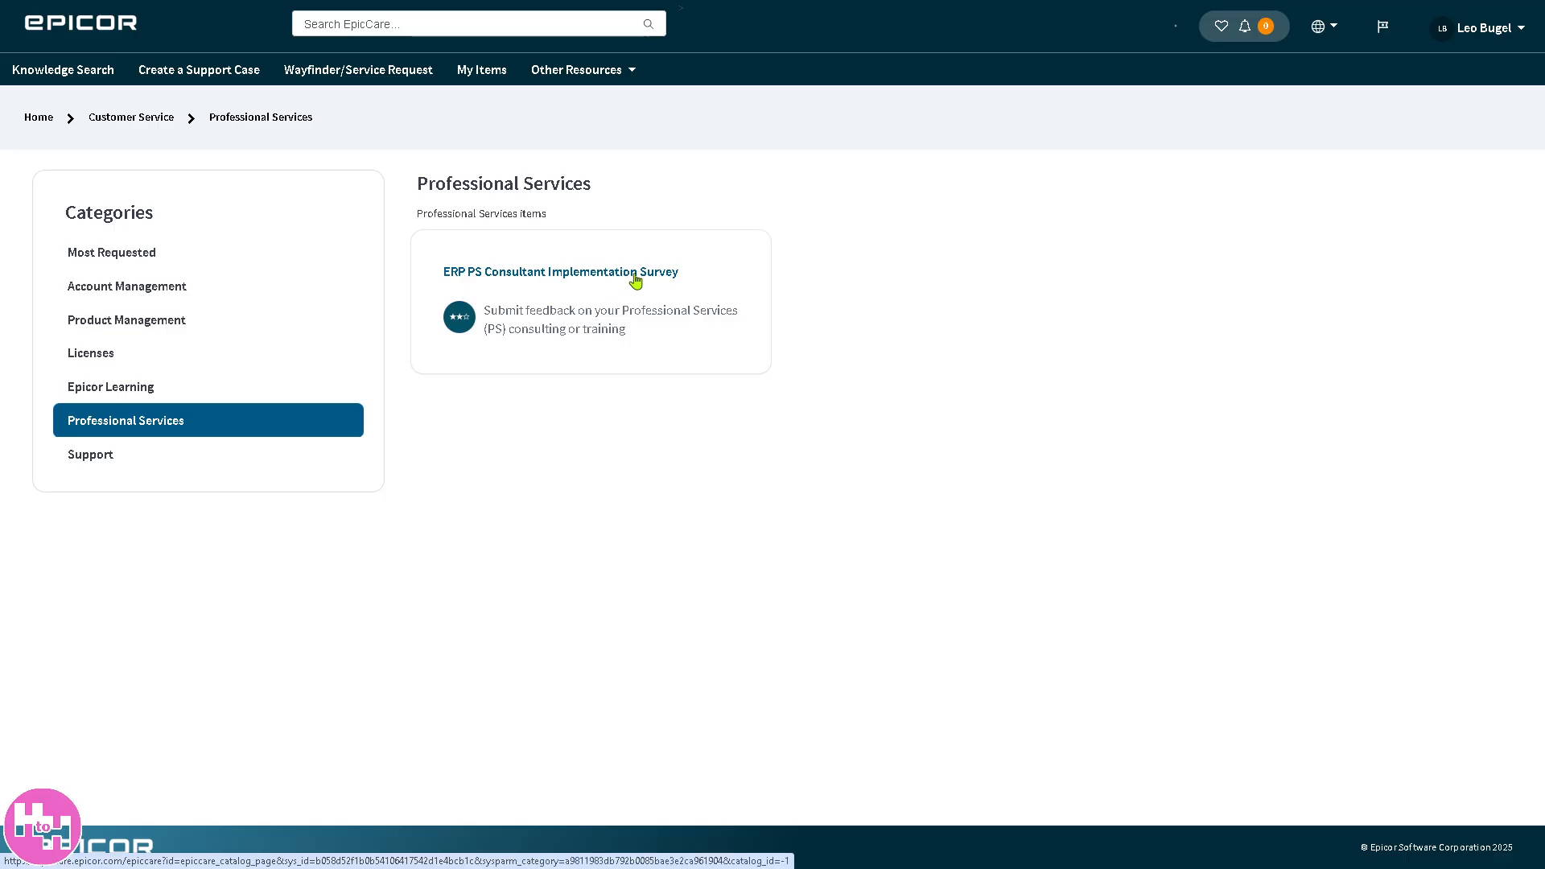
click(560, 270)
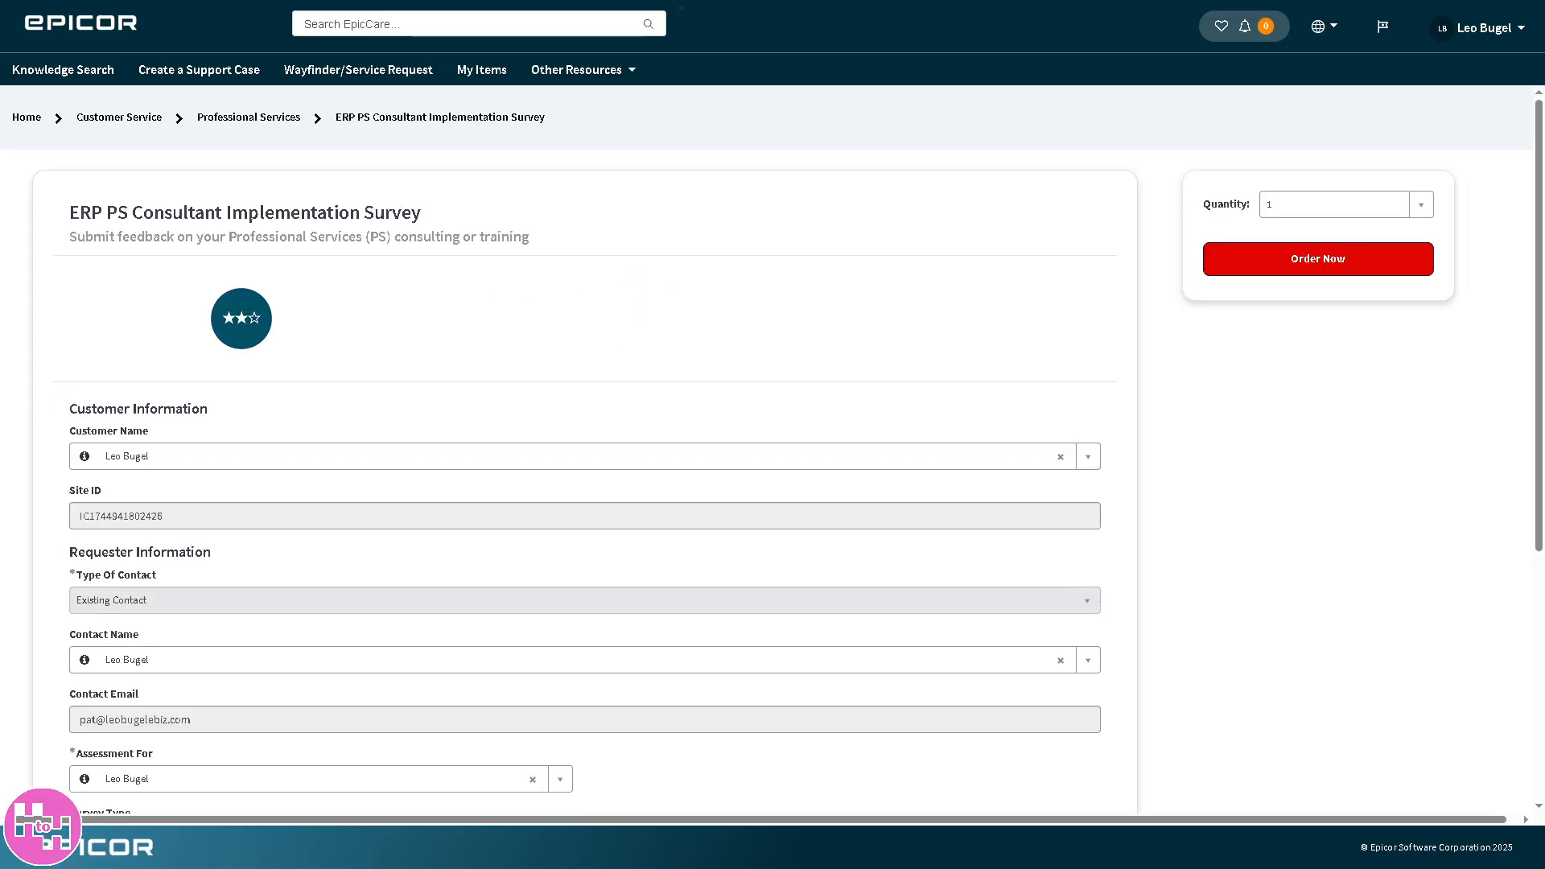
click(248, 116)
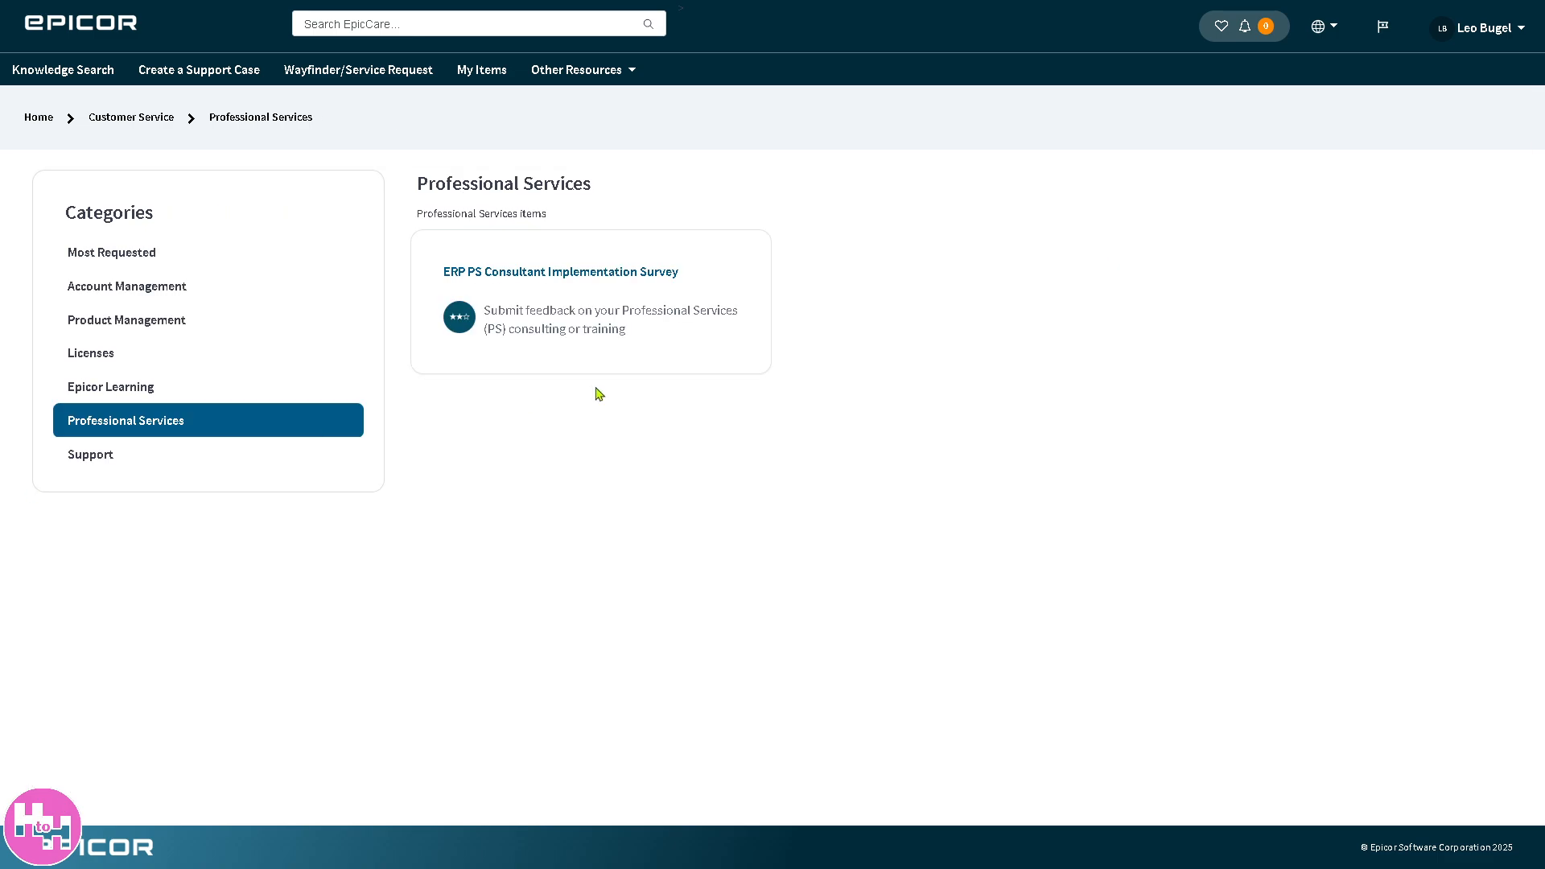
mouse_move(708, 235)
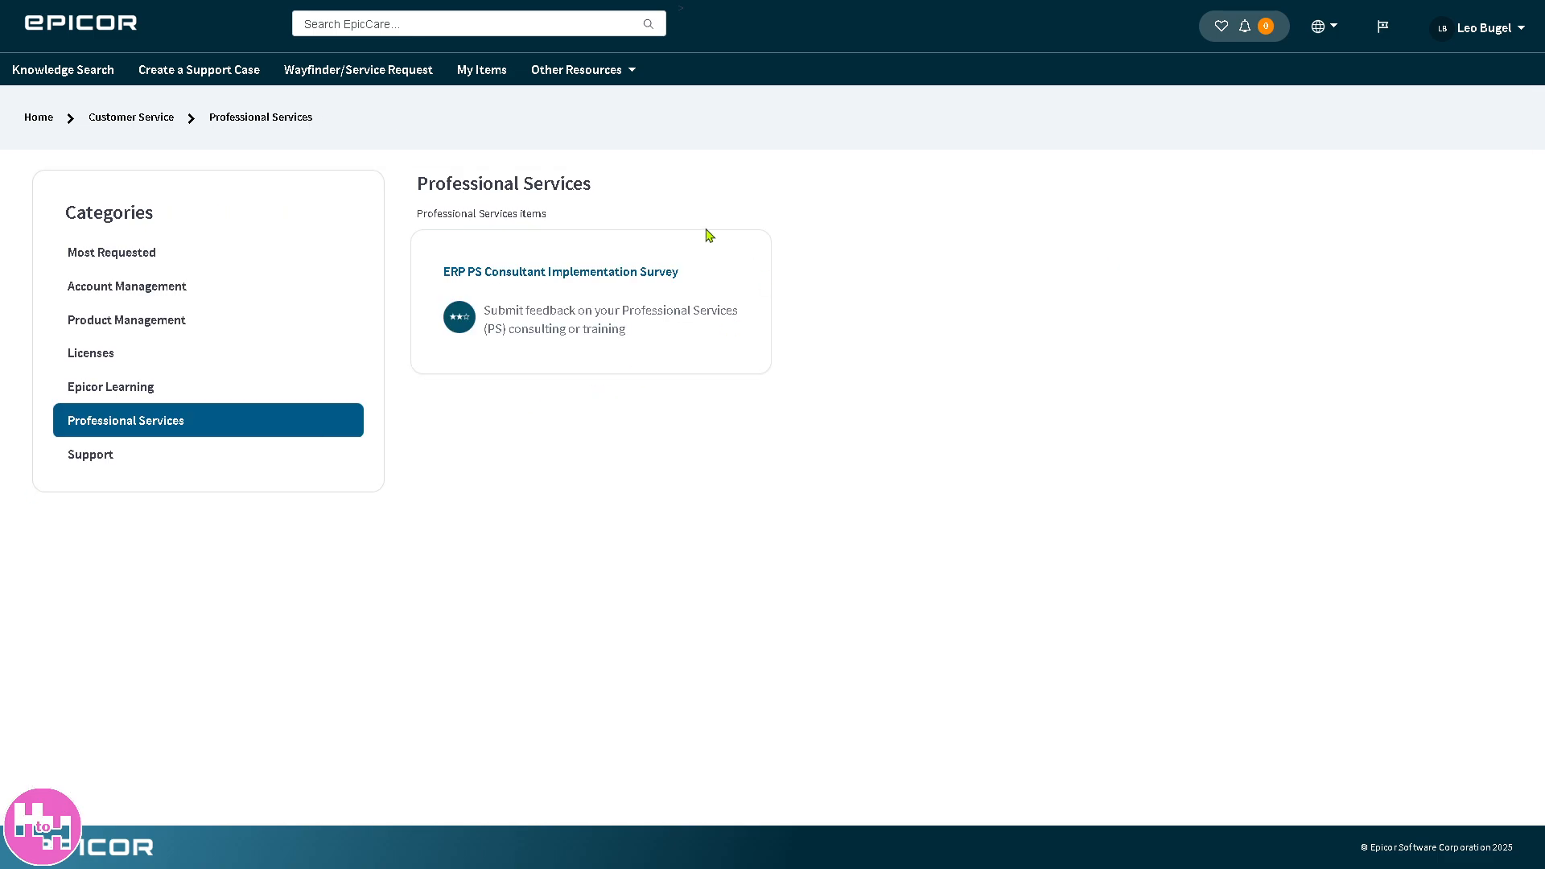
mouse_move(562, 174)
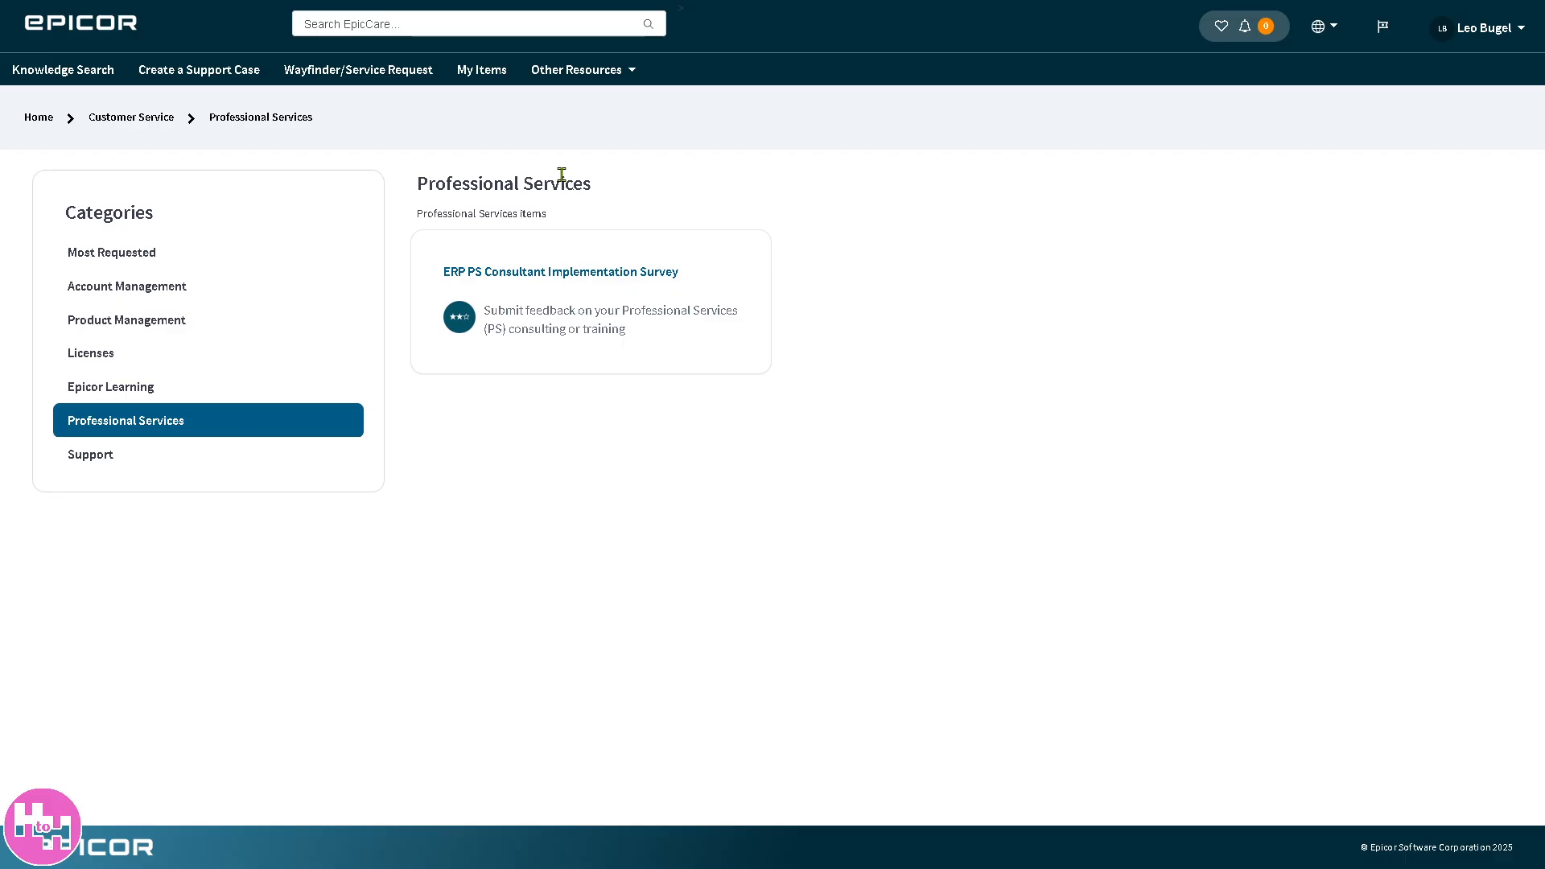
mouse_move(482, 69)
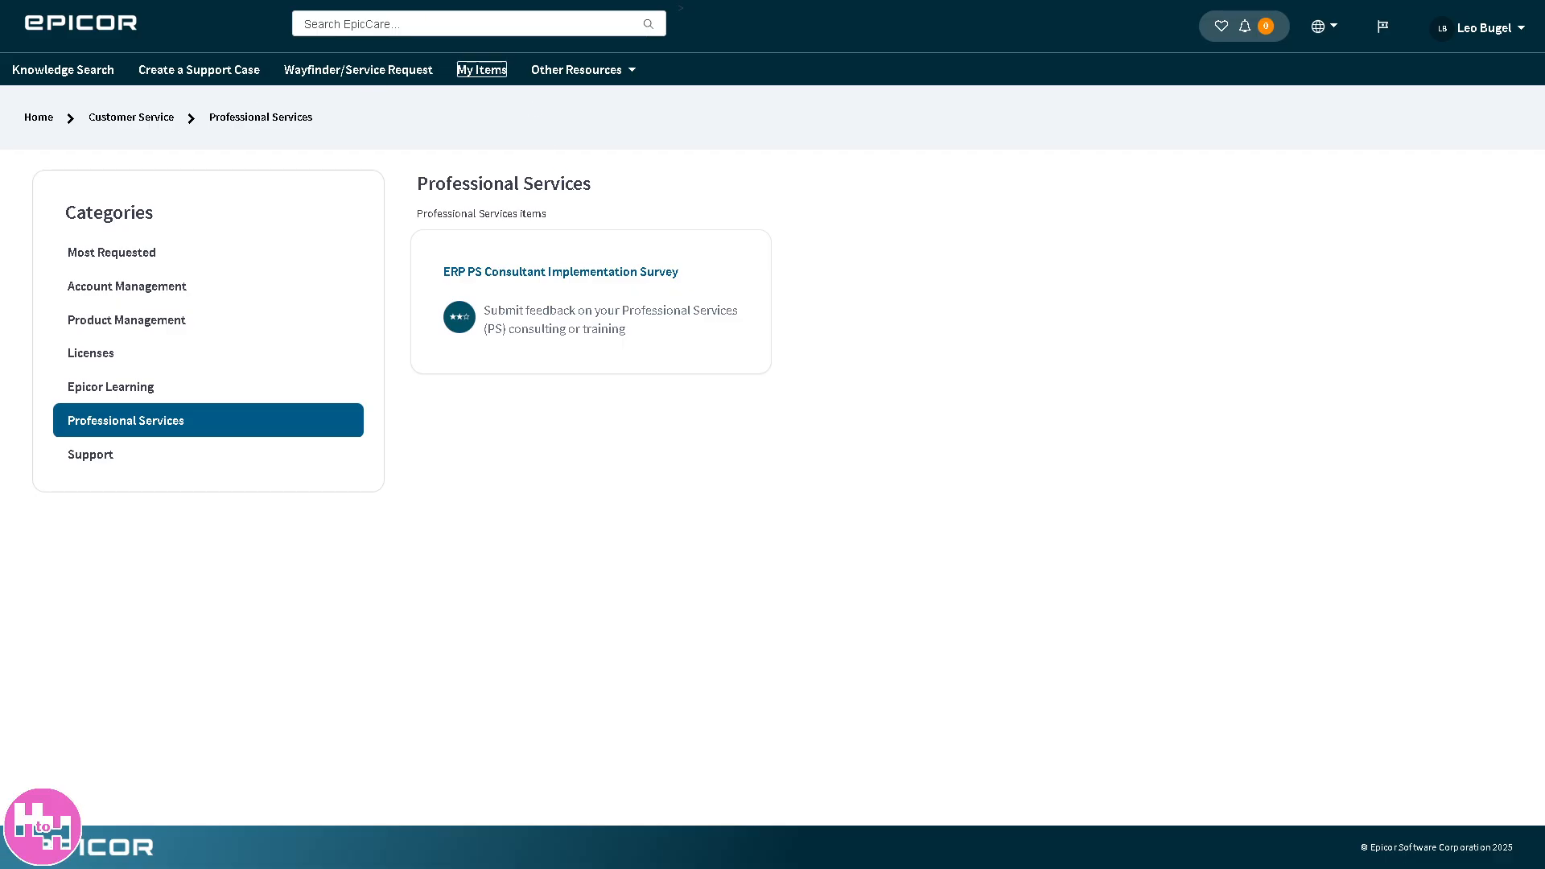
click(481, 69)
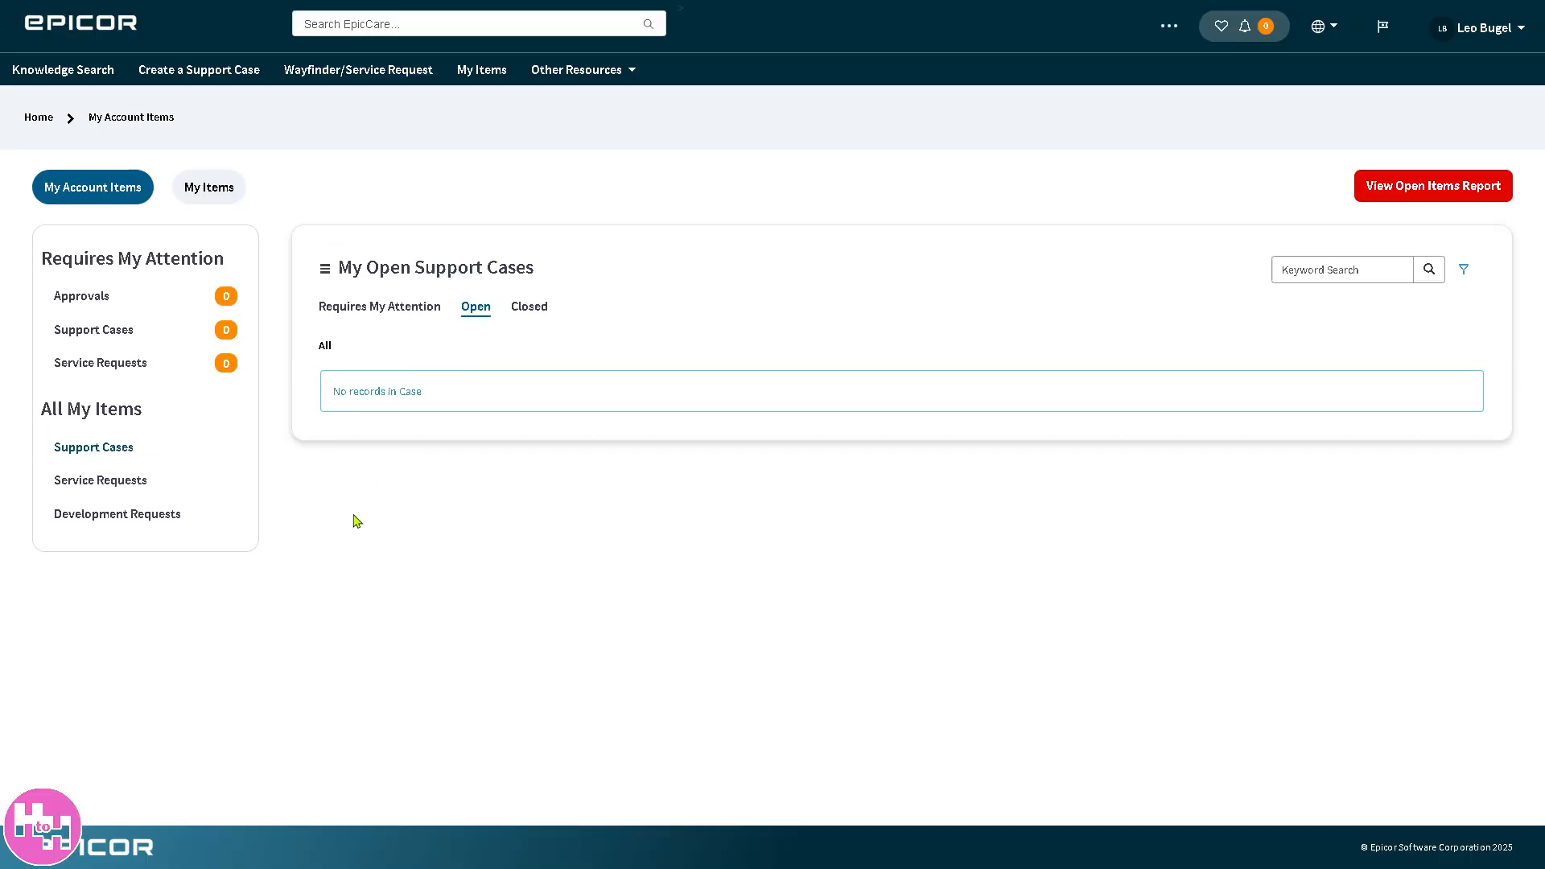
mouse_move(115, 304)
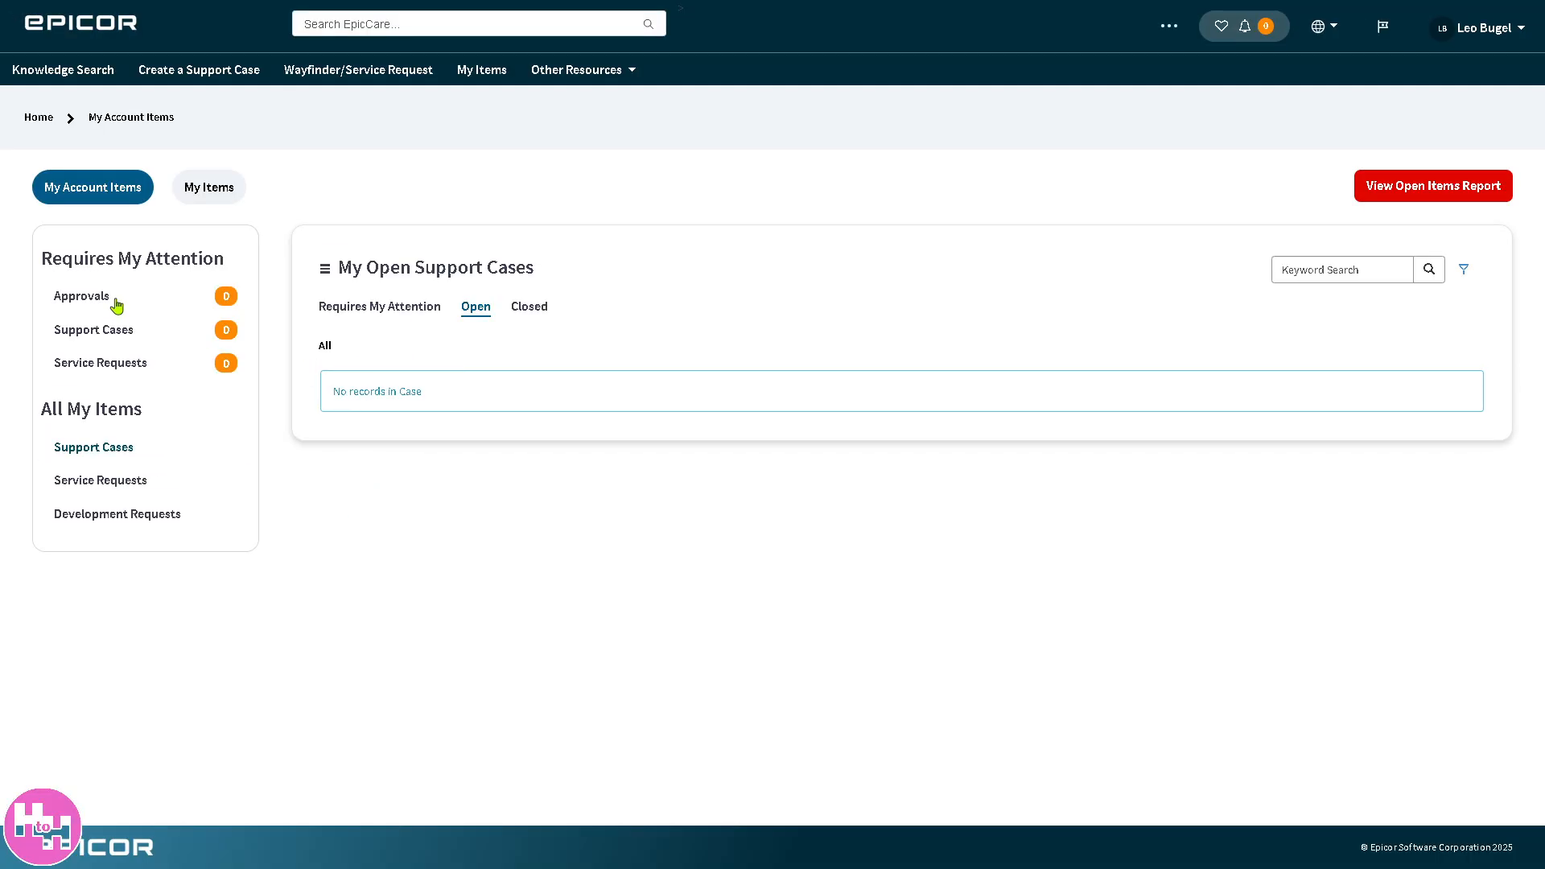
mouse_move(129, 335)
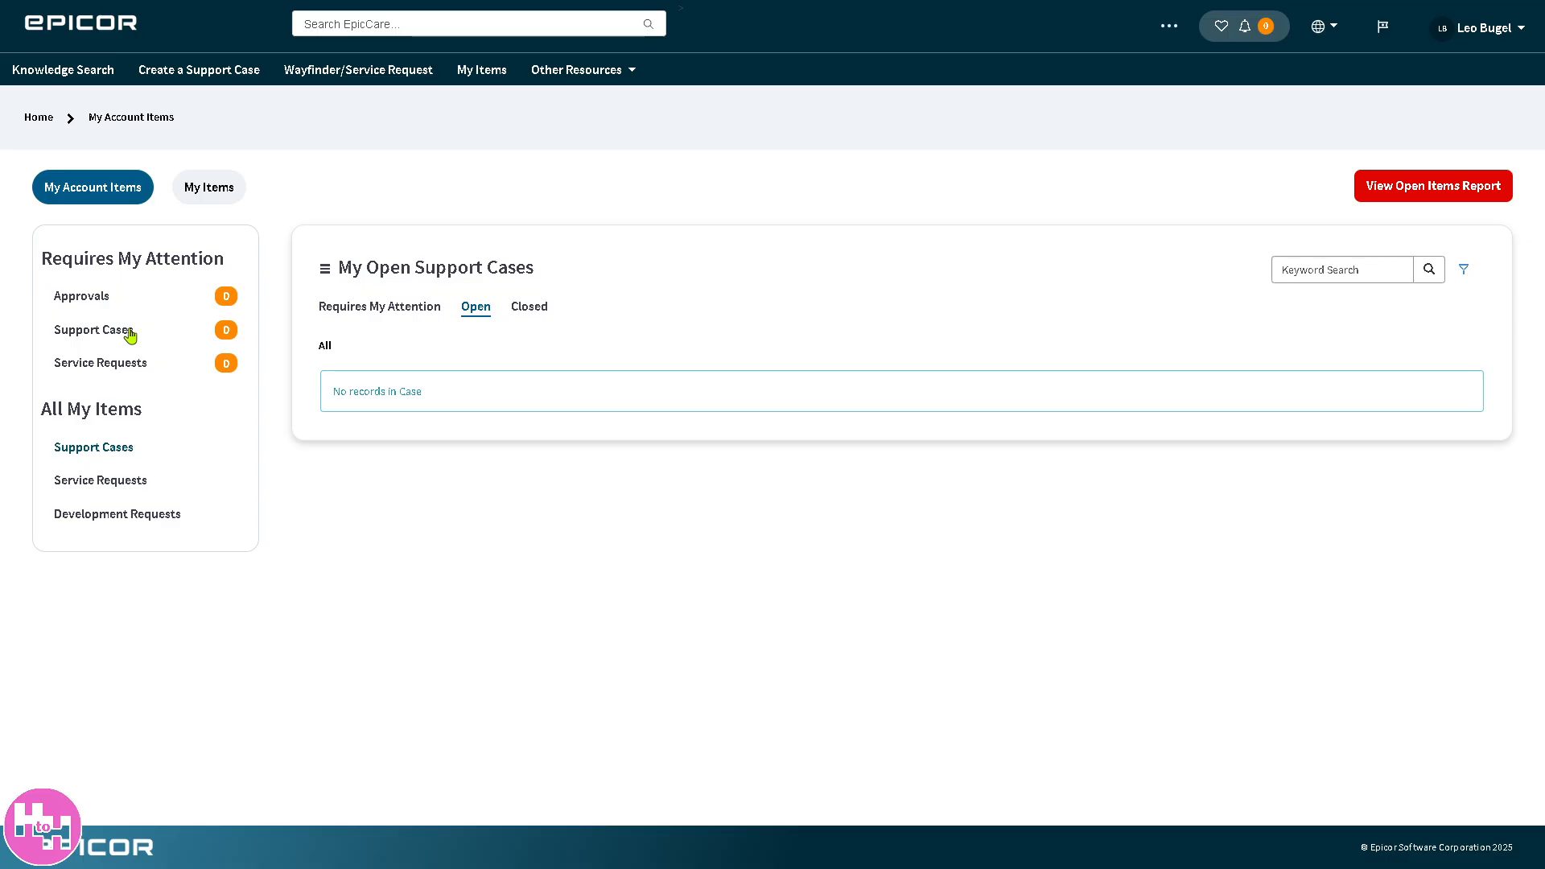
mouse_move(133, 376)
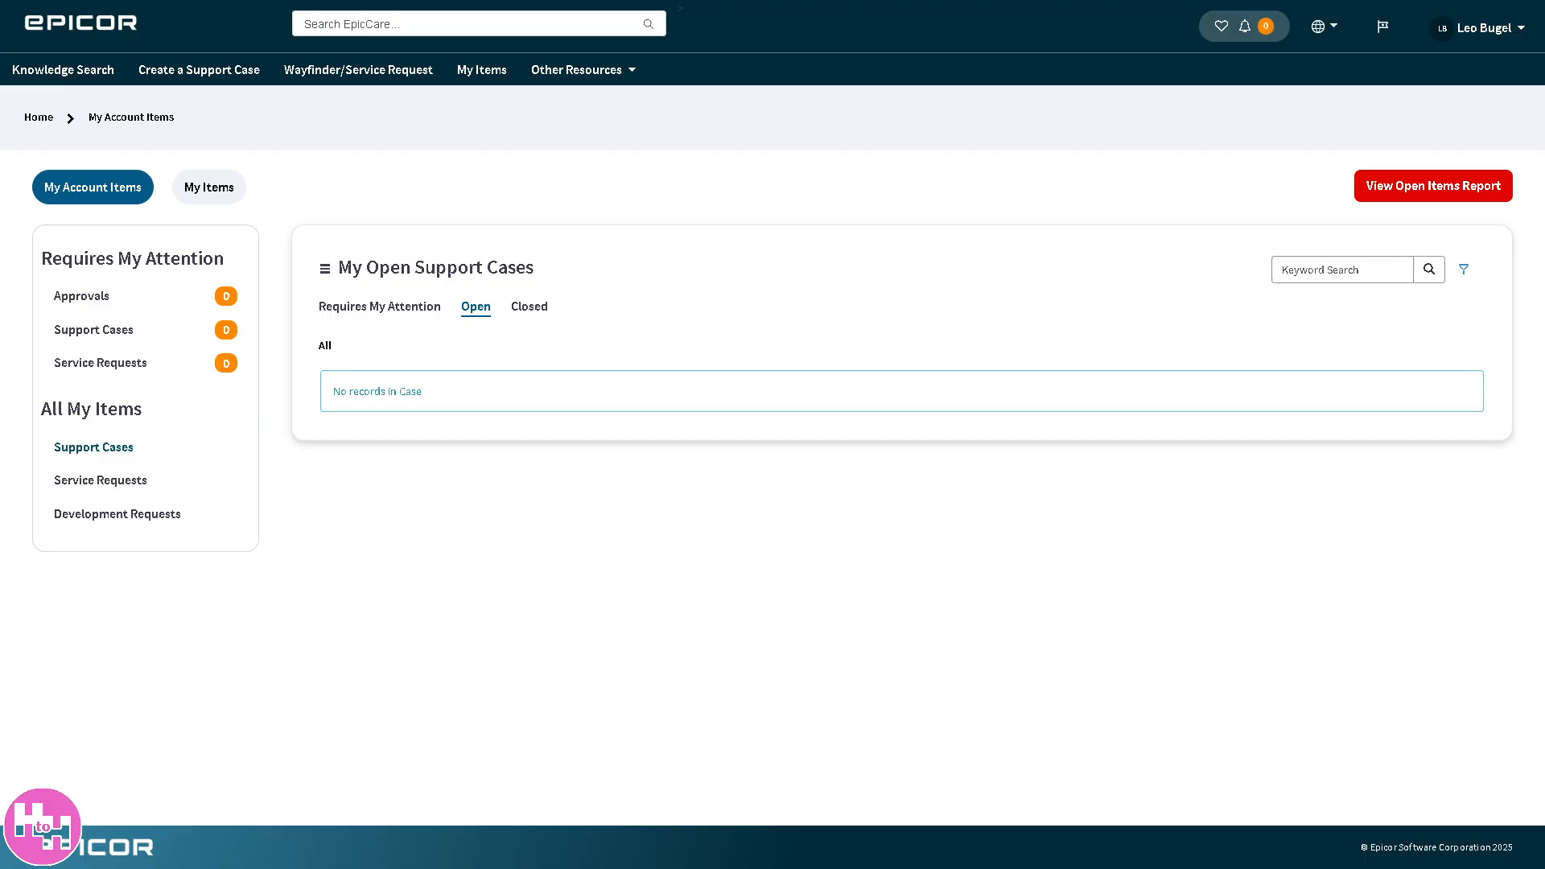
mouse_move(1500, 200)
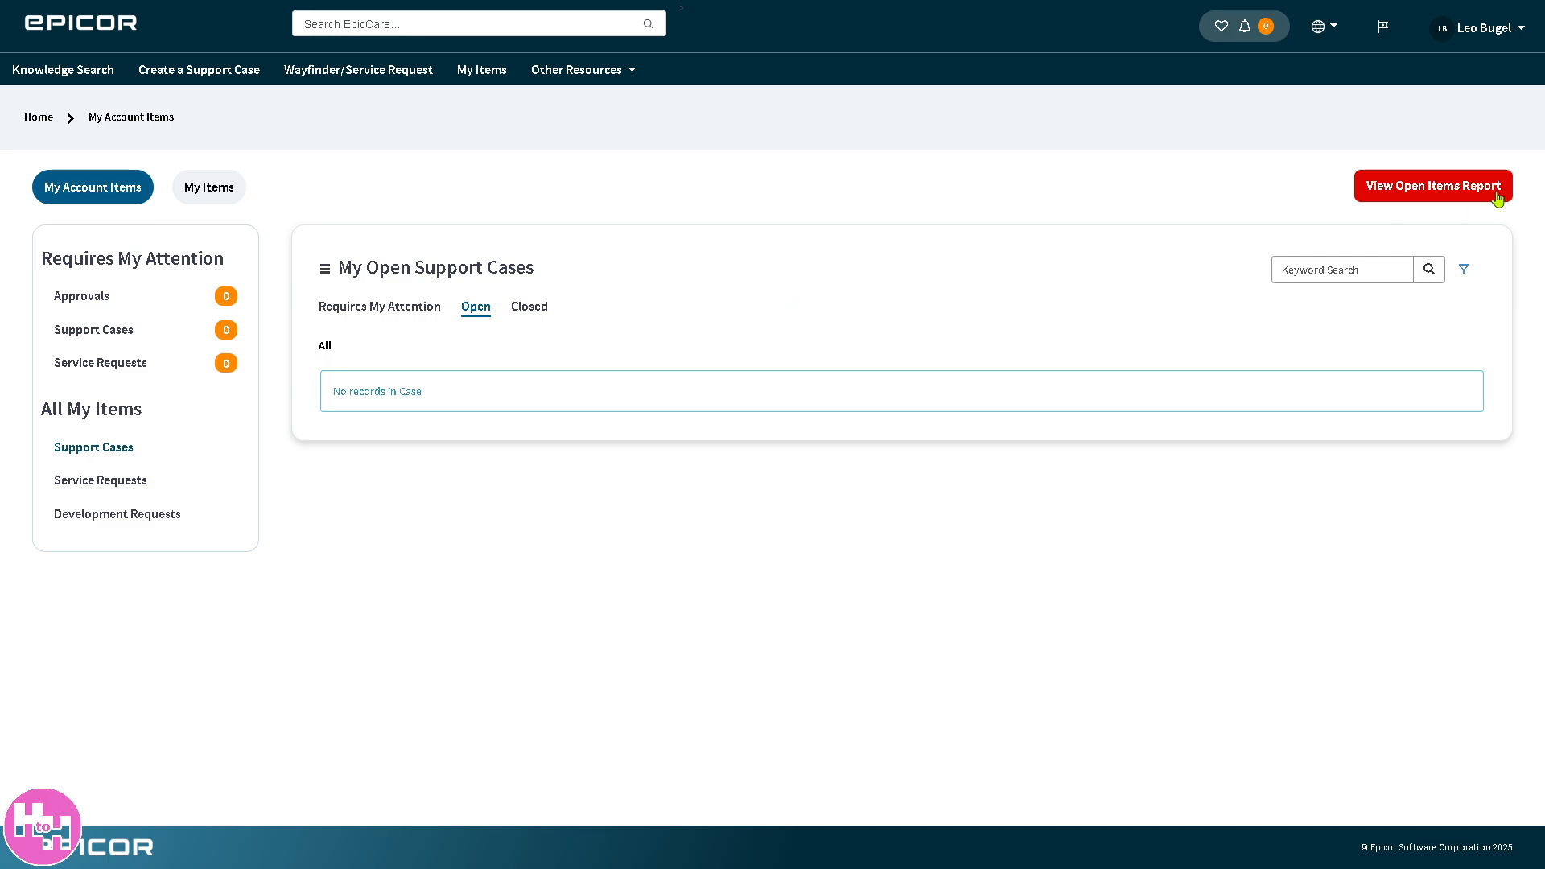
click(1432, 185)
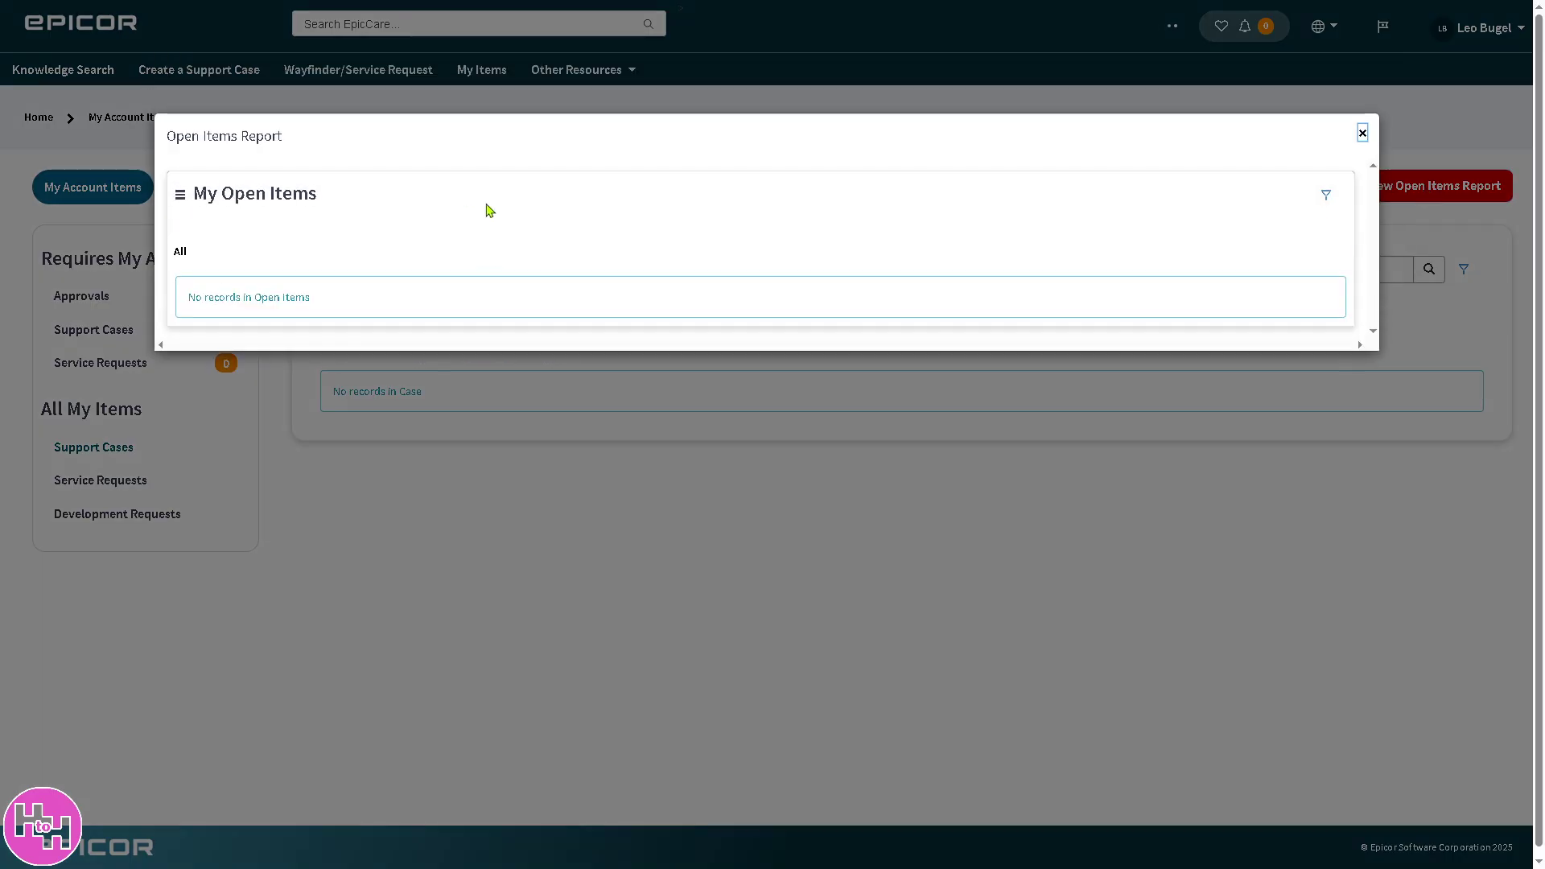
mouse_move(273, 293)
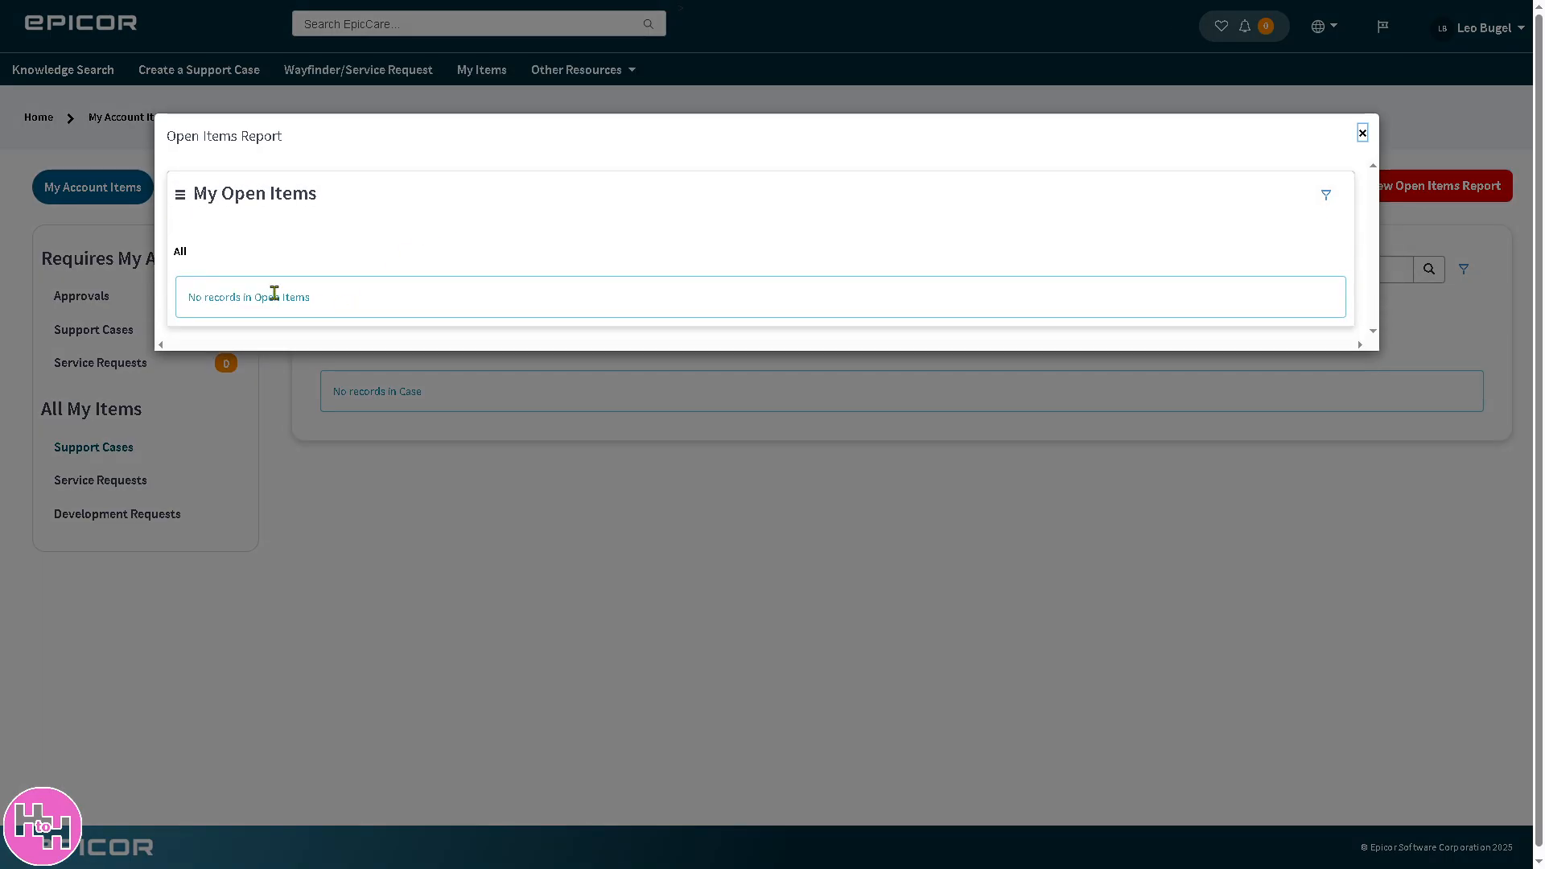
mouse_move(389, 303)
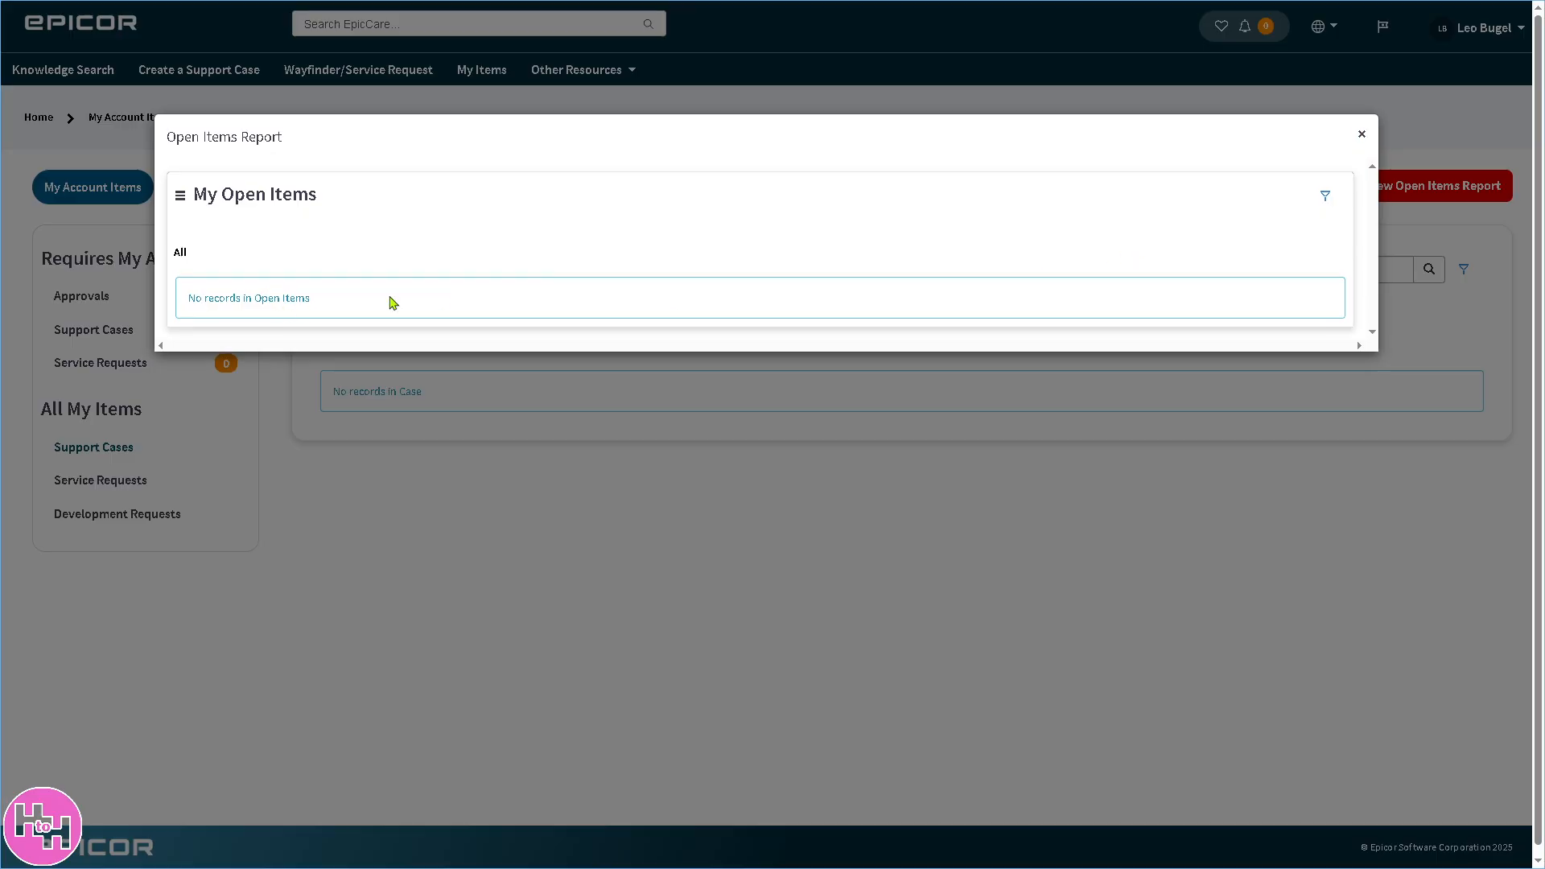
mouse_move(1160, 217)
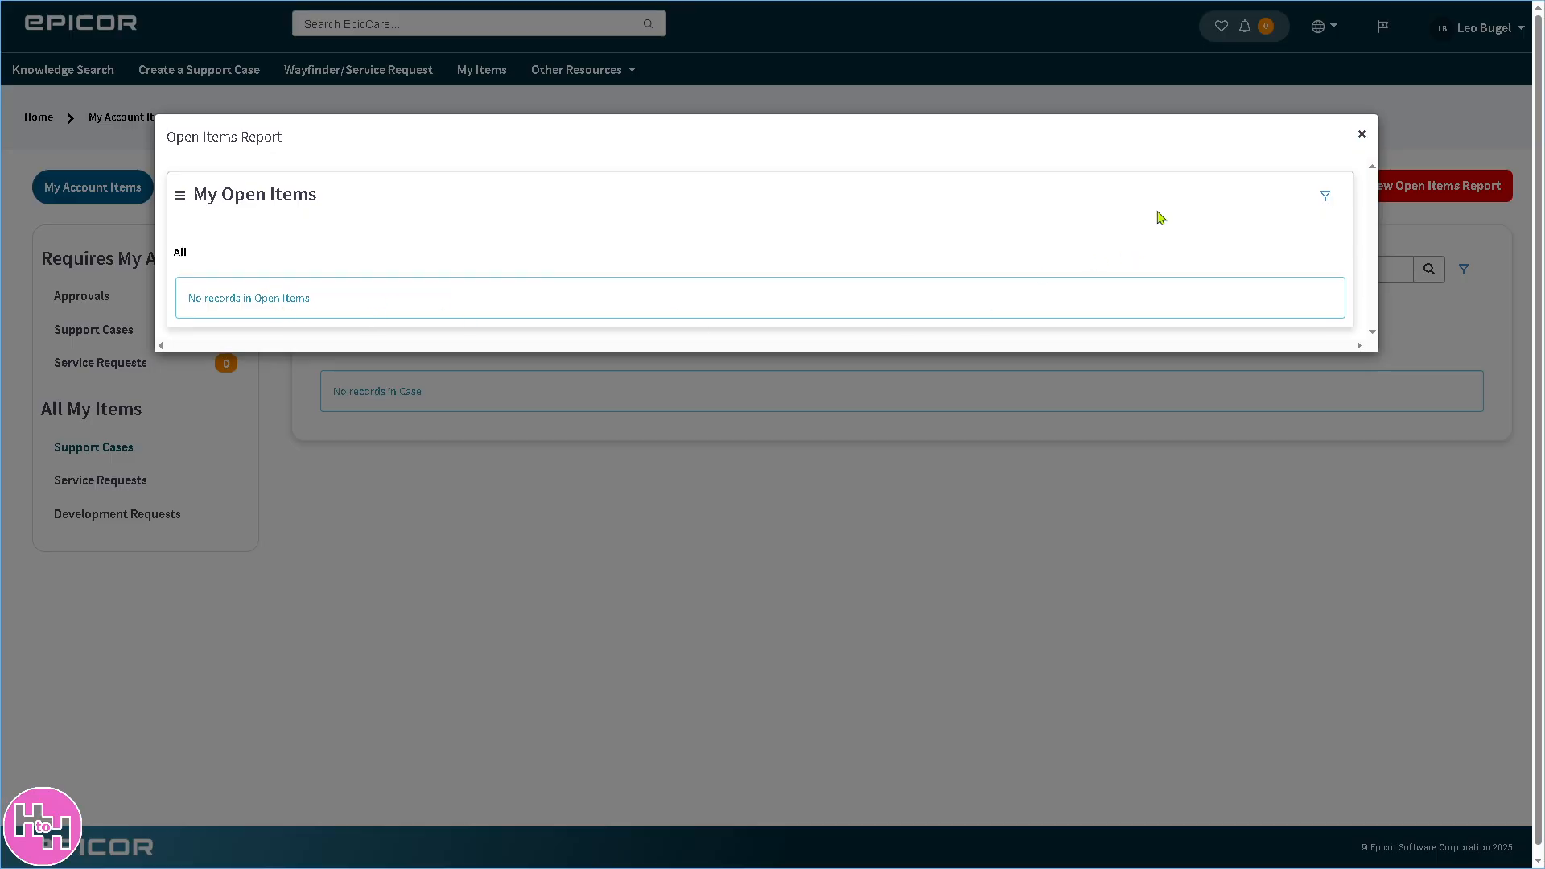
click(1362, 134)
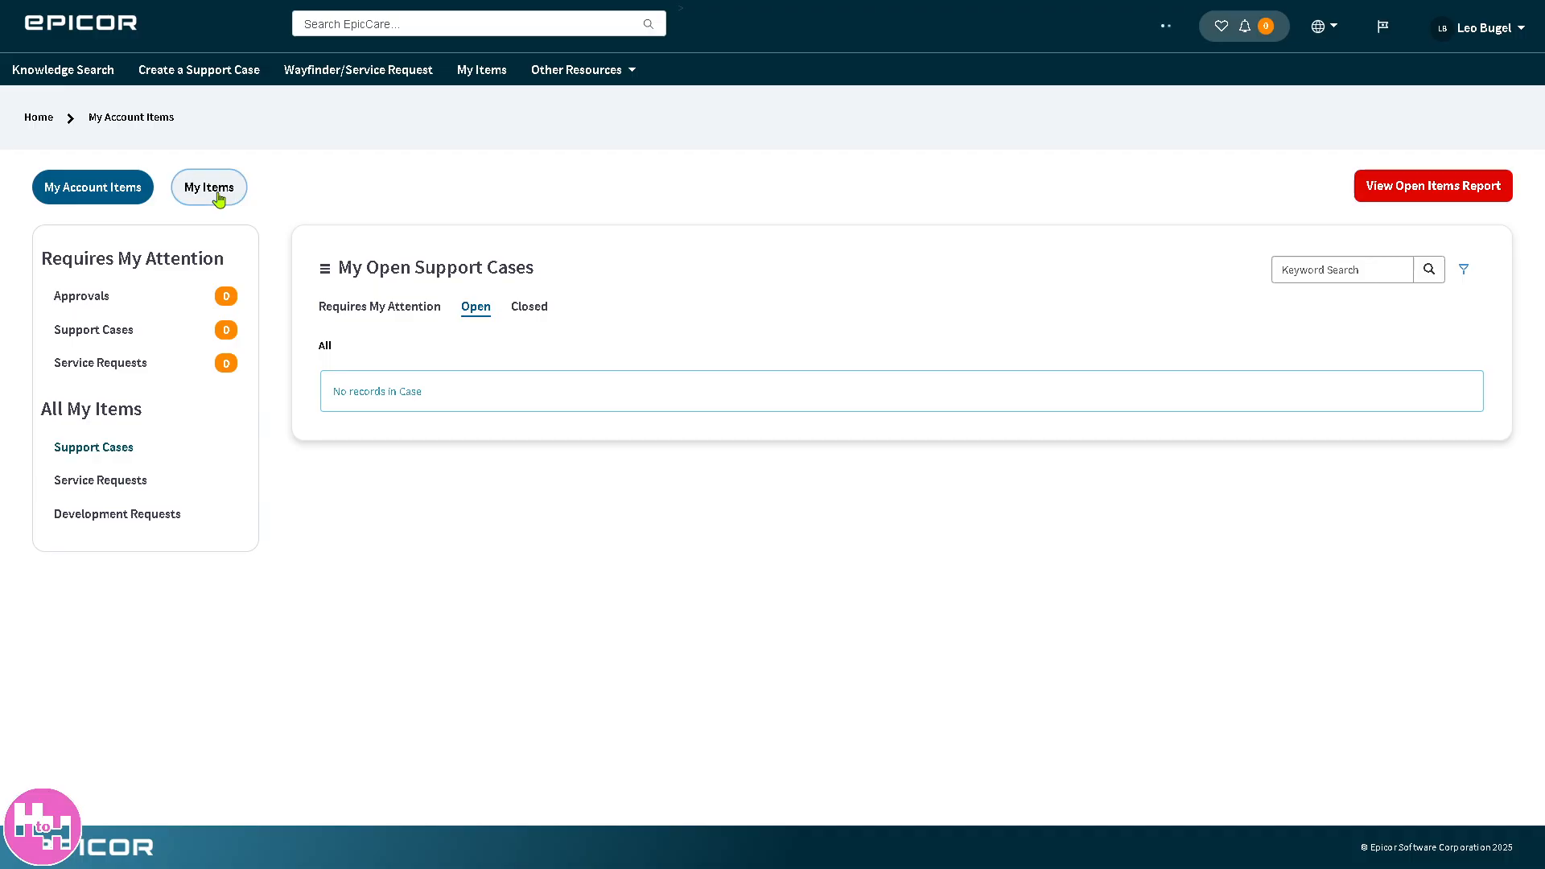
- Show My Items closed cases, then my service requests and open development requests (no records)
click(208, 187)
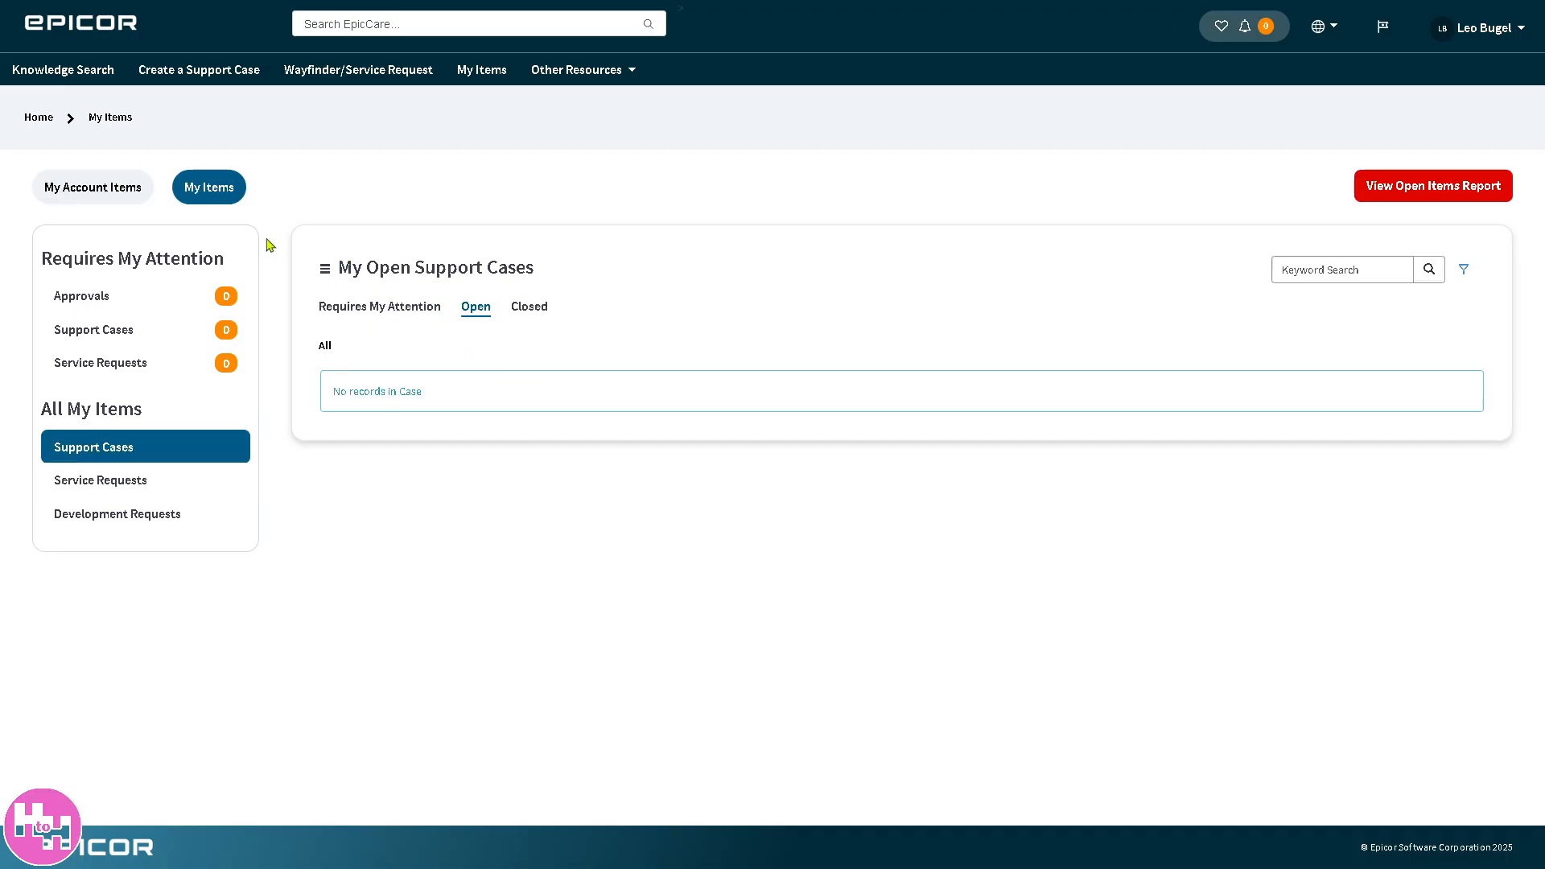
mouse_move(343, 261)
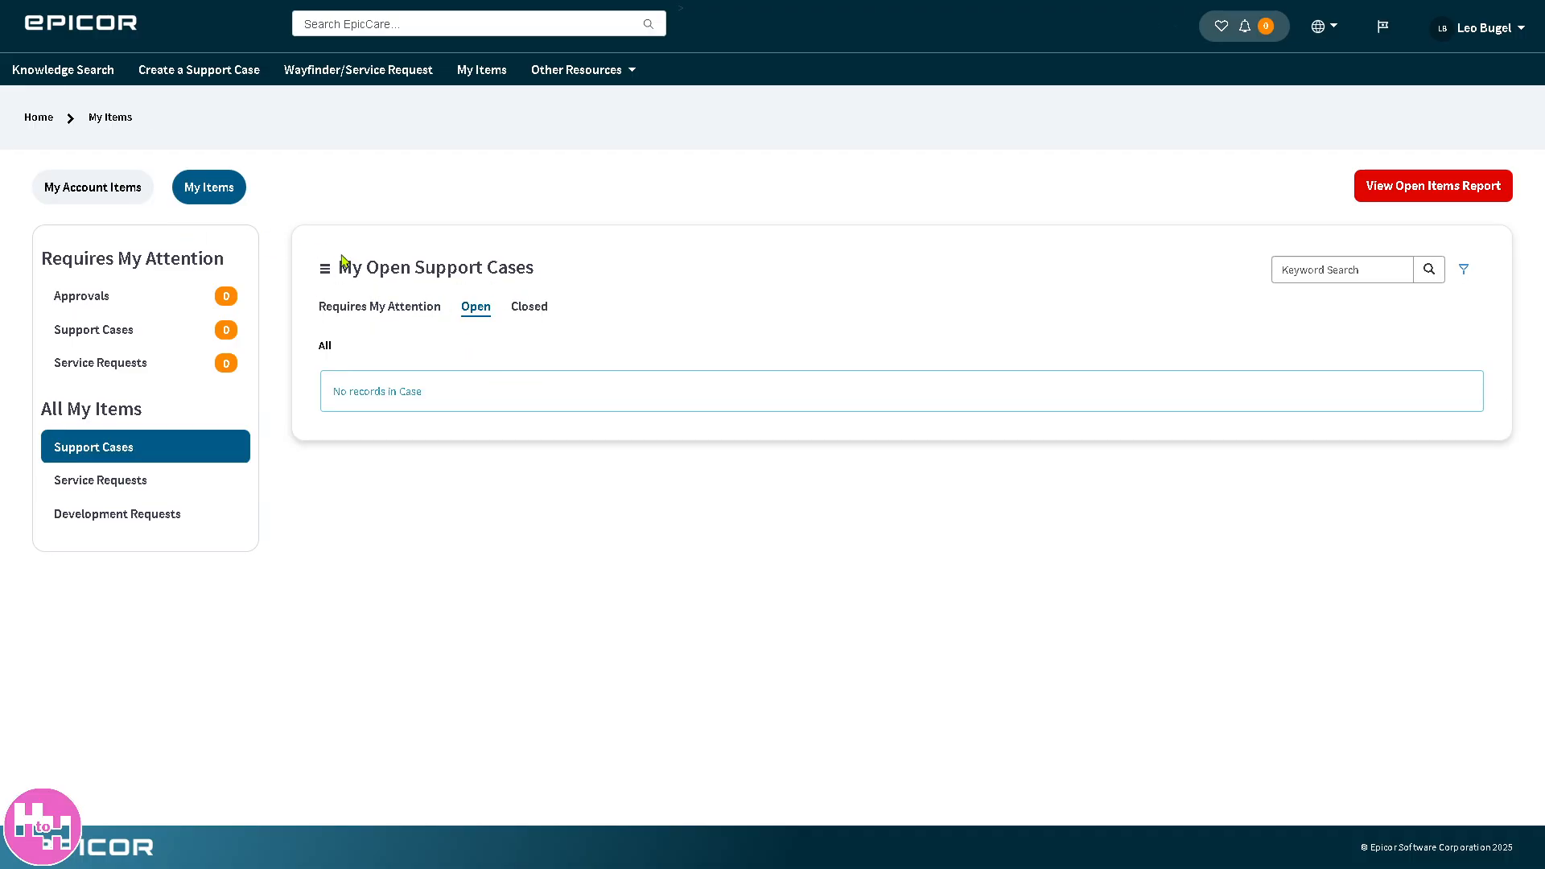
mouse_move(475, 314)
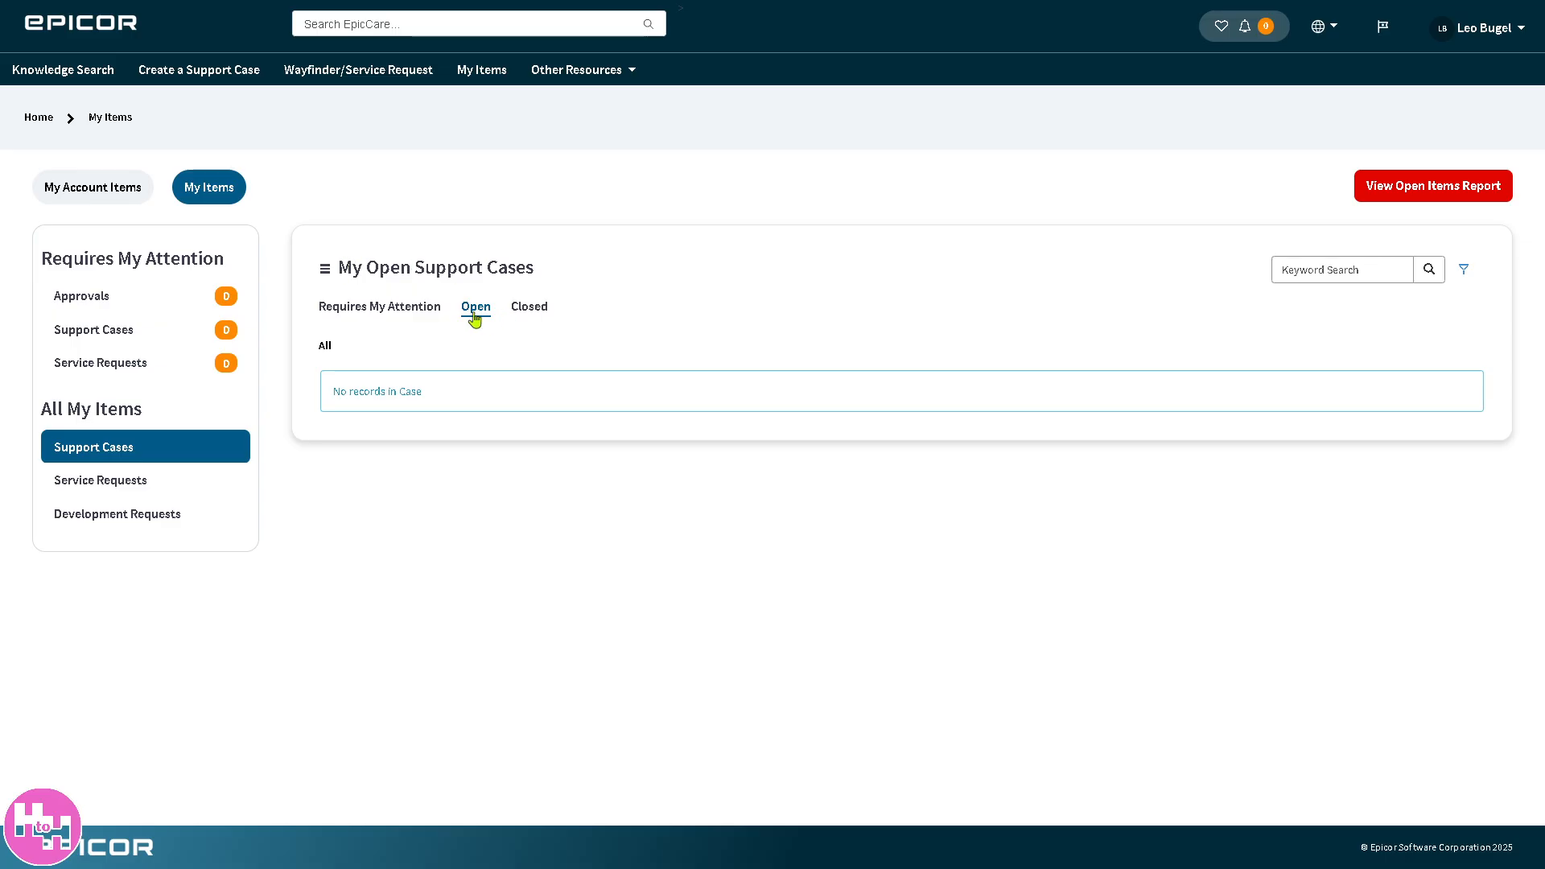
click(529, 306)
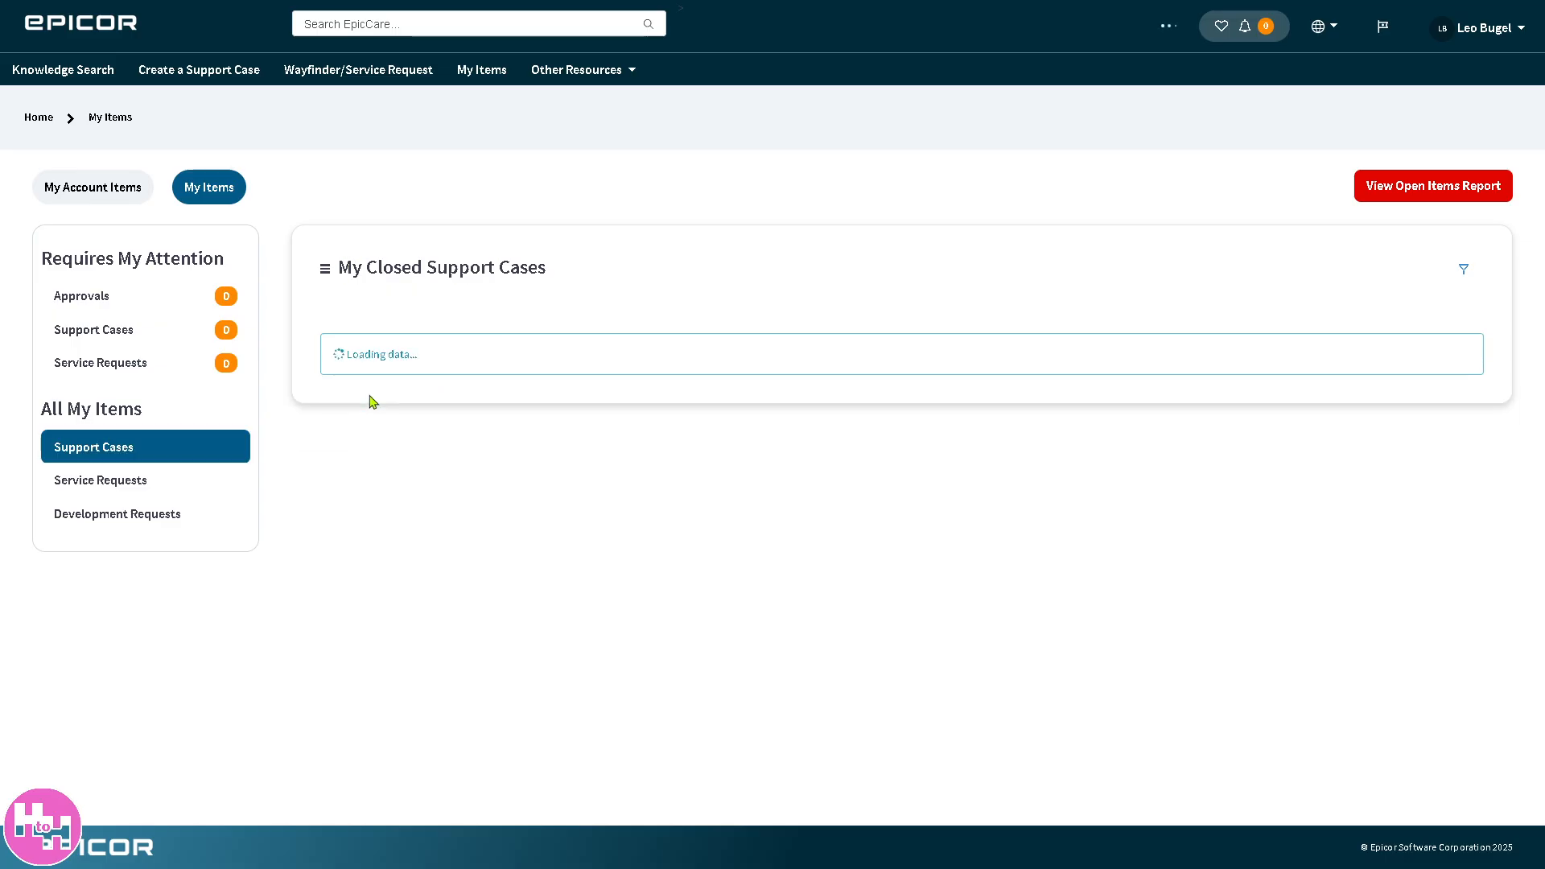
click(100, 479)
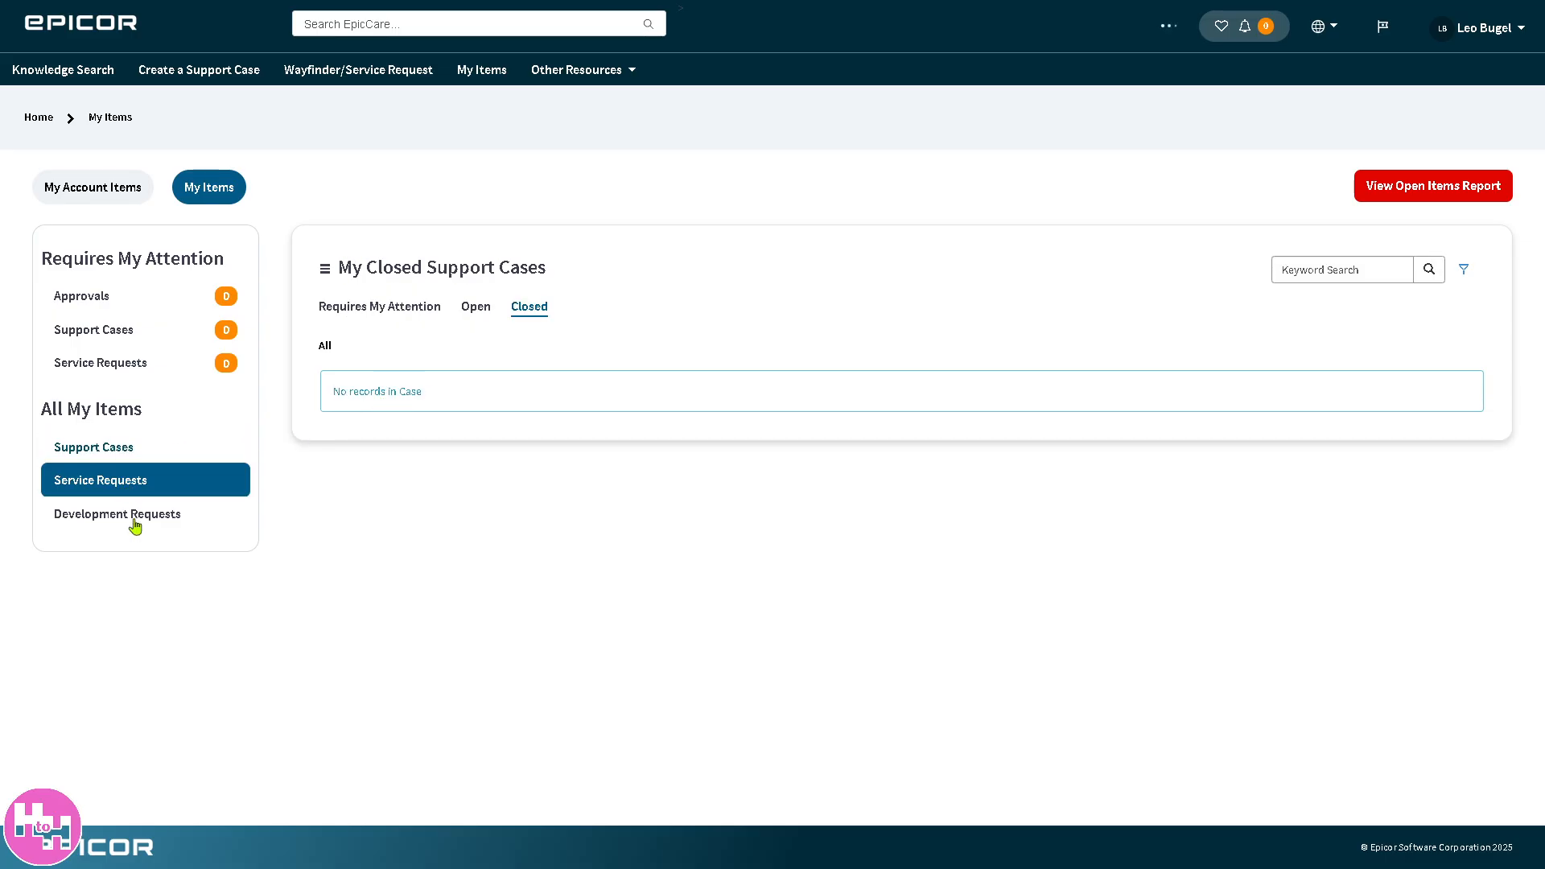
click(116, 513)
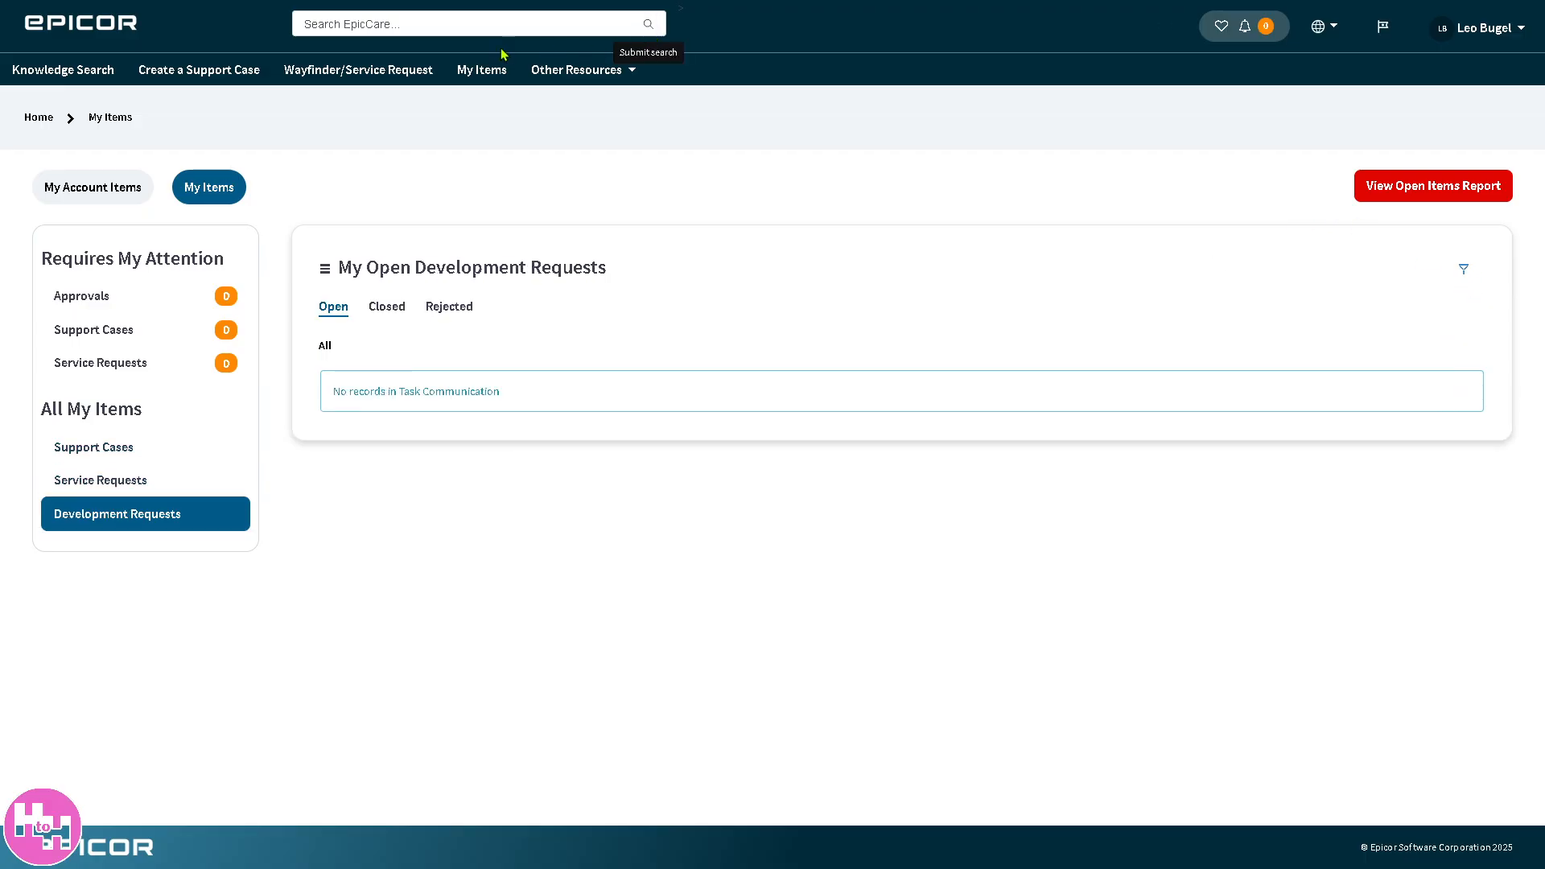
- Choose My Assessments from Other Resources to show the empty open Surveys page
click(577, 69)
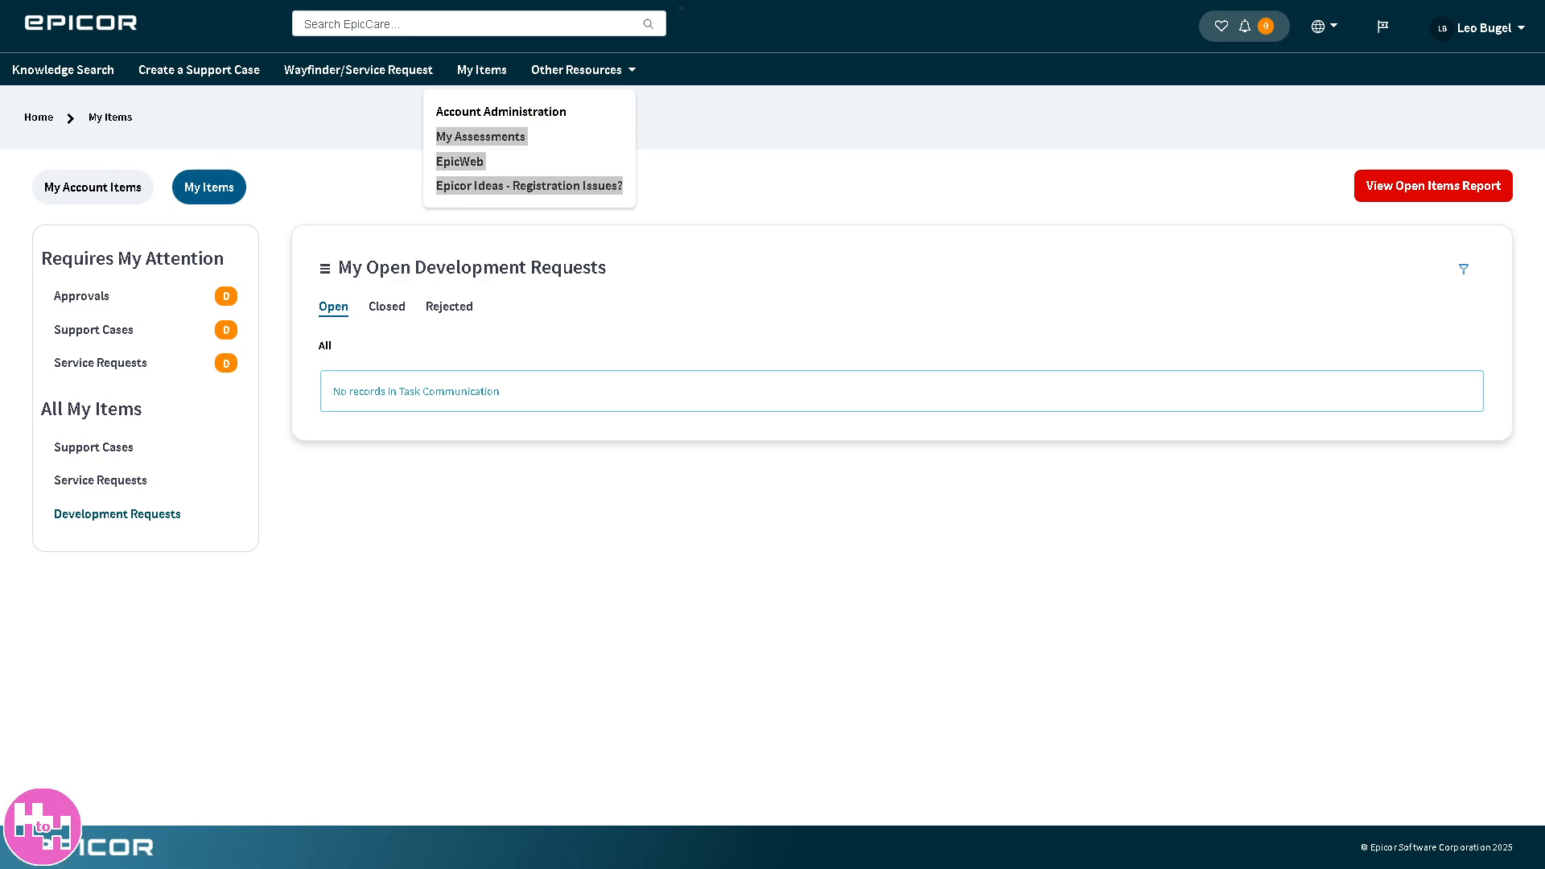
mouse_move(500, 111)
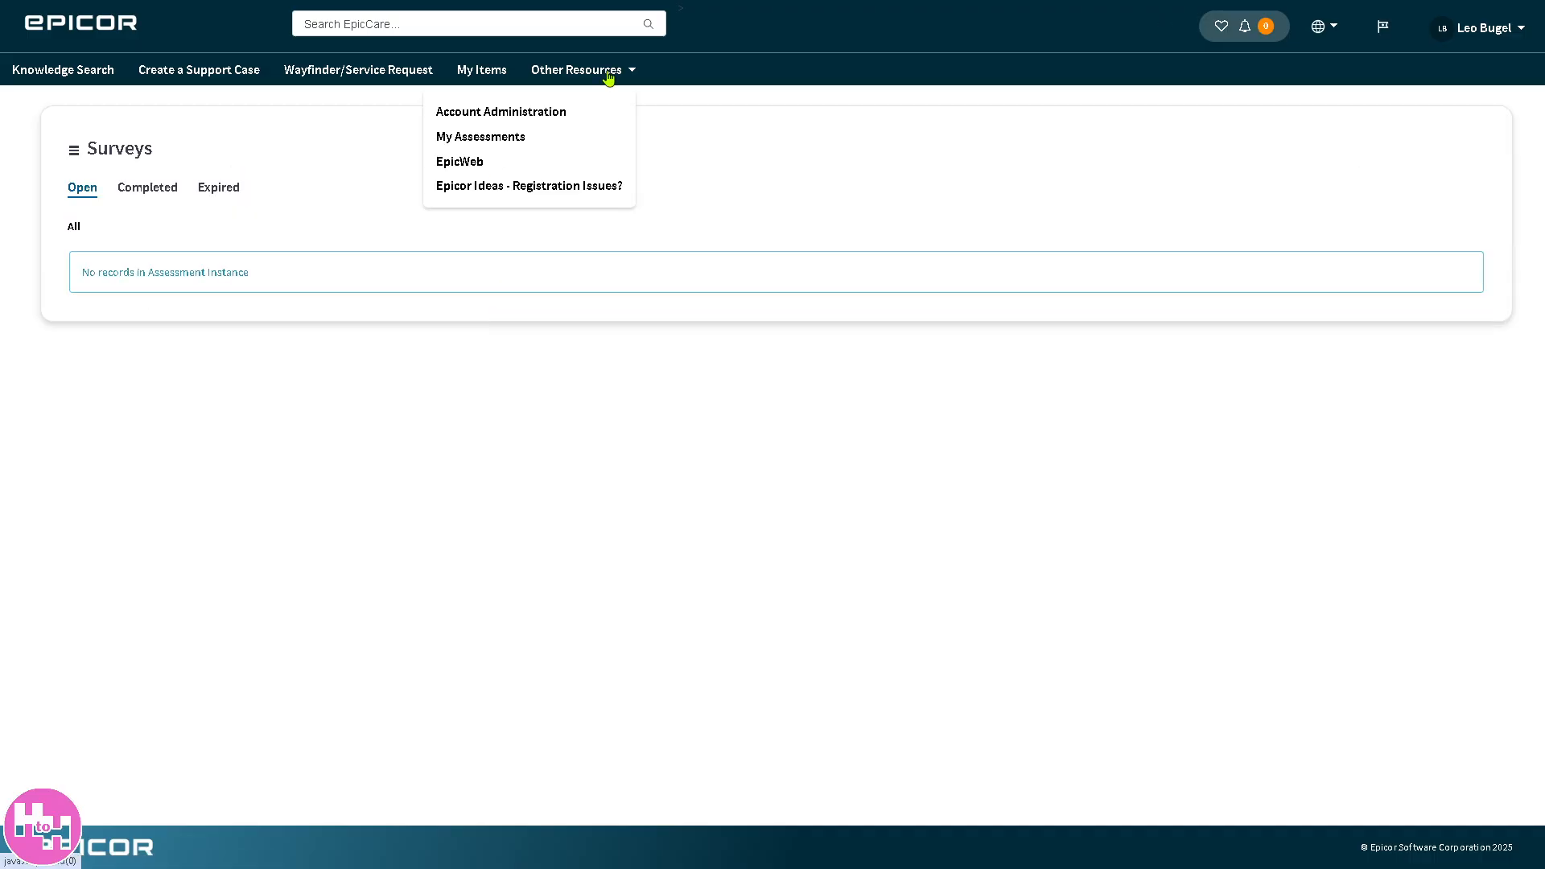
click(494, 129)
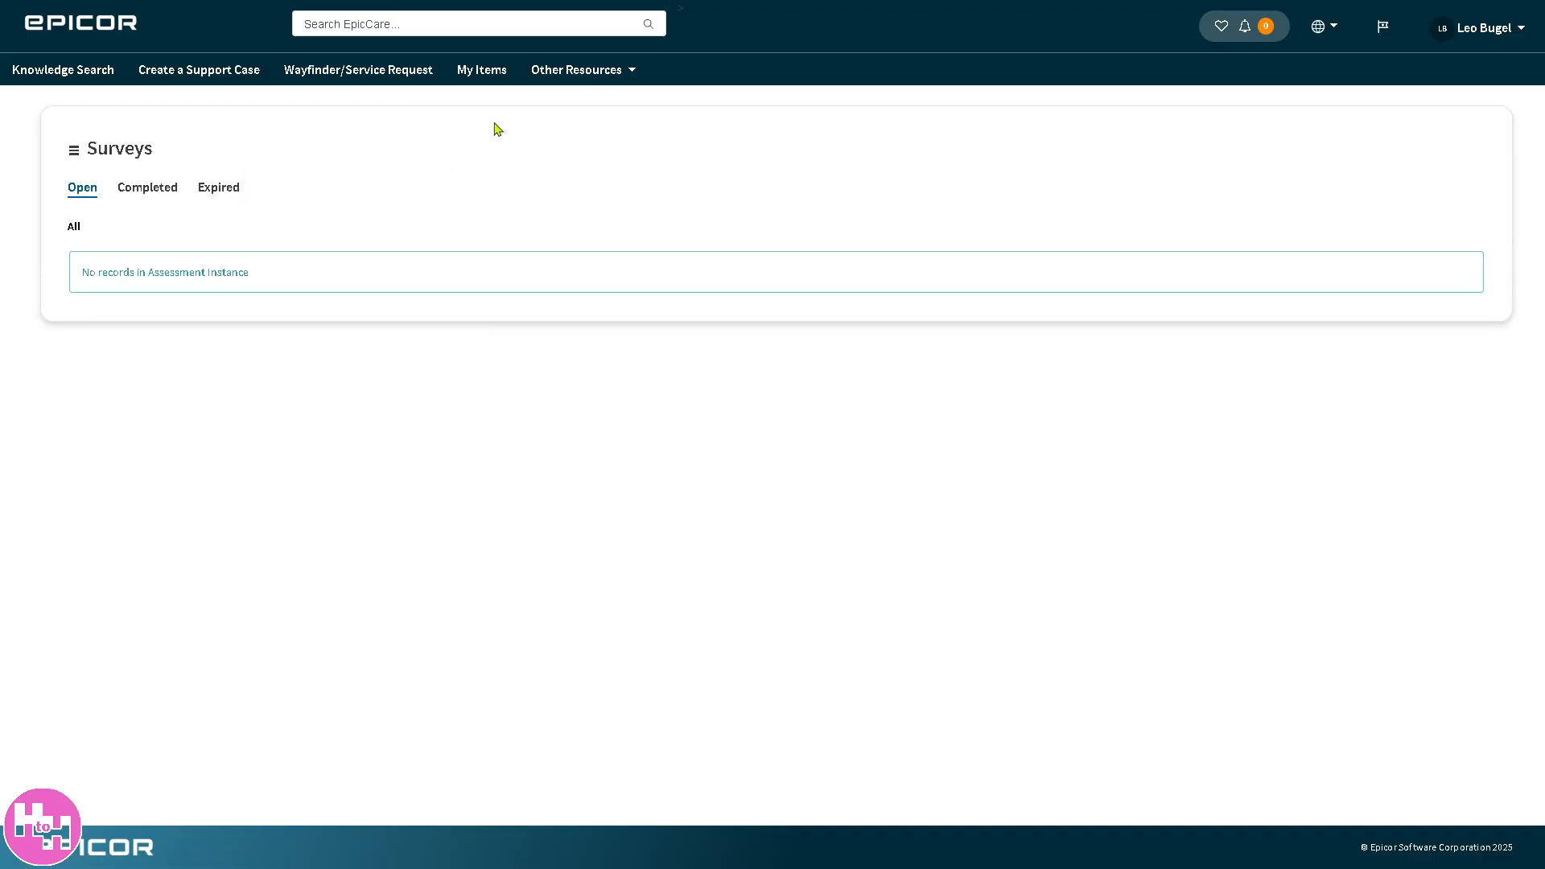
mouse_move(121, 199)
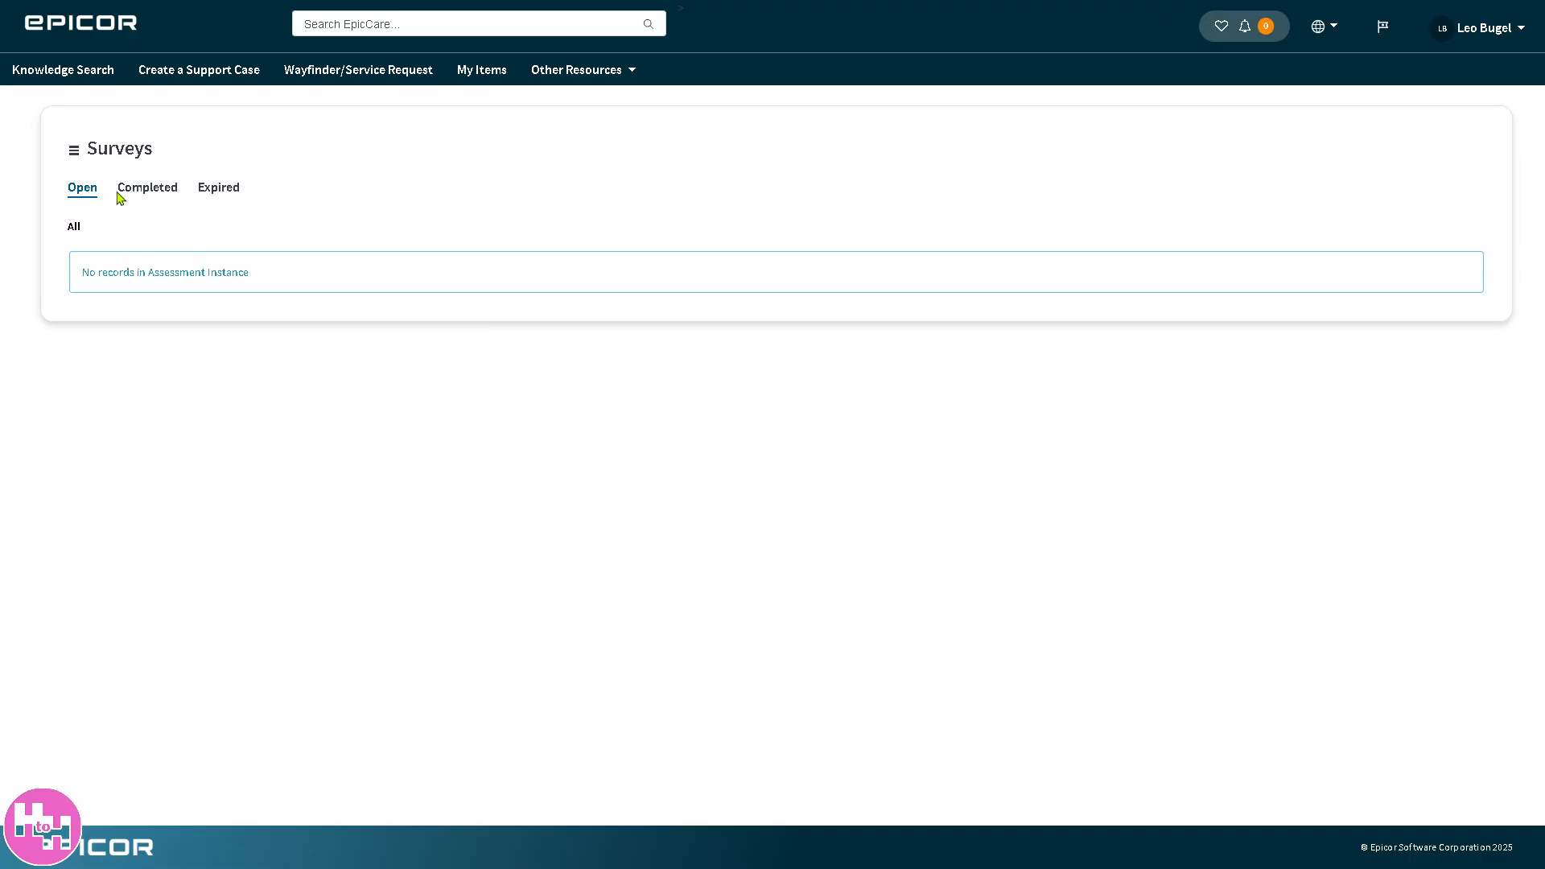
mouse_move(287, 284)
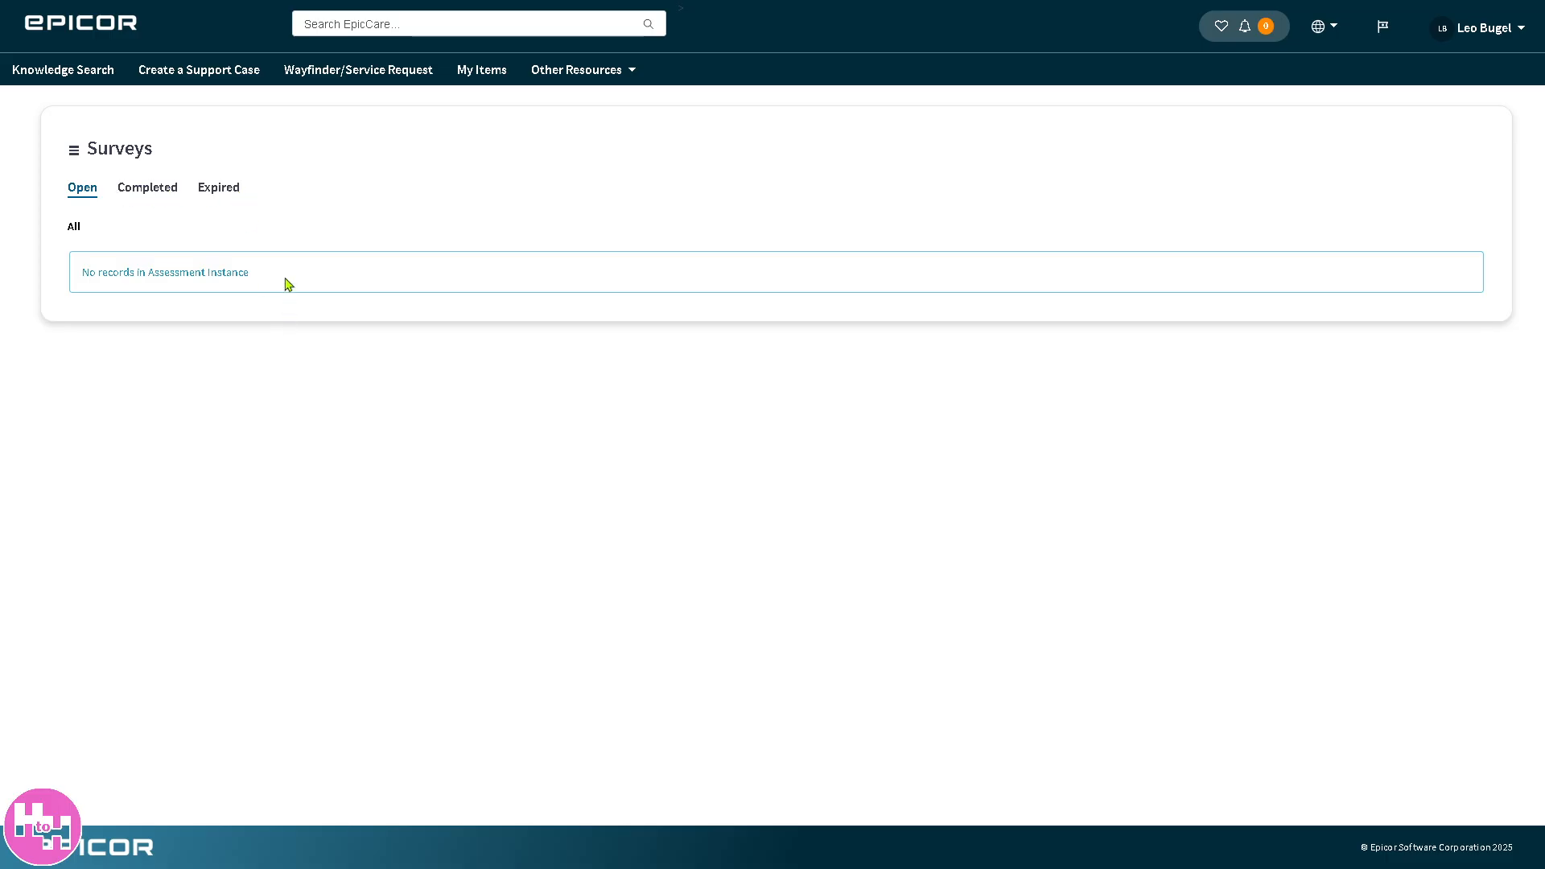
mouse_move(184, 272)
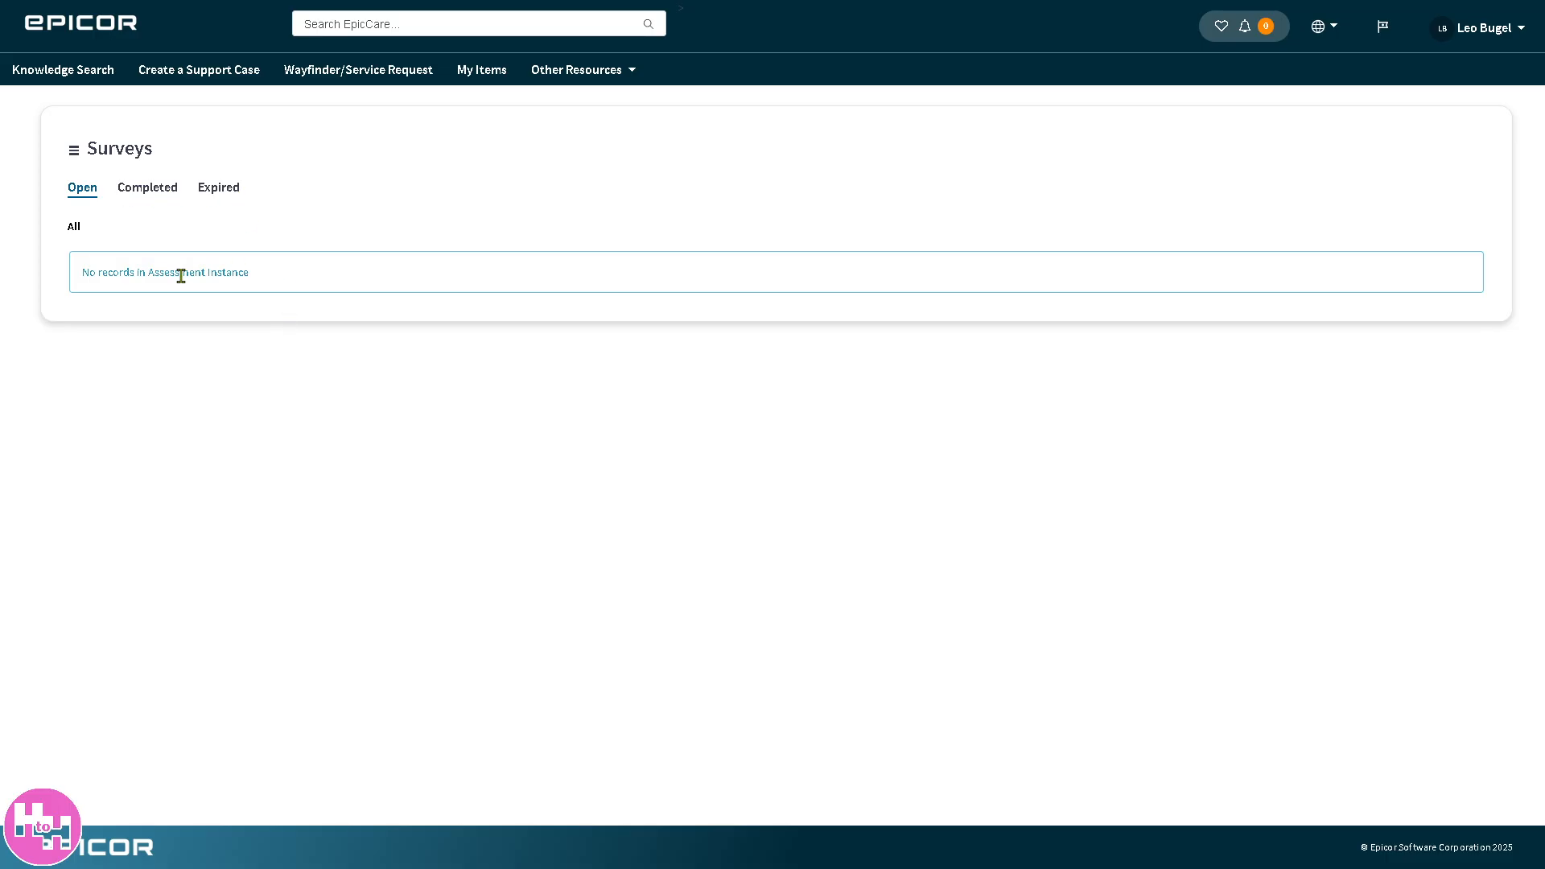
mouse_move(130, 261)
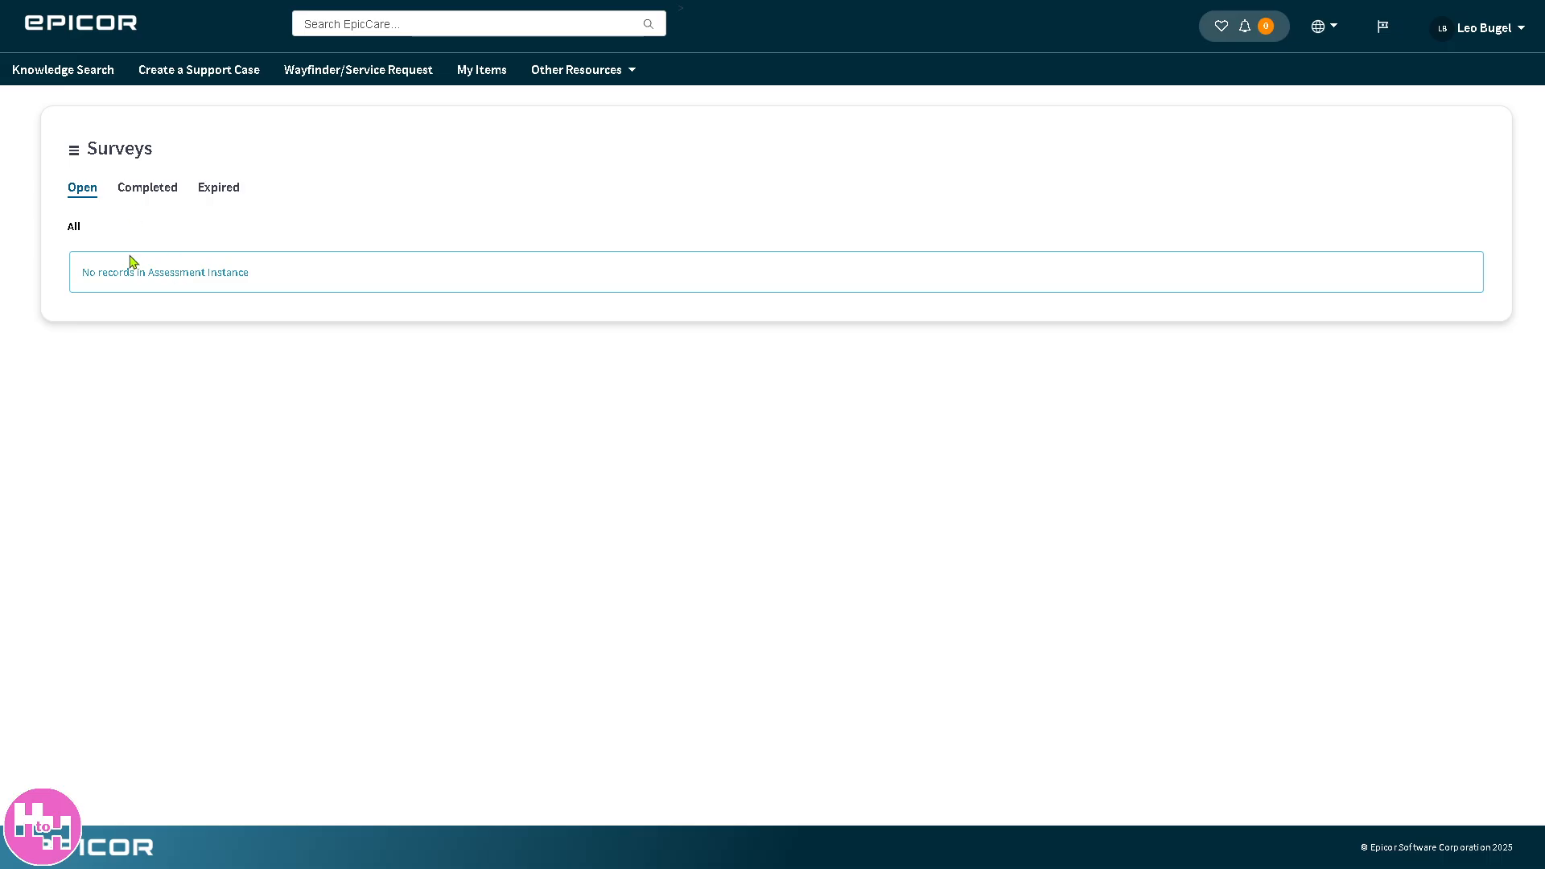
mouse_move(72, 149)
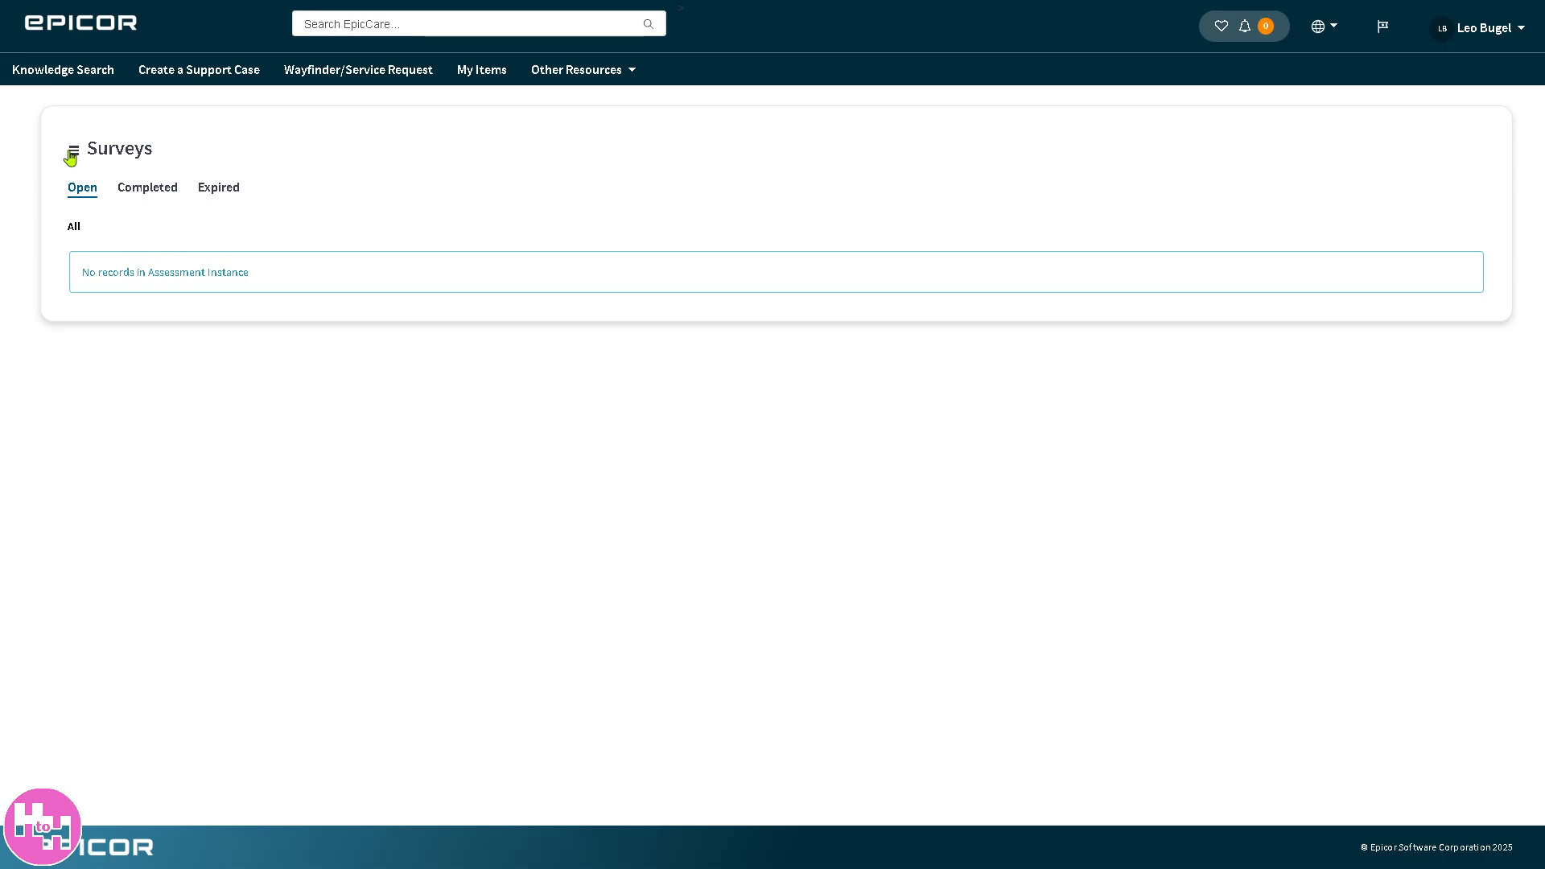
- Reveal the surveys list menu with Export as PDF, Excel and CSV options
click(73, 150)
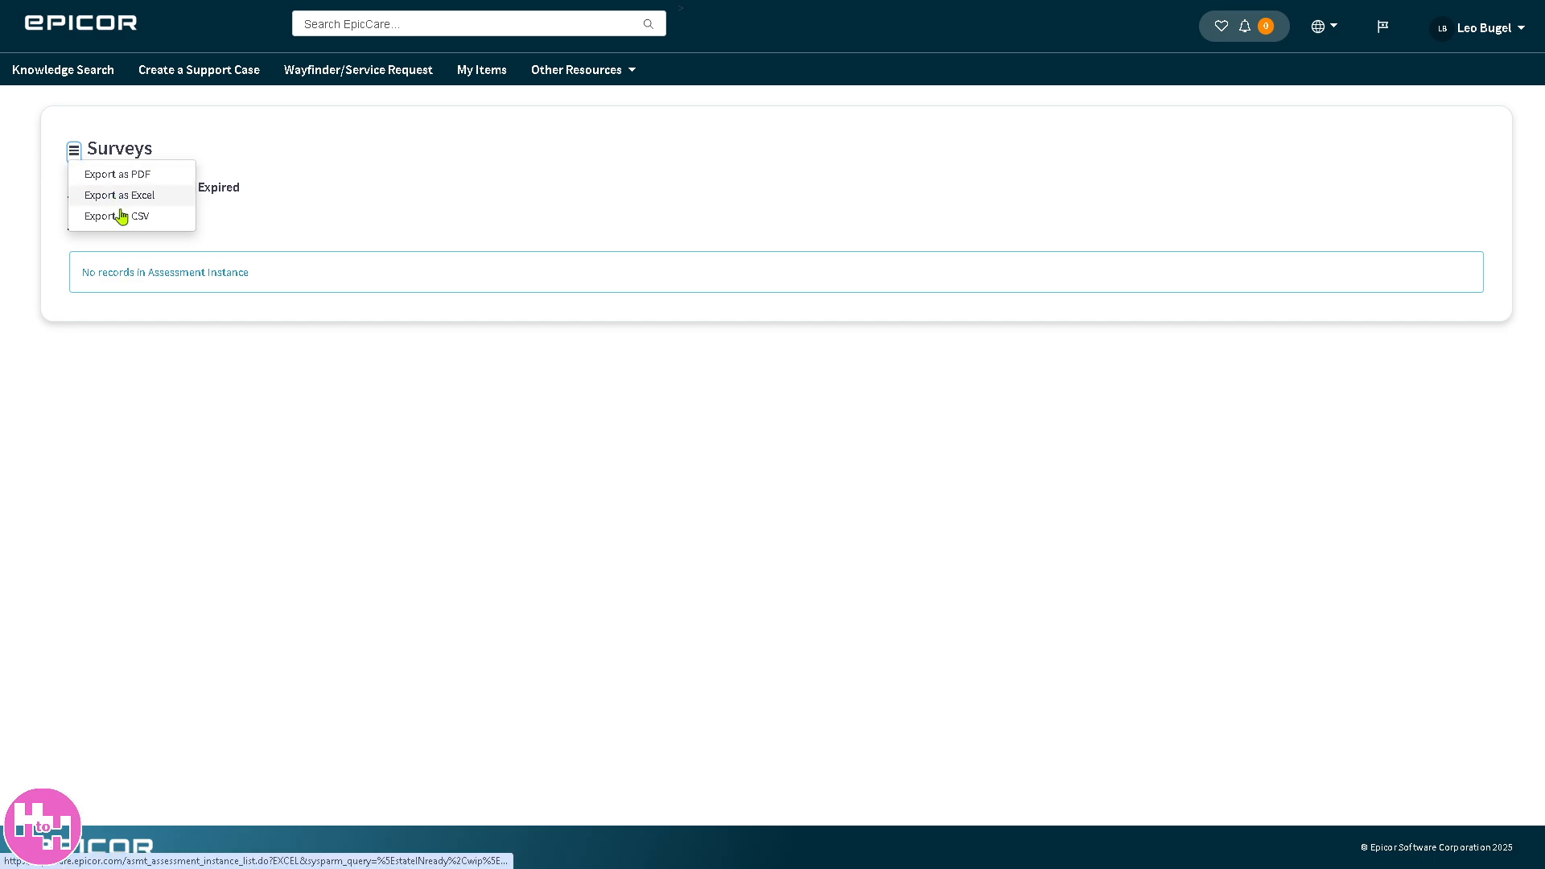
mouse_move(122, 220)
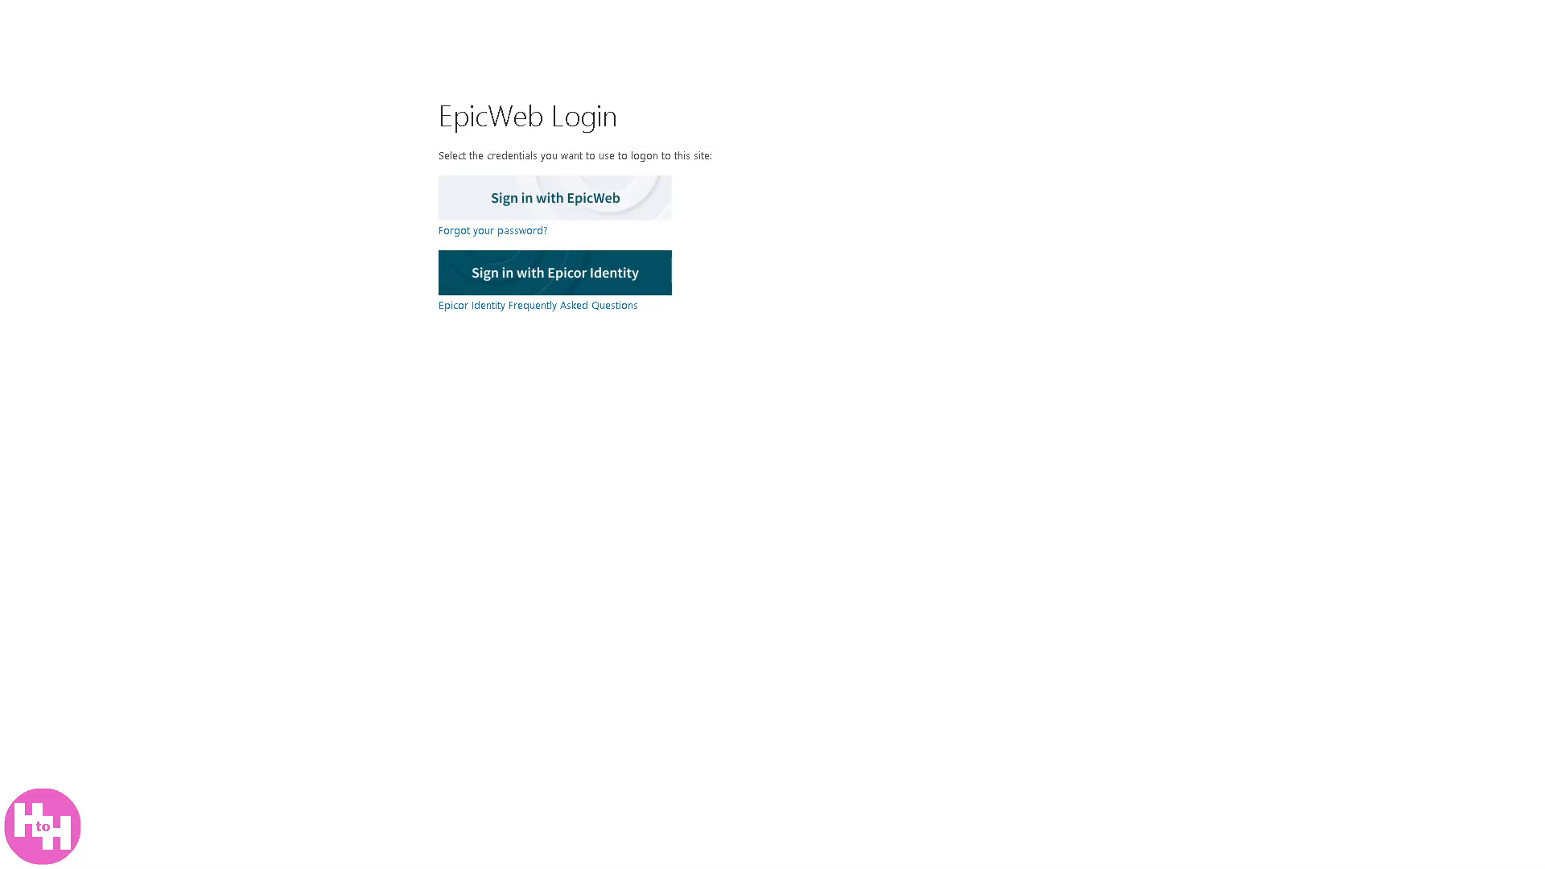
mouse_move(404, 227)
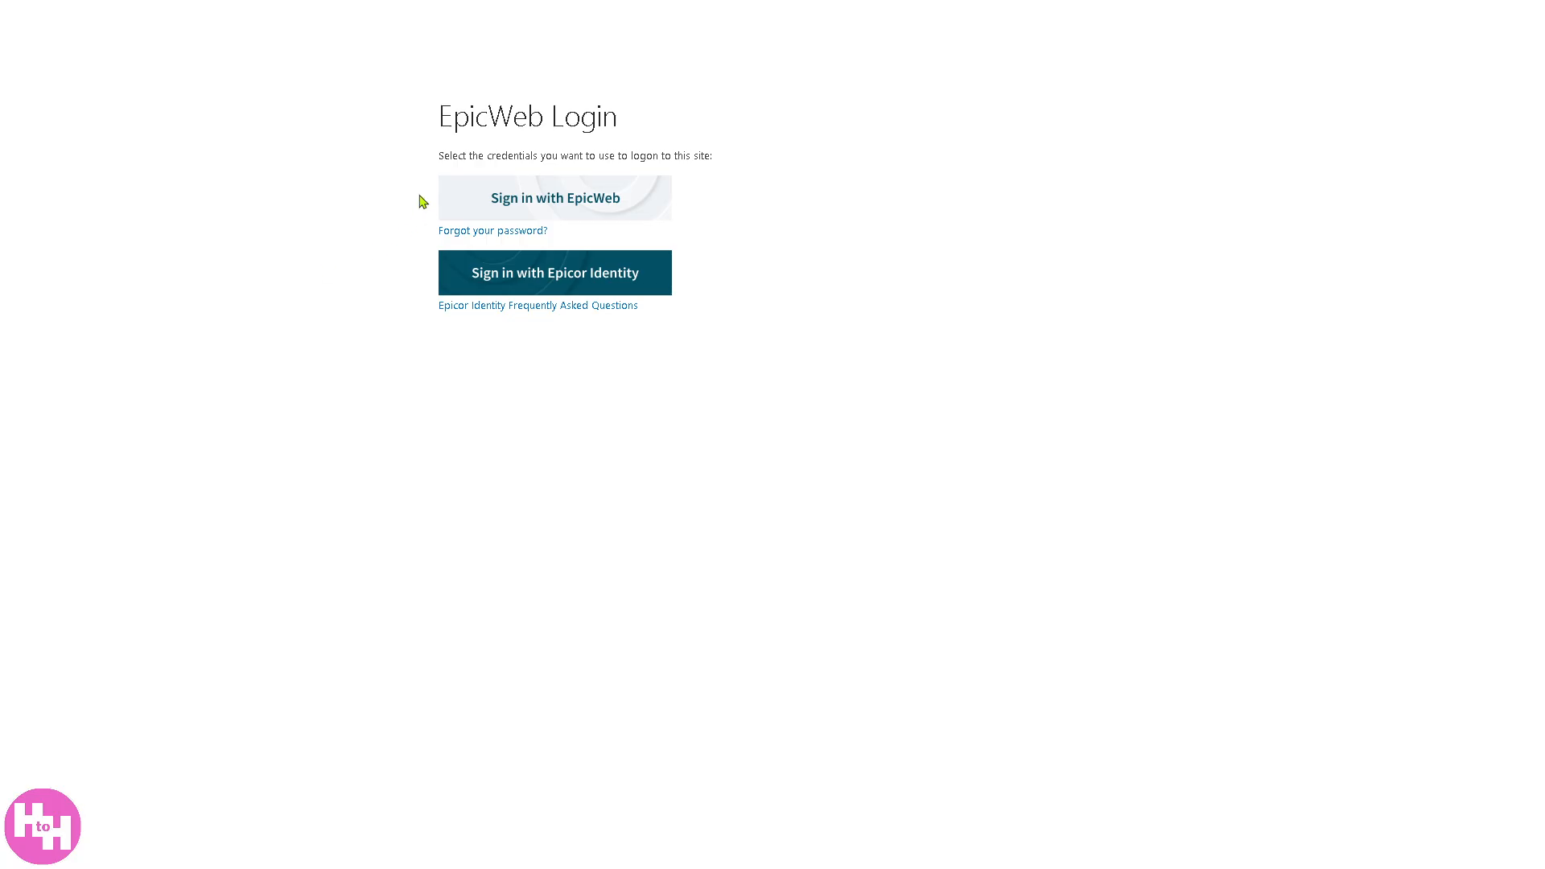
mouse_move(647, 291)
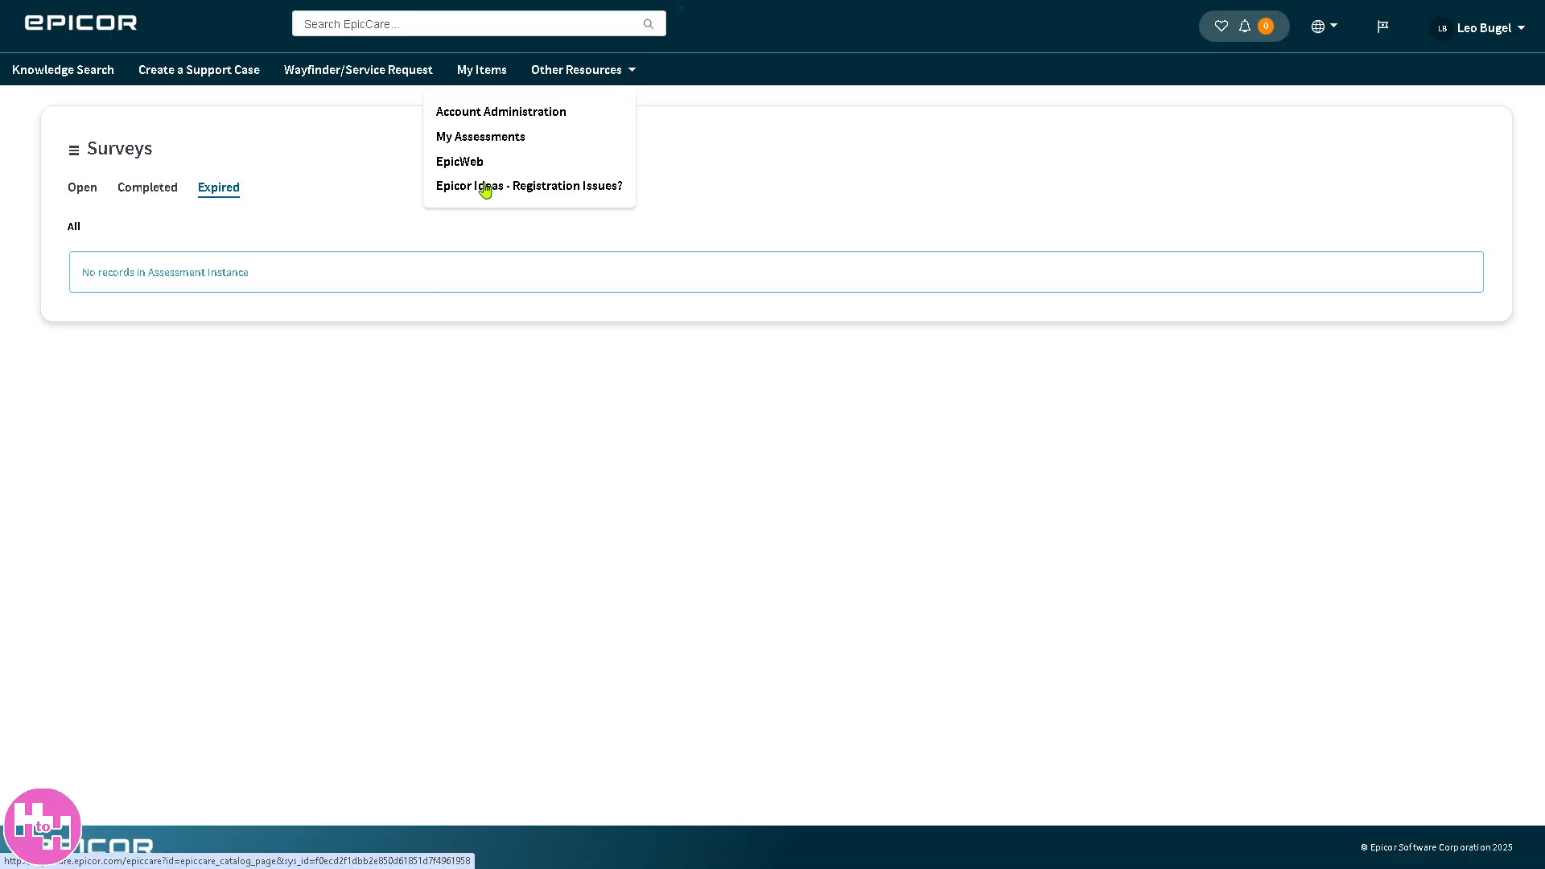
mouse_move(480, 194)
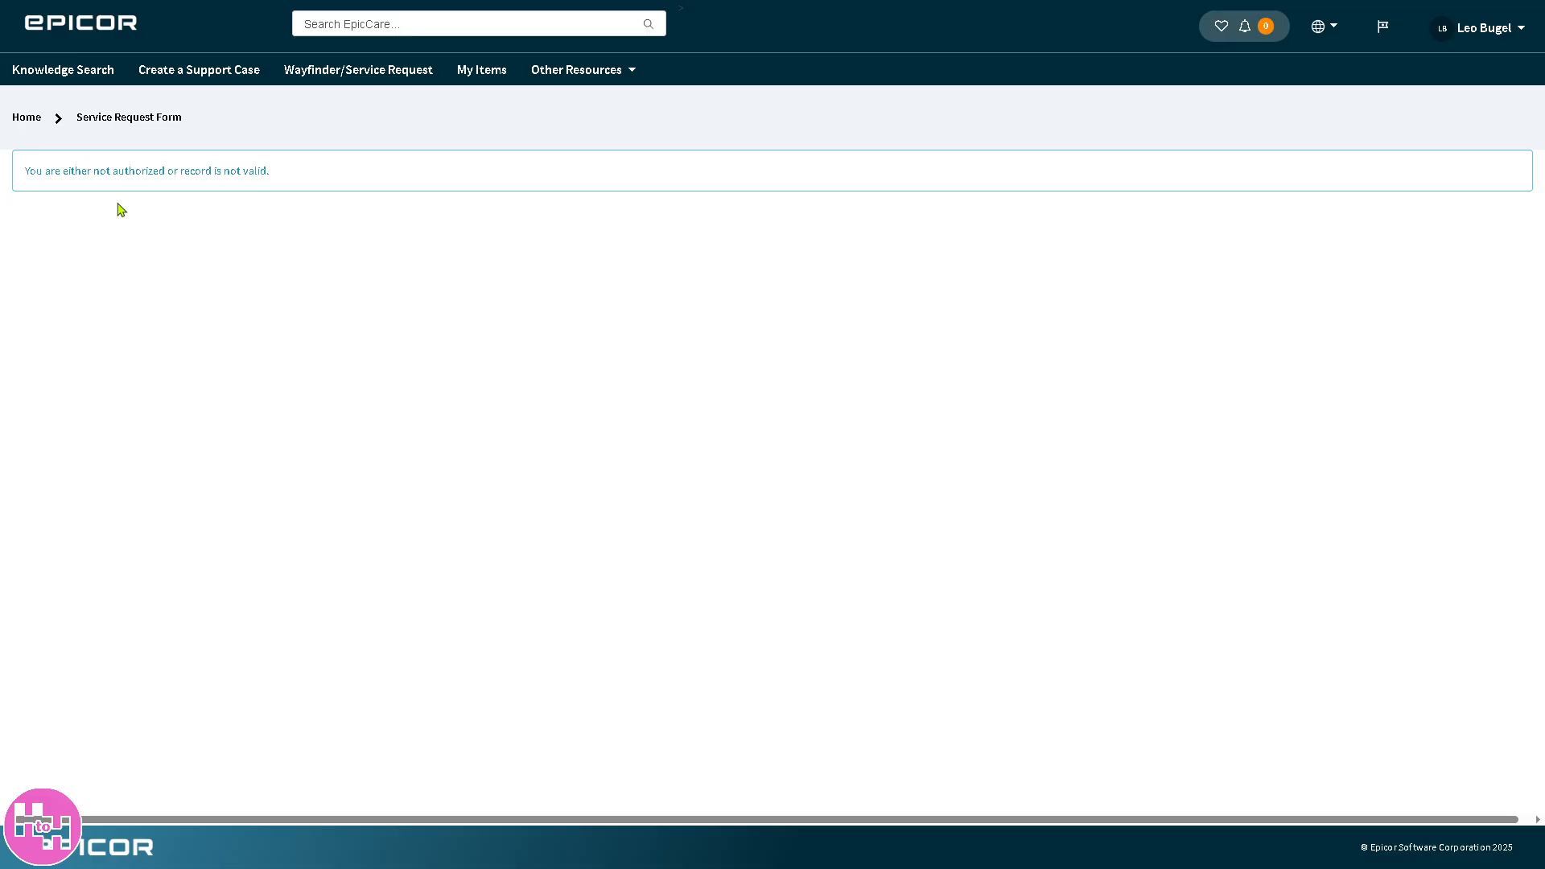
mouse_move(203, 29)
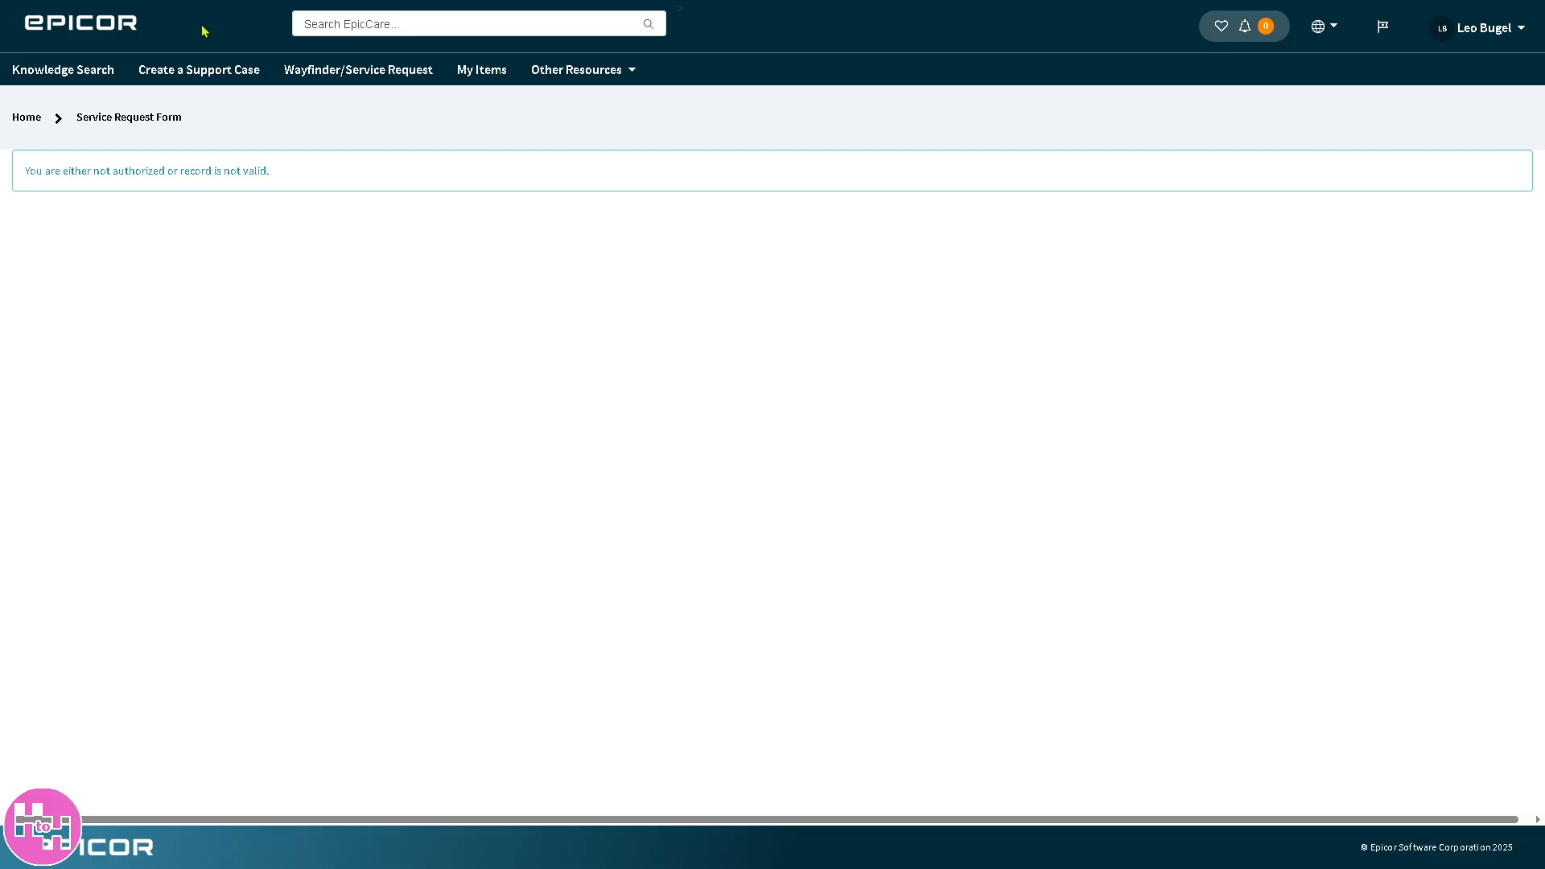
mouse_move(1324, 27)
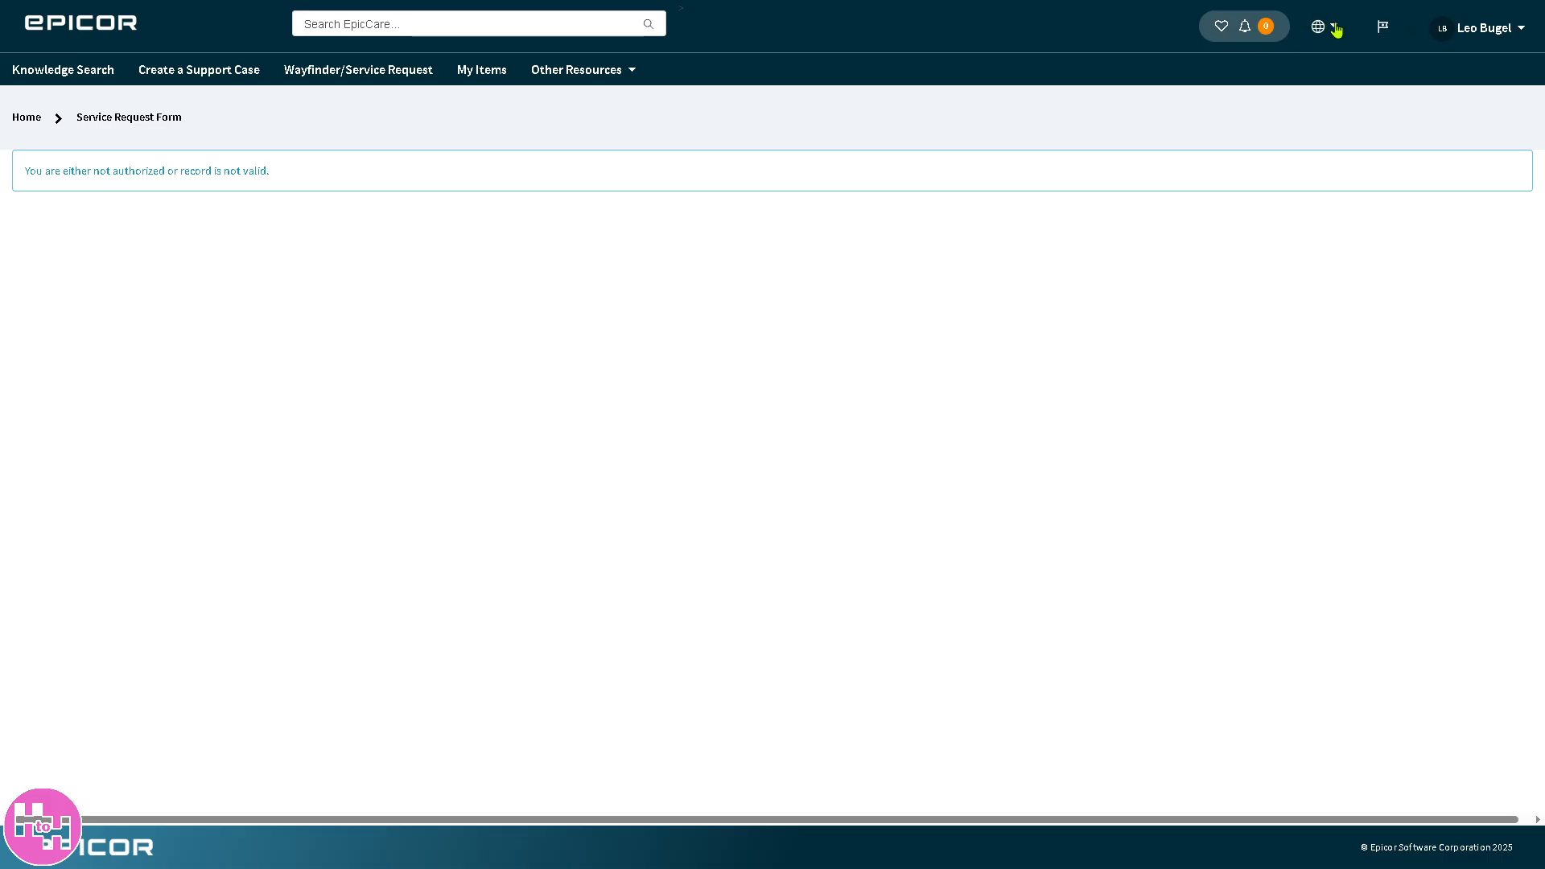
click(1318, 26)
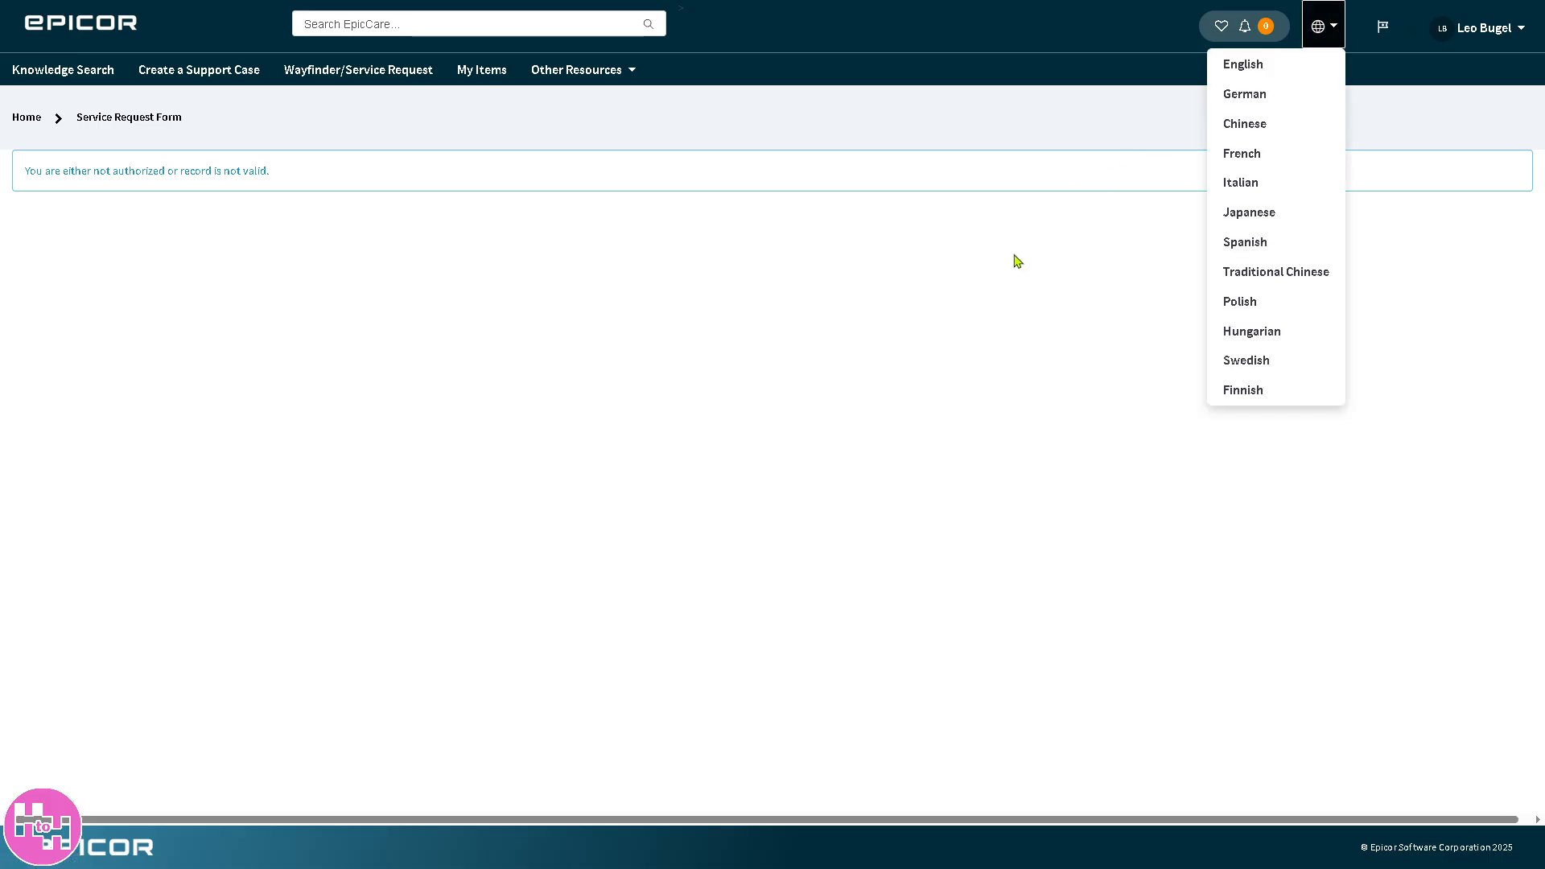
mouse_move(993, 257)
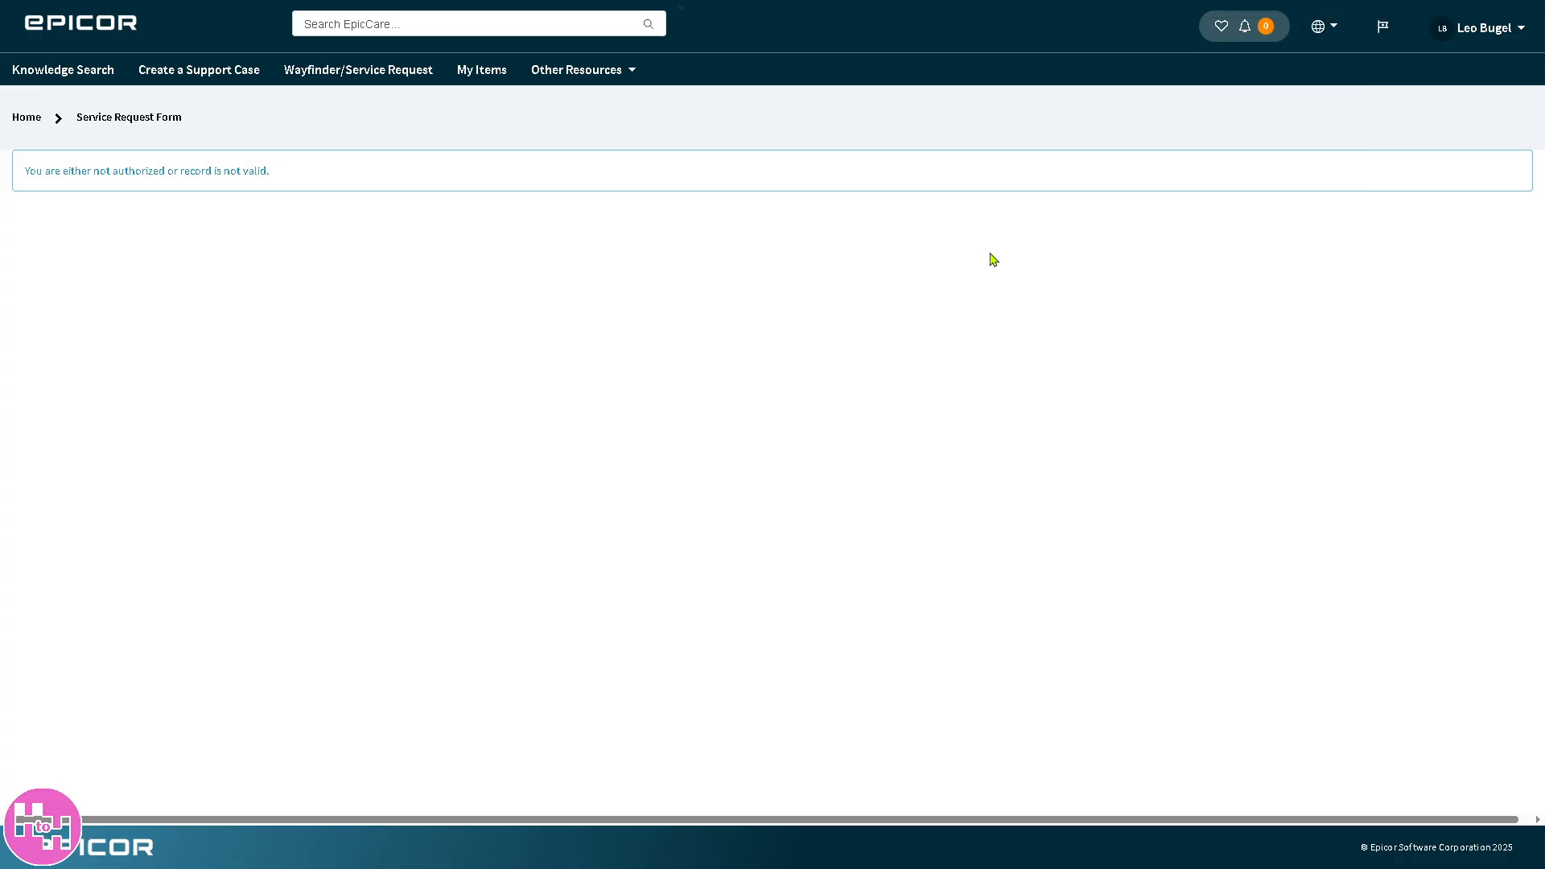
click(1318, 26)
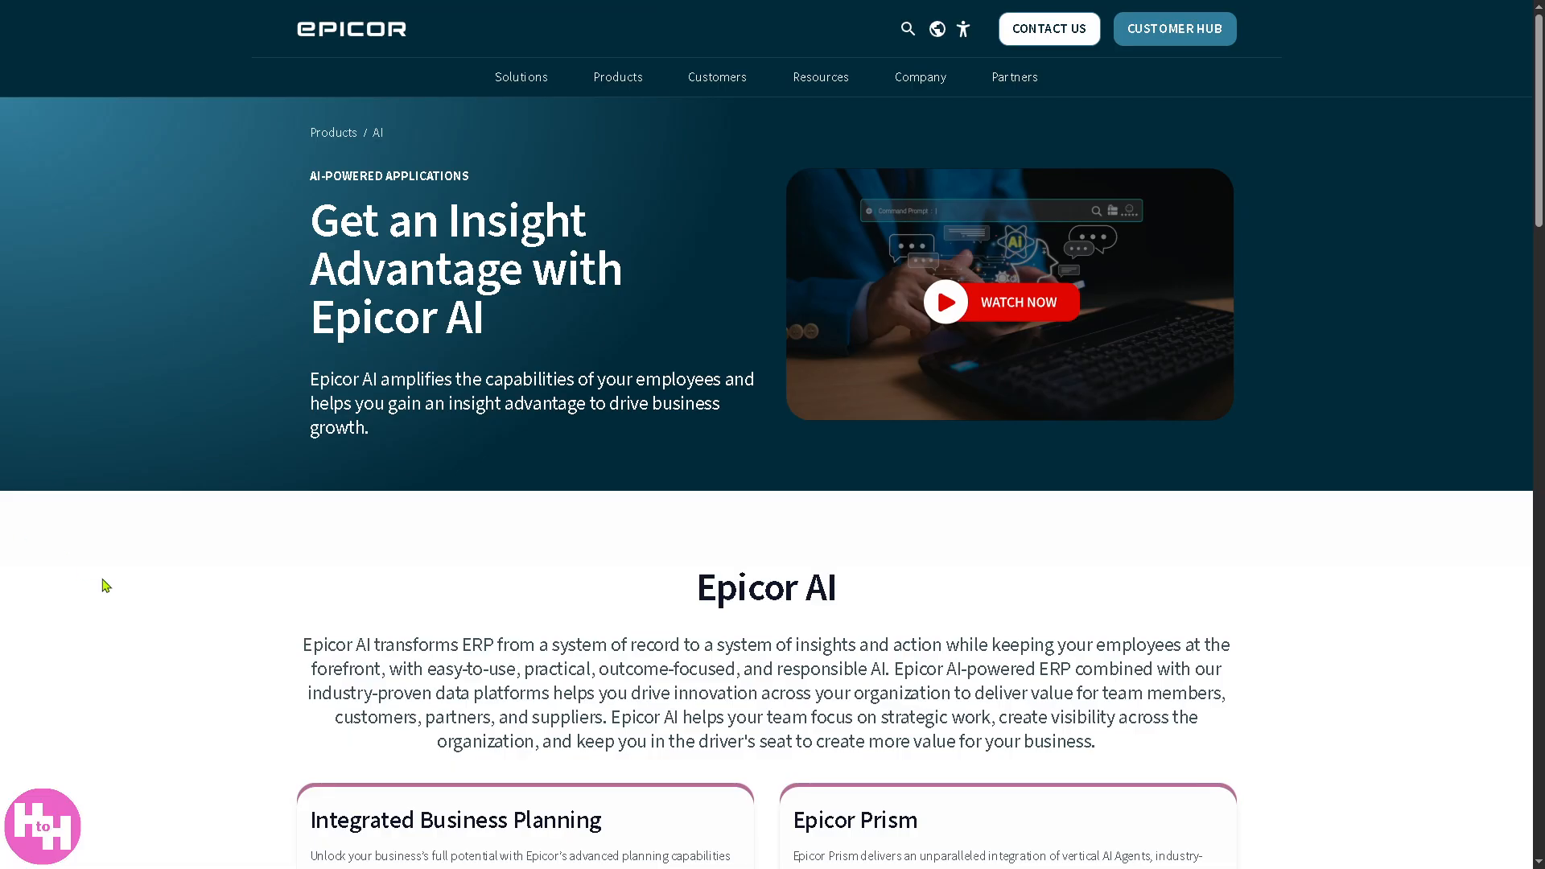
- Return to the main Products page via the breadcrumb and browse its Product Categories
click(617, 77)
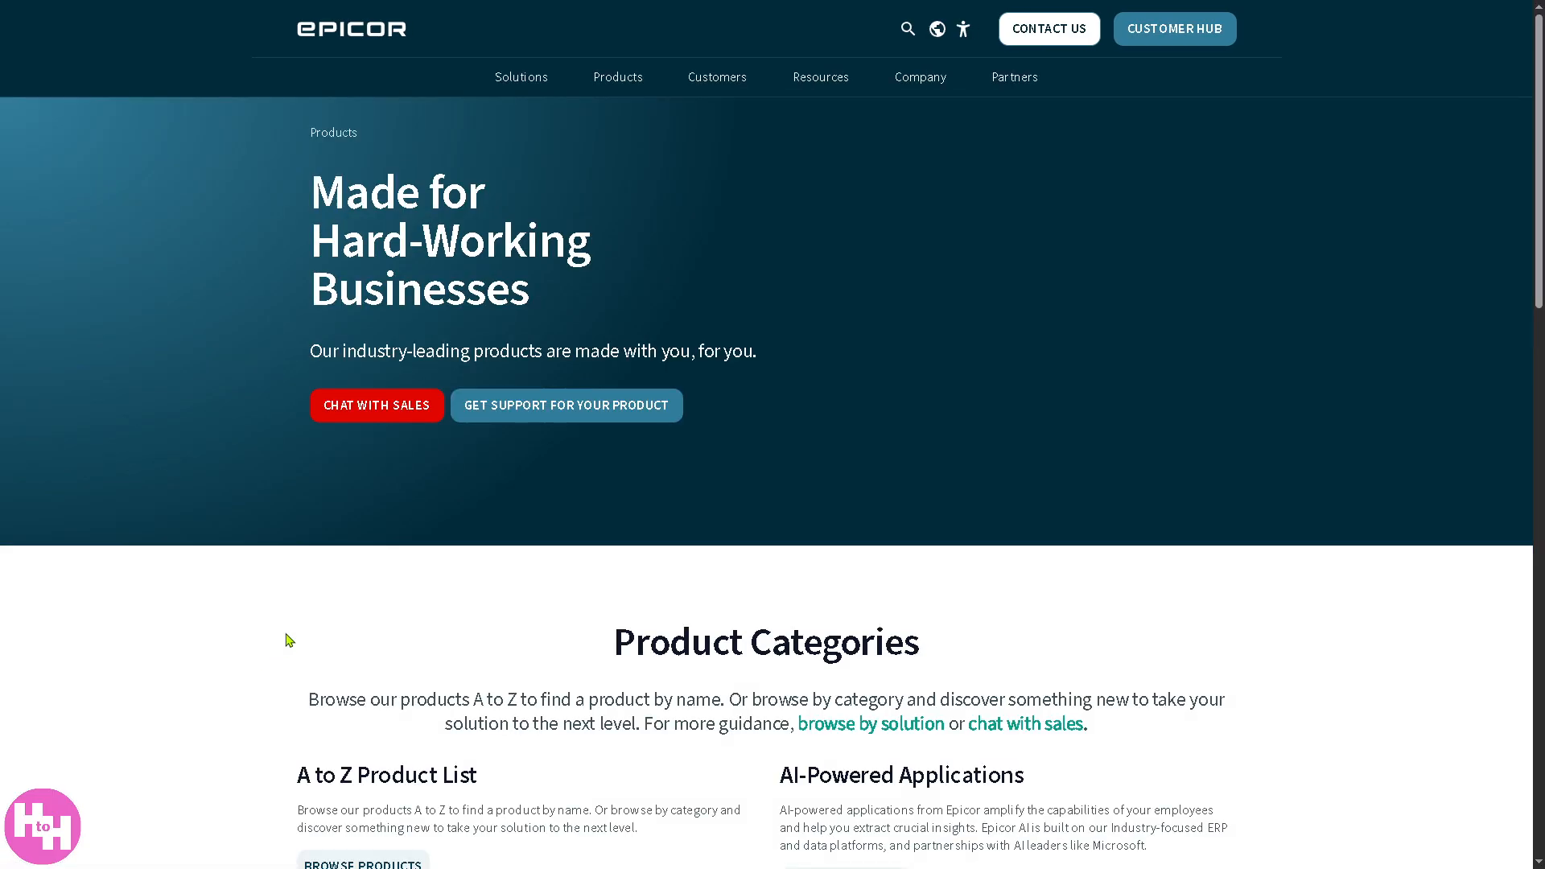
scroll(down, 3)
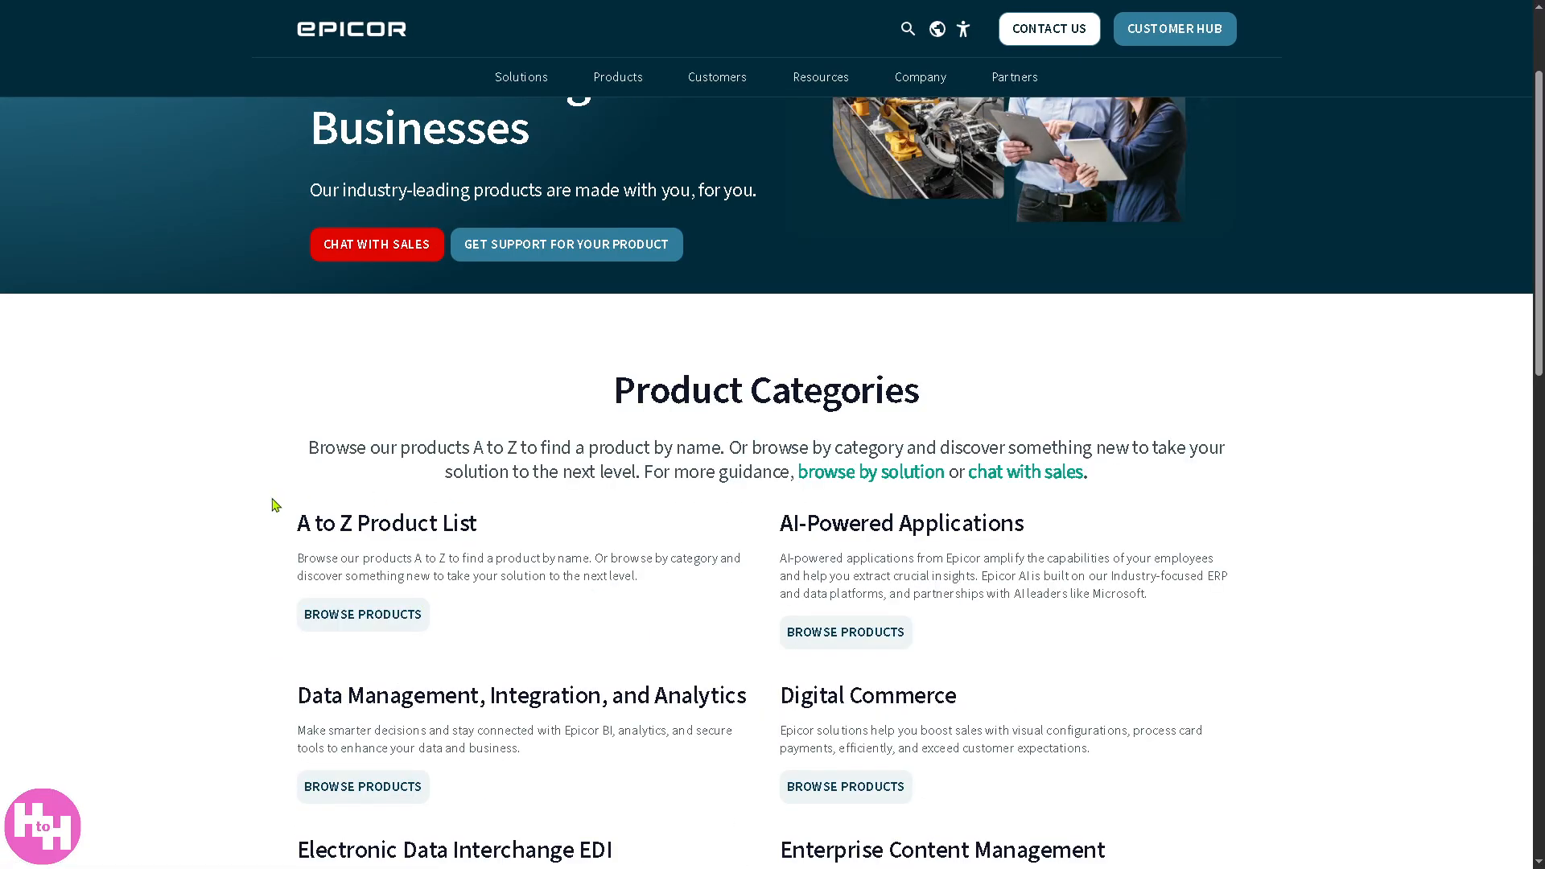
mouse_move(219, 531)
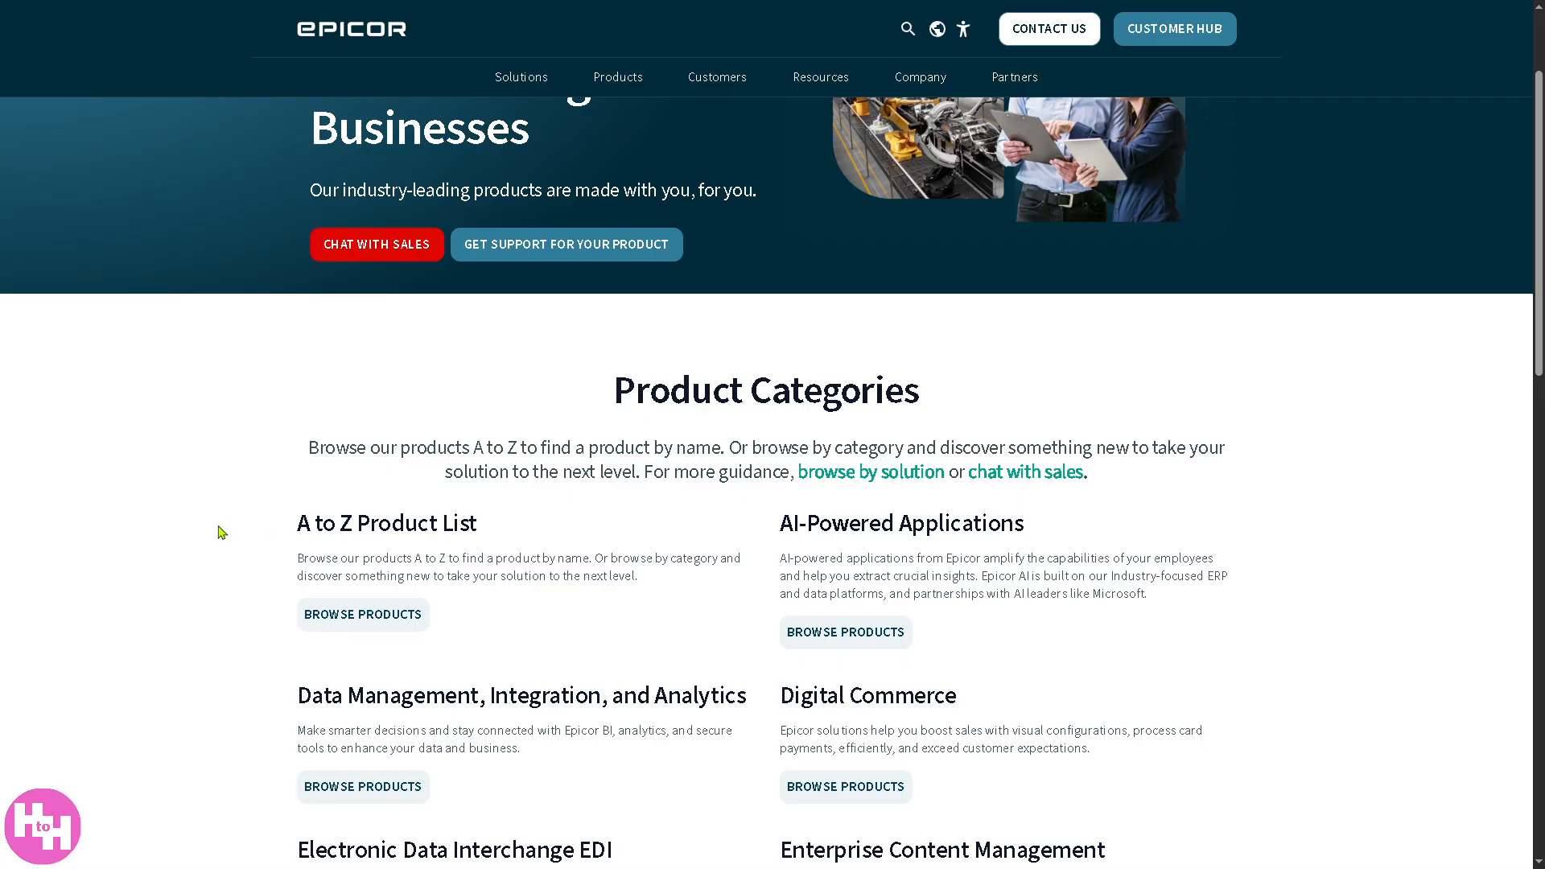
scroll(up, 3)
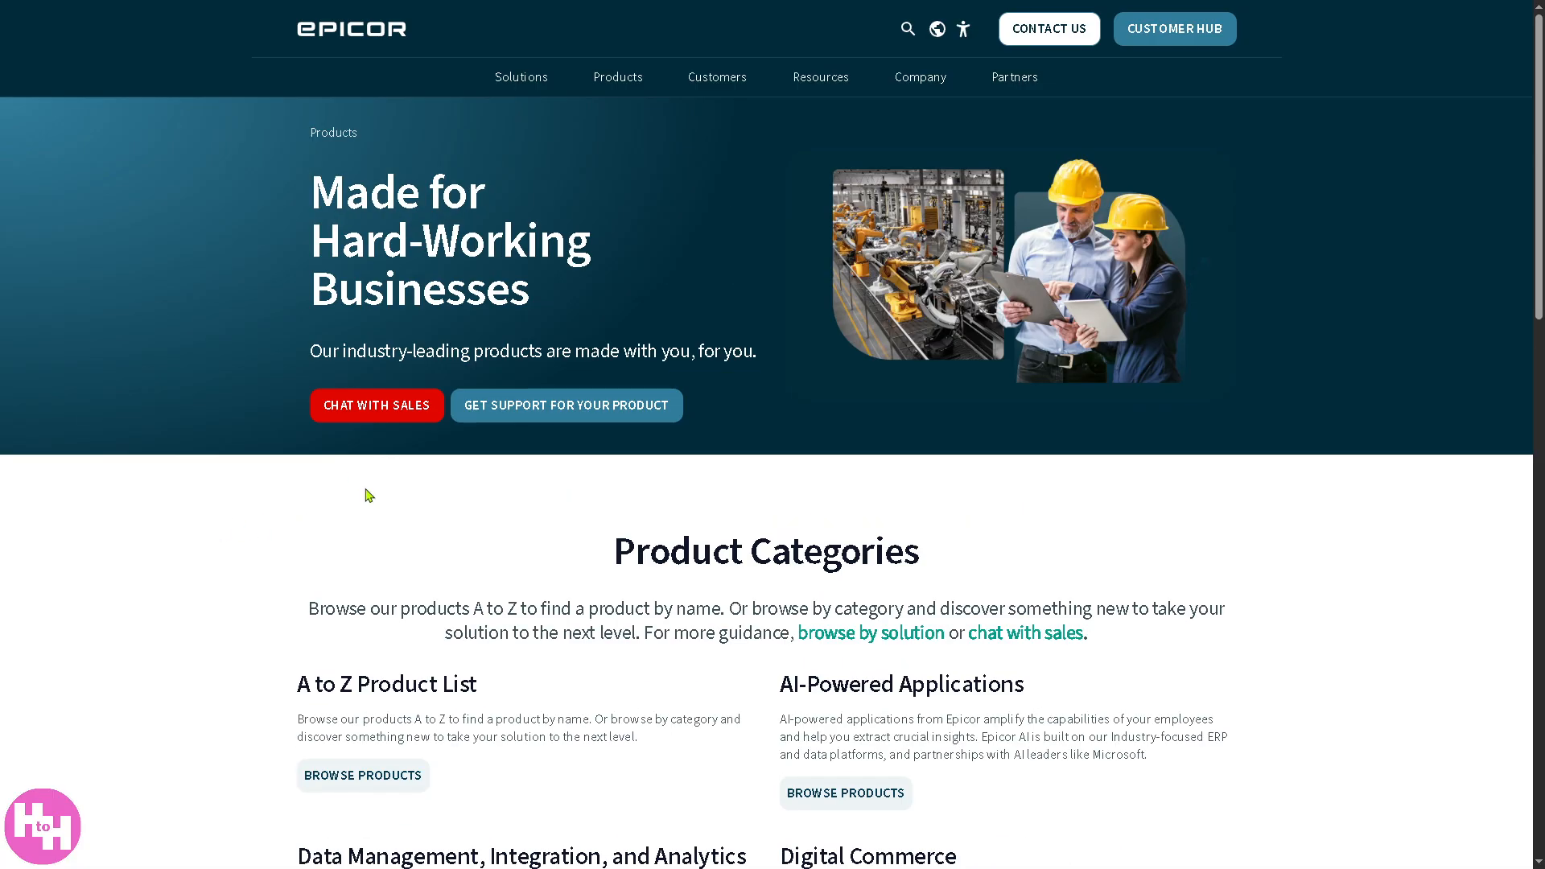
mouse_move(354, 497)
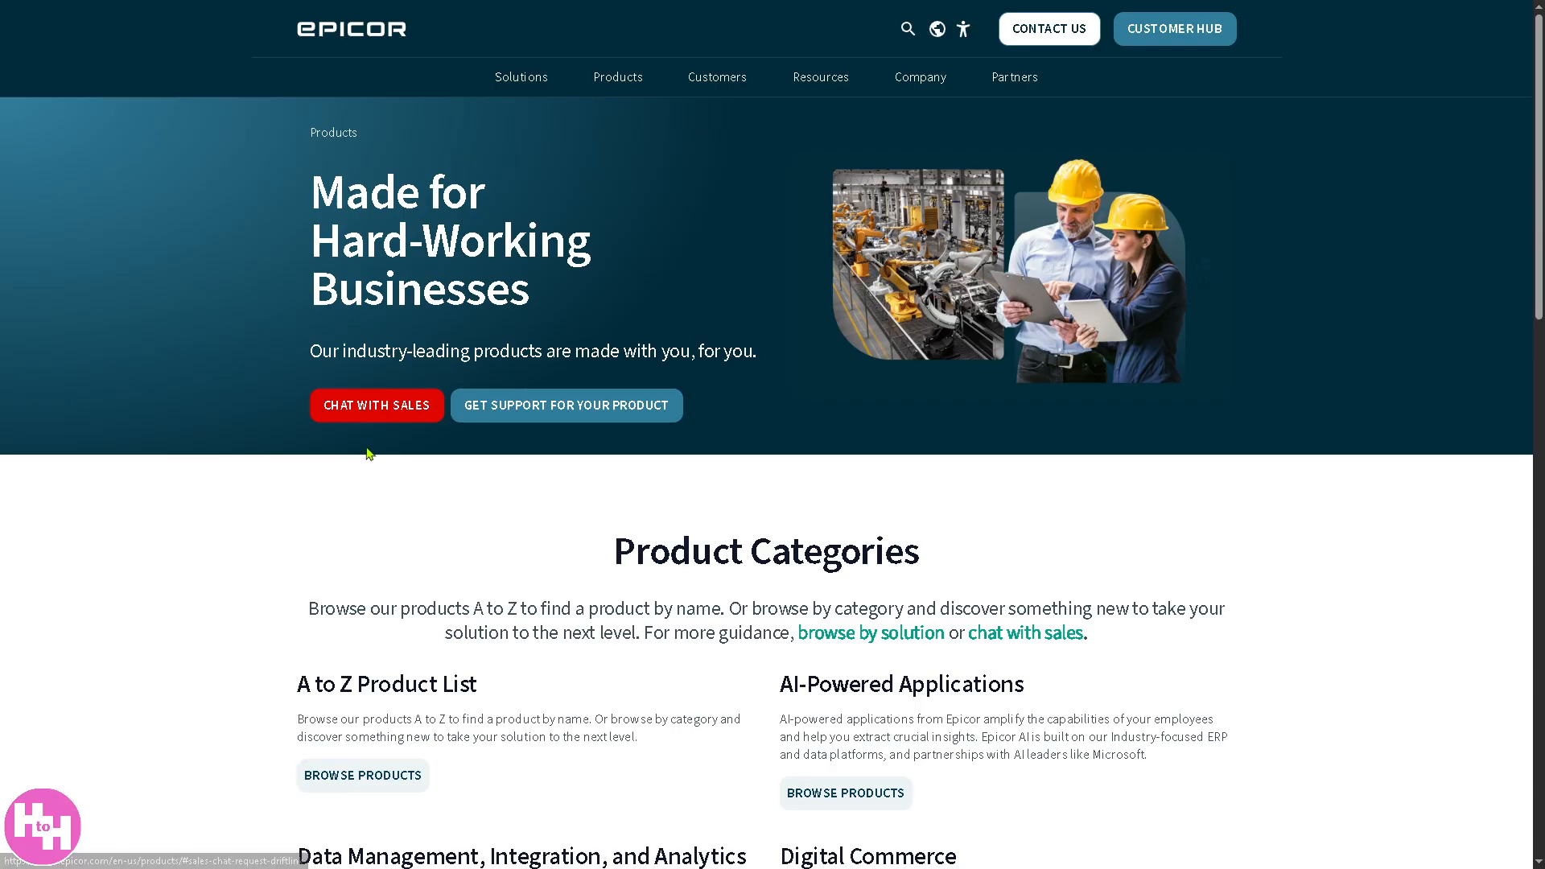
mouse_move(567, 406)
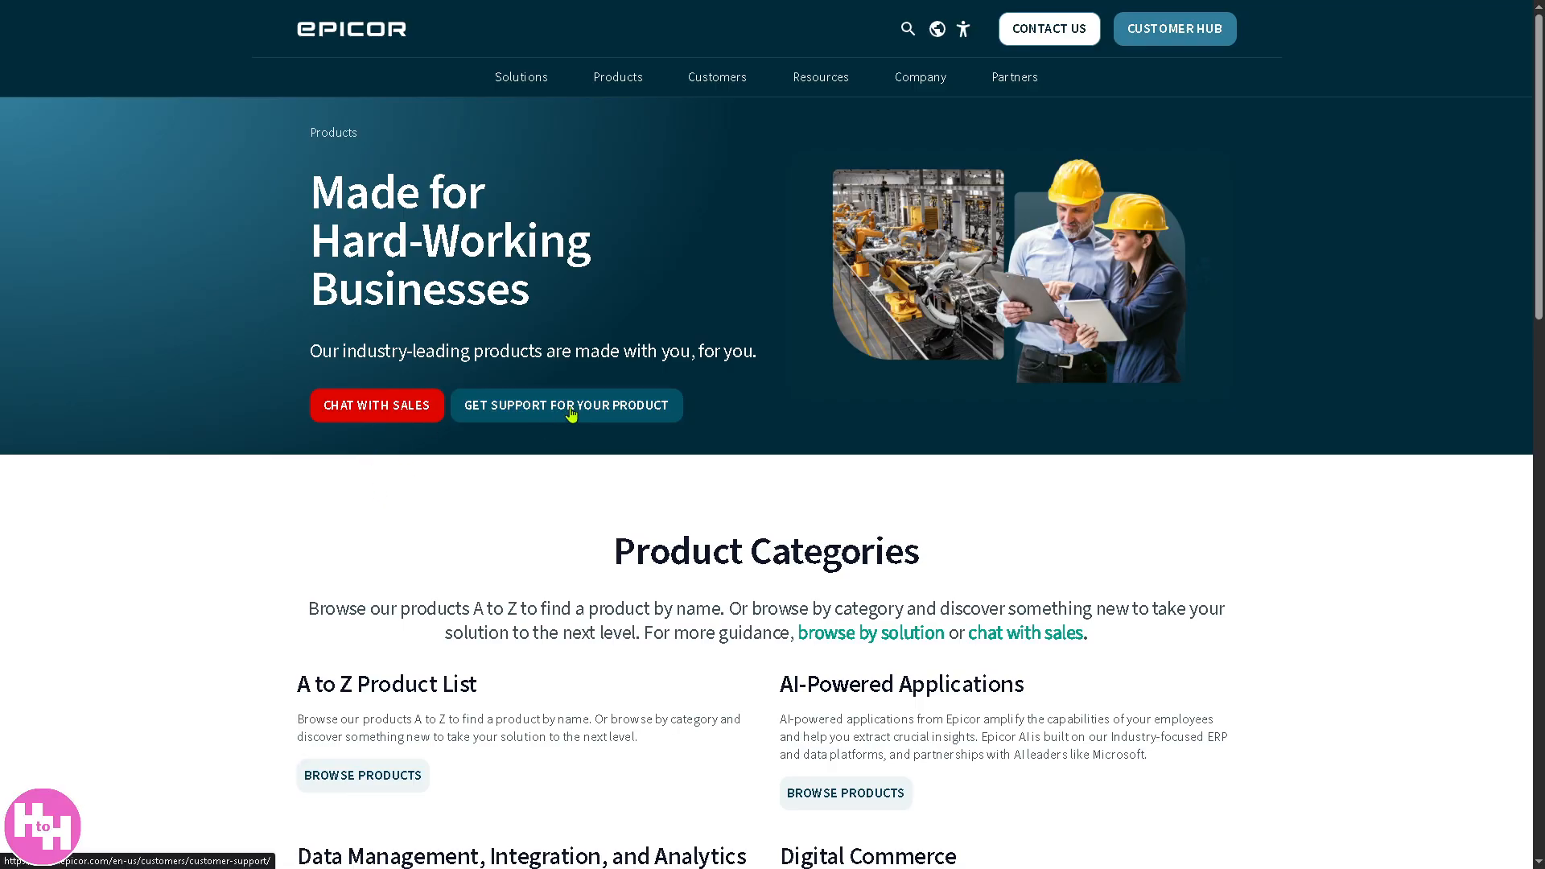
- Visit Customer Support via Get Support for Your Product, then reach the Contact Epicor page
click(565, 406)
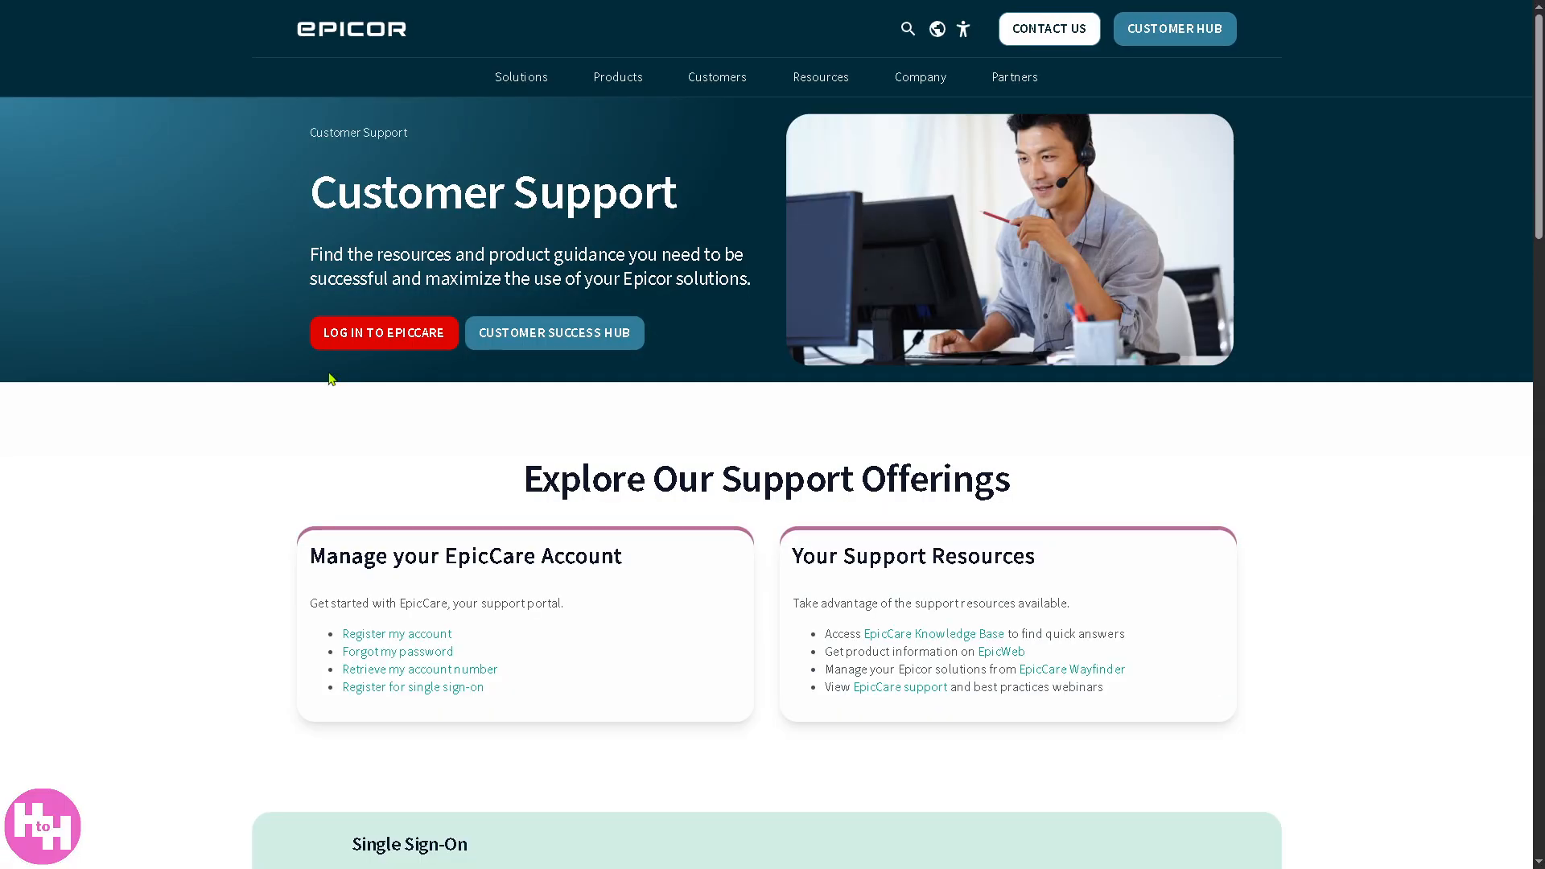
mouse_move(553, 331)
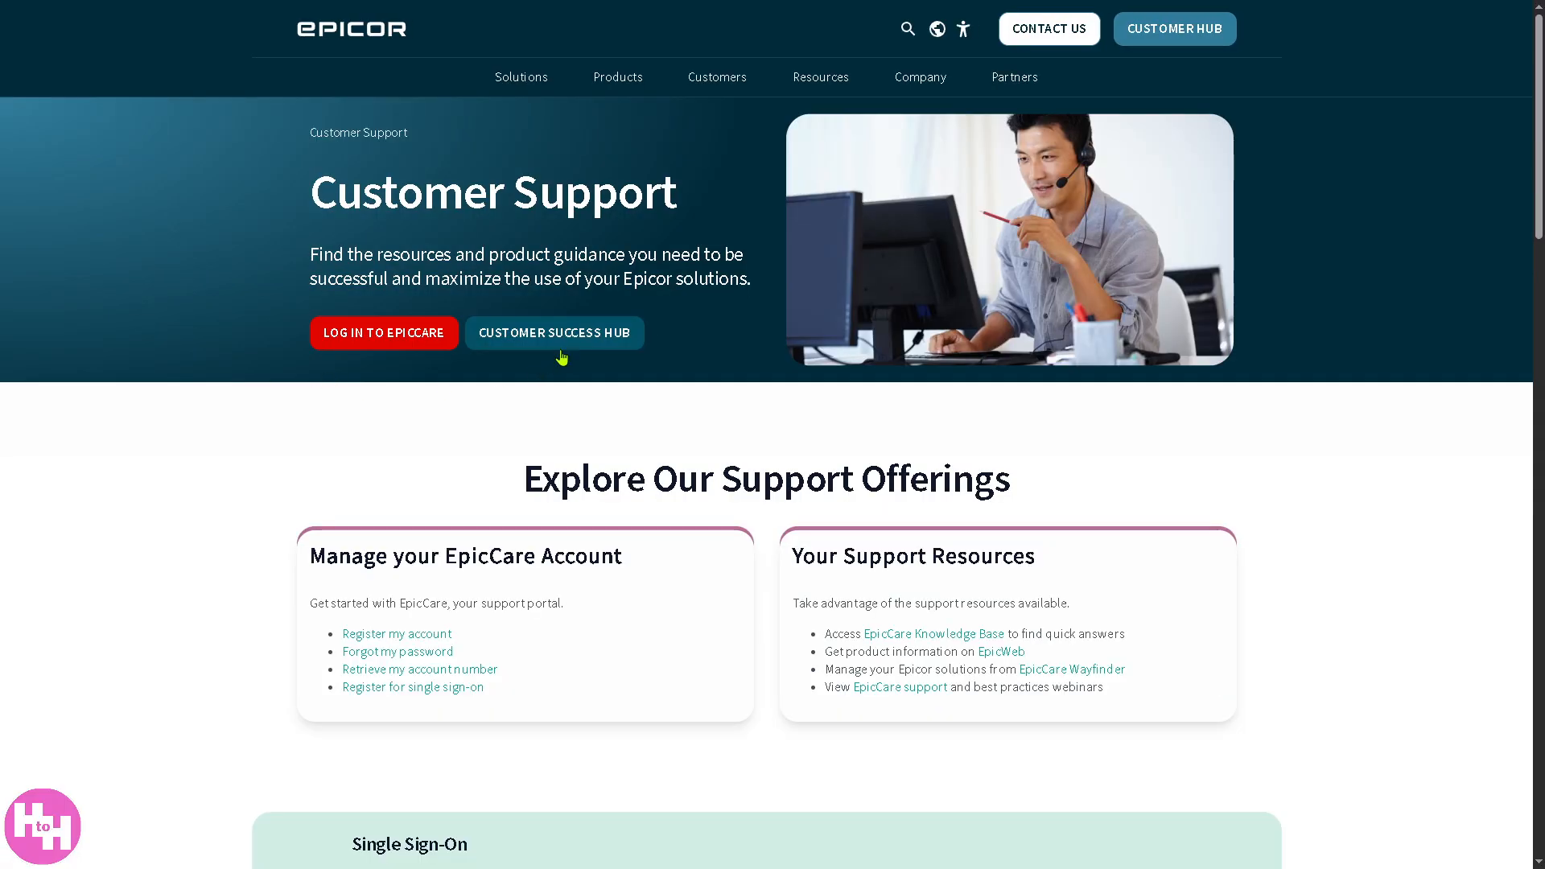
mouse_move(1014, 77)
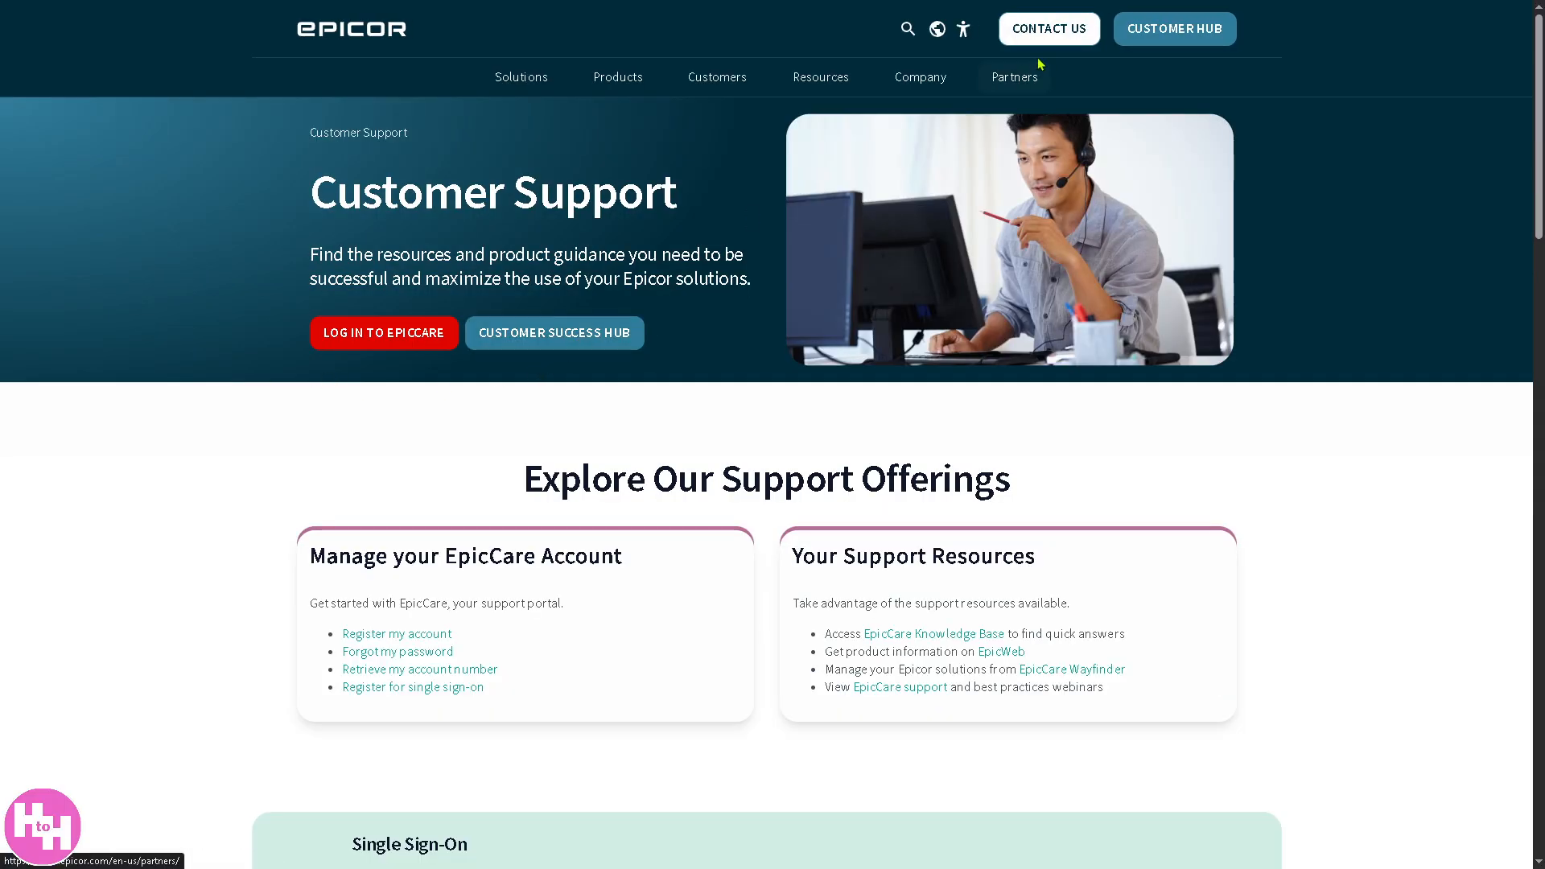
click(1048, 29)
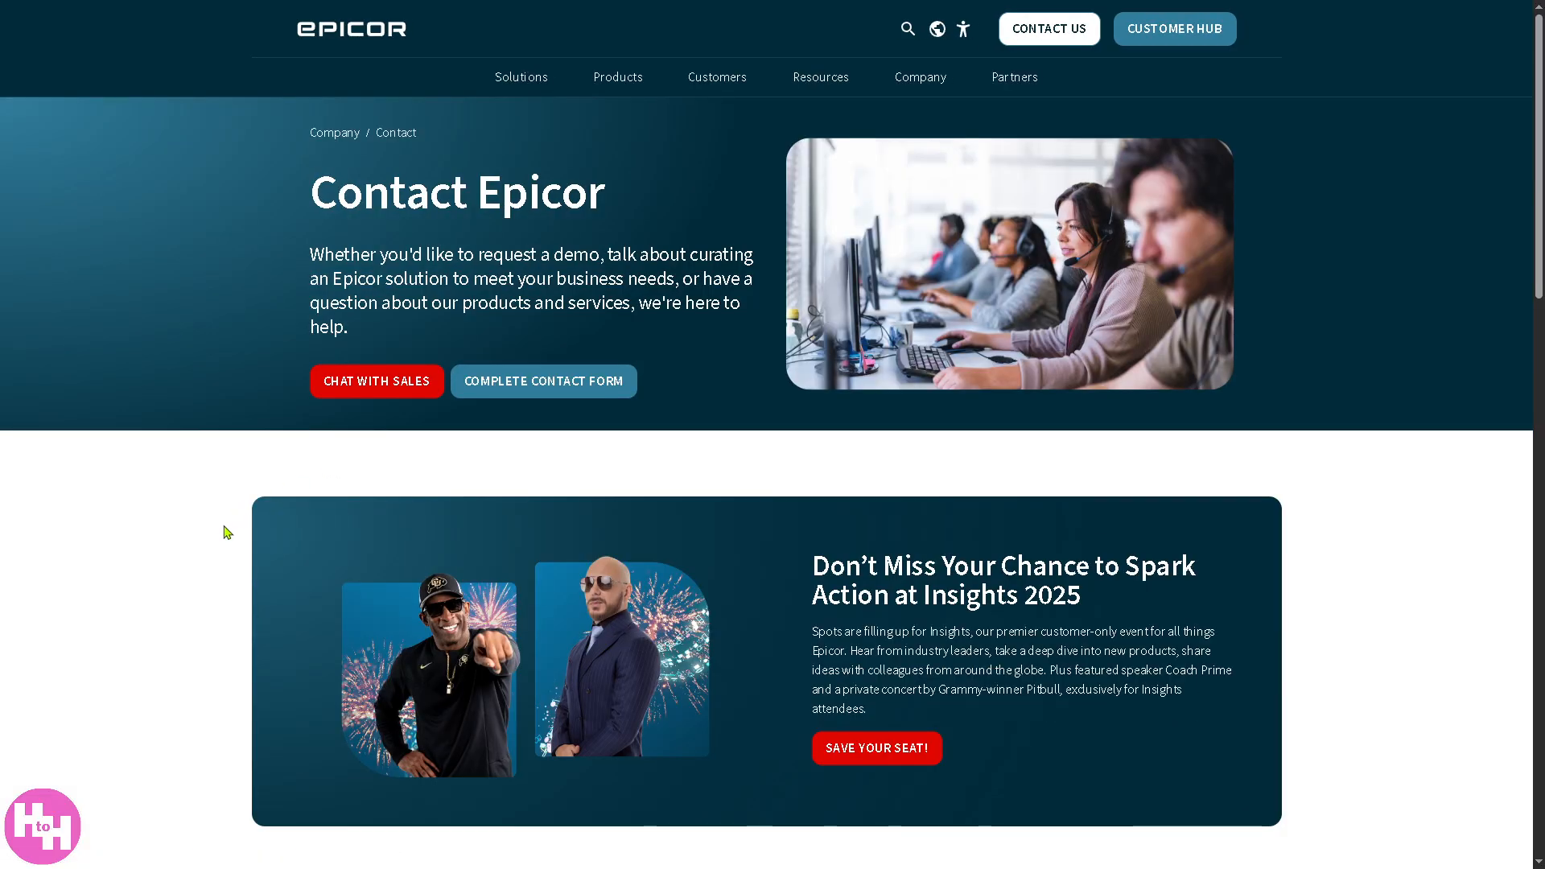
mouse_move(543, 381)
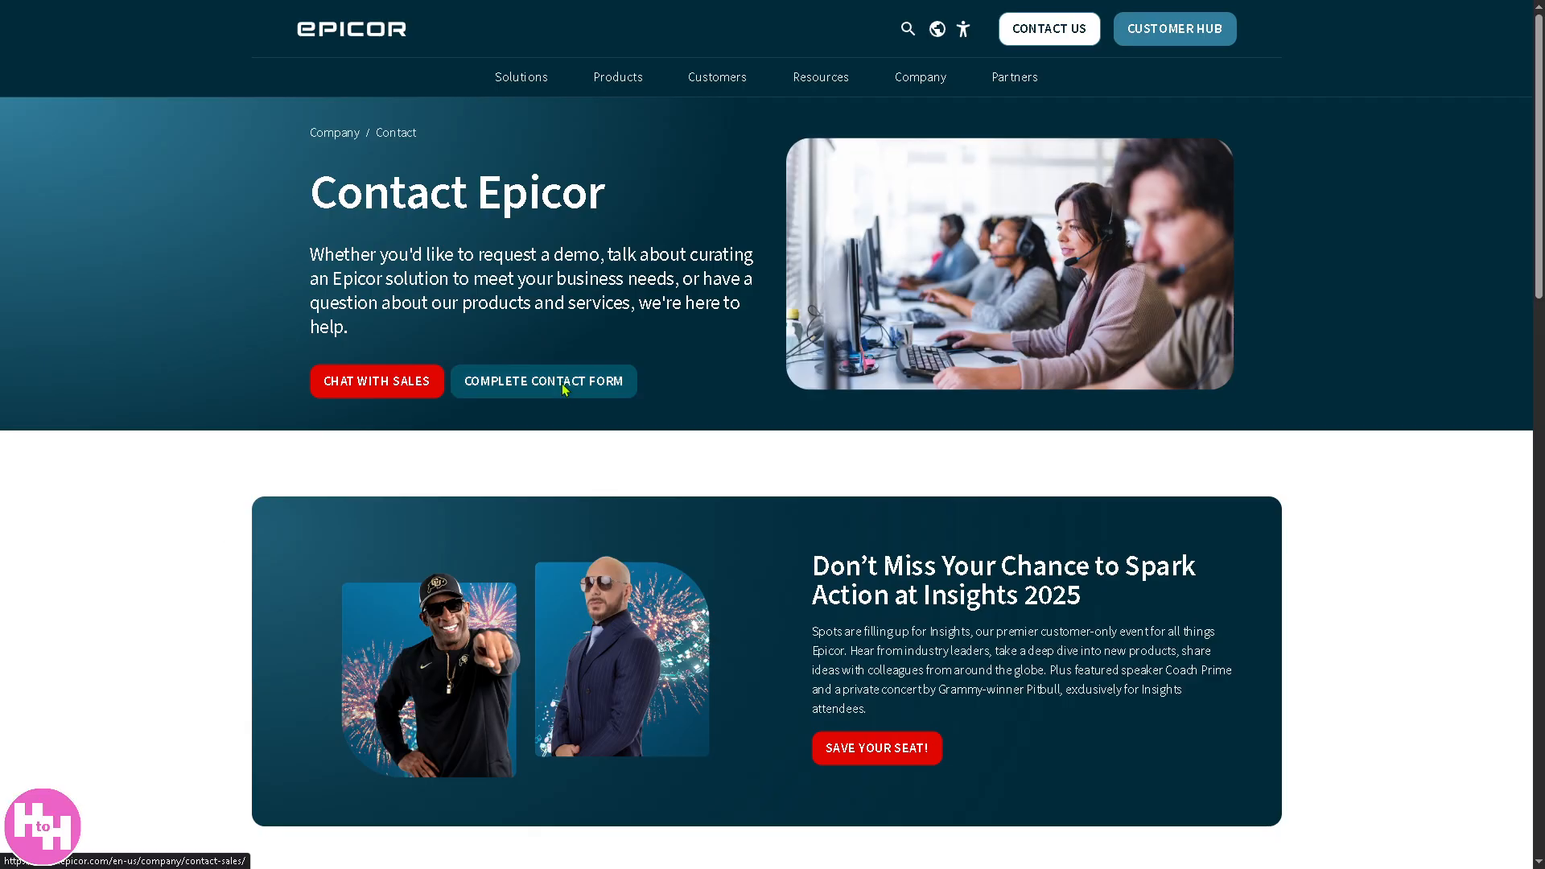
- Review the blank Contact Sales form down to Submit, then return to the Epicor home page
click(542, 381)
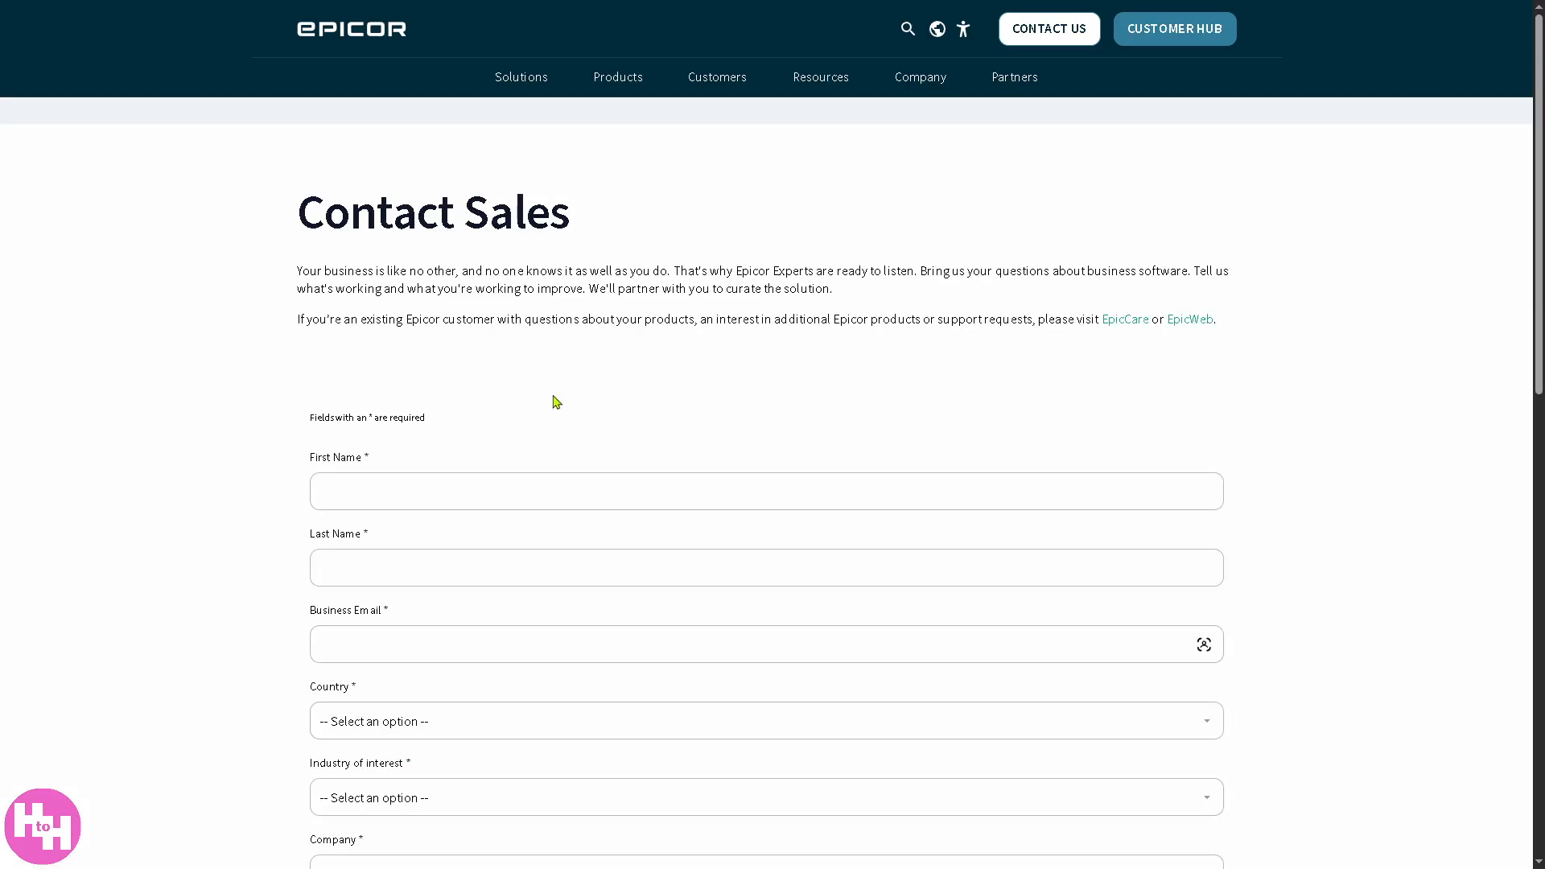
mouse_move(246, 472)
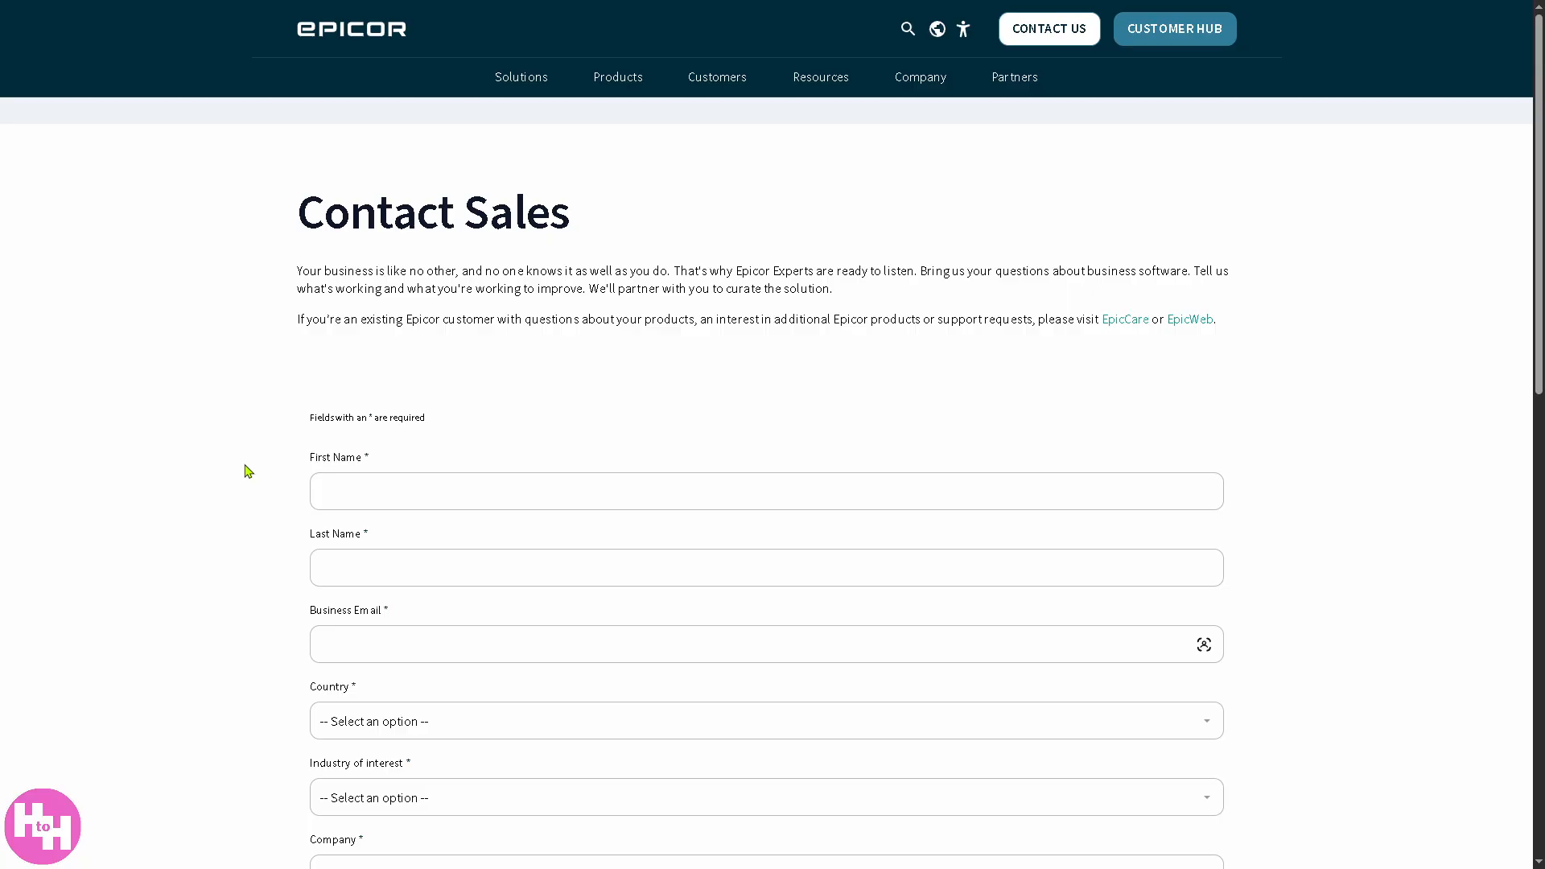
scroll(down, 3)
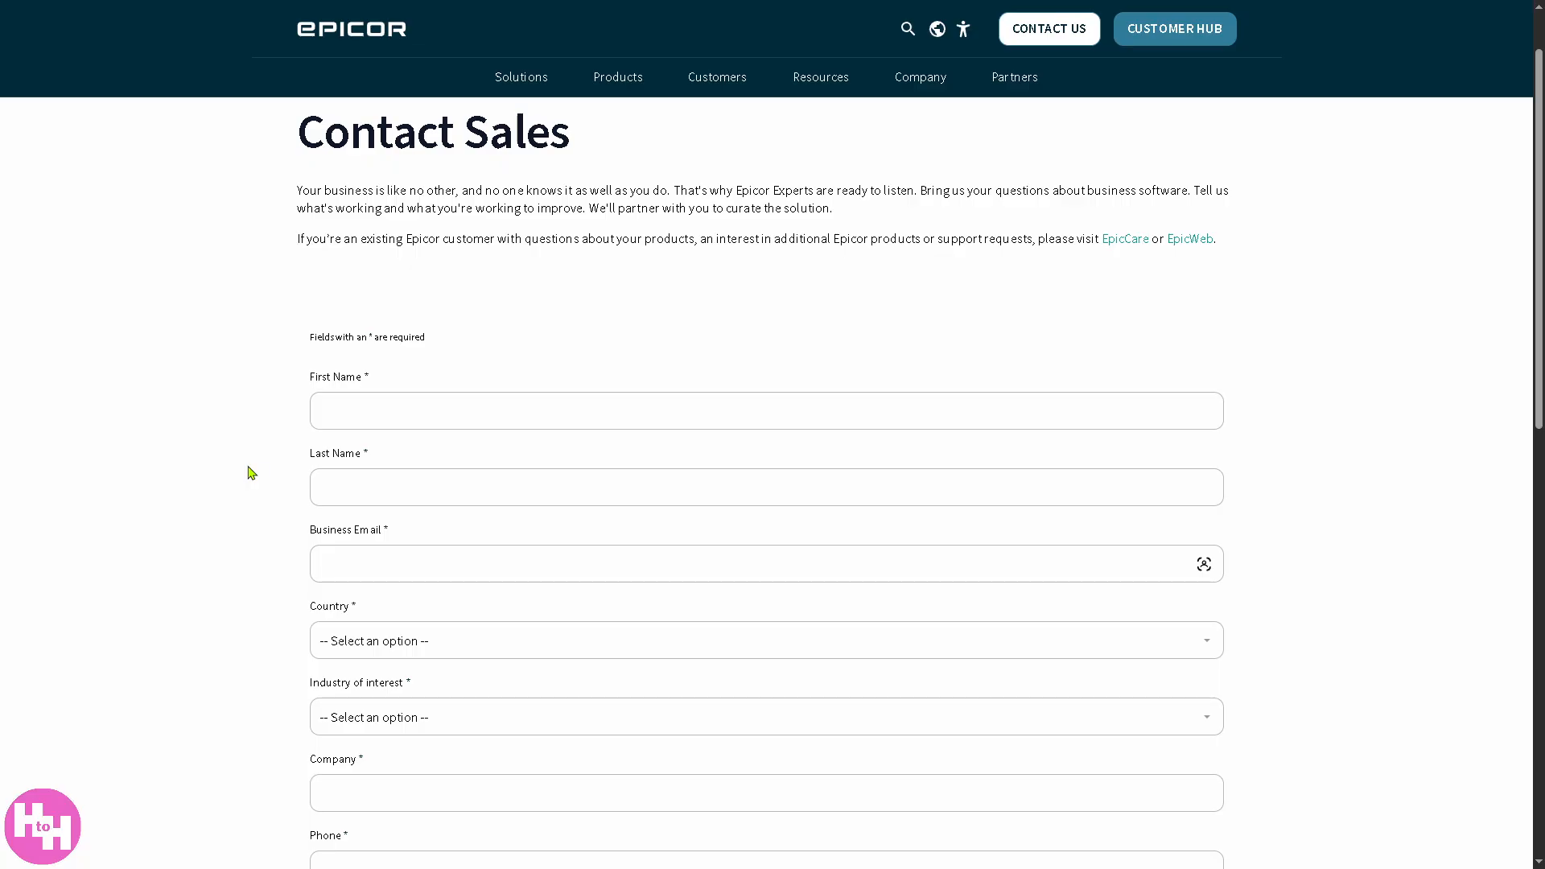
scroll(down, 3)
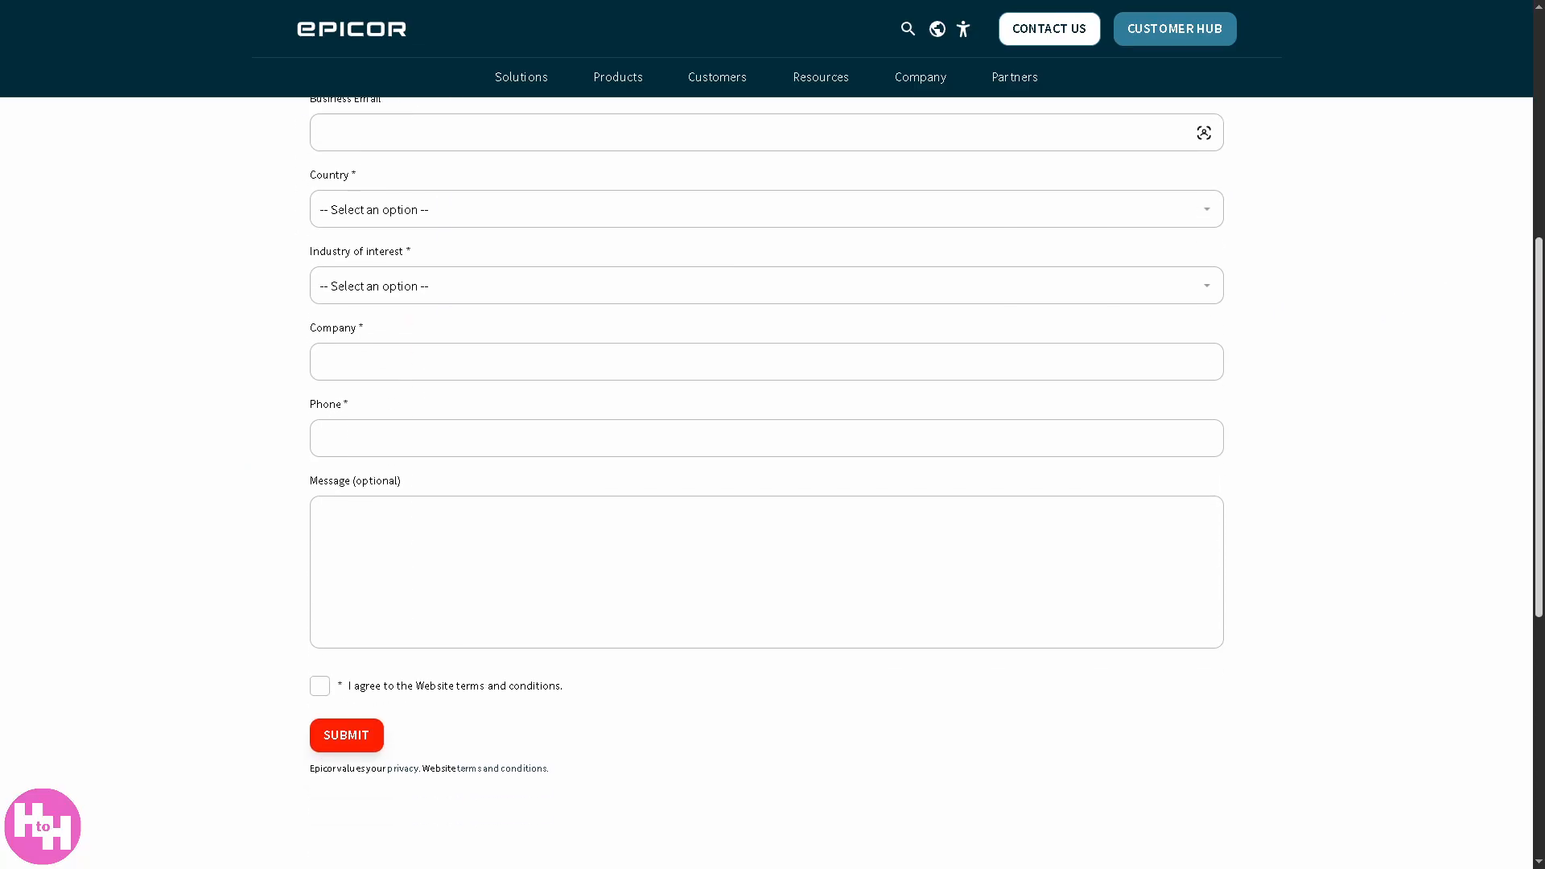
scroll(up, 3)
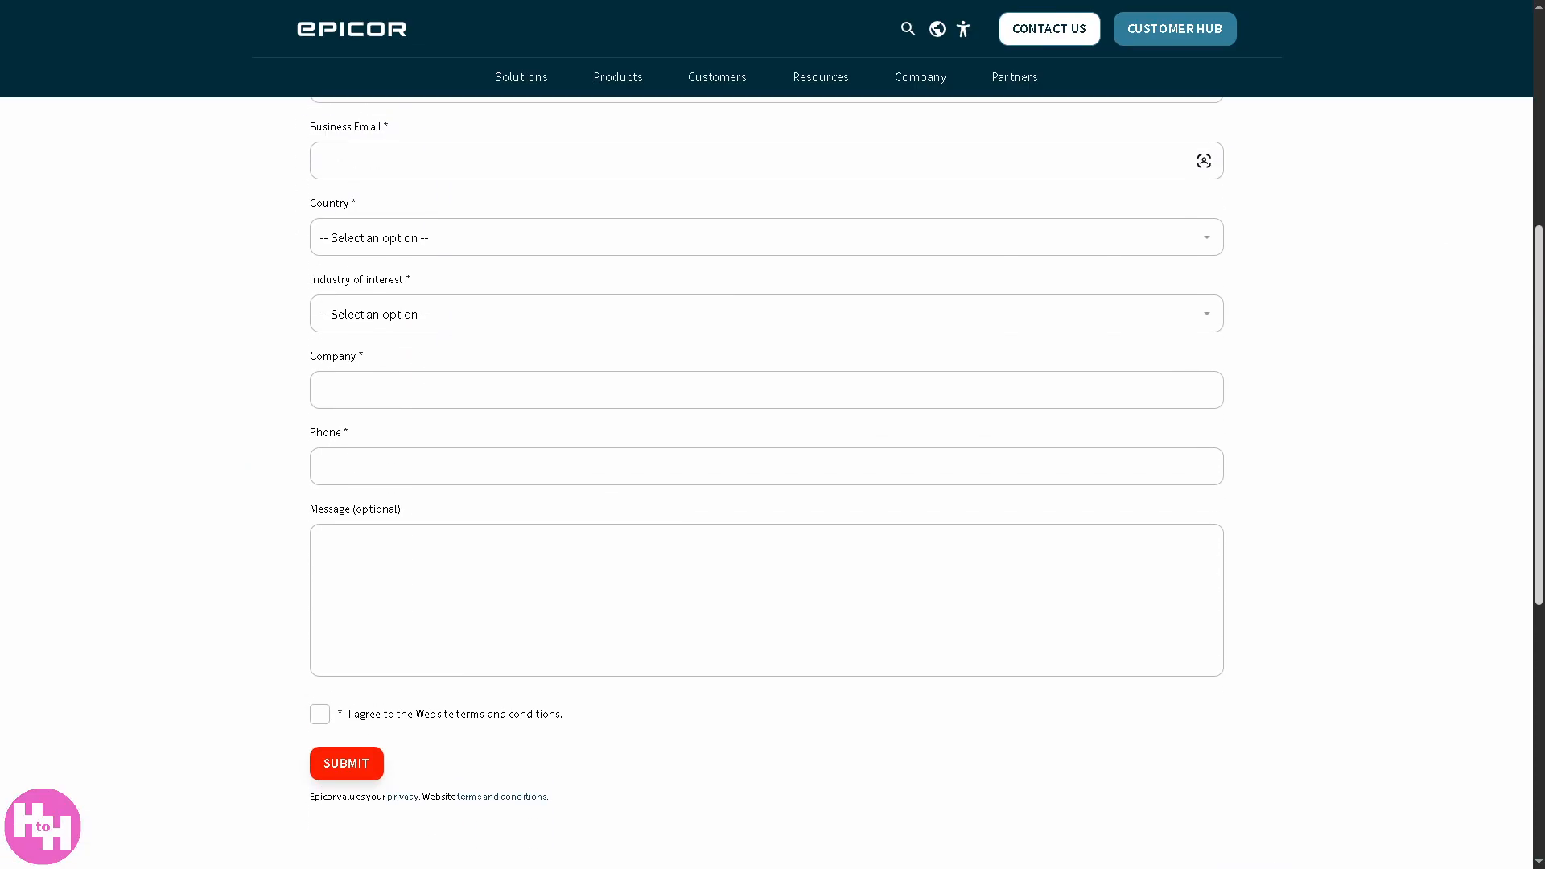
scroll(up, 3)
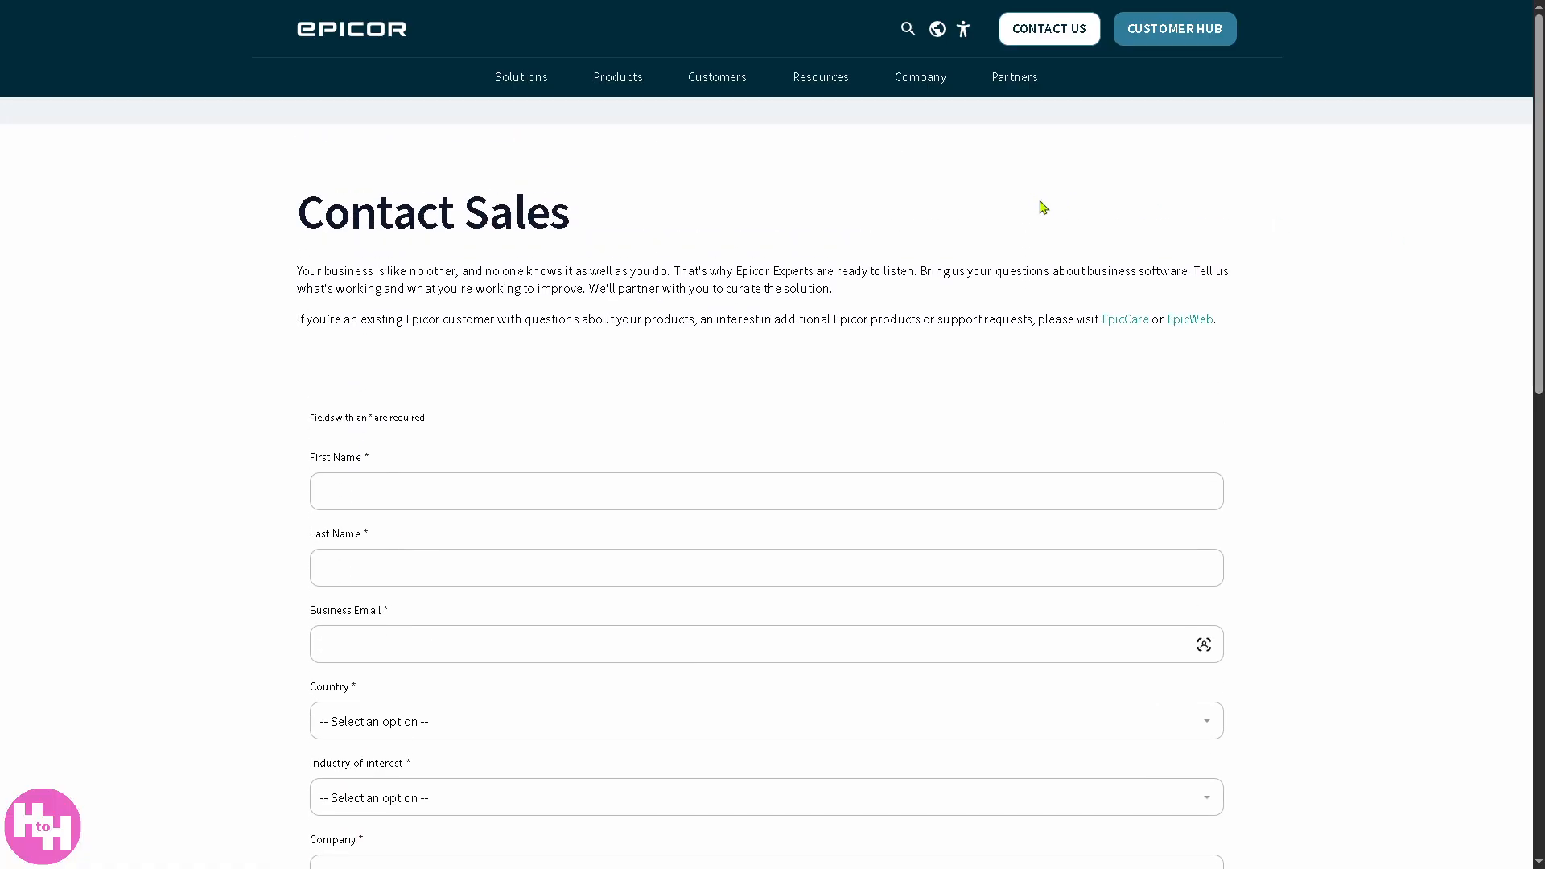
mouse_move(729, 217)
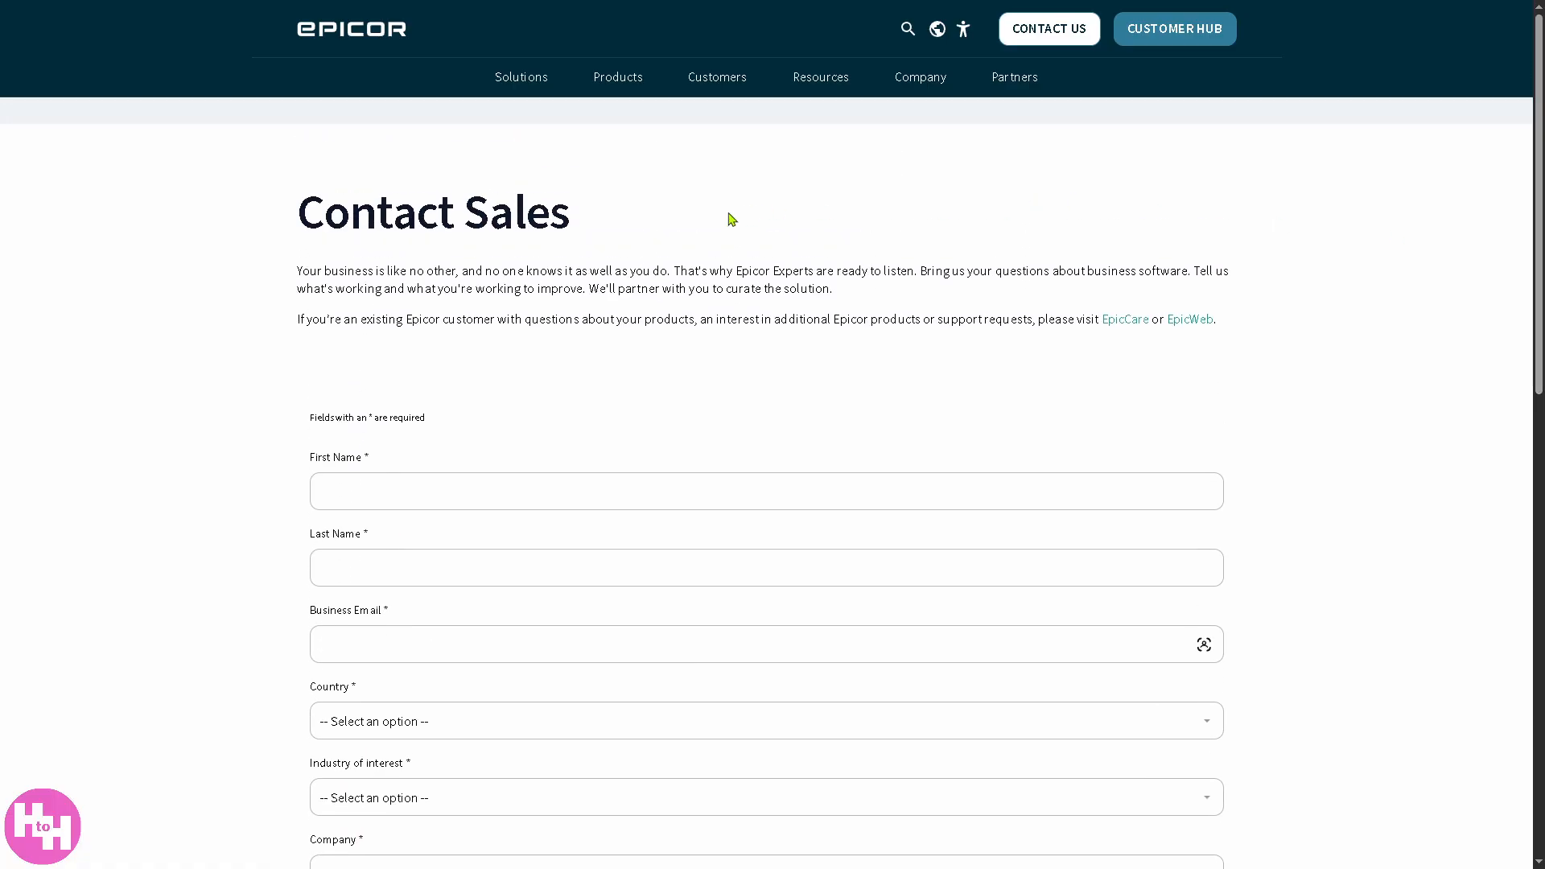
mouse_move(731, 218)
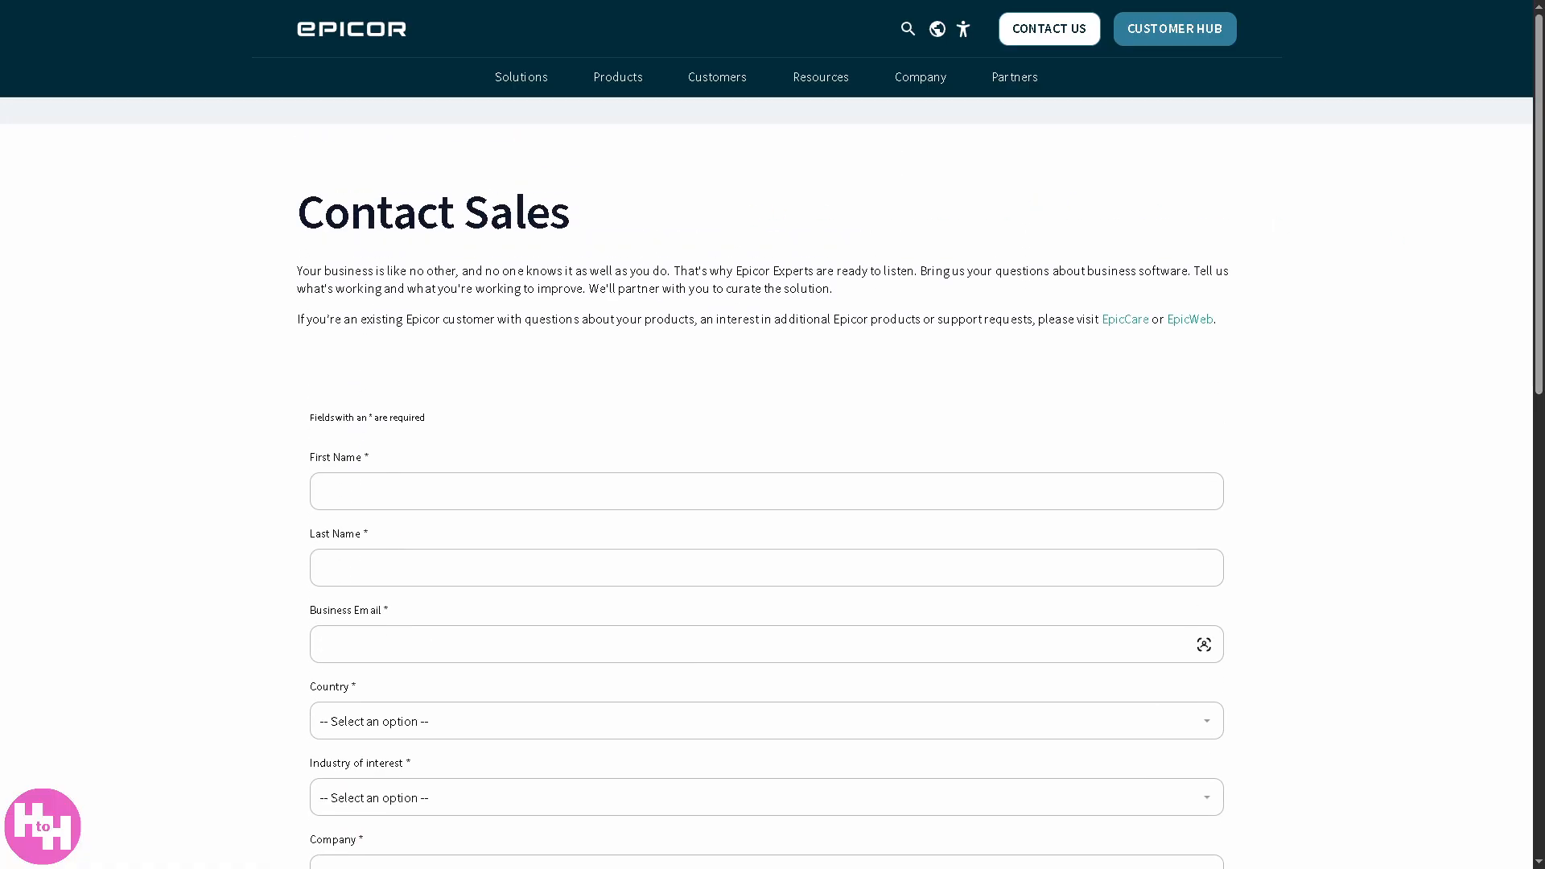
click(350, 29)
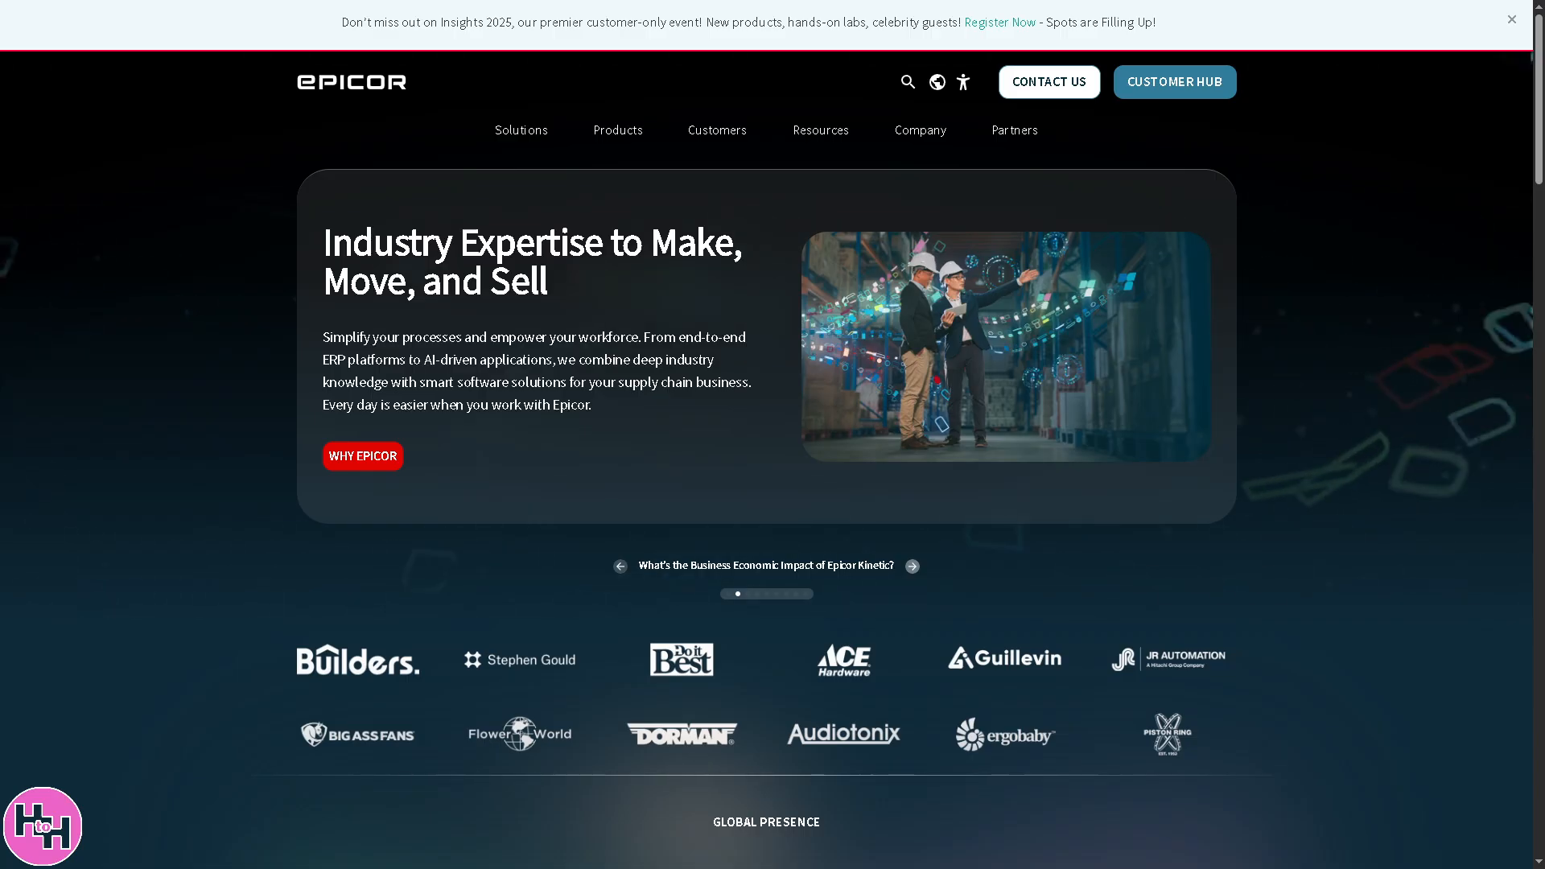
- Advance the home carousel past the Kinetic economic impact story to the Epicor Prism launch slide
click(911, 565)
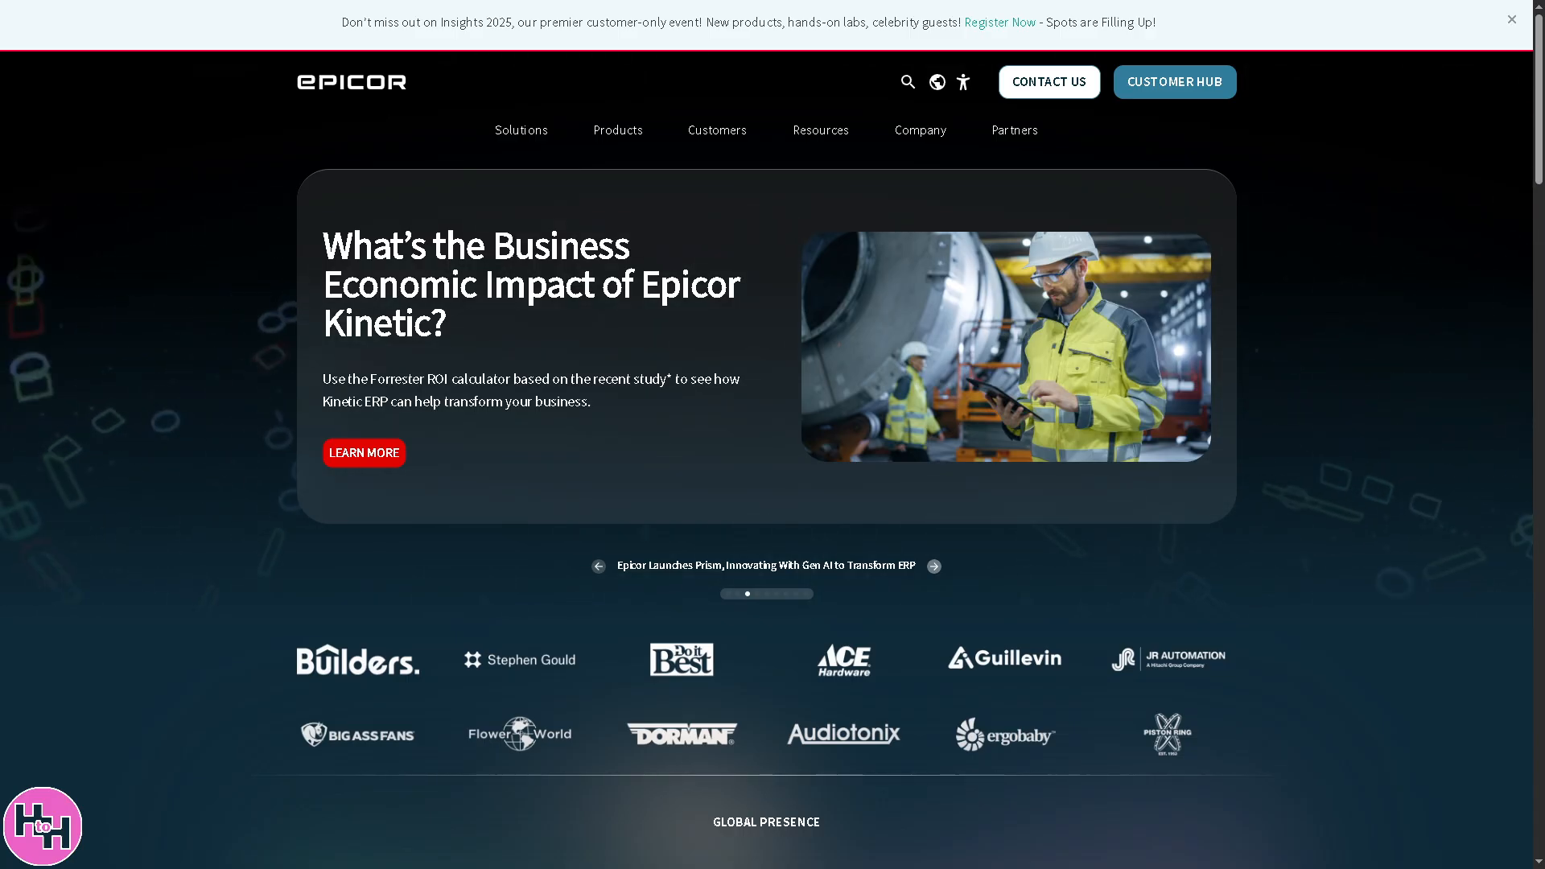
click(931, 565)
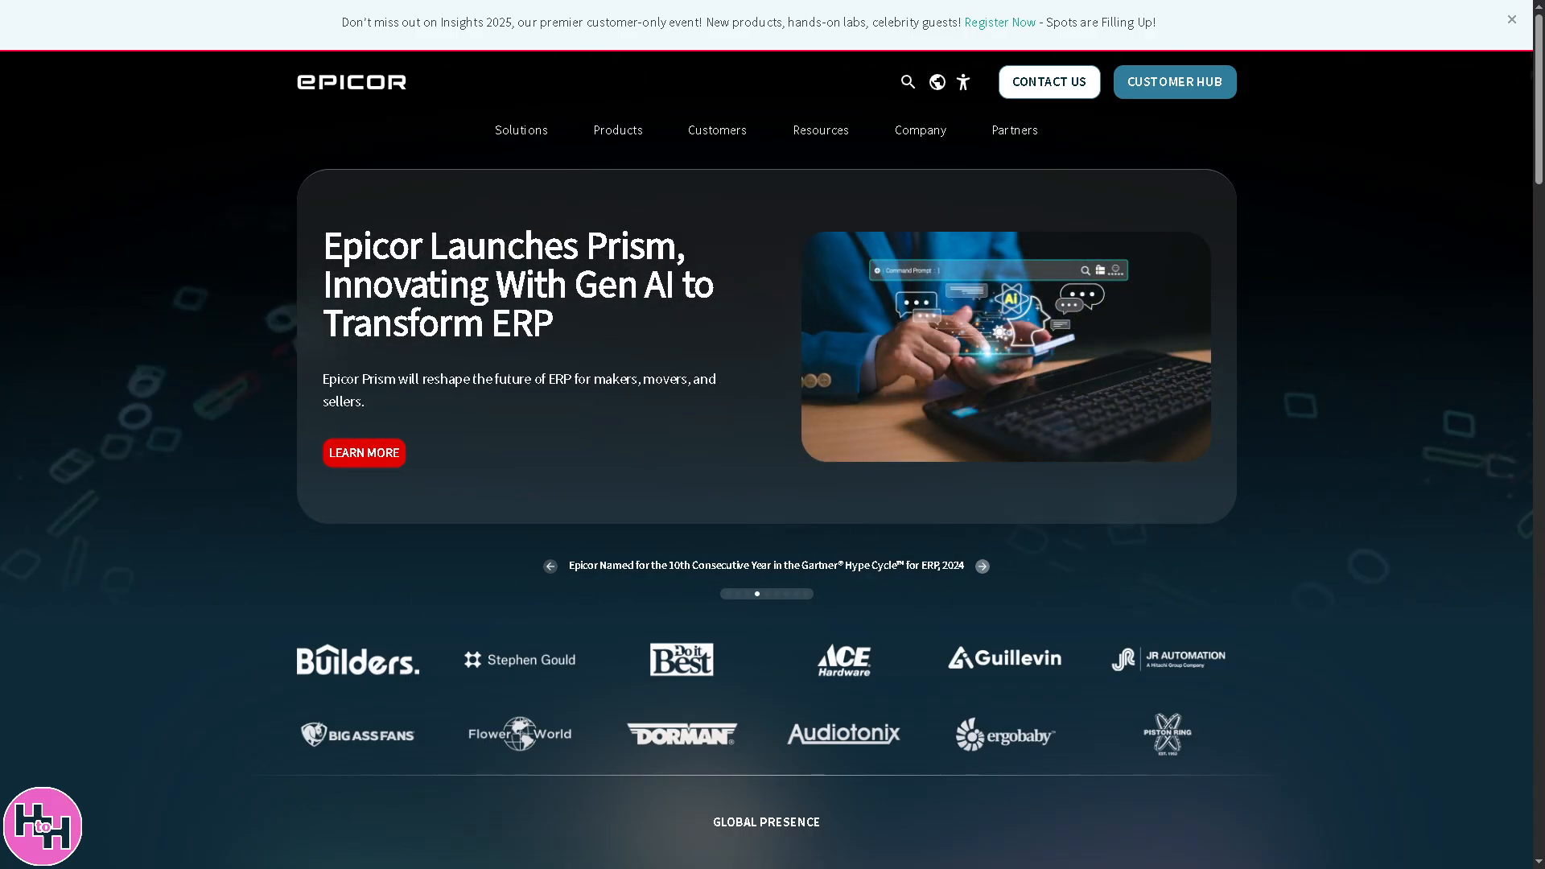